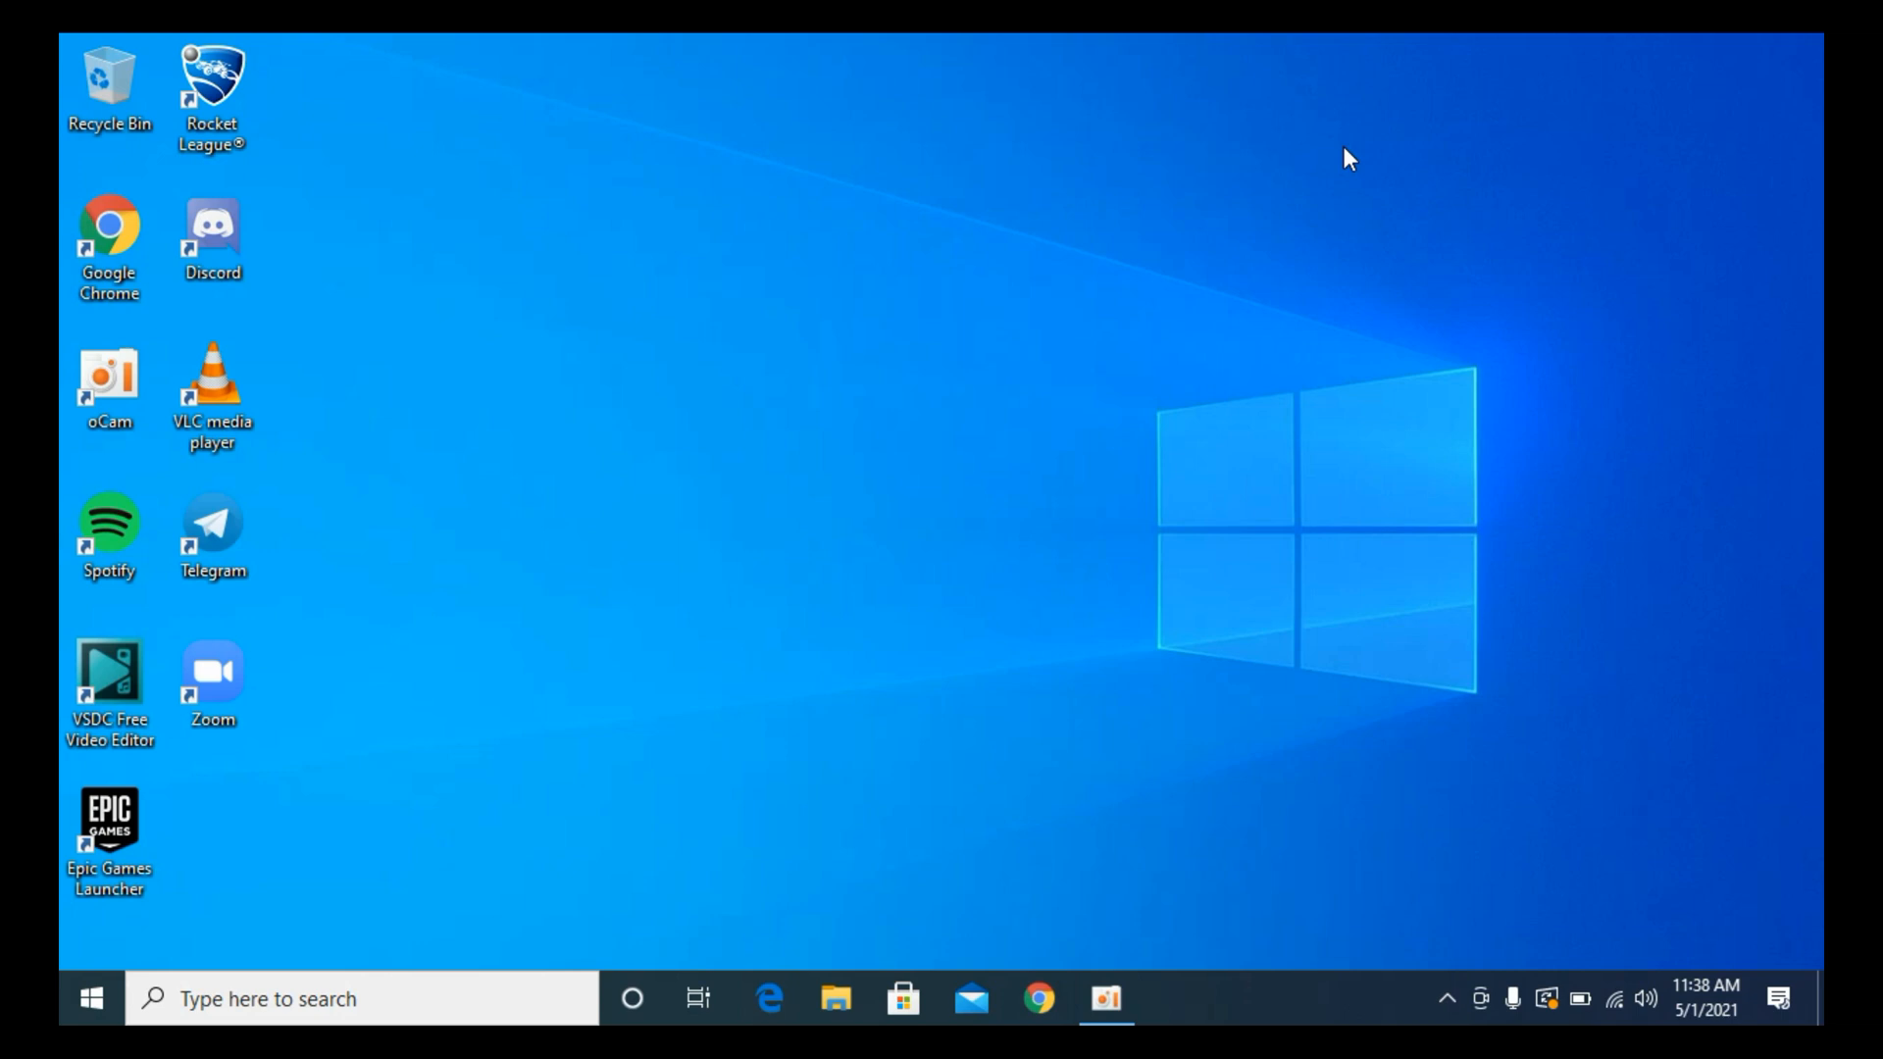
{"action": "mouse_move", "coordinate": [1149, 518]}
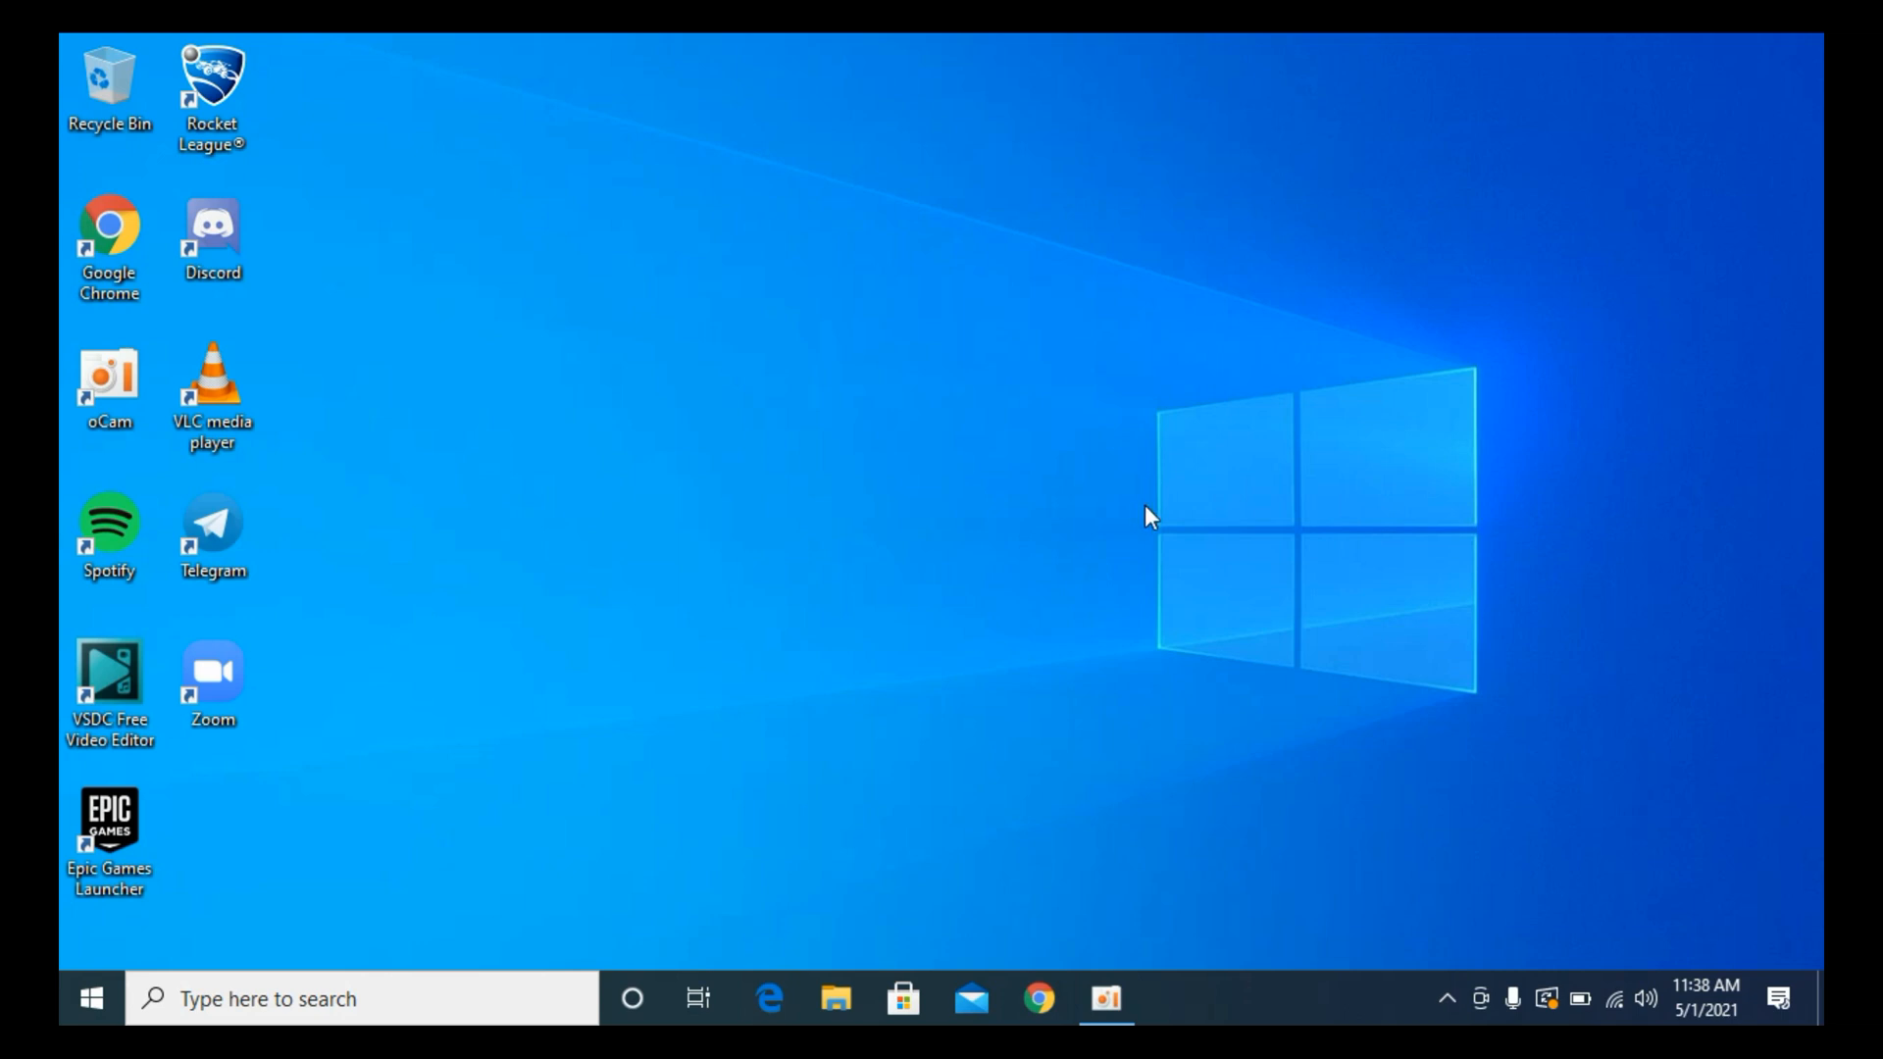
{"action": "mouse_move", "coordinate": [1110, 853]}
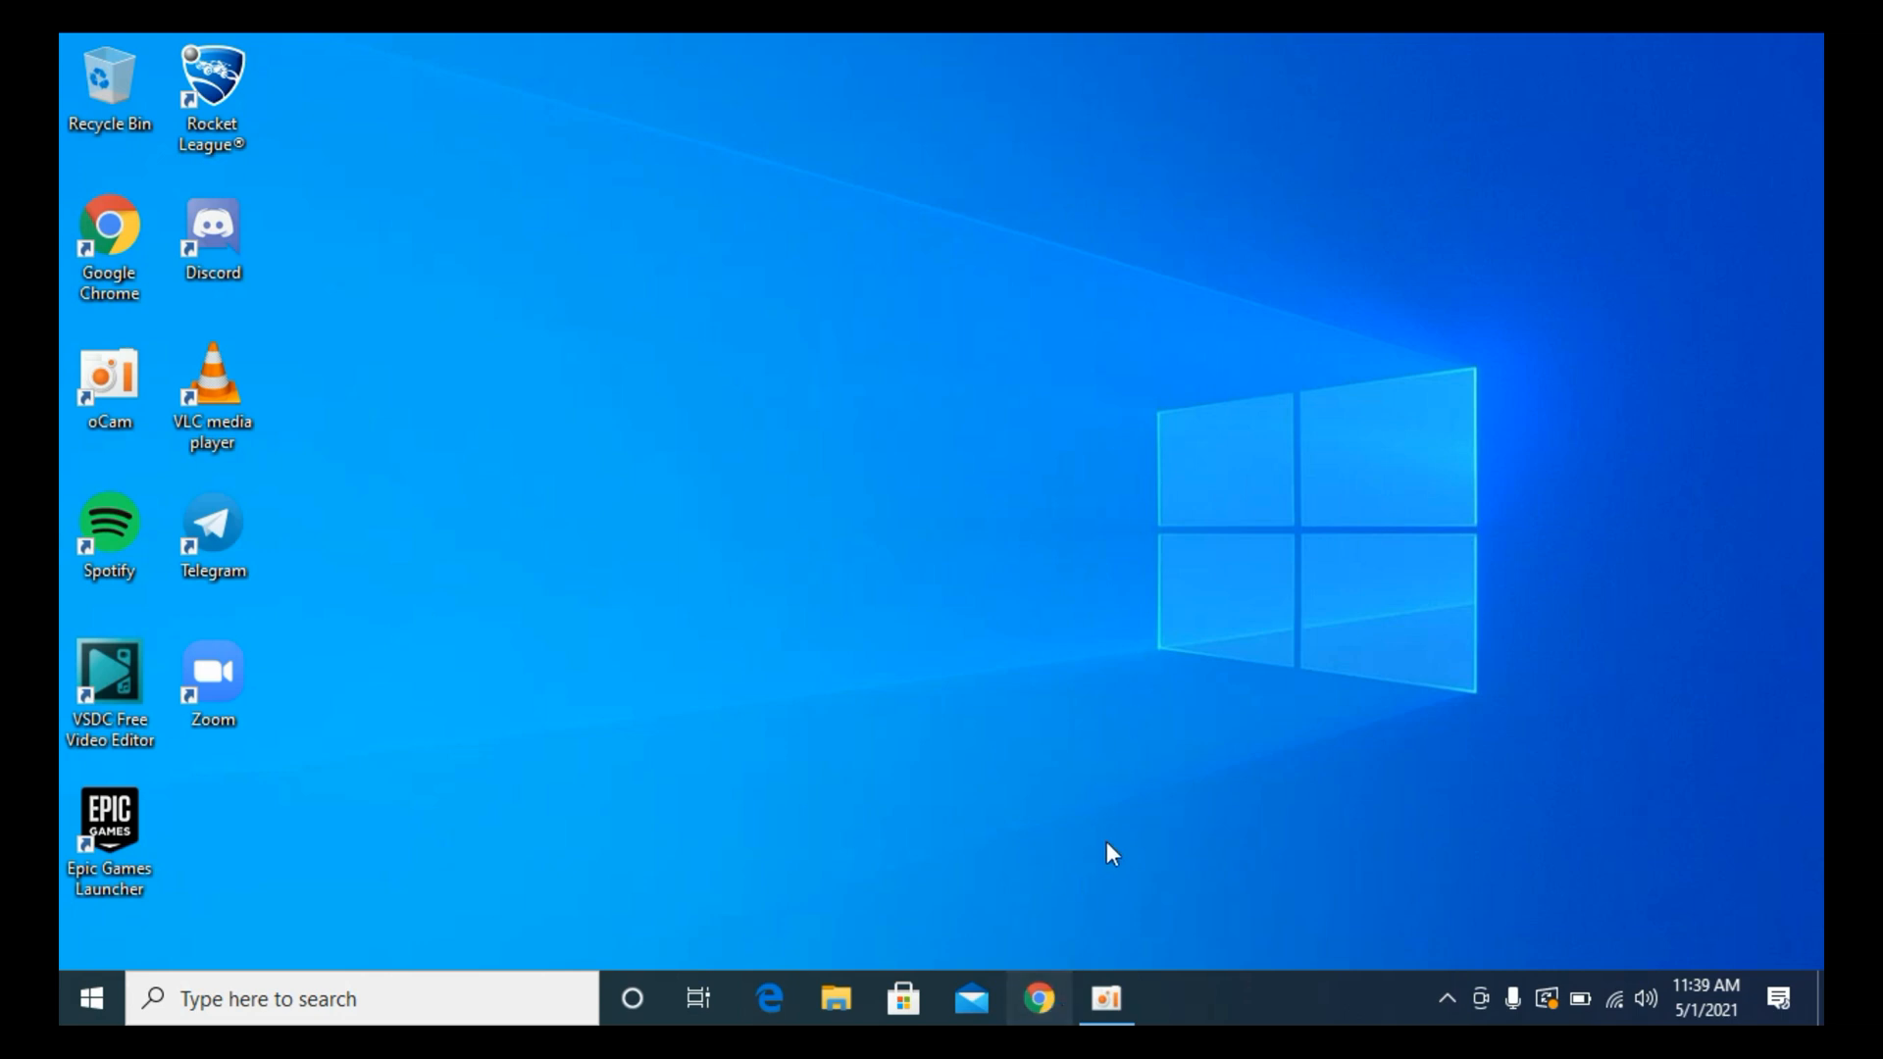
Launch Chrome, search Google for 'warrior plus' and take the 'Did you mean: warriorplus' correction.
{"action": "left_click", "coordinate": [1041, 996]}
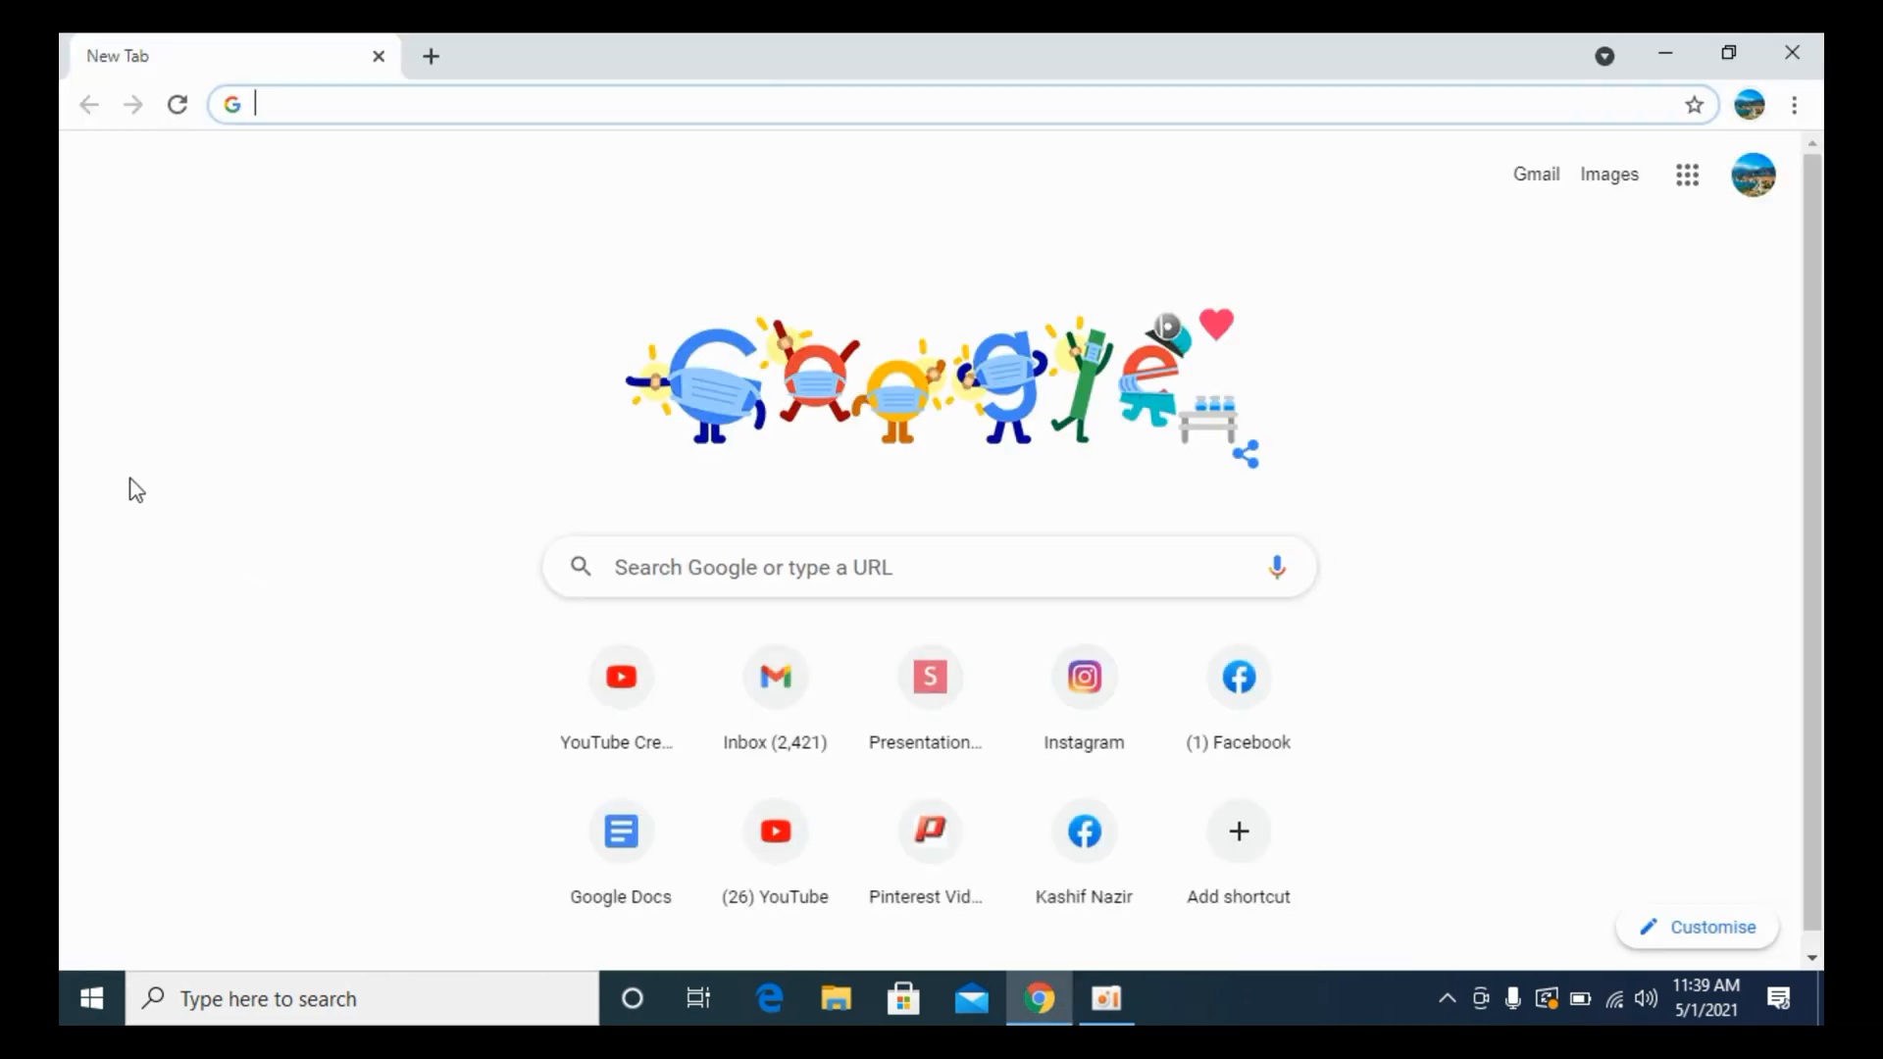
{"action": "type", "text": "warrior plus"}
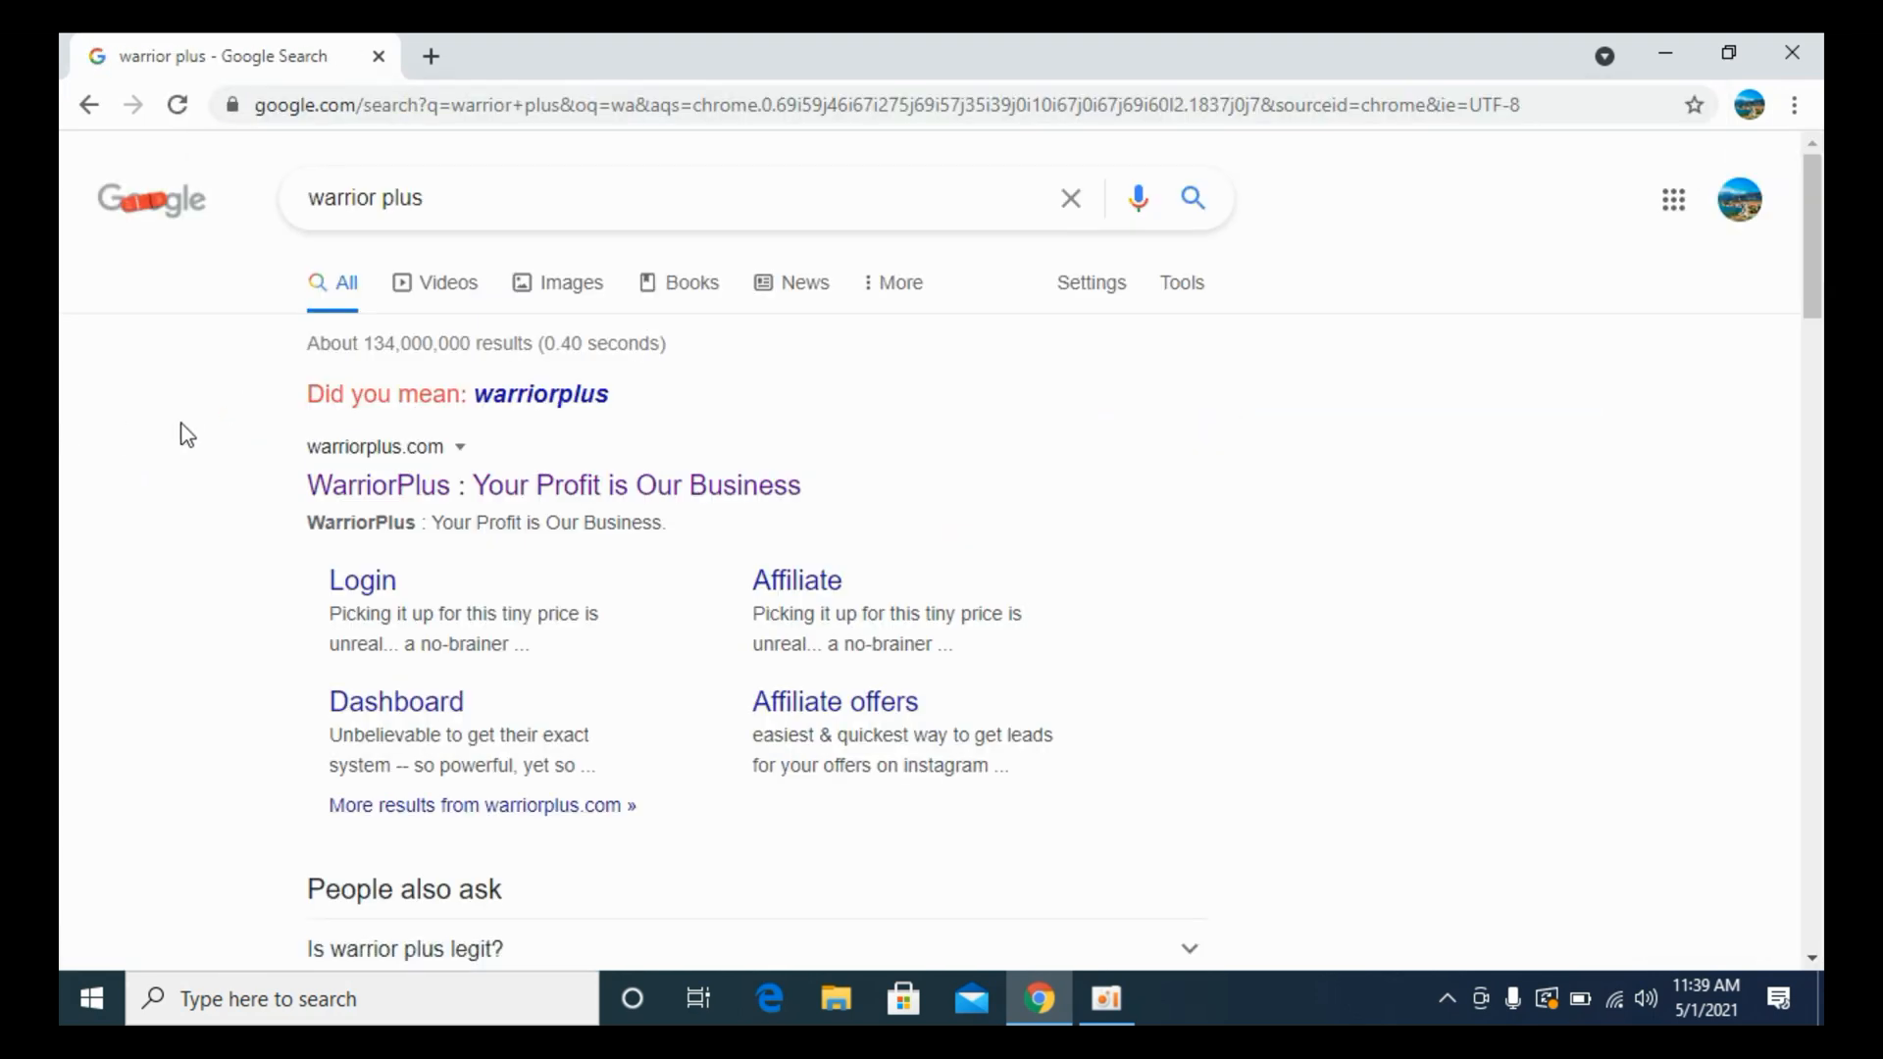
{"action": "left_click", "coordinate": [541, 394]}
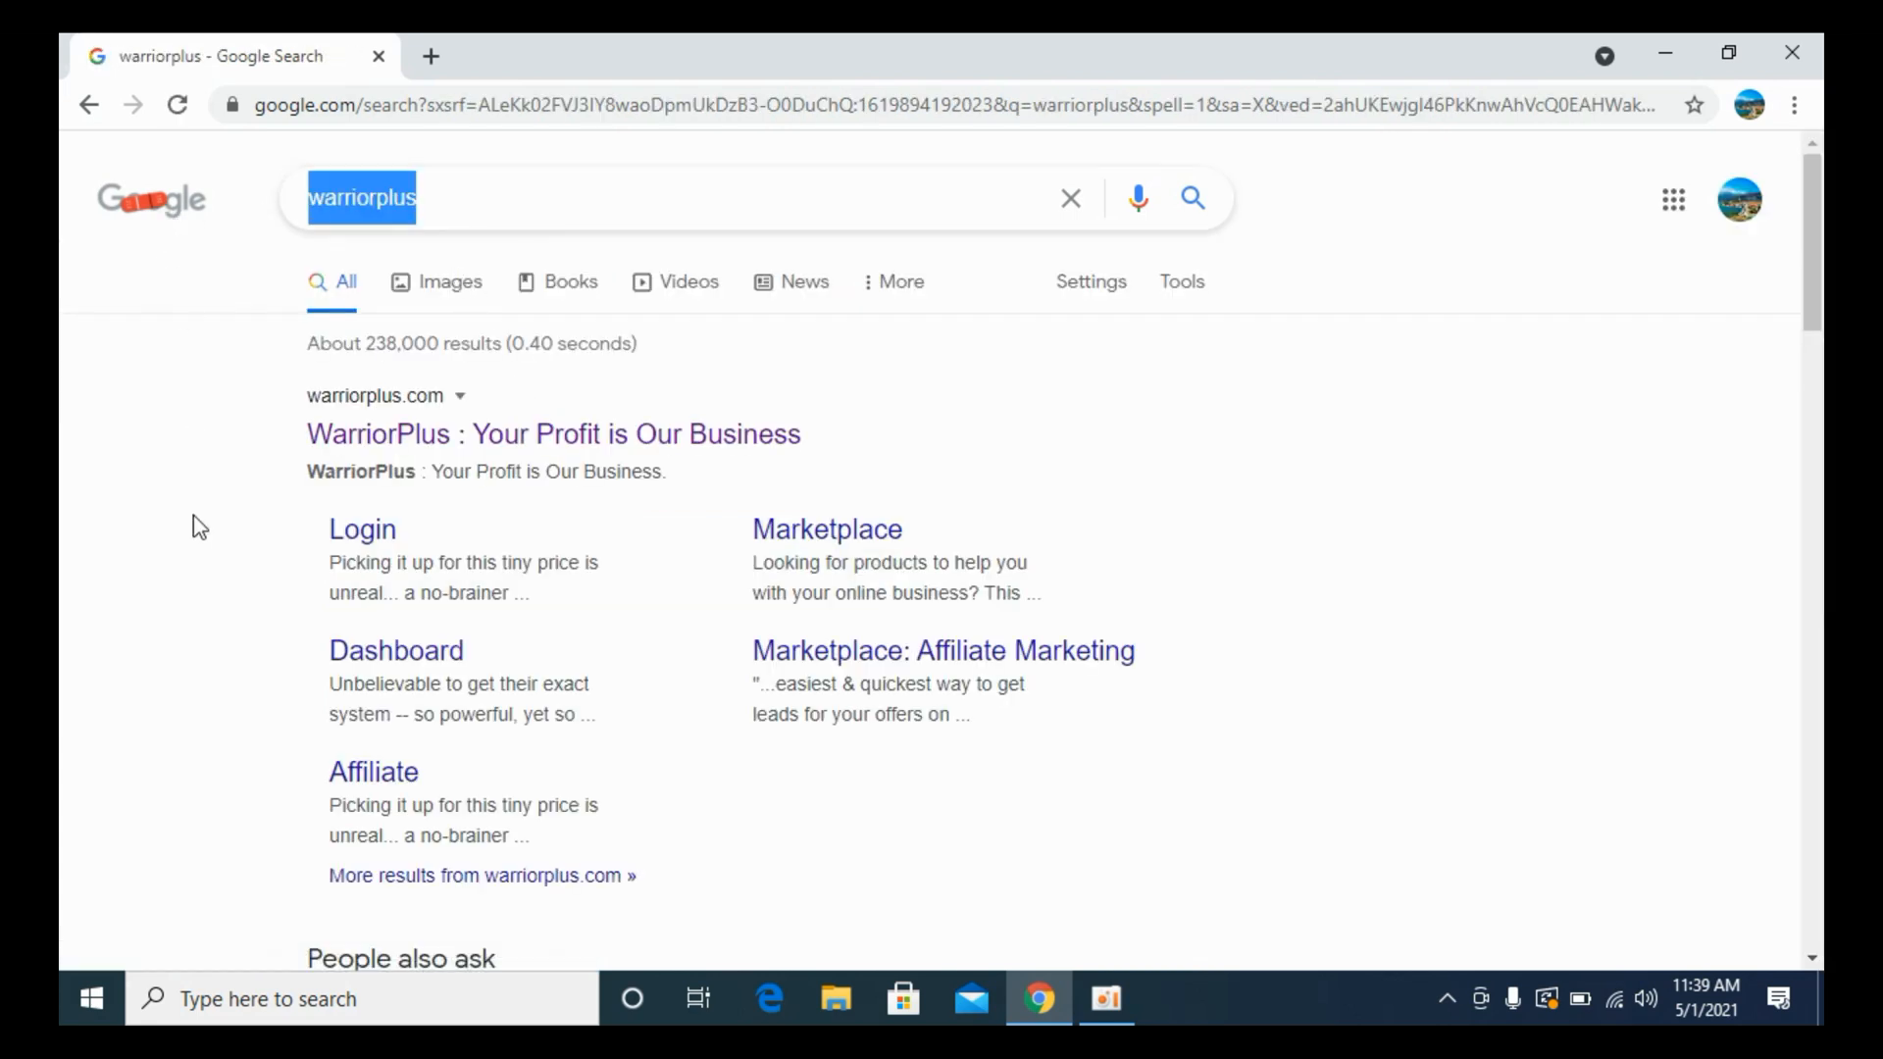
Go to warriorplus.com from the results and head to Free Signup.
{"action": "left_click", "coordinate": [553, 434]}
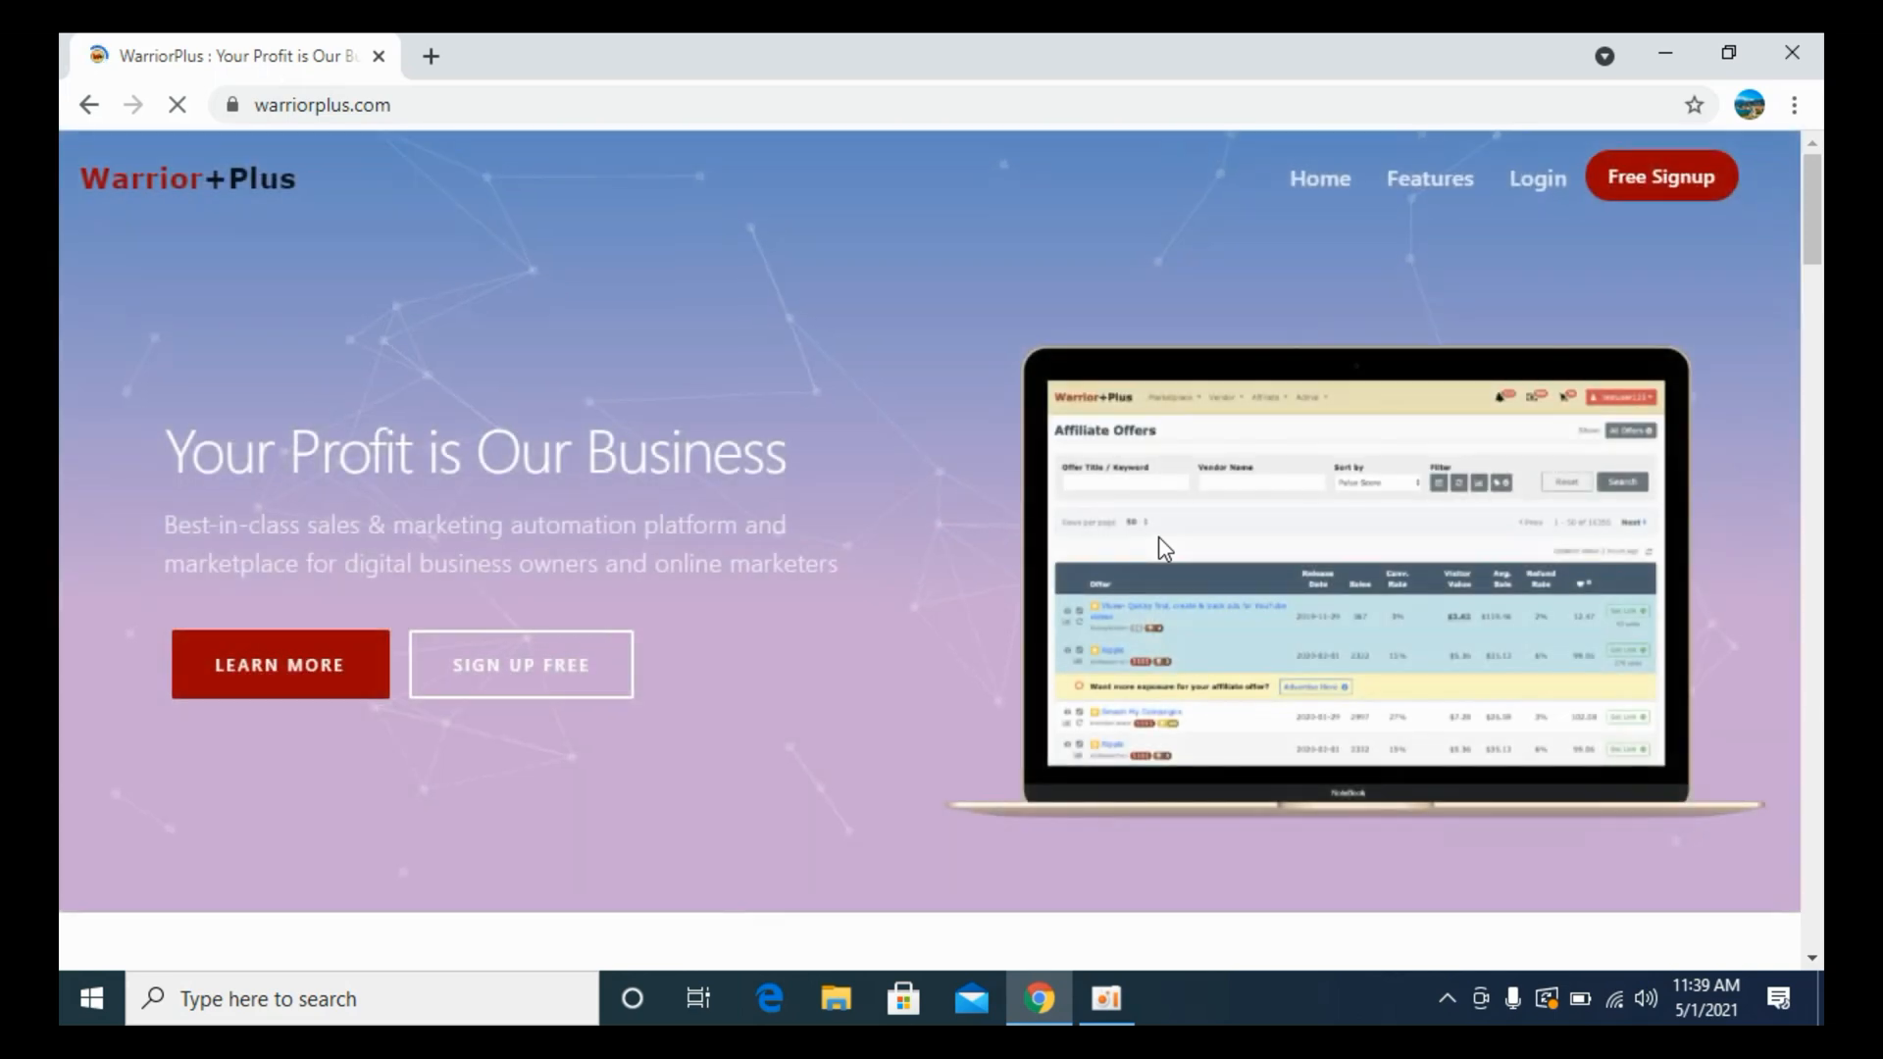
{"action": "mouse_move", "coordinate": [67, 249]}
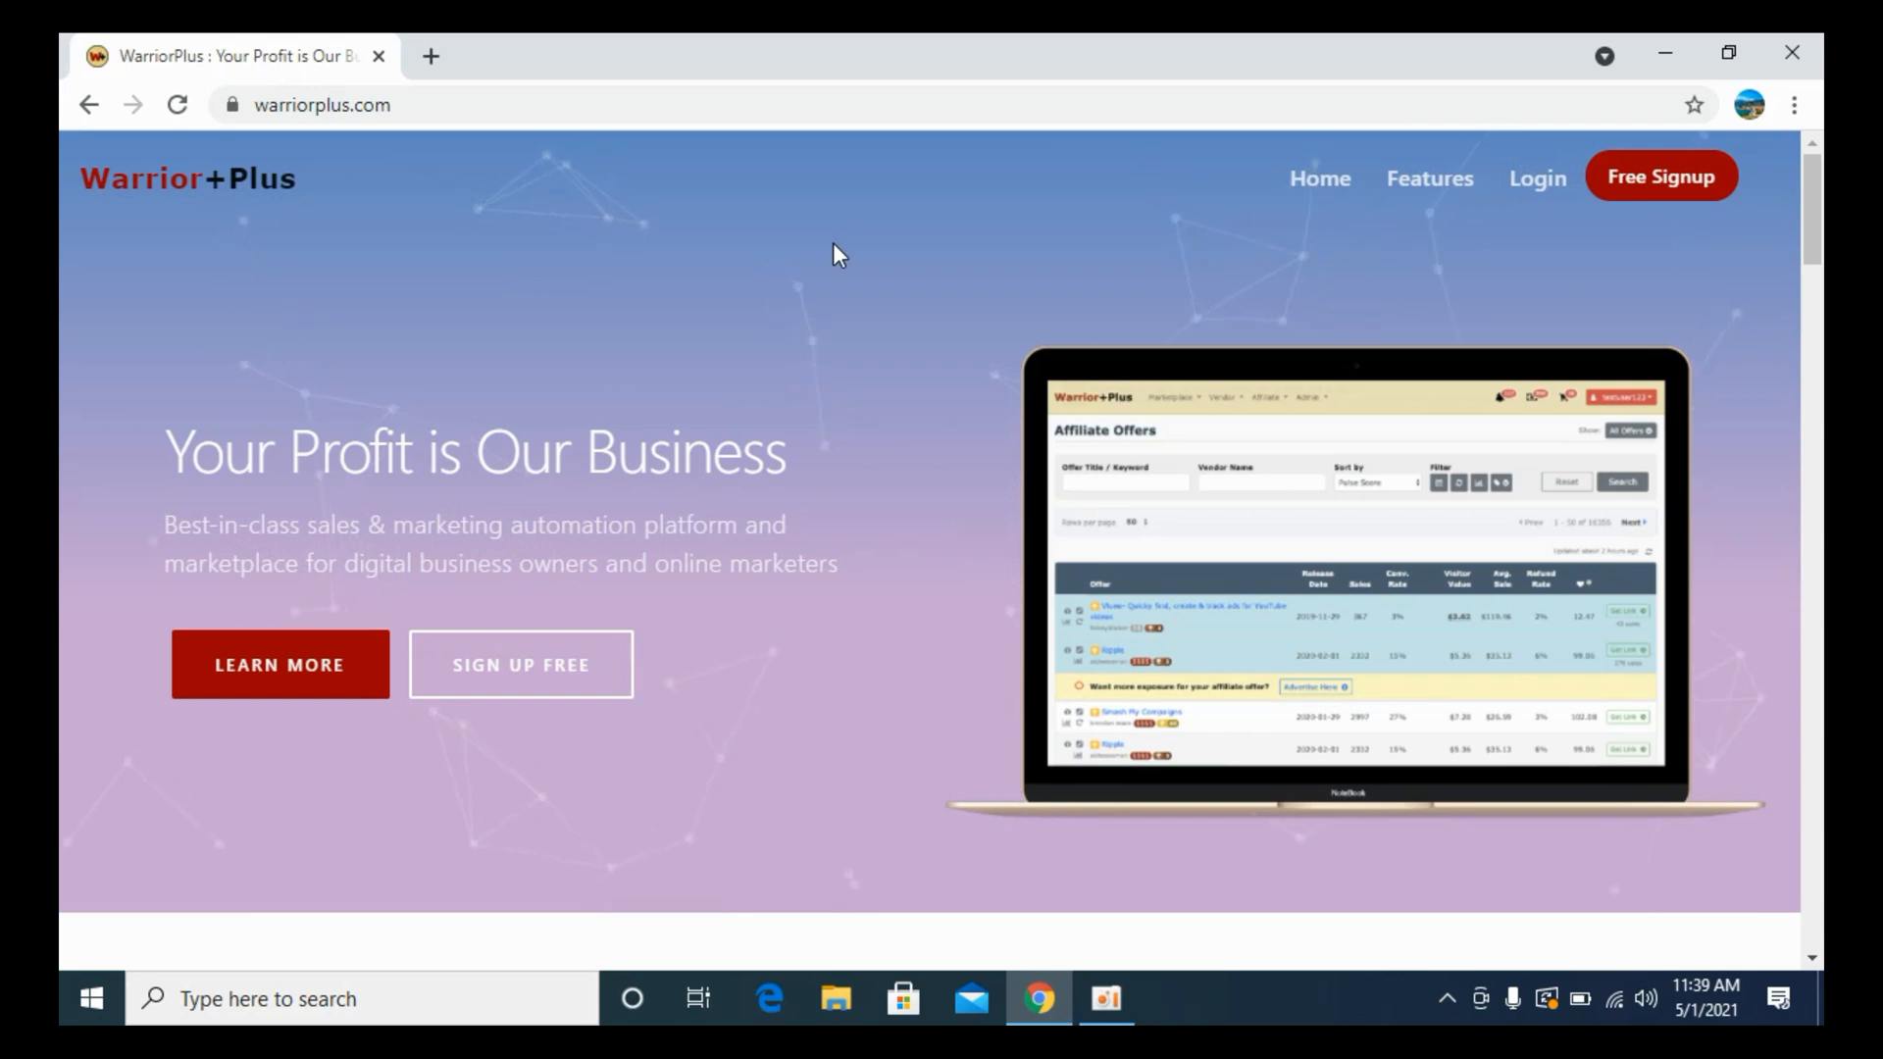
{"action": "mouse_move", "coordinate": [908, 757]}
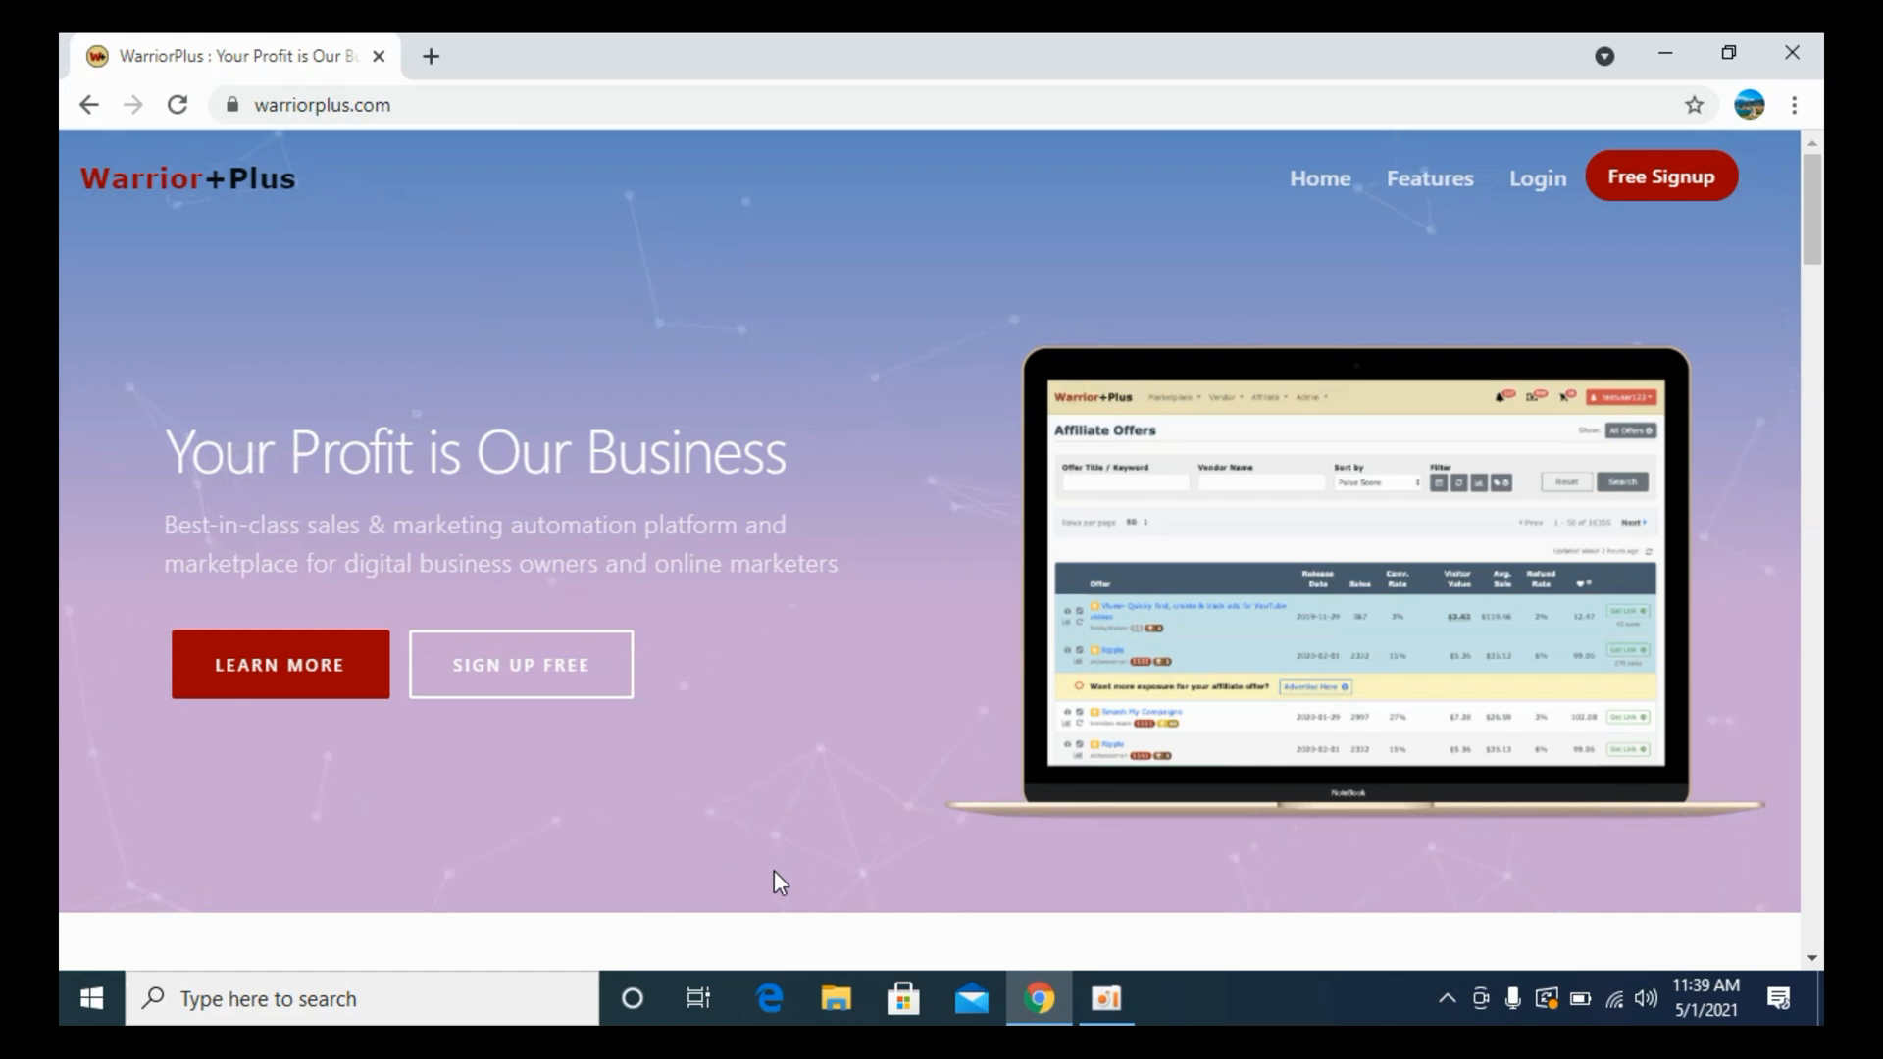
{"action": "mouse_move", "coordinate": [316, 328]}
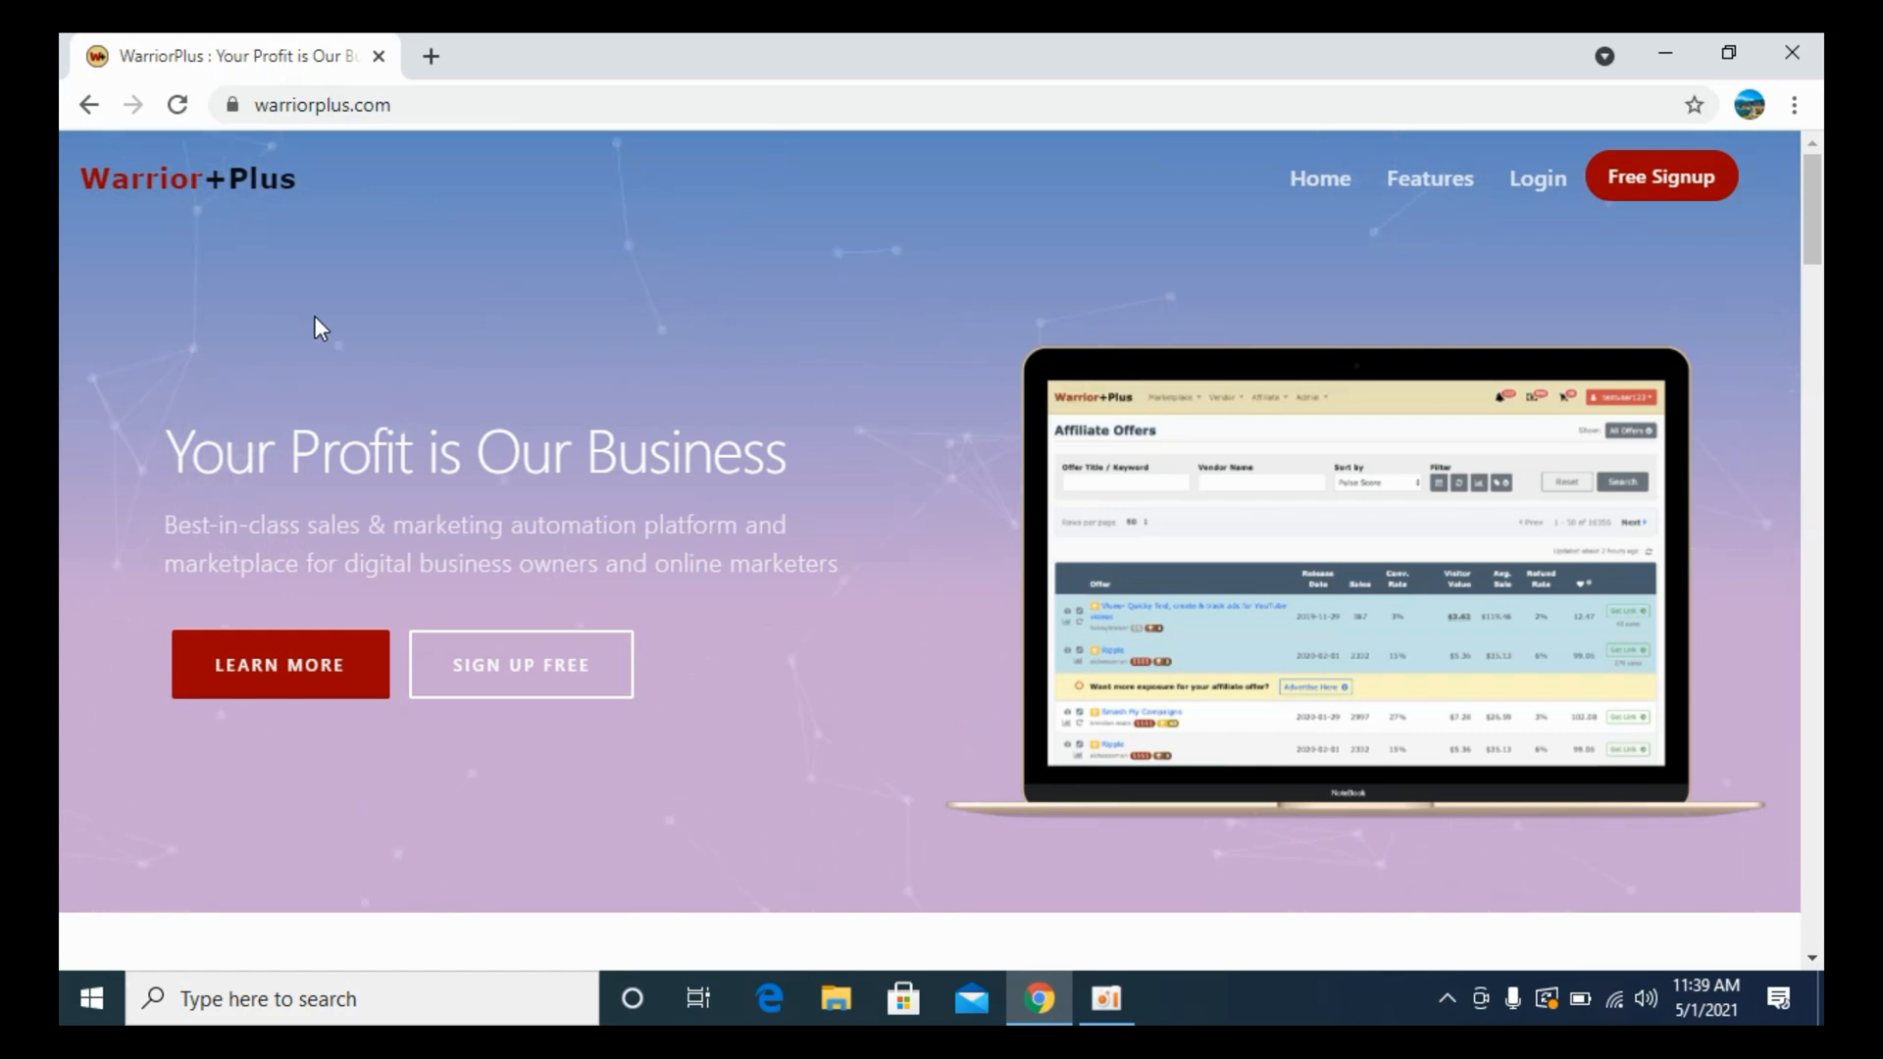
{"action": "mouse_move", "coordinate": [447, 139]}
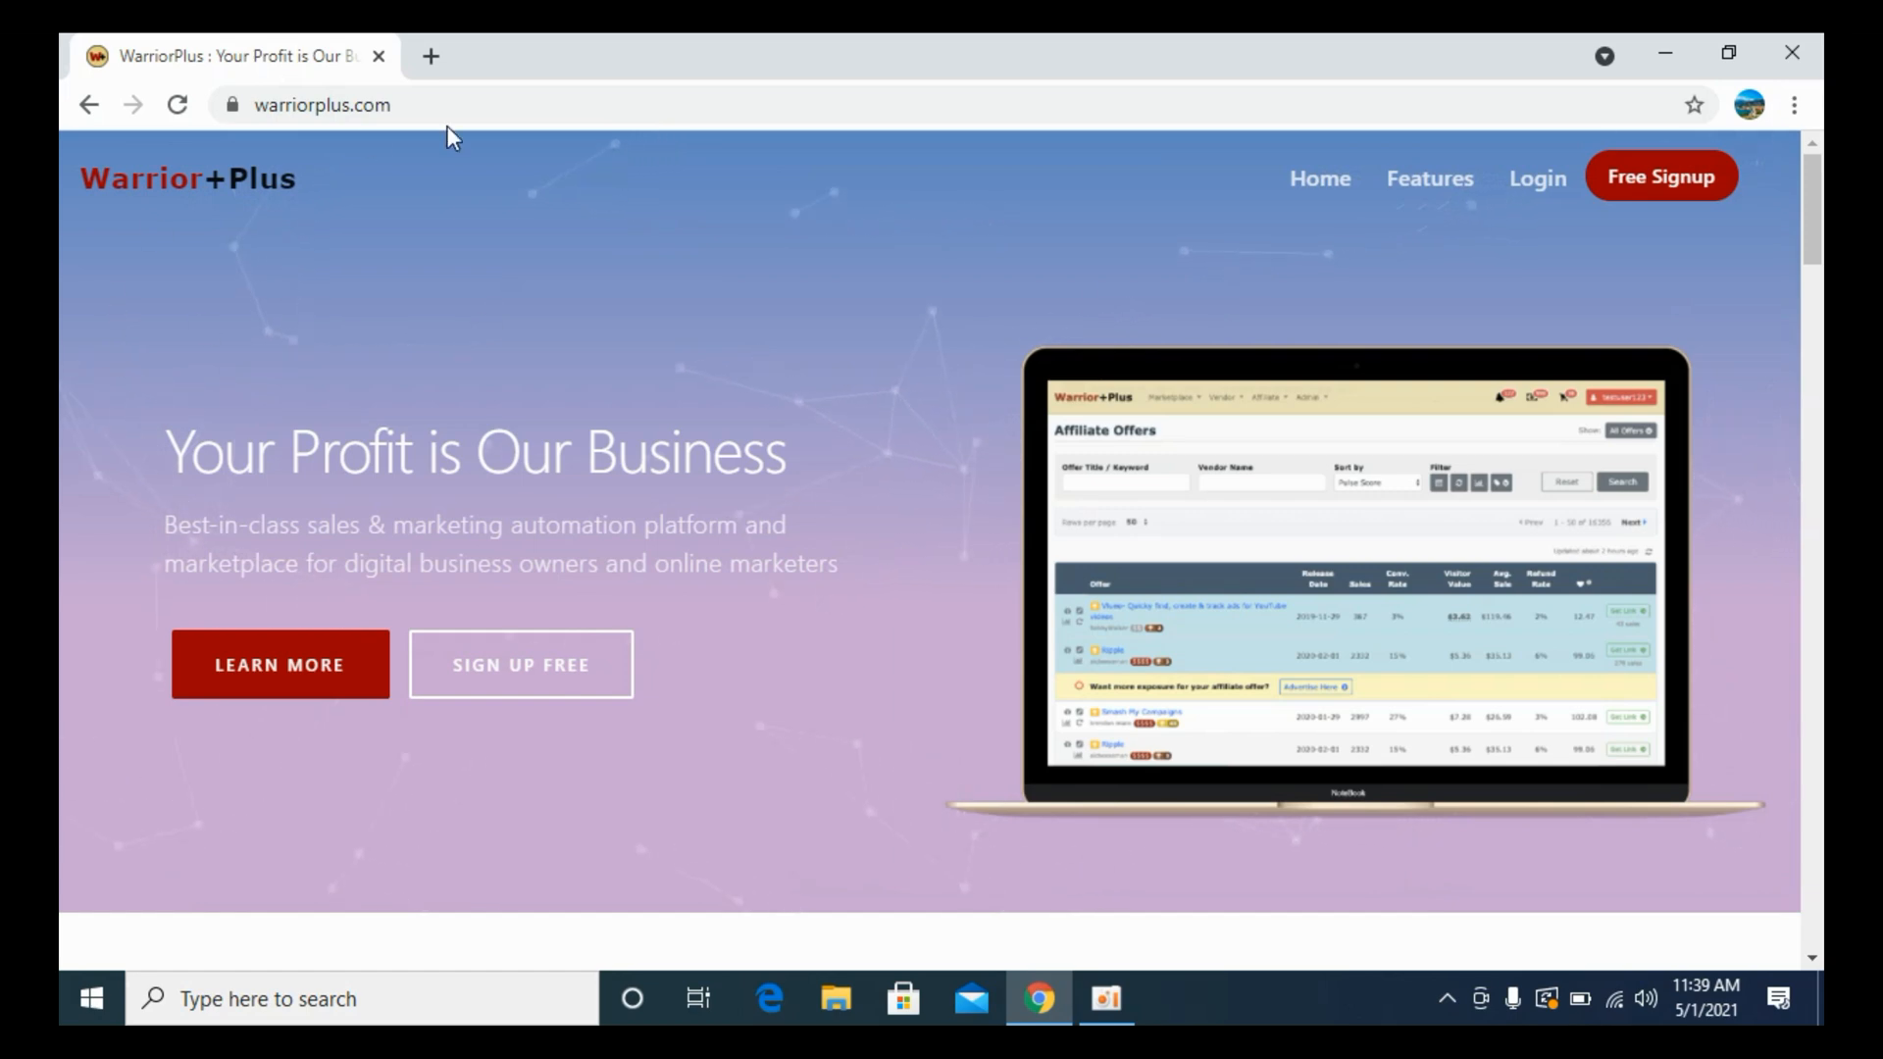
{"action": "mouse_move", "coordinate": [1004, 212]}
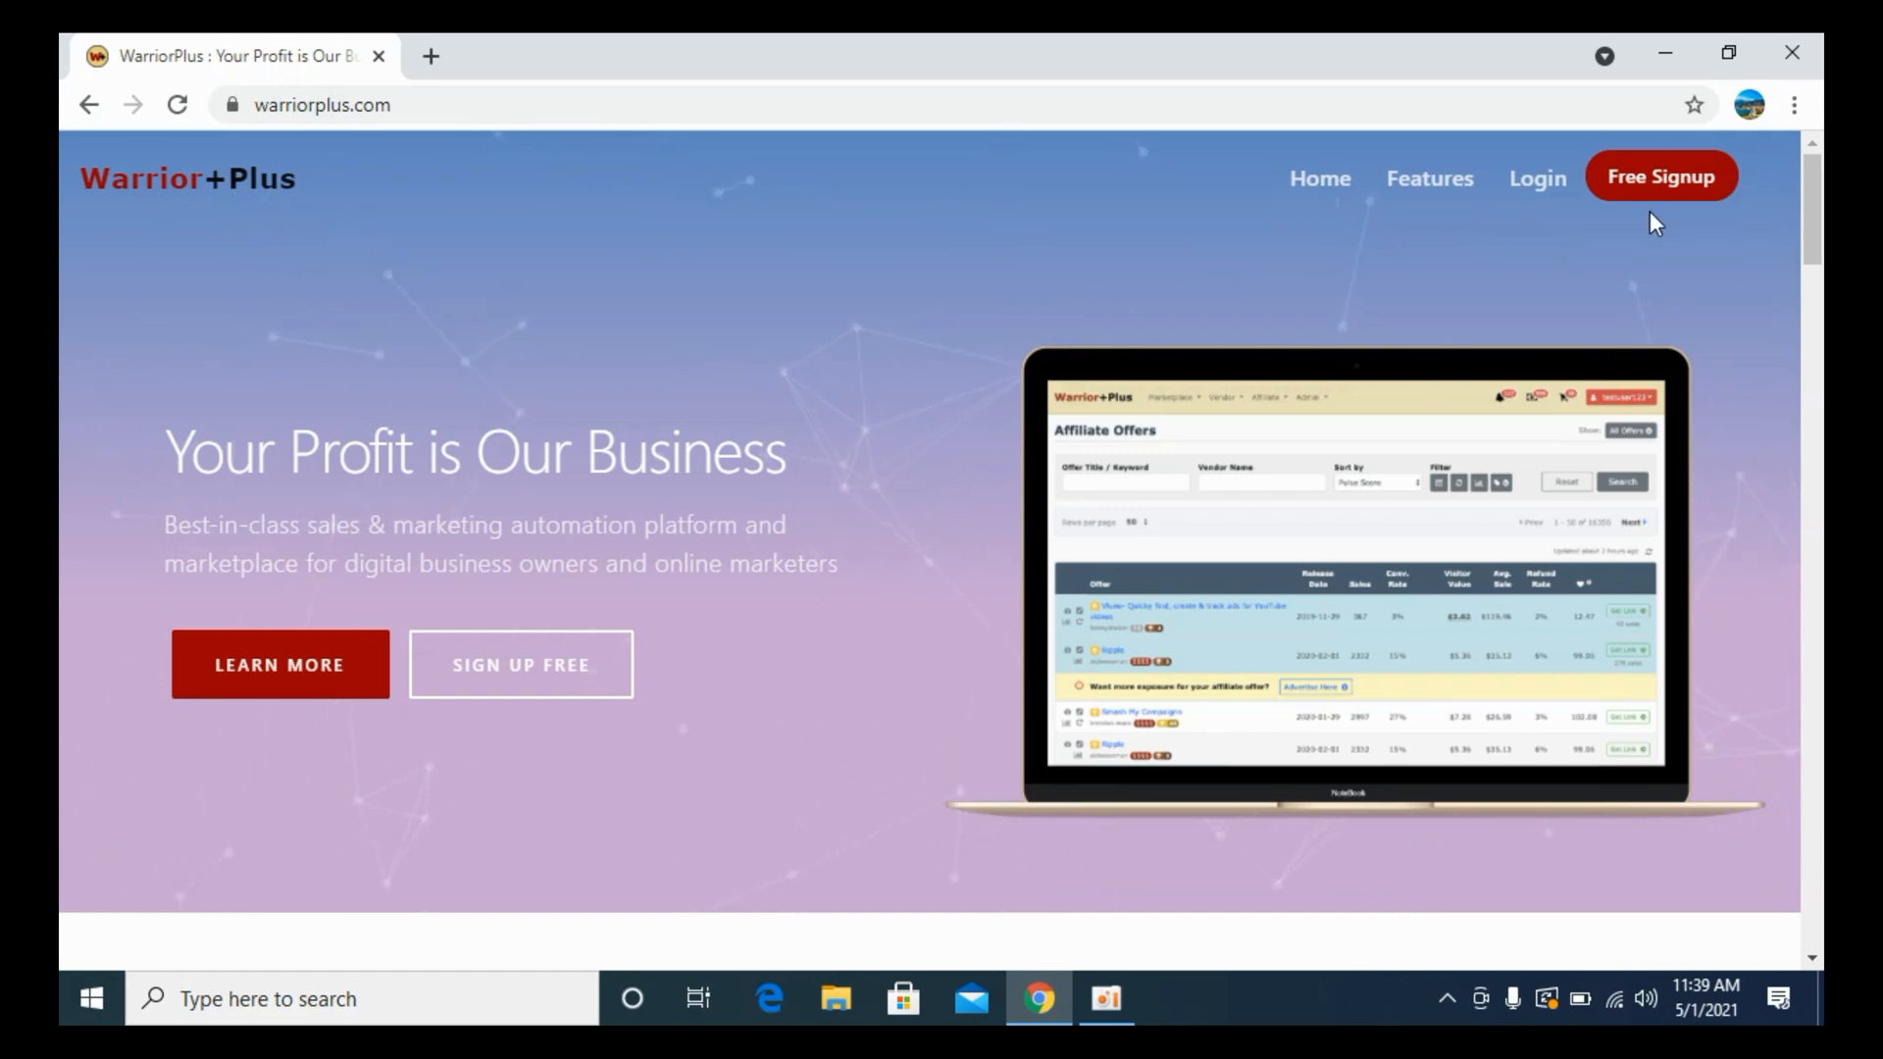
{"action": "mouse_move", "coordinate": [1642, 177]}
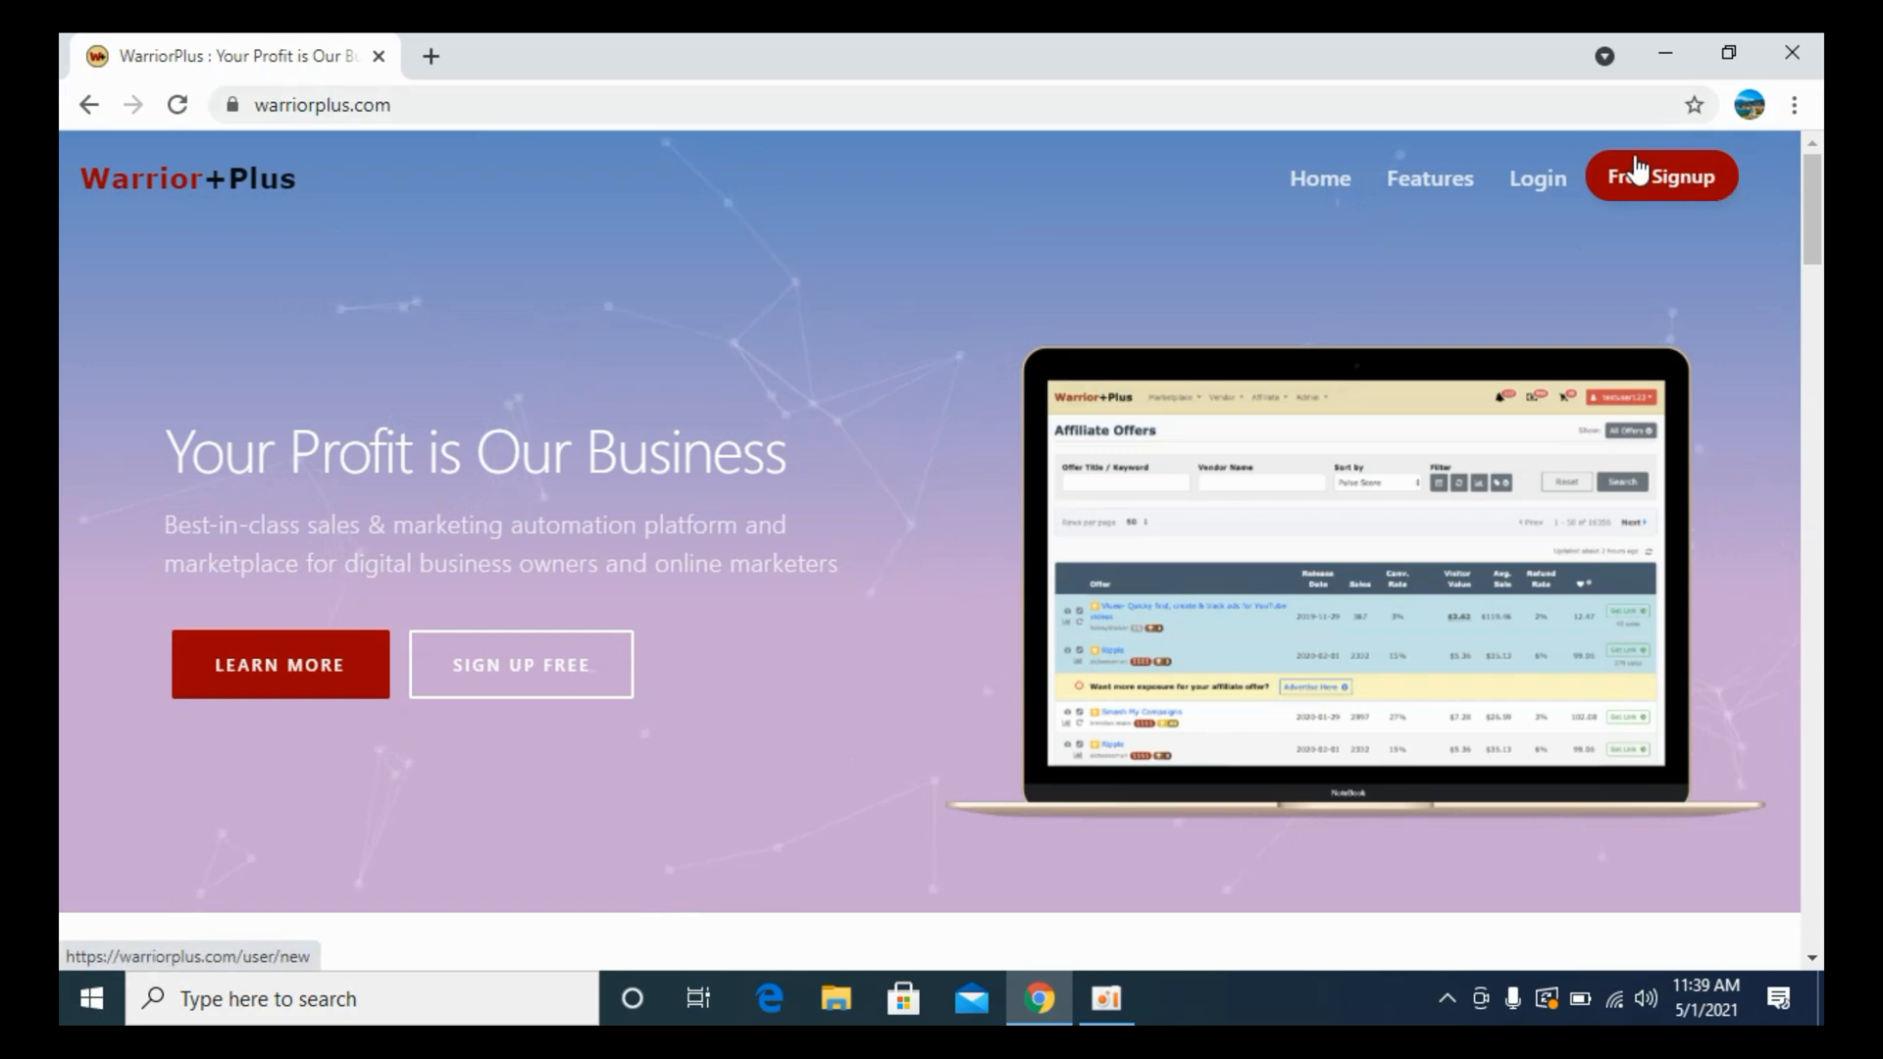
{"action": "left_click", "coordinate": [1659, 176]}
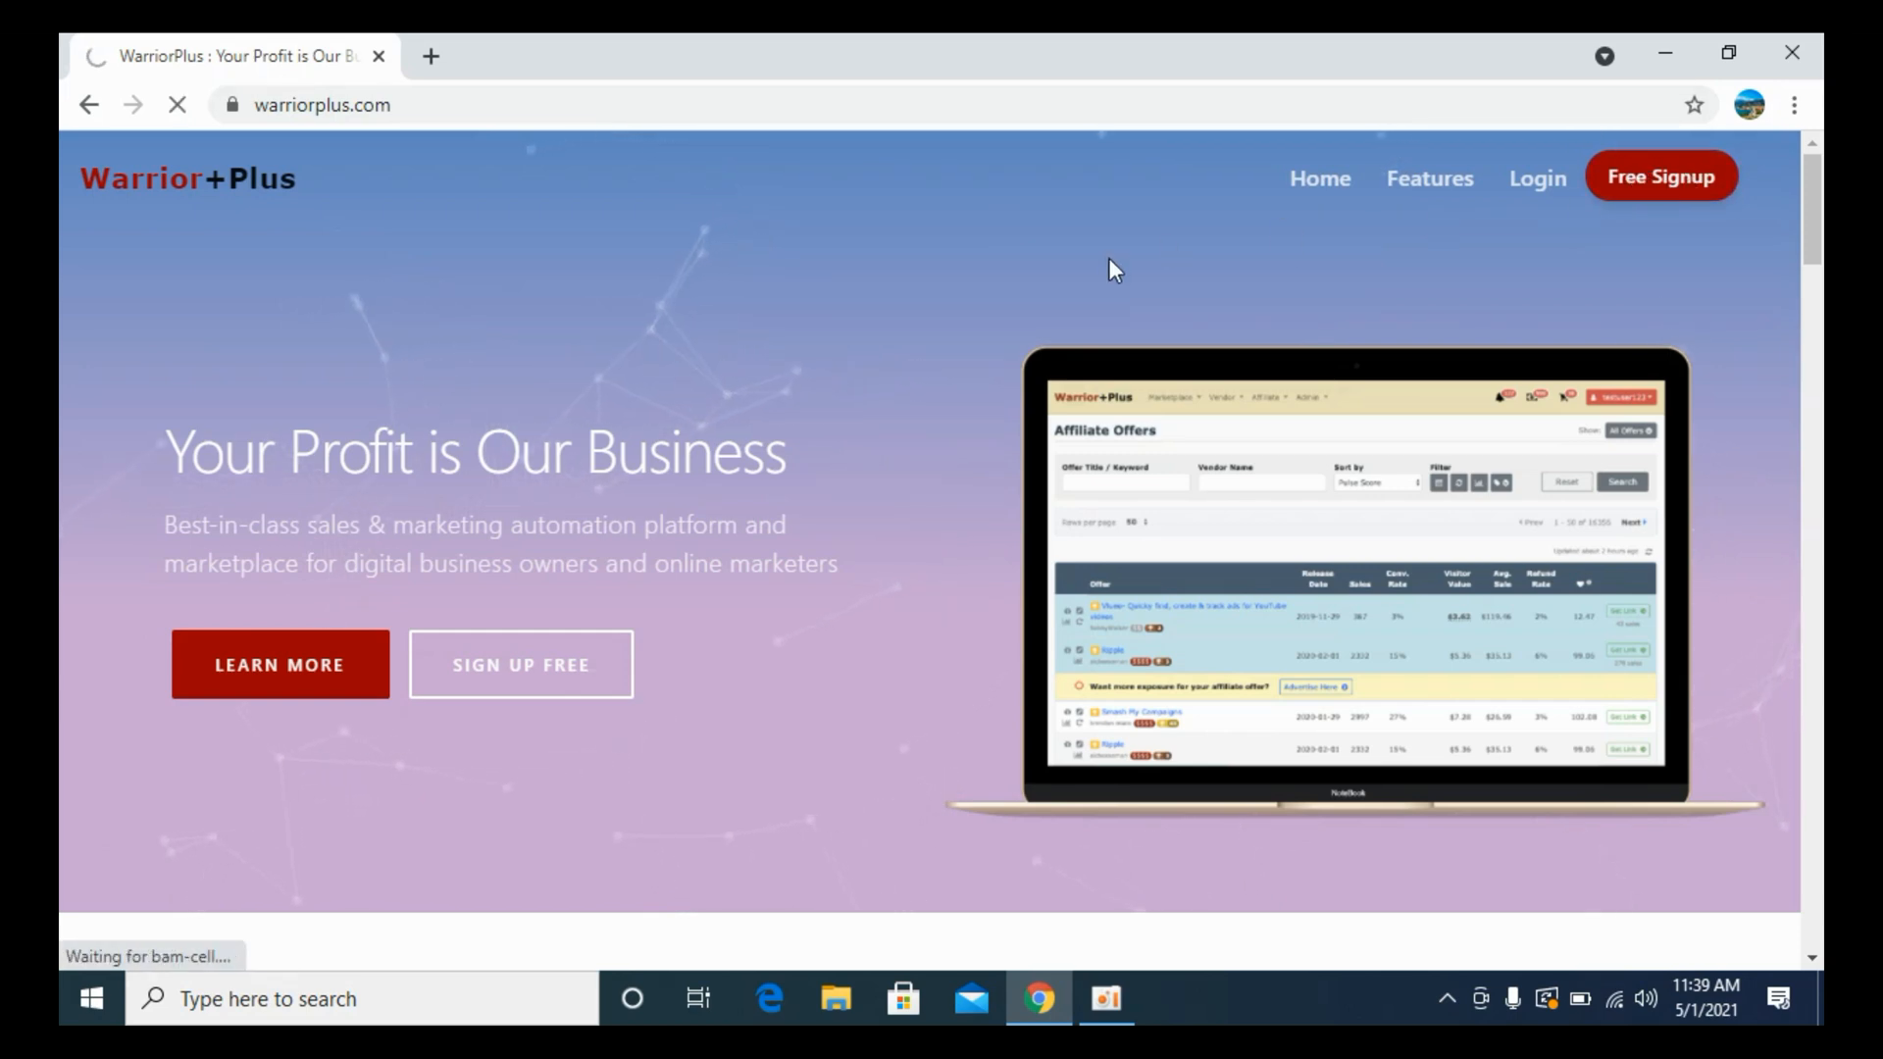
{"action": "left_click", "coordinate": [1659, 176]}
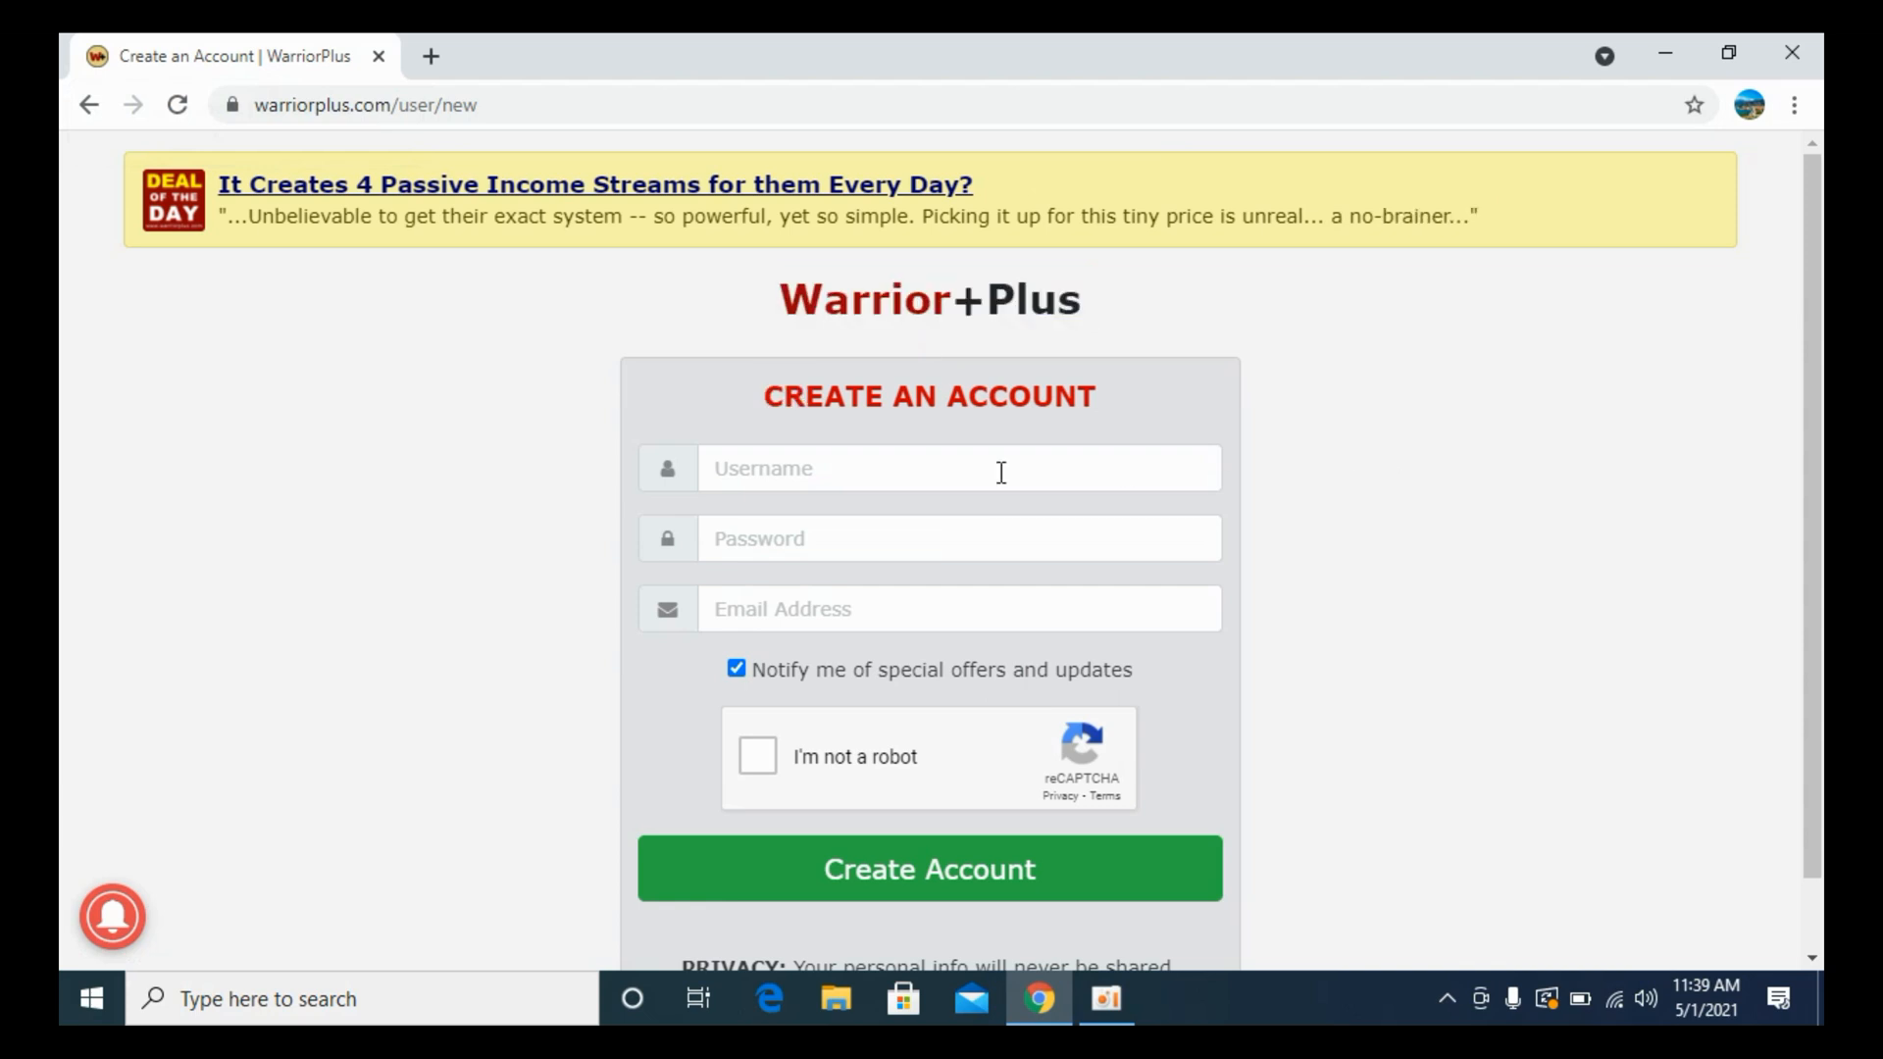
{"action": "left_click", "coordinate": [957, 469]}
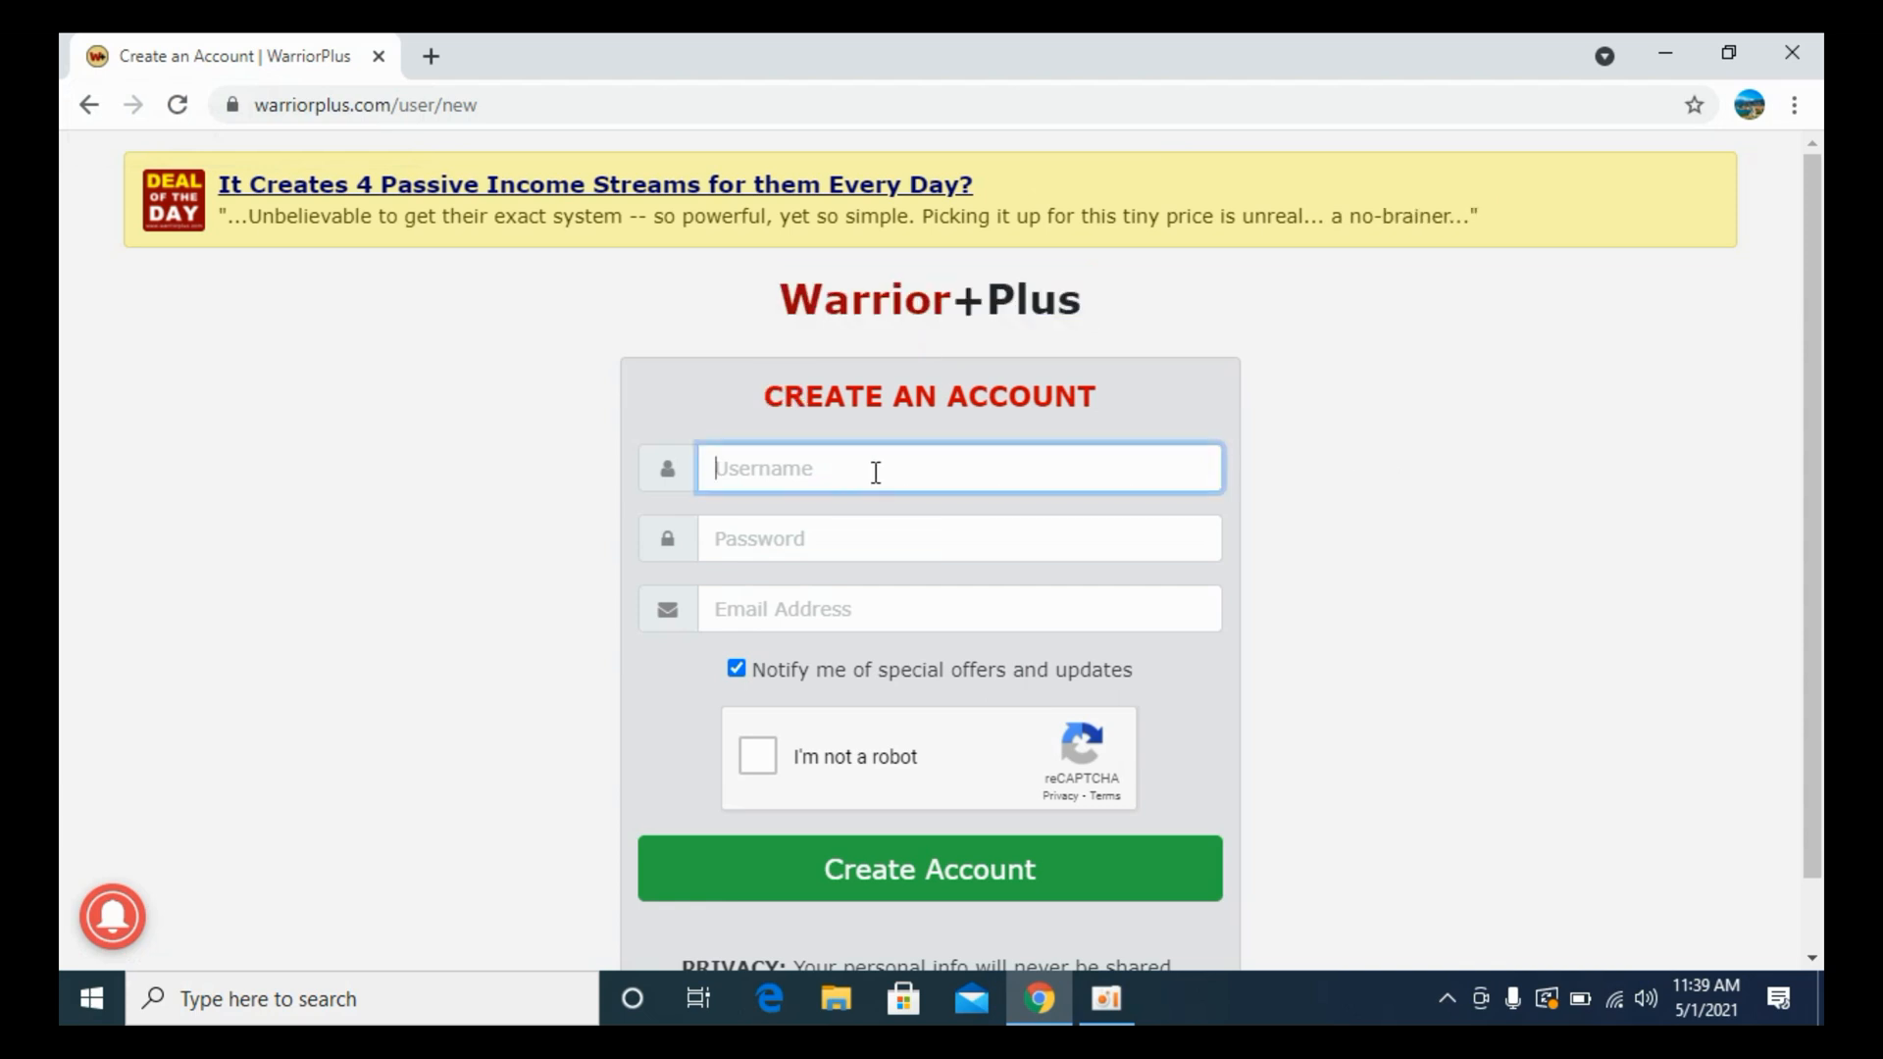
{"action": "type", "text": "iam"}
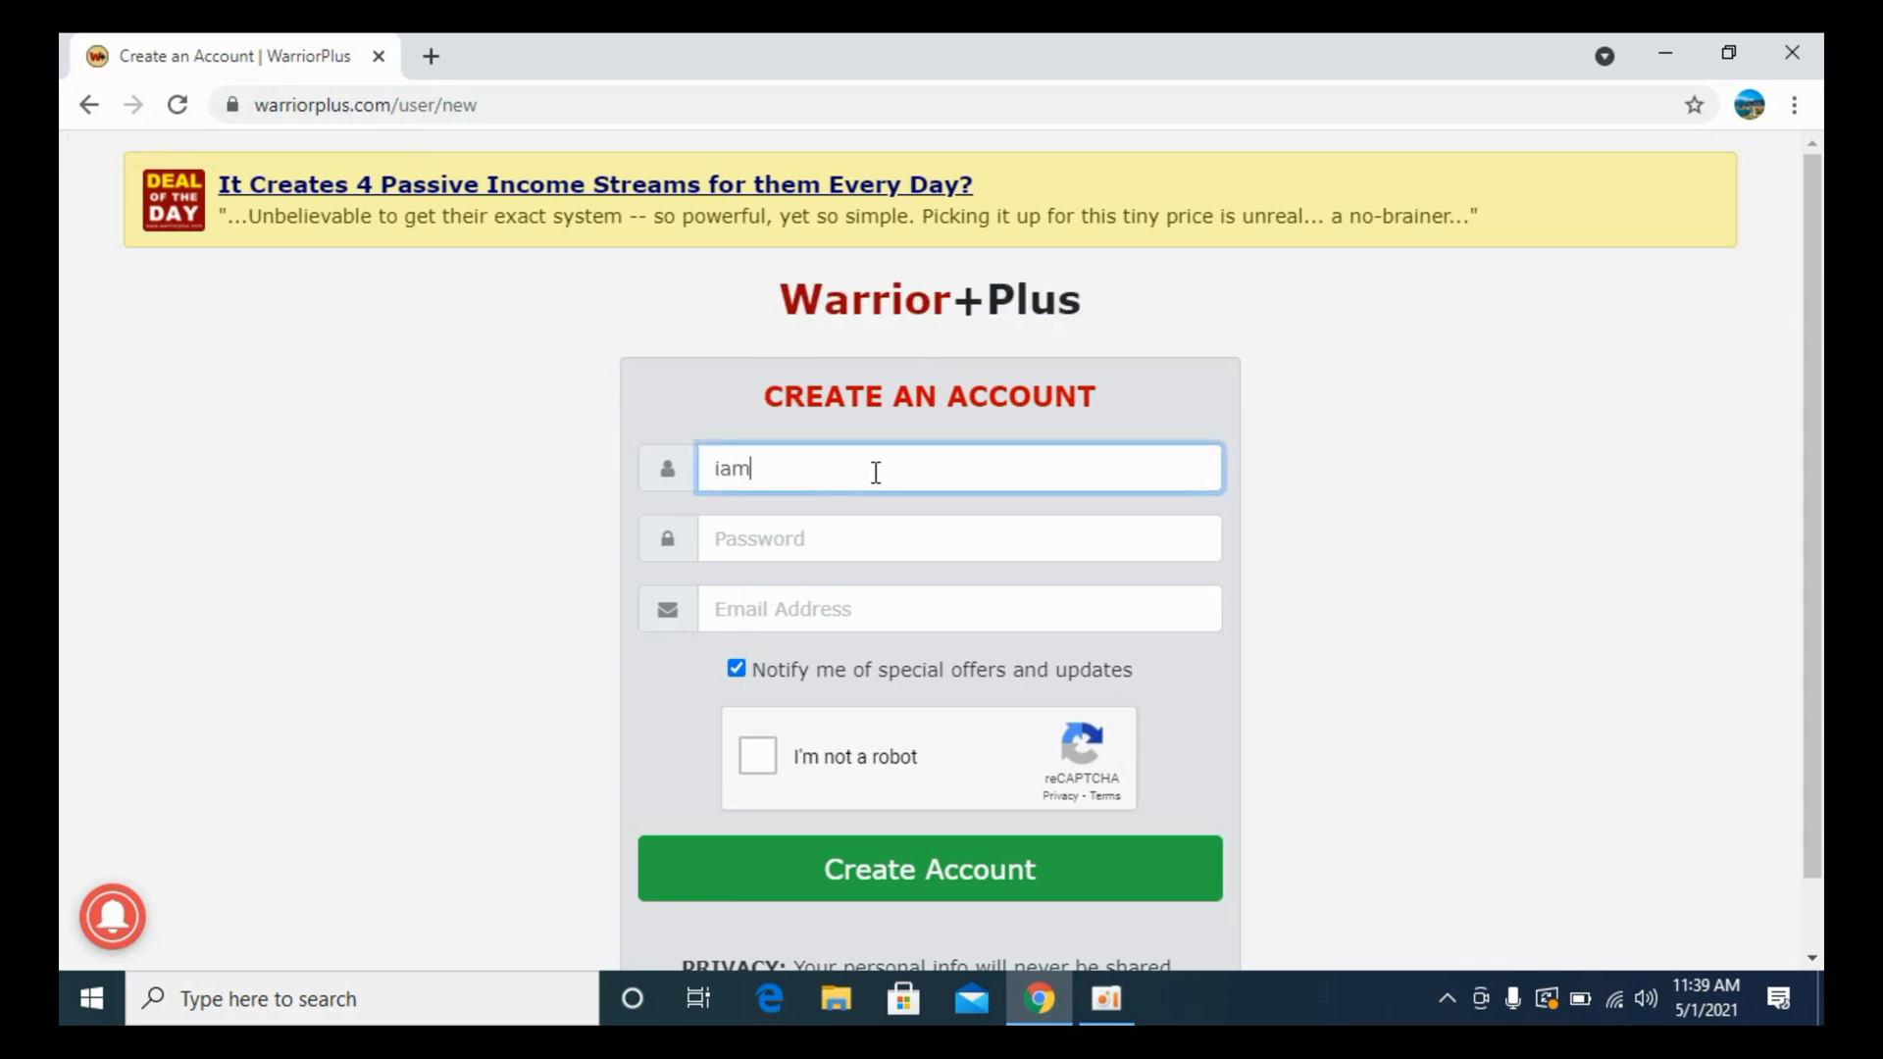
{"action": "left_click", "coordinate": [957, 538]}
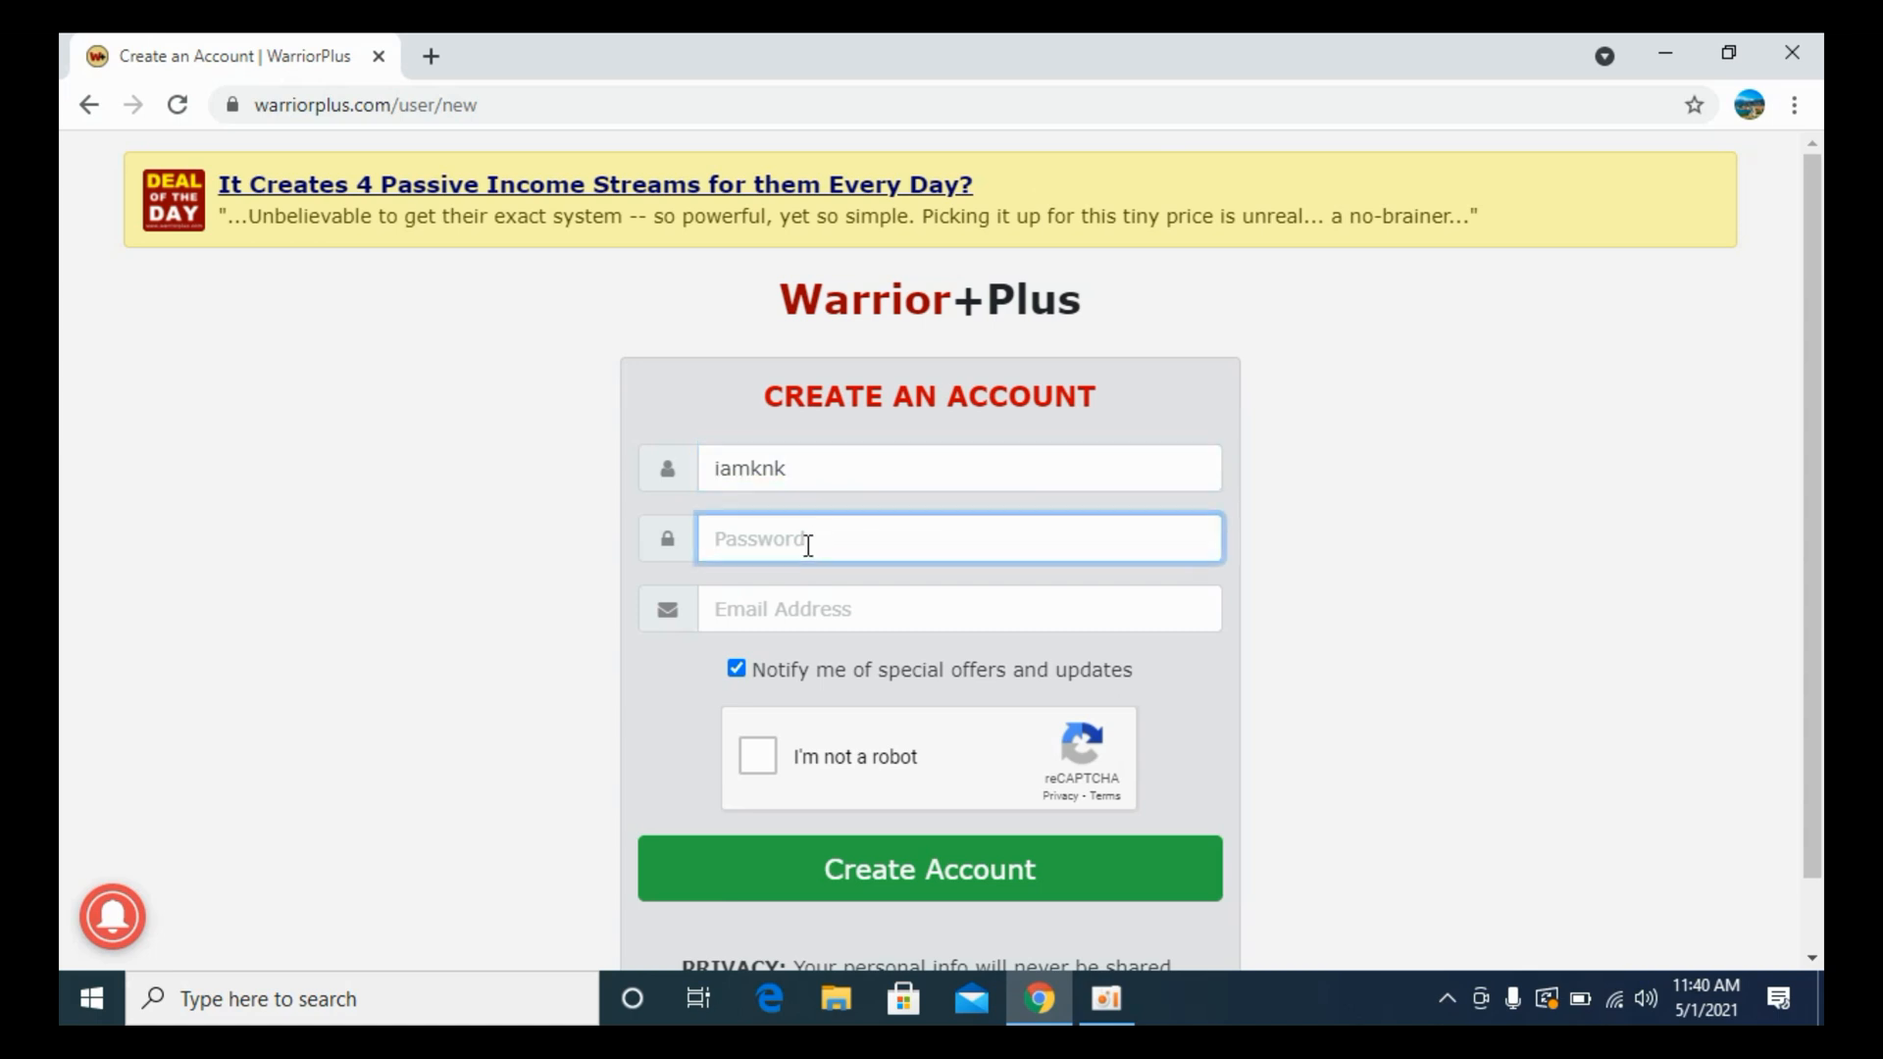
{"action": "type", "text": "password"}
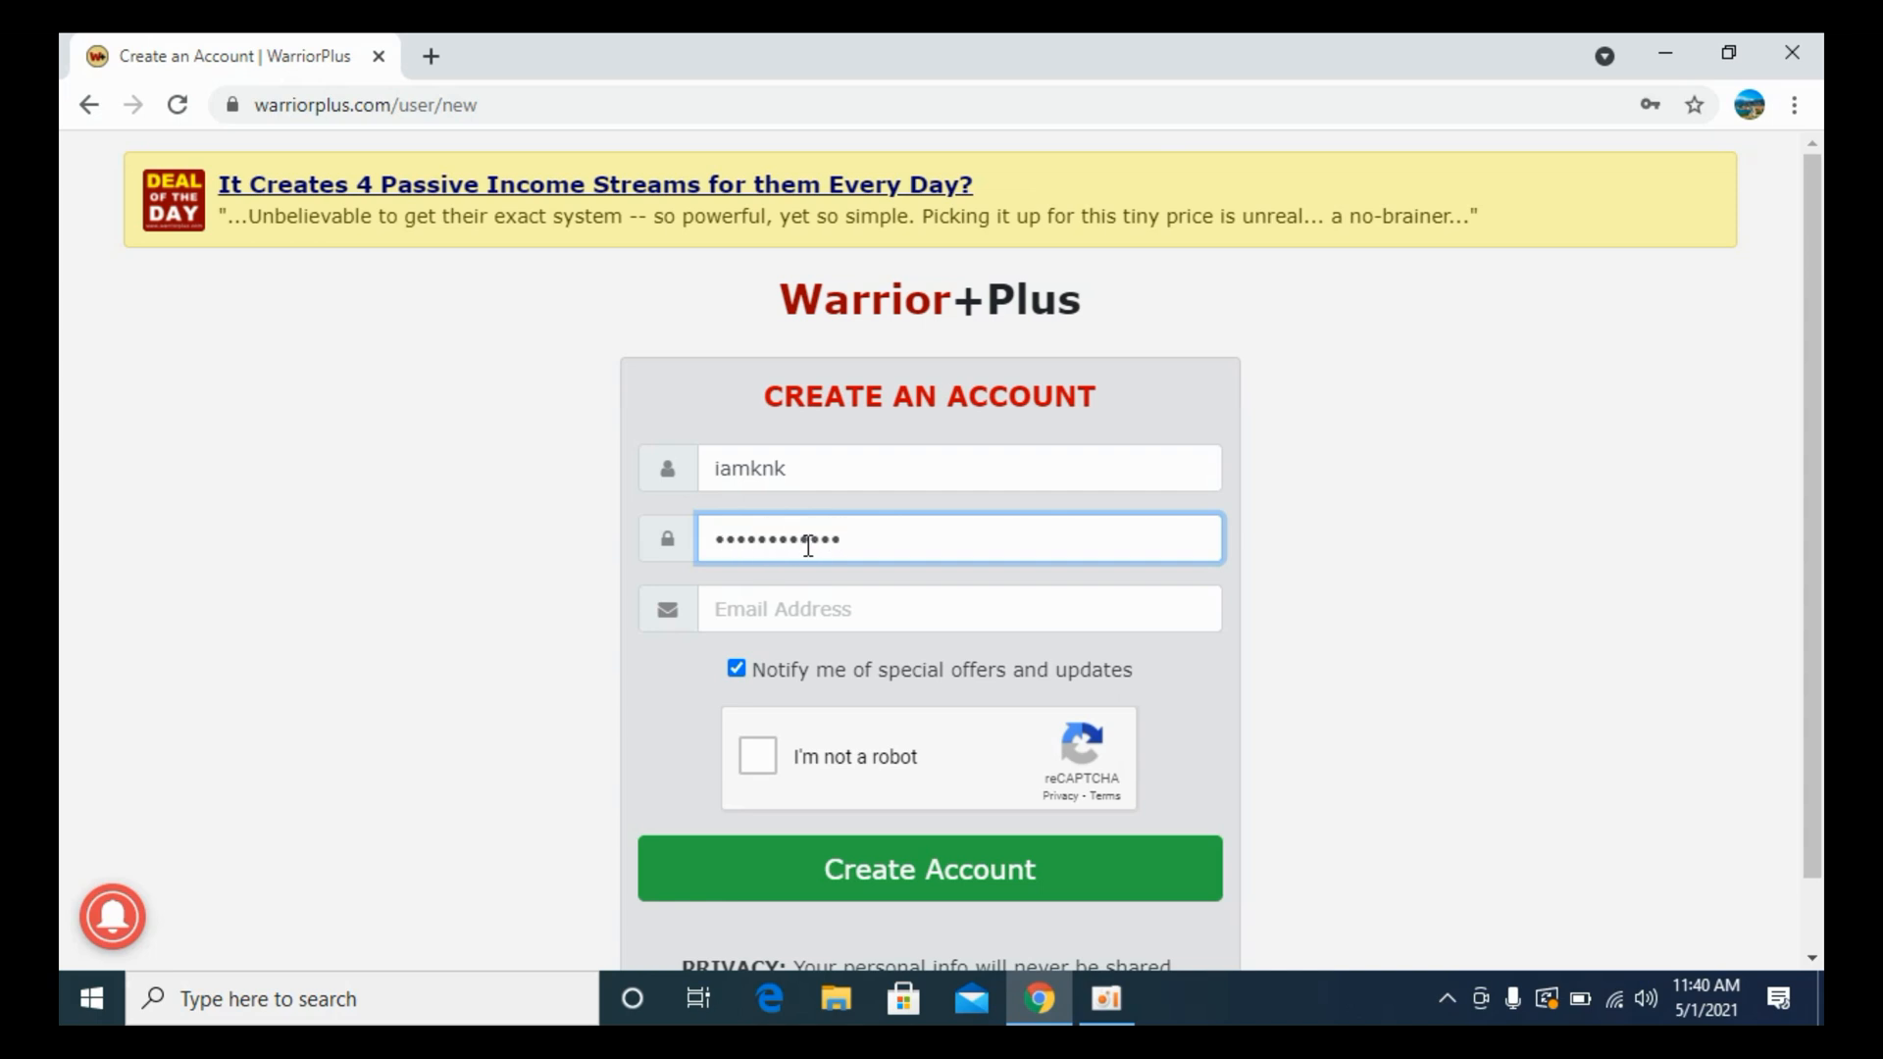
{"action": "left_click", "coordinate": [957, 608]}
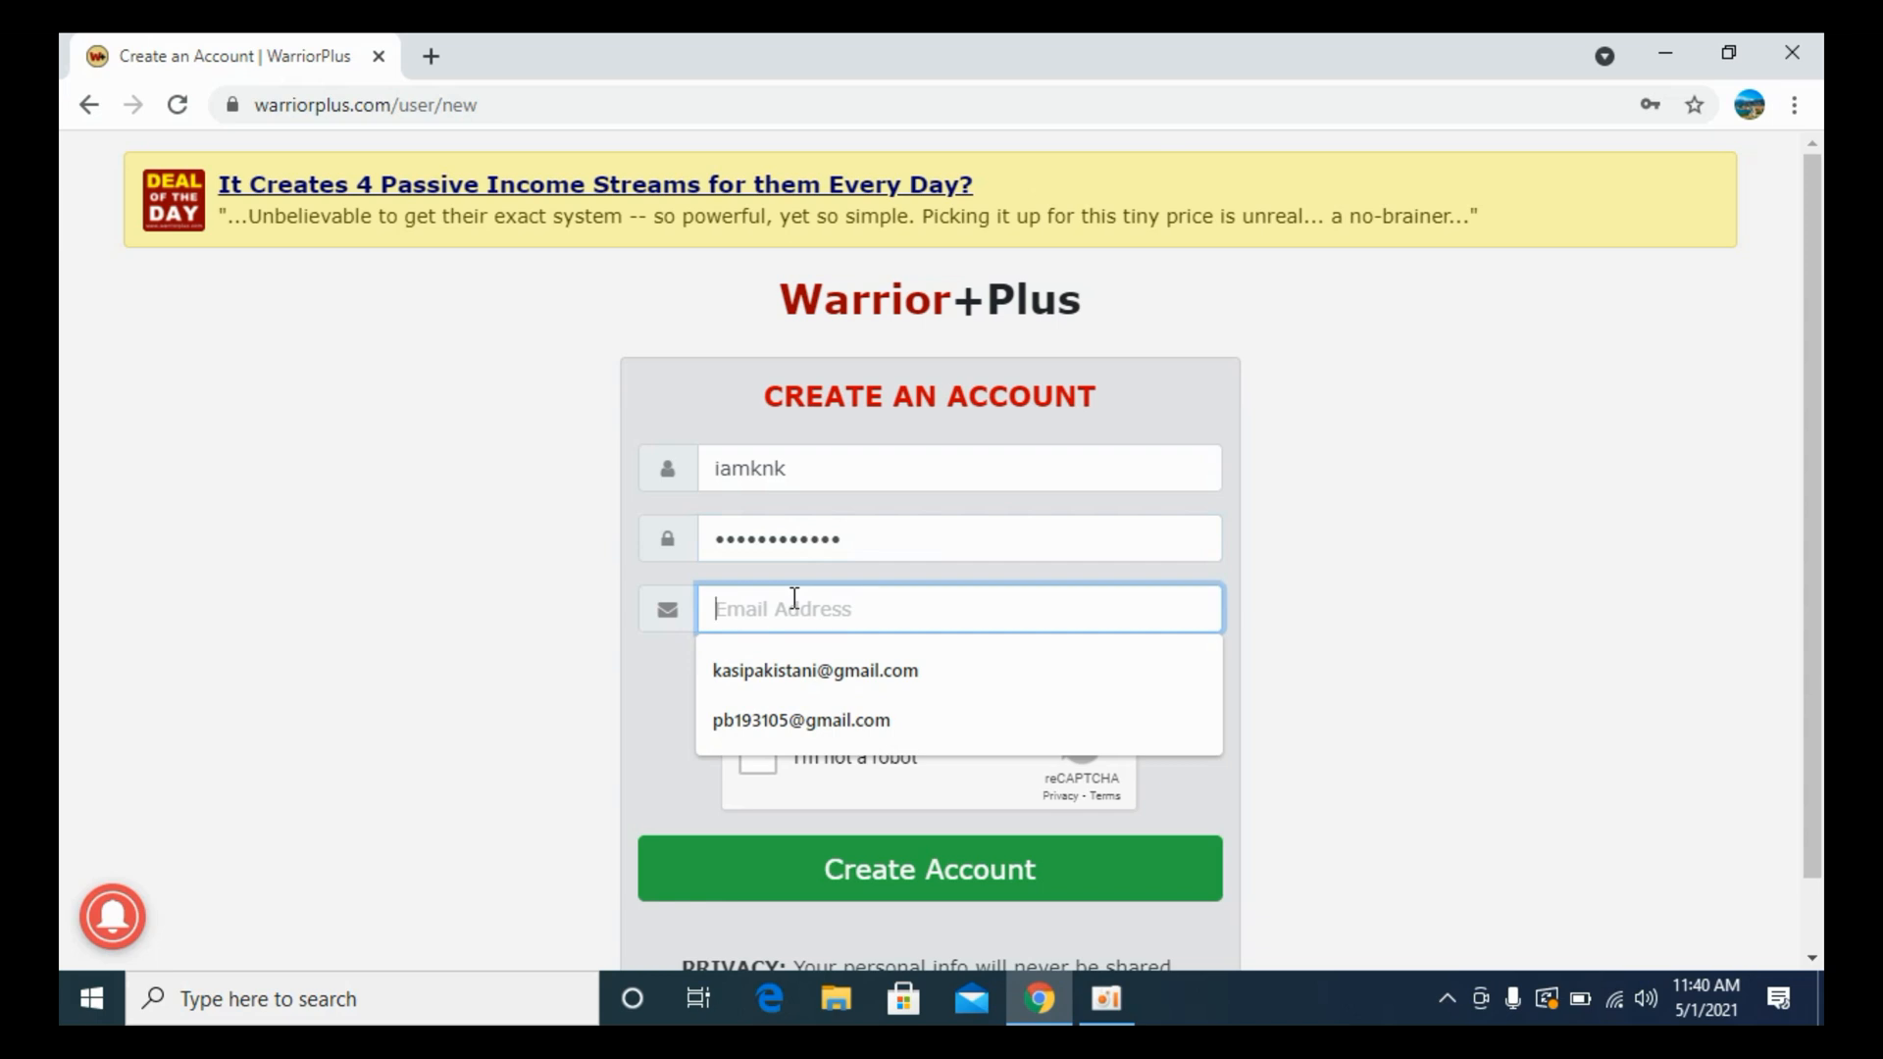
{"action": "left_click", "coordinate": [800, 719]}
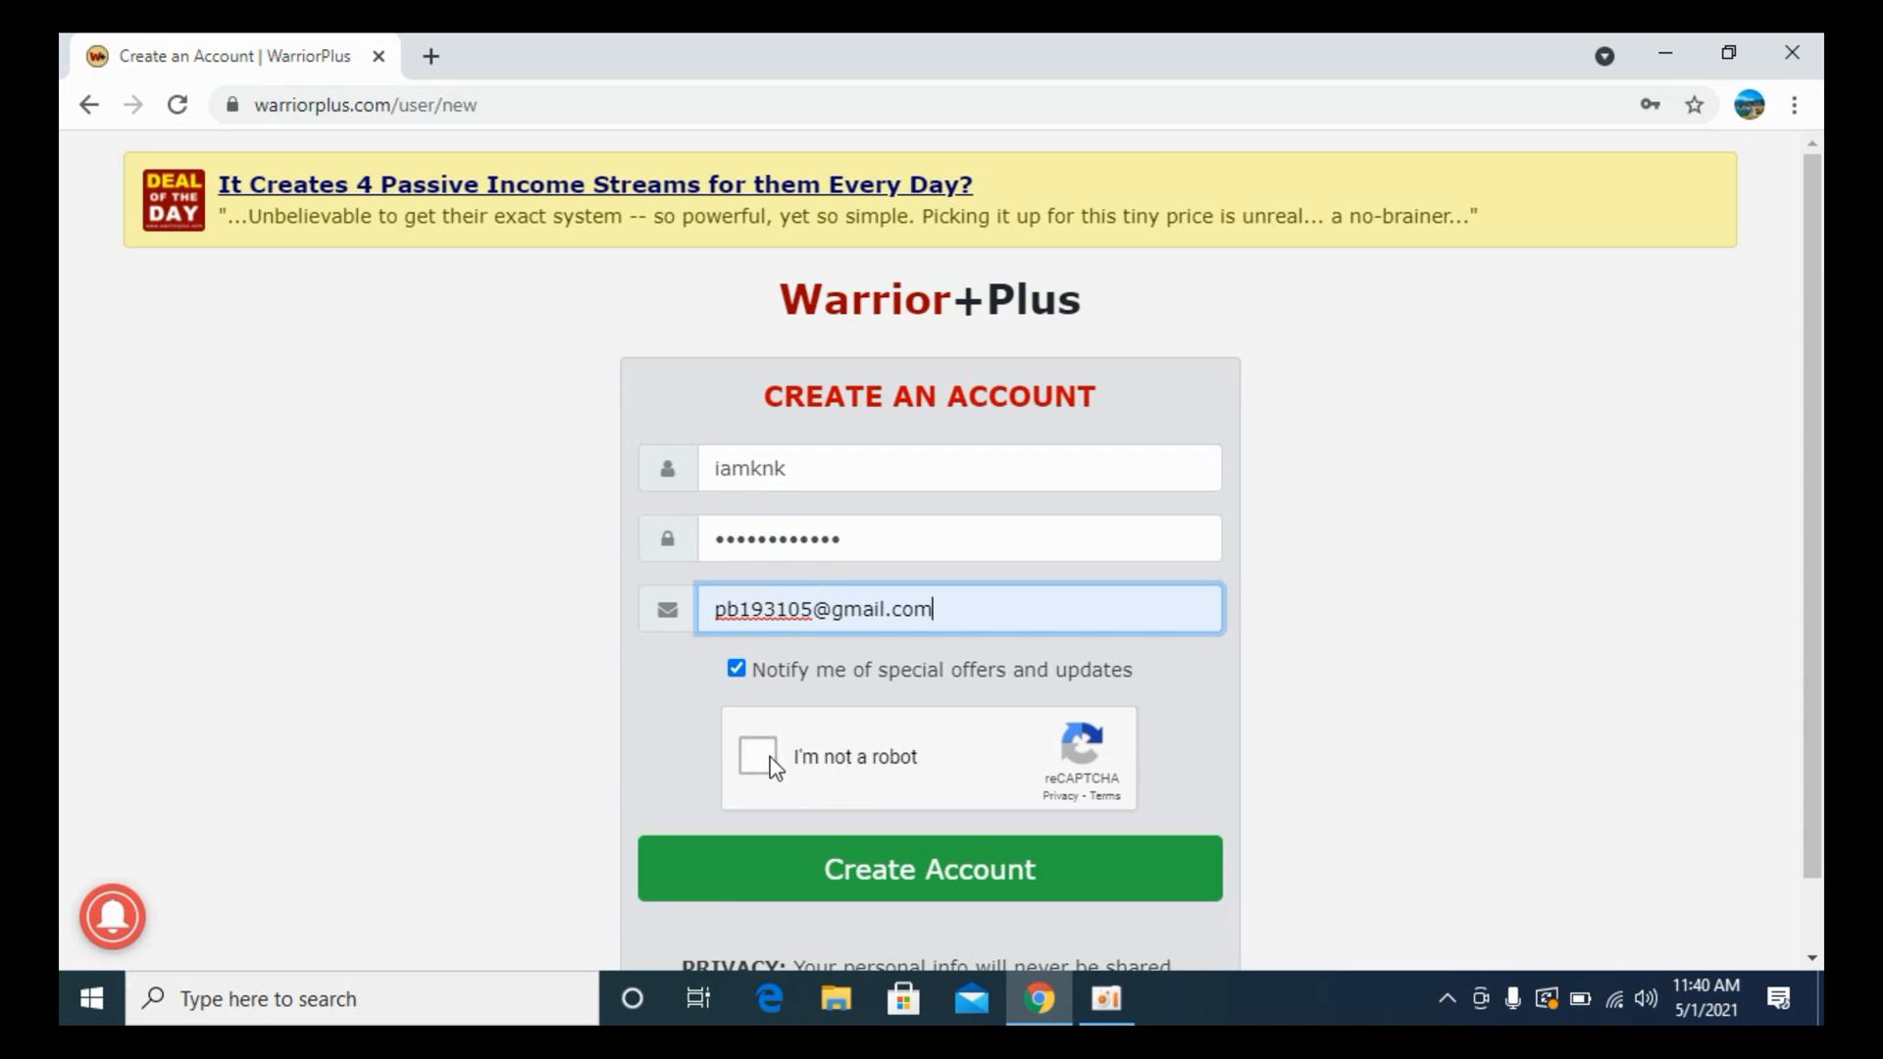
{"action": "left_click", "coordinate": [757, 757]}
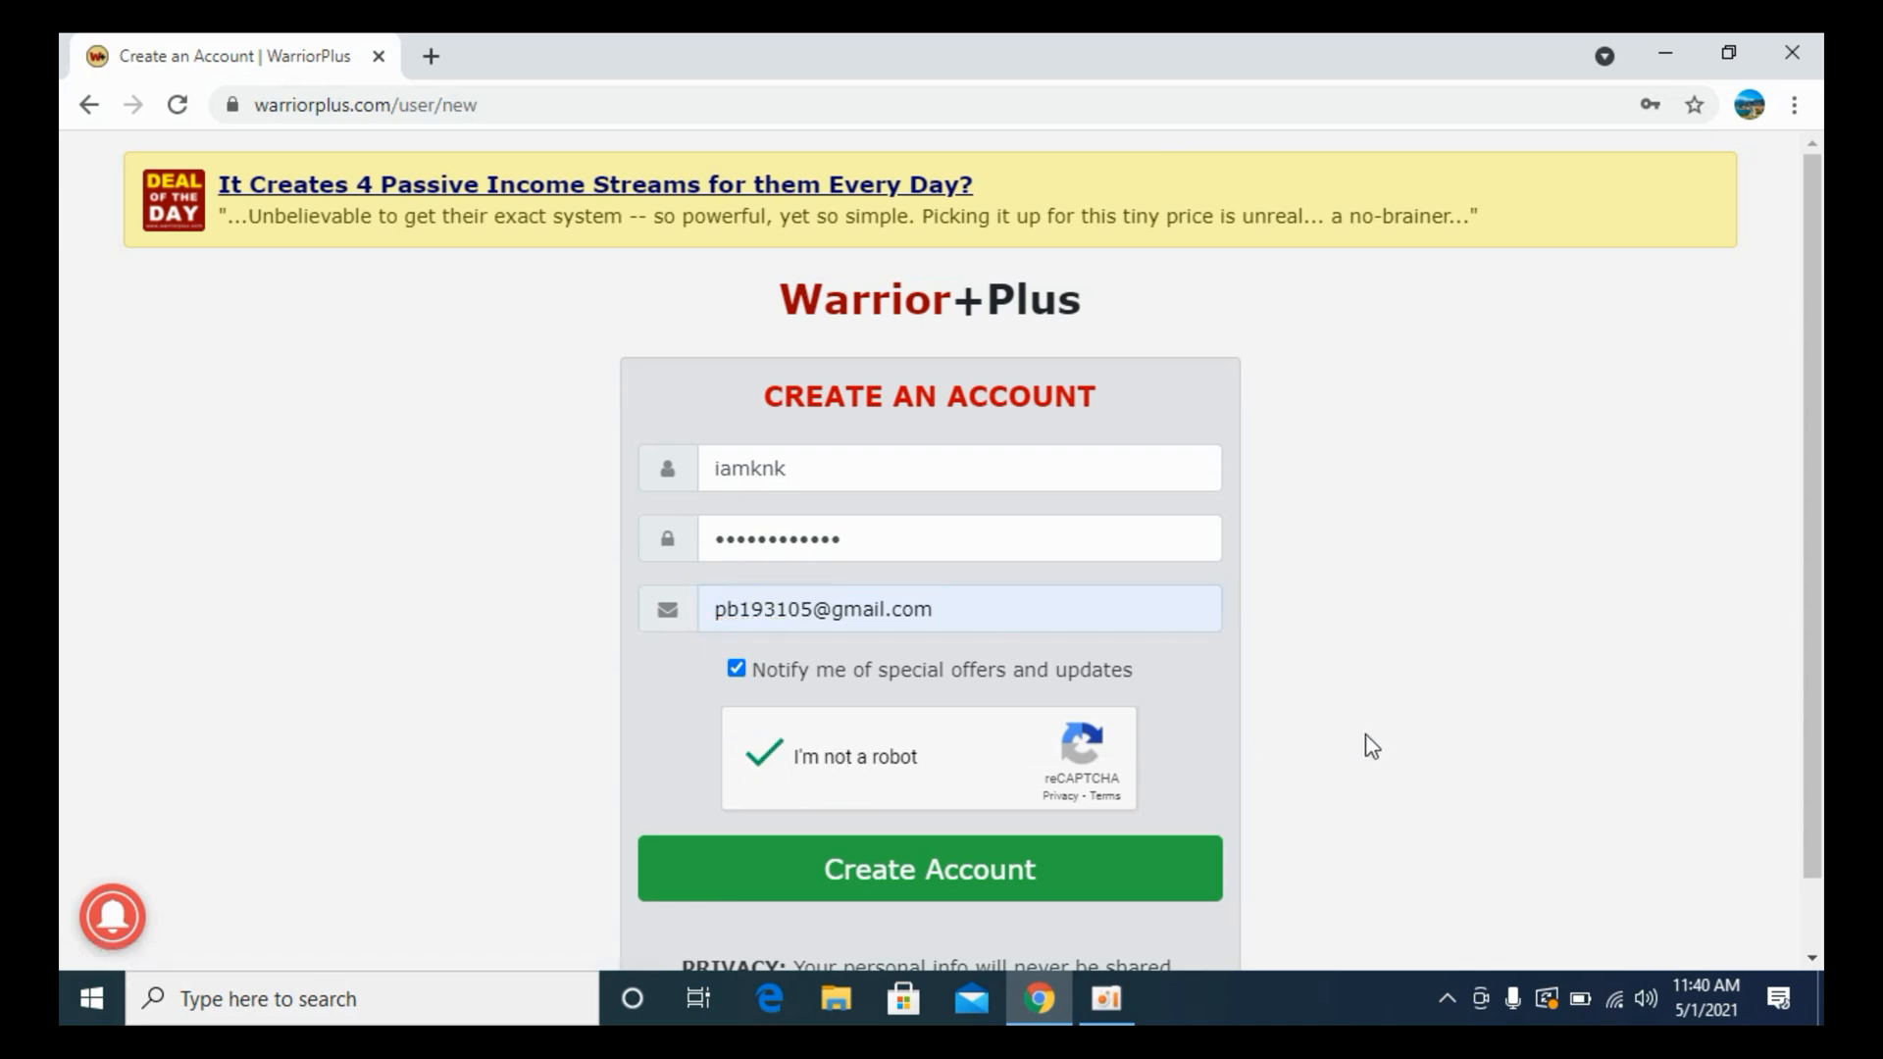
Submit the sign-up form with the Create Account button until it is accepted.
{"action": "scroll", "scroll_direction": "down", "scroll_amount": 3}
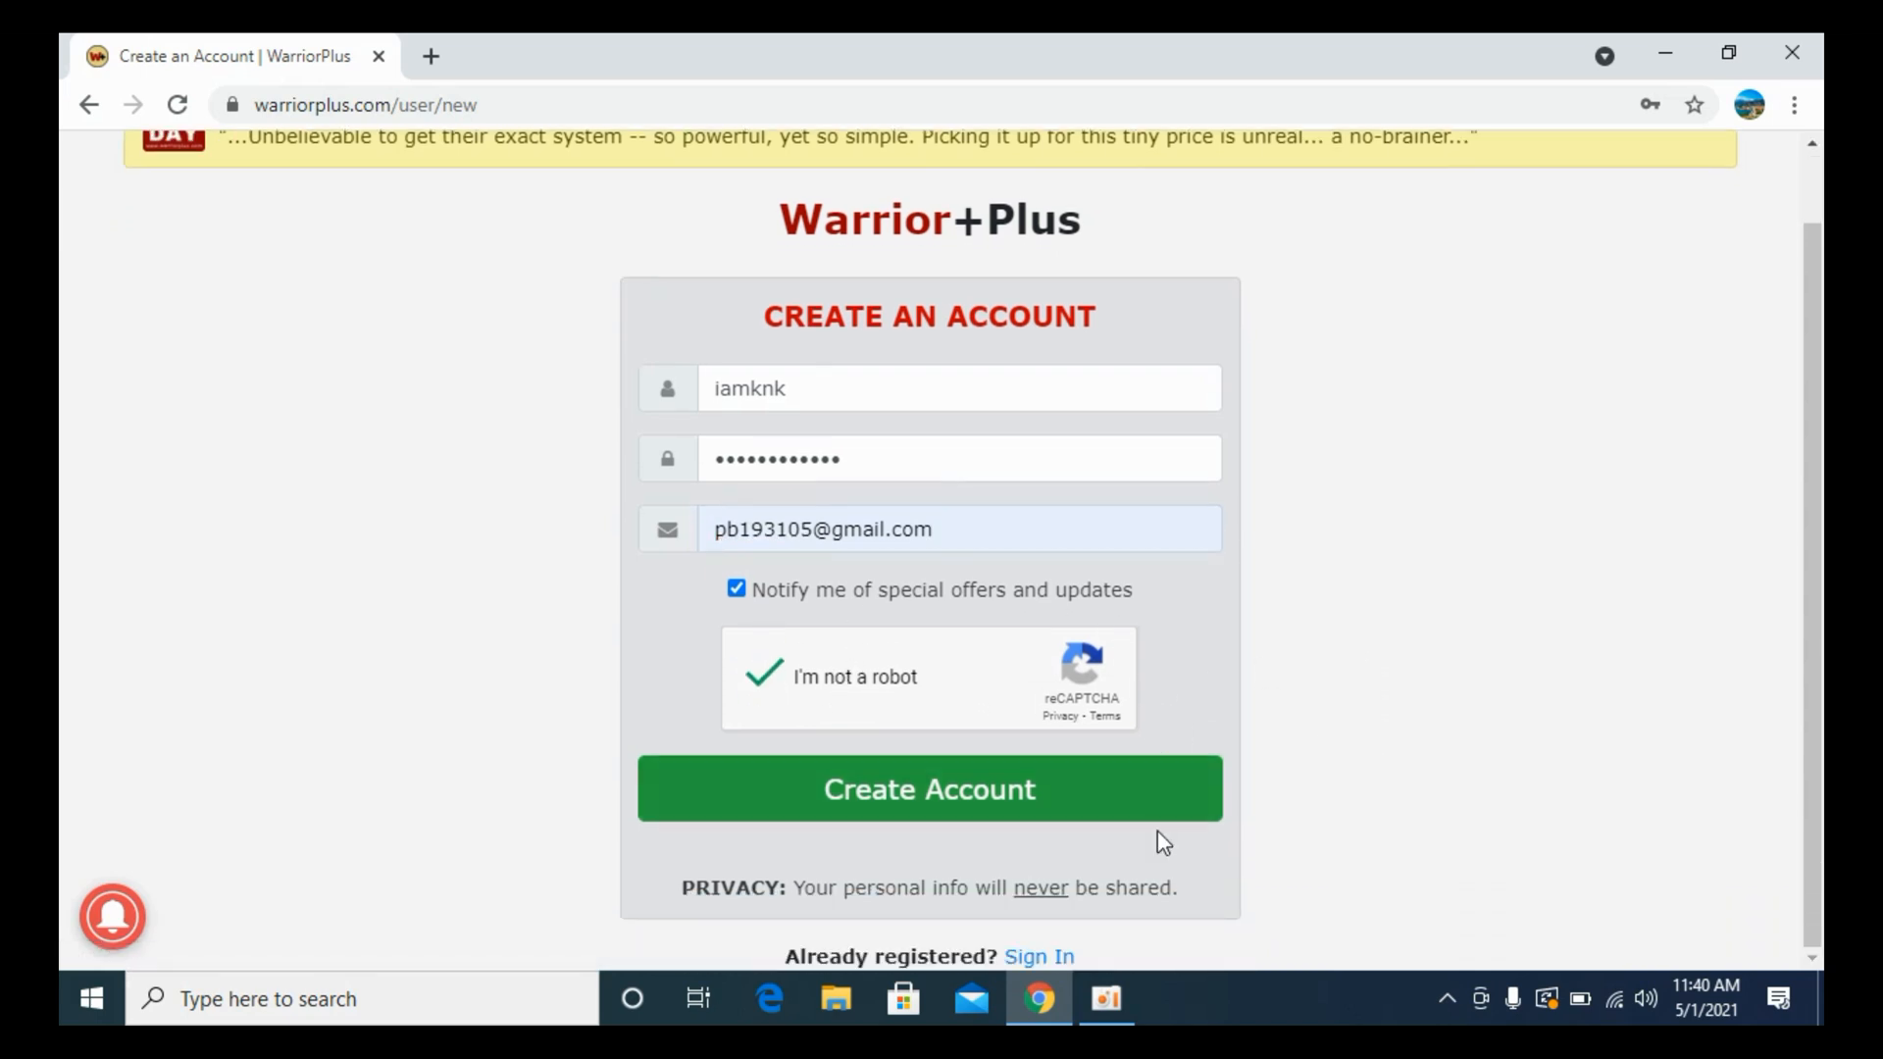
{"action": "mouse_move", "coordinate": [1148, 800]}
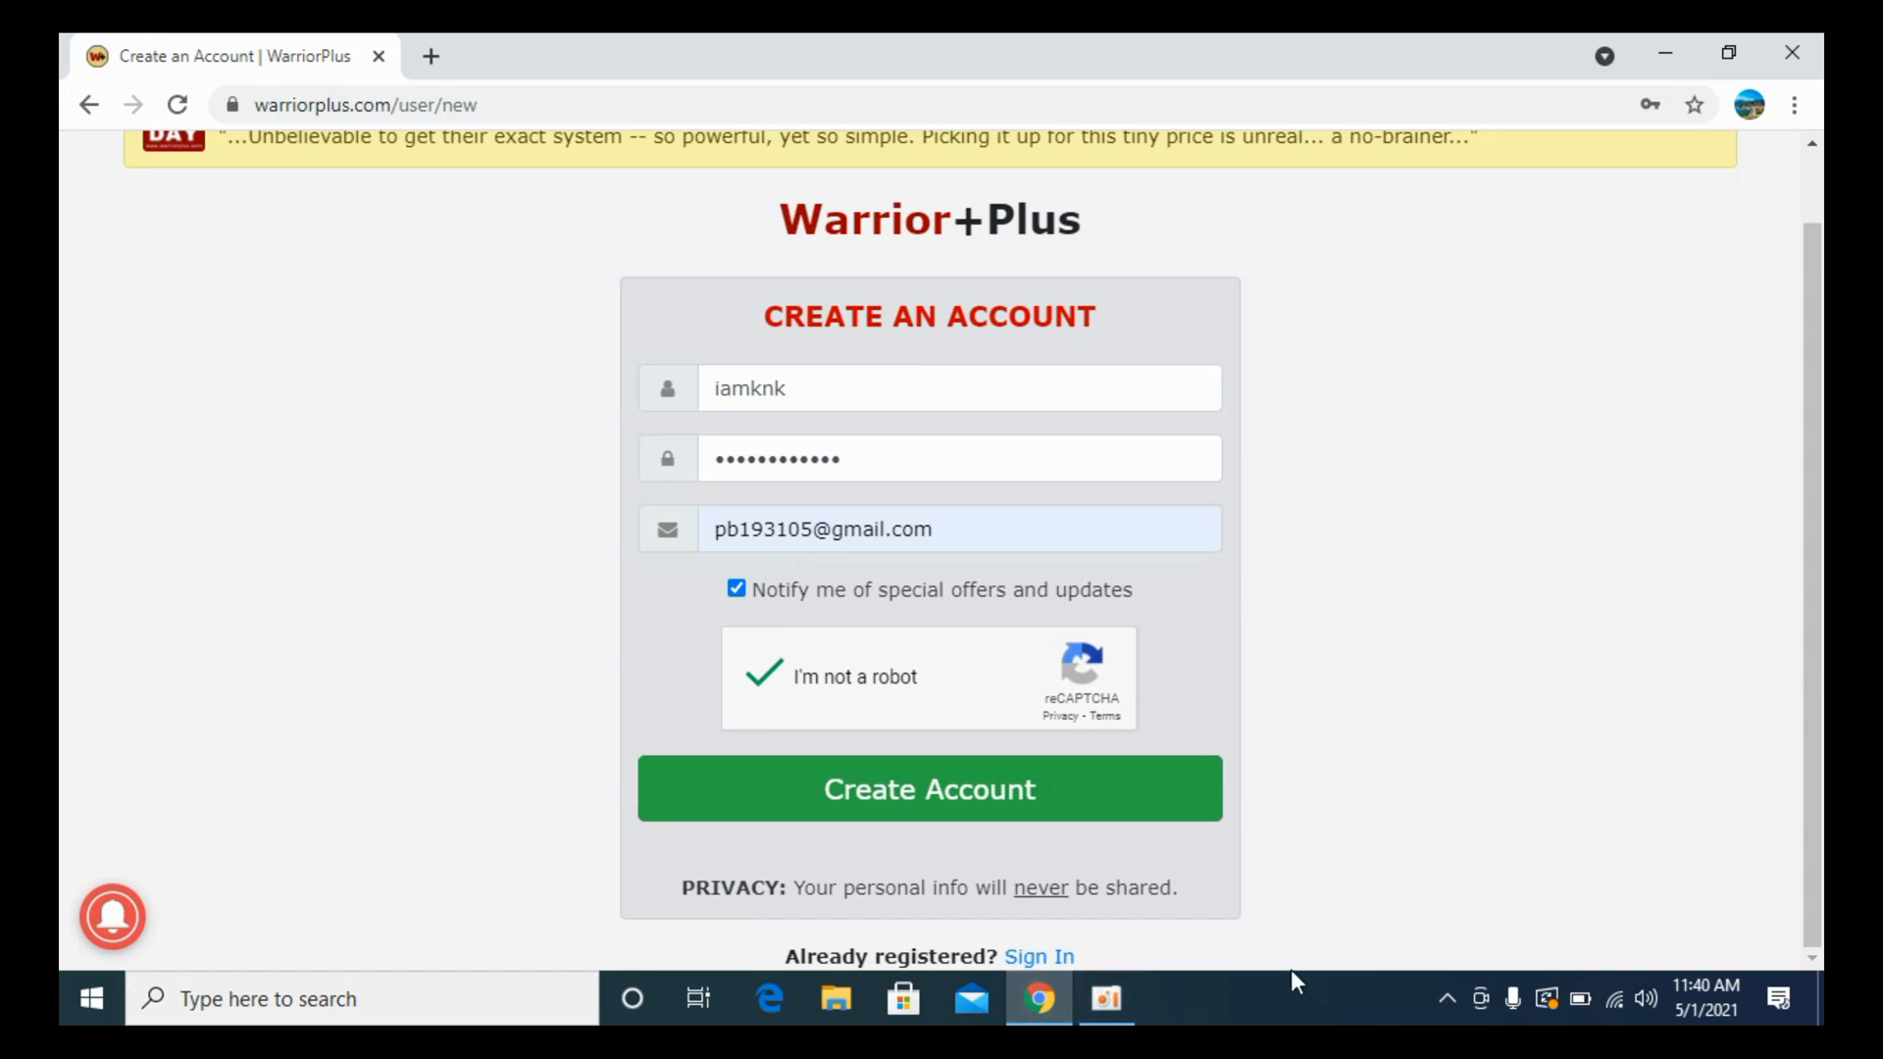
{"action": "mouse_move", "coordinate": [1300, 938]}
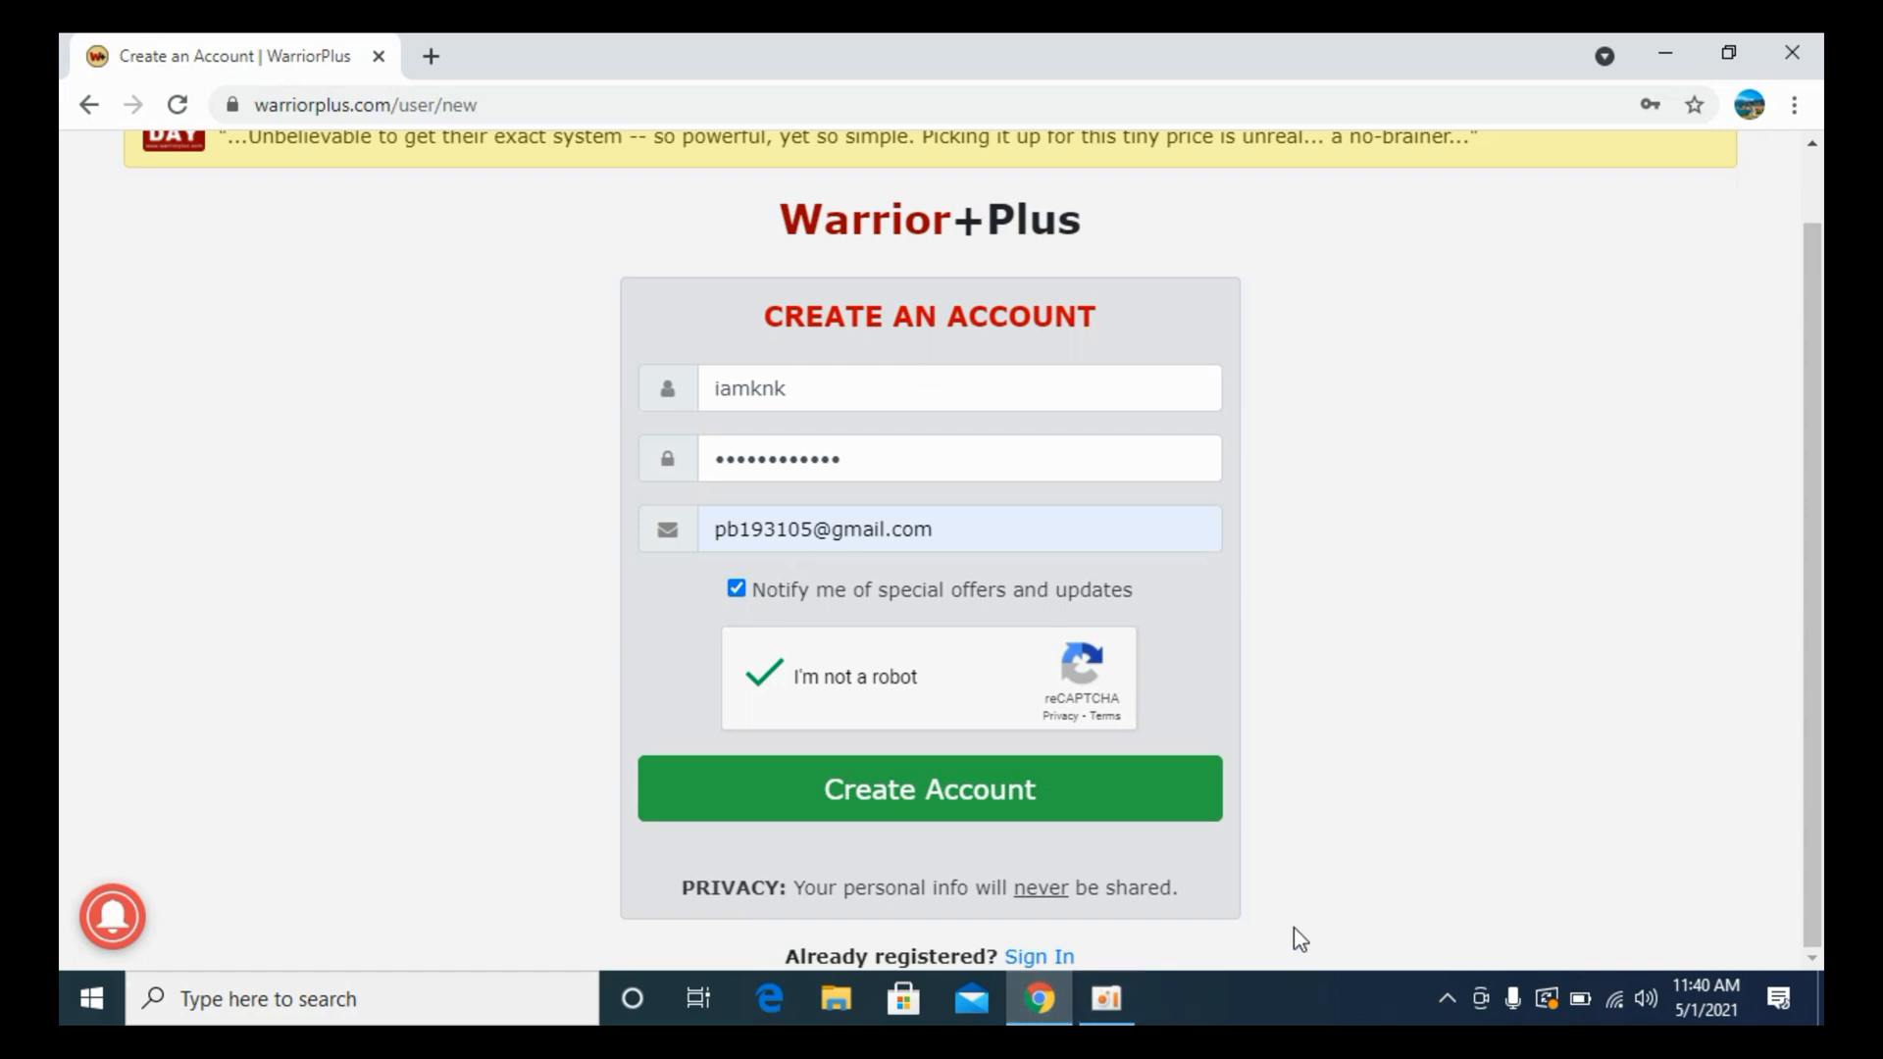
{"action": "mouse_move", "coordinate": [1020, 659]}
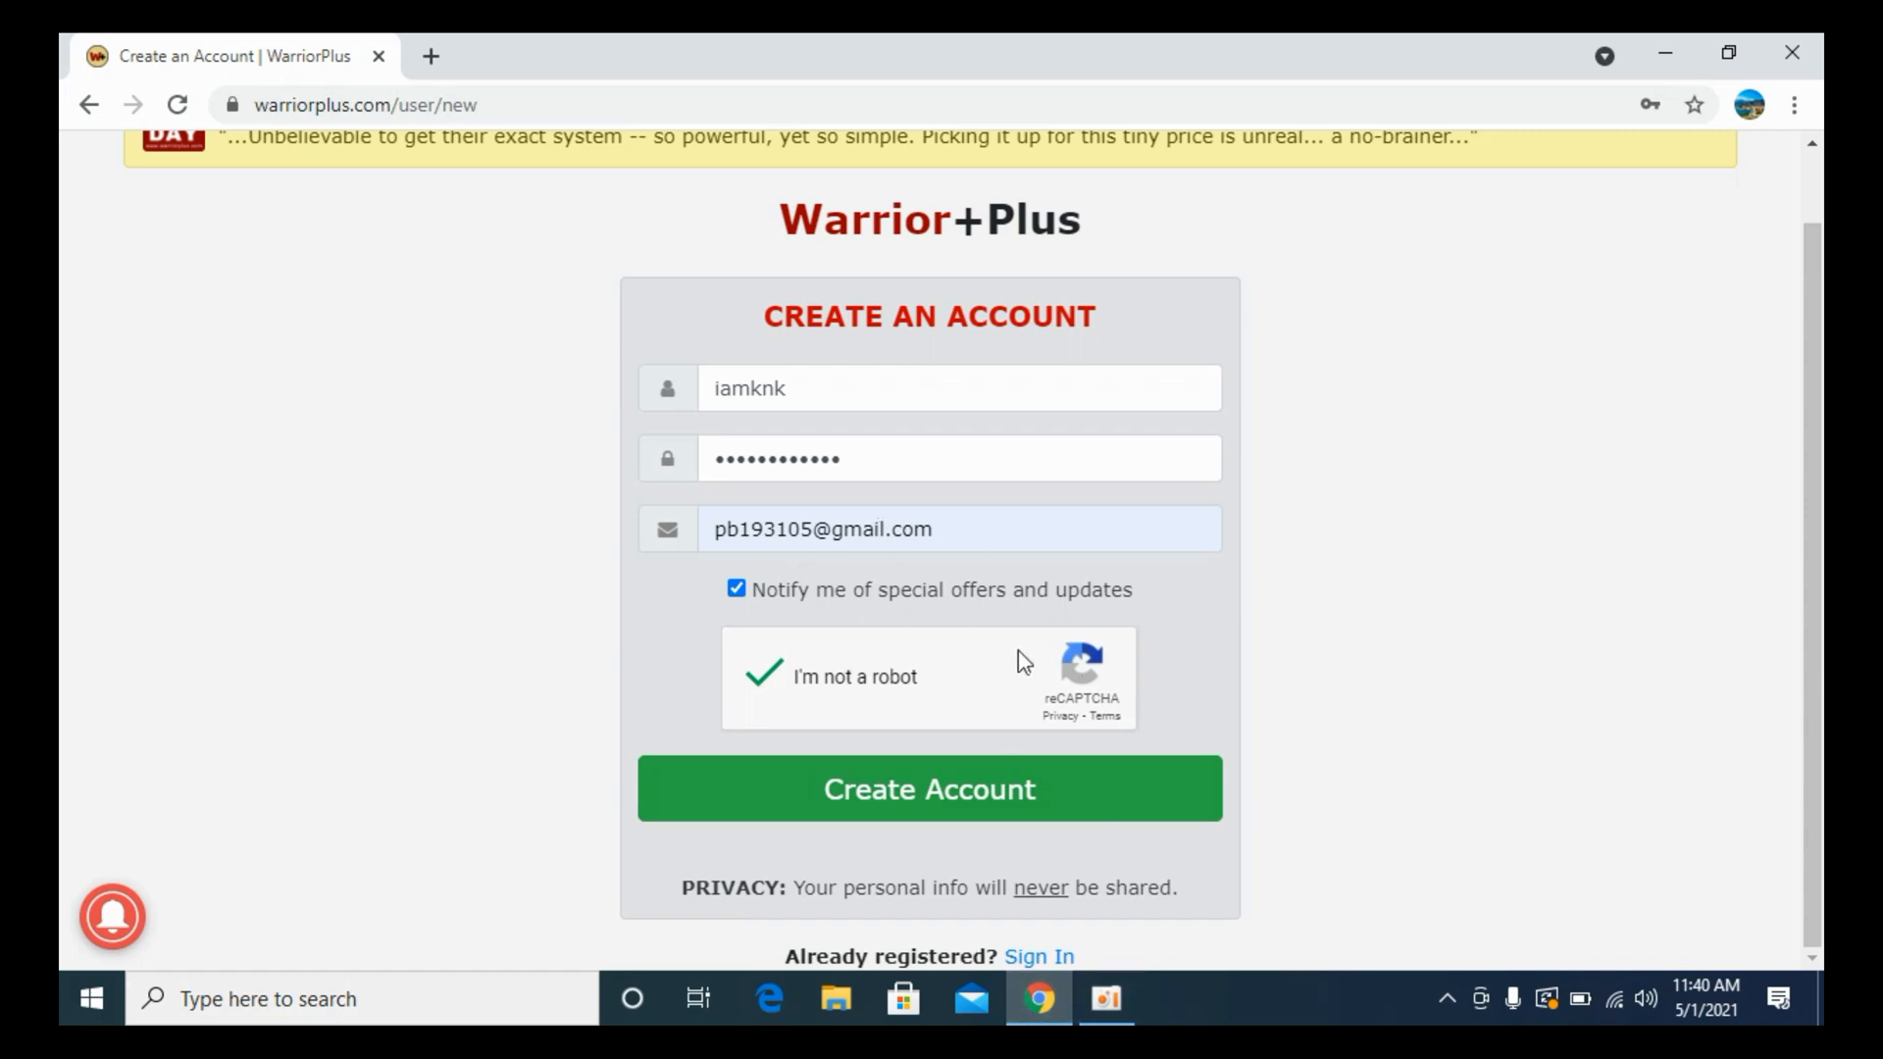
{"action": "mouse_move", "coordinate": [718, 718]}
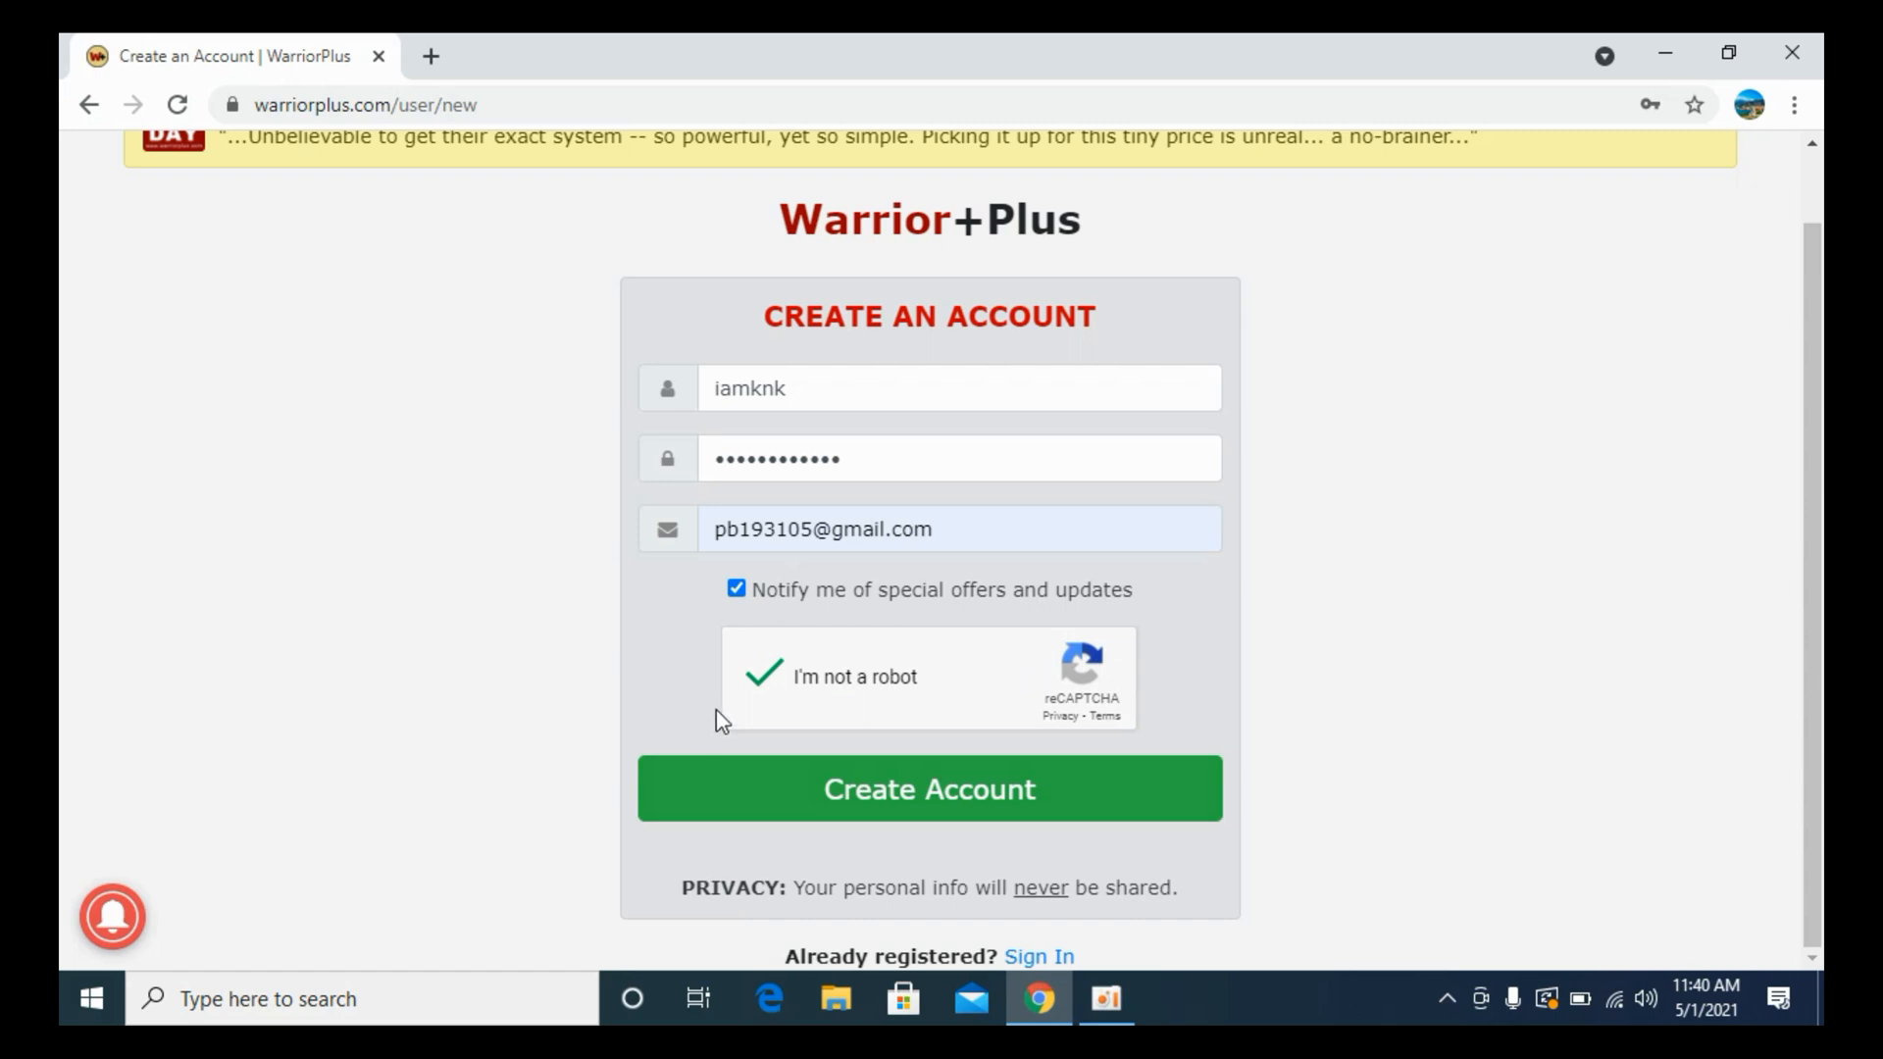
{"action": "mouse_move", "coordinate": [787, 725]}
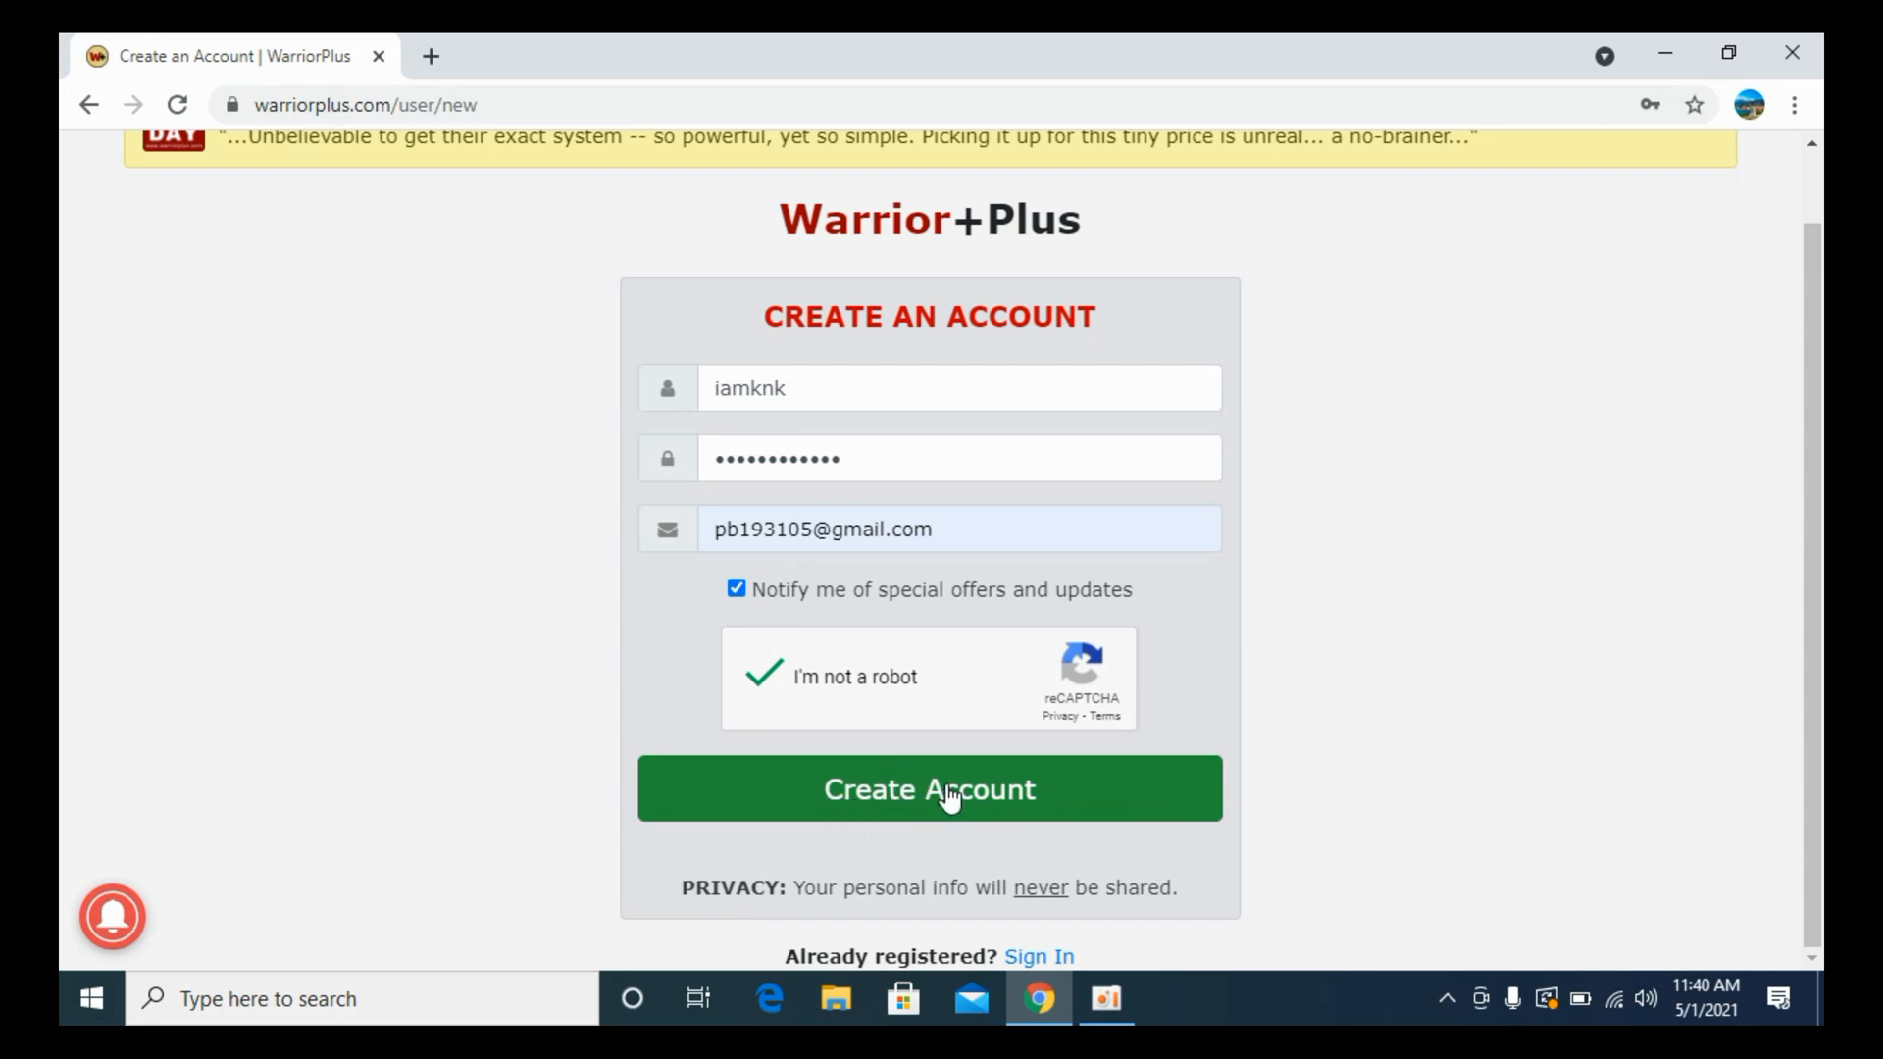
{"action": "left_click", "coordinate": [953, 788]}
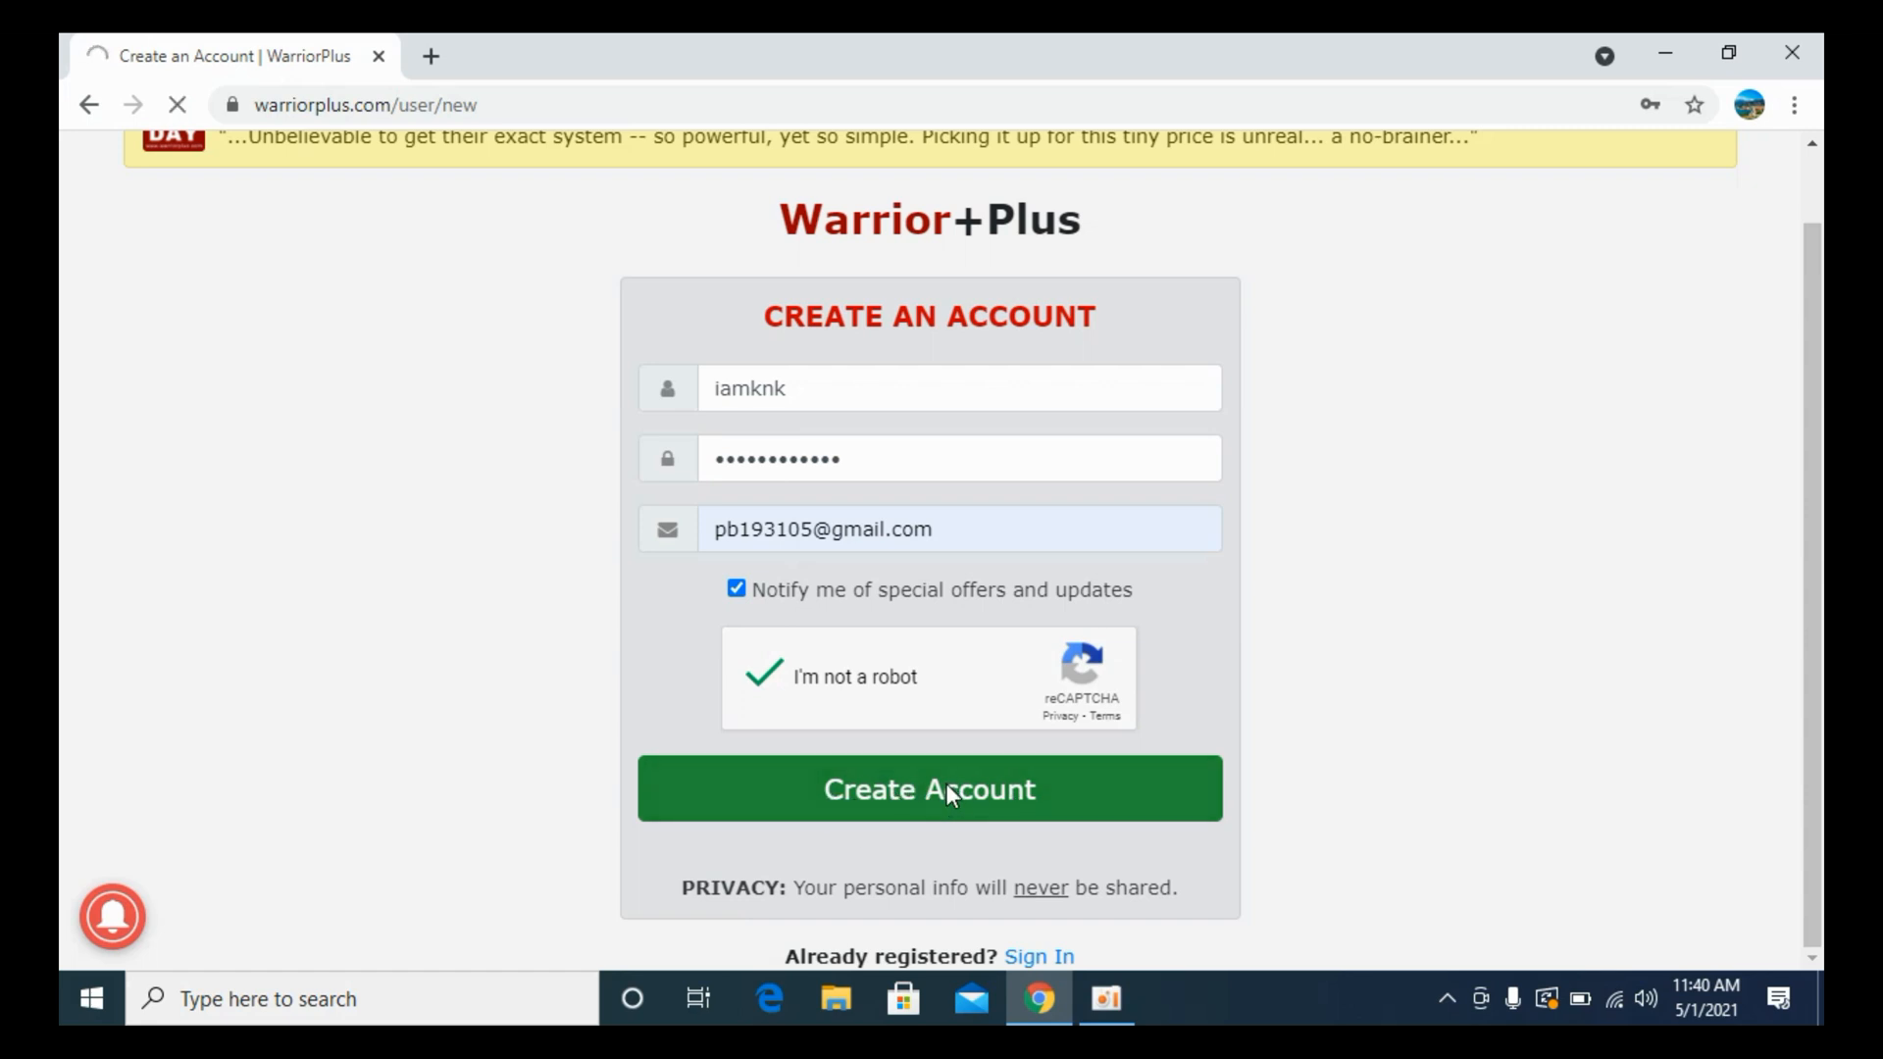
{"action": "left_click", "coordinate": [951, 788]}
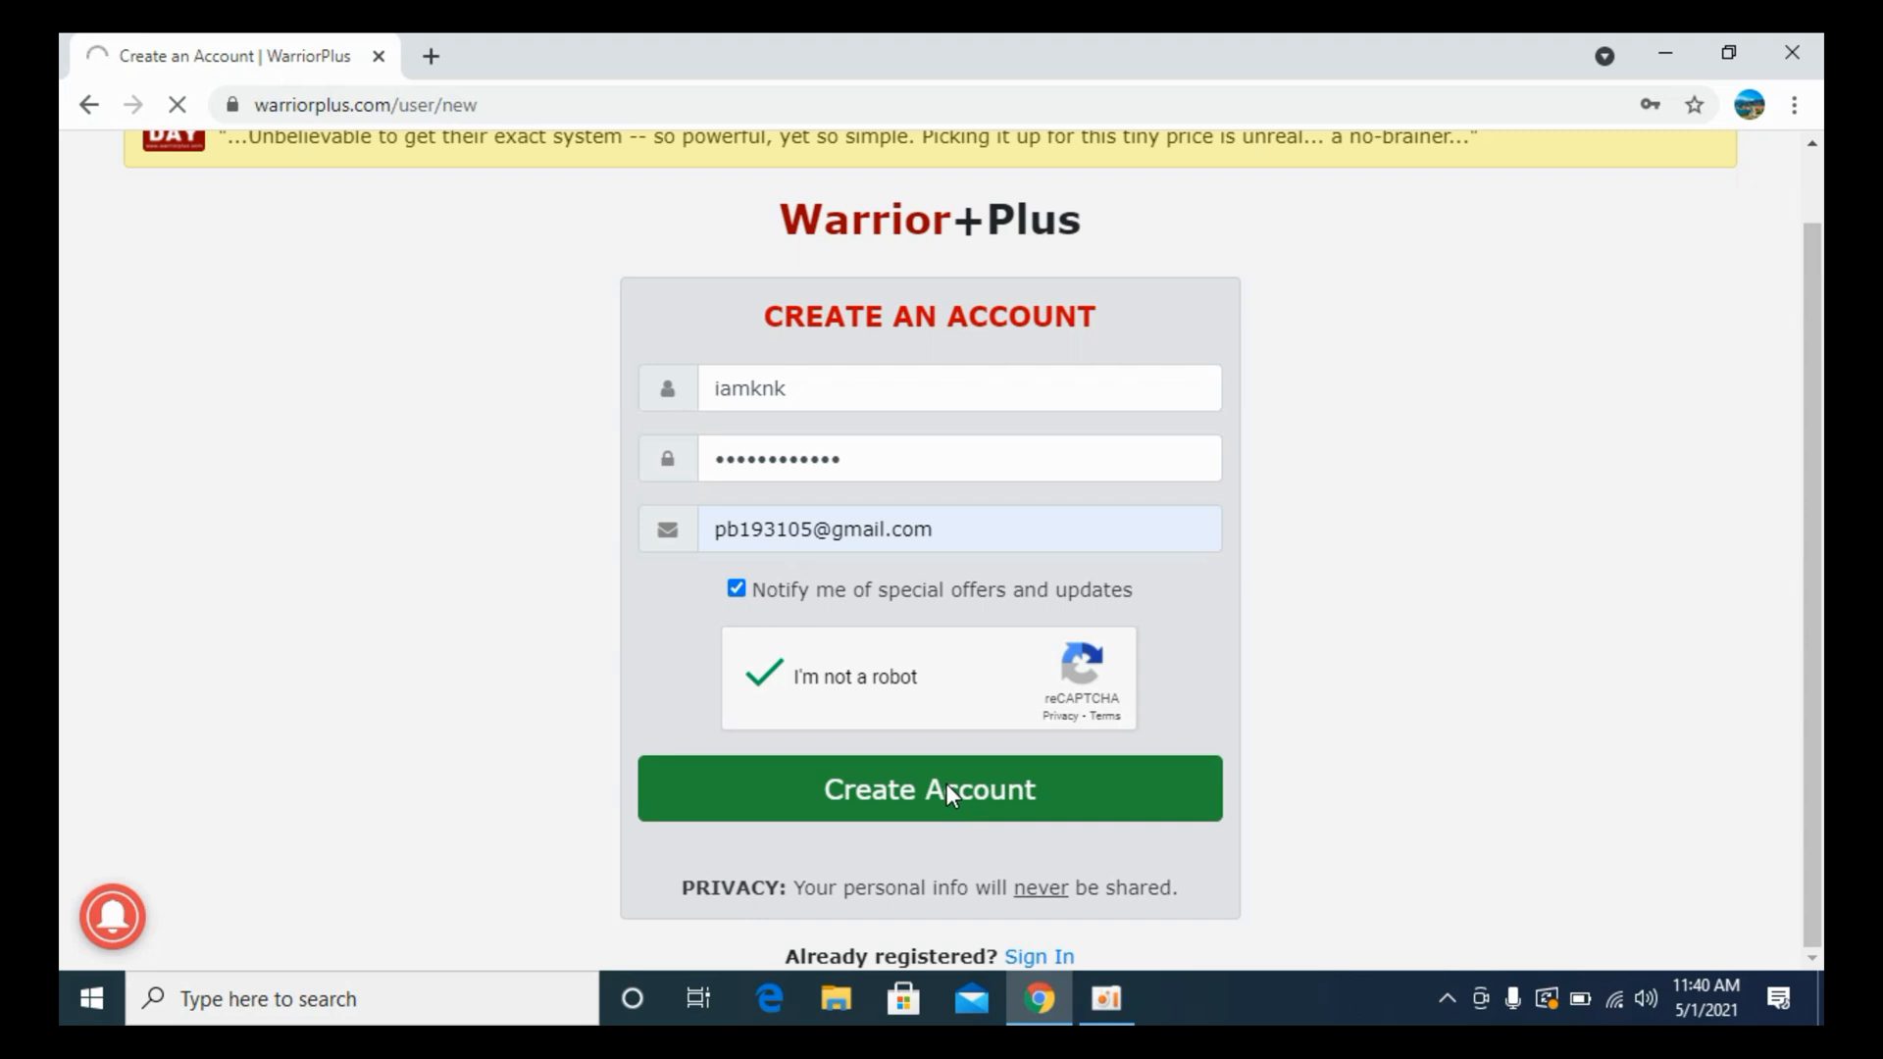
{"action": "left_click", "coordinate": [947, 788]}
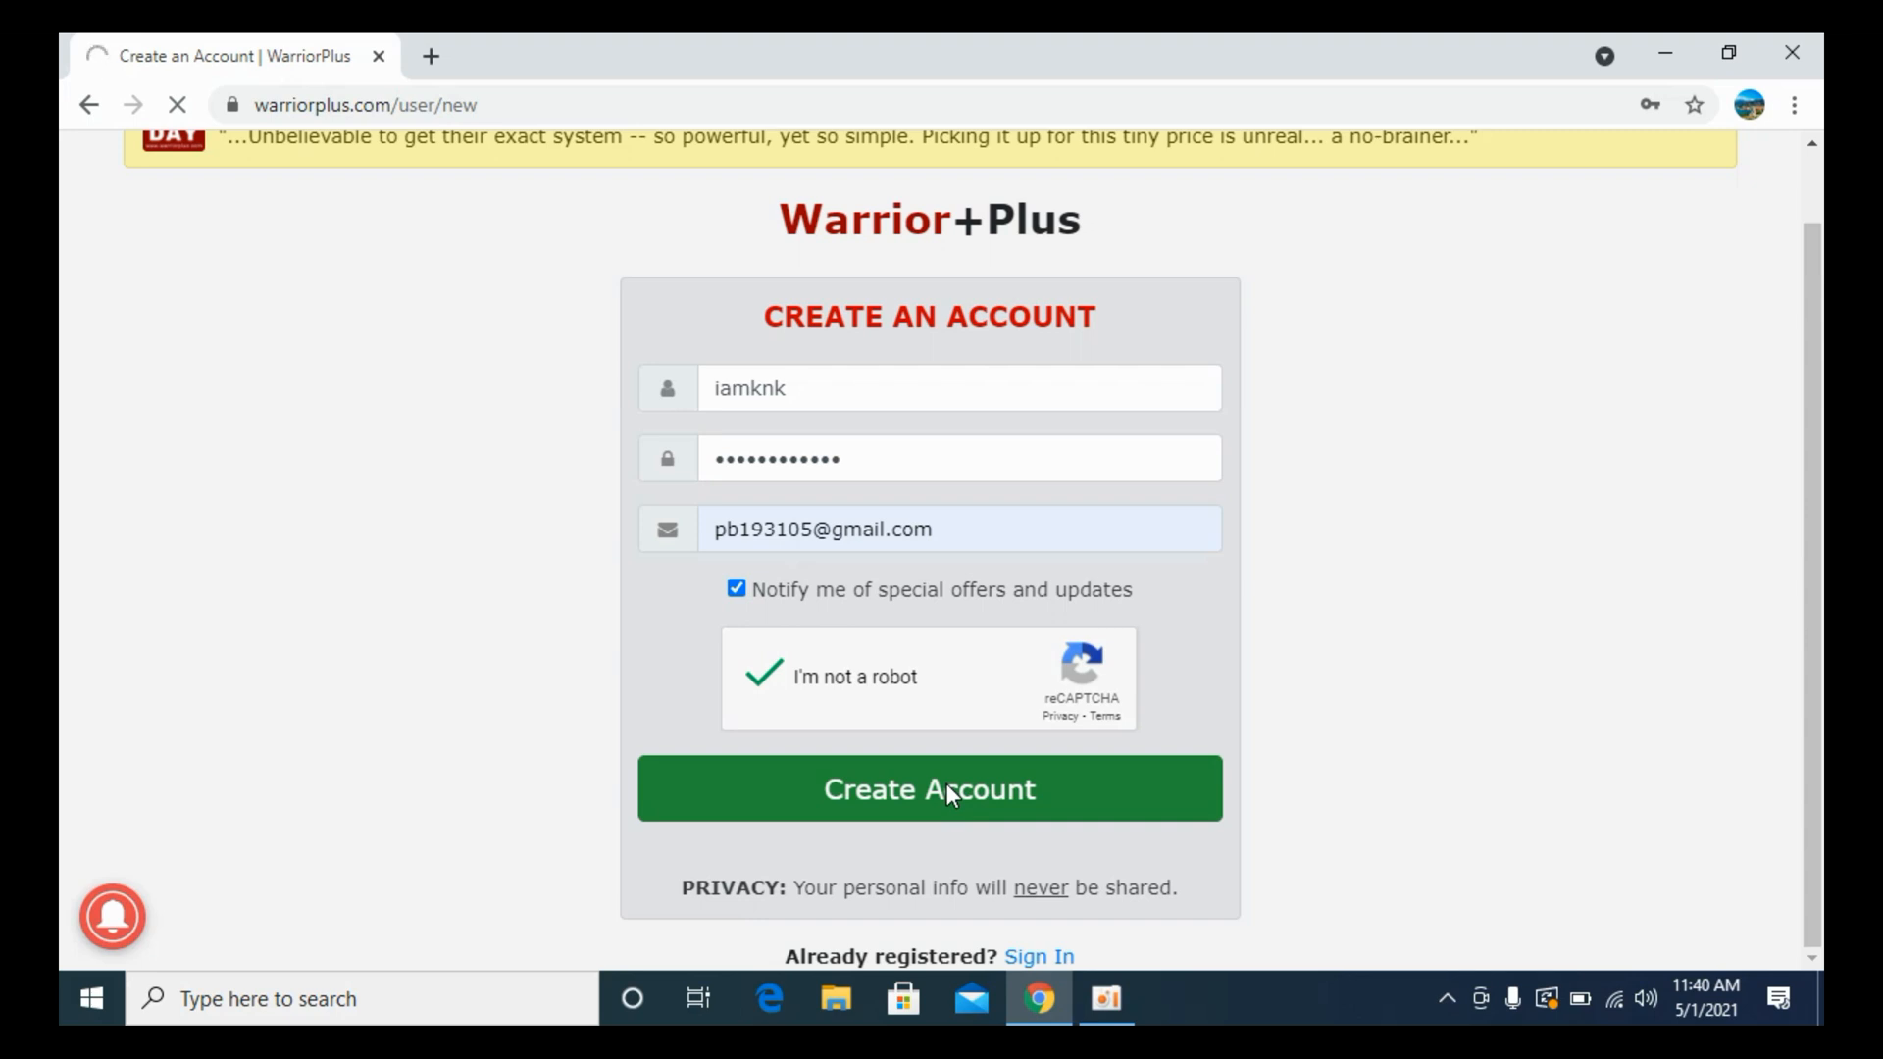
{"action": "left_click", "coordinate": [947, 788]}
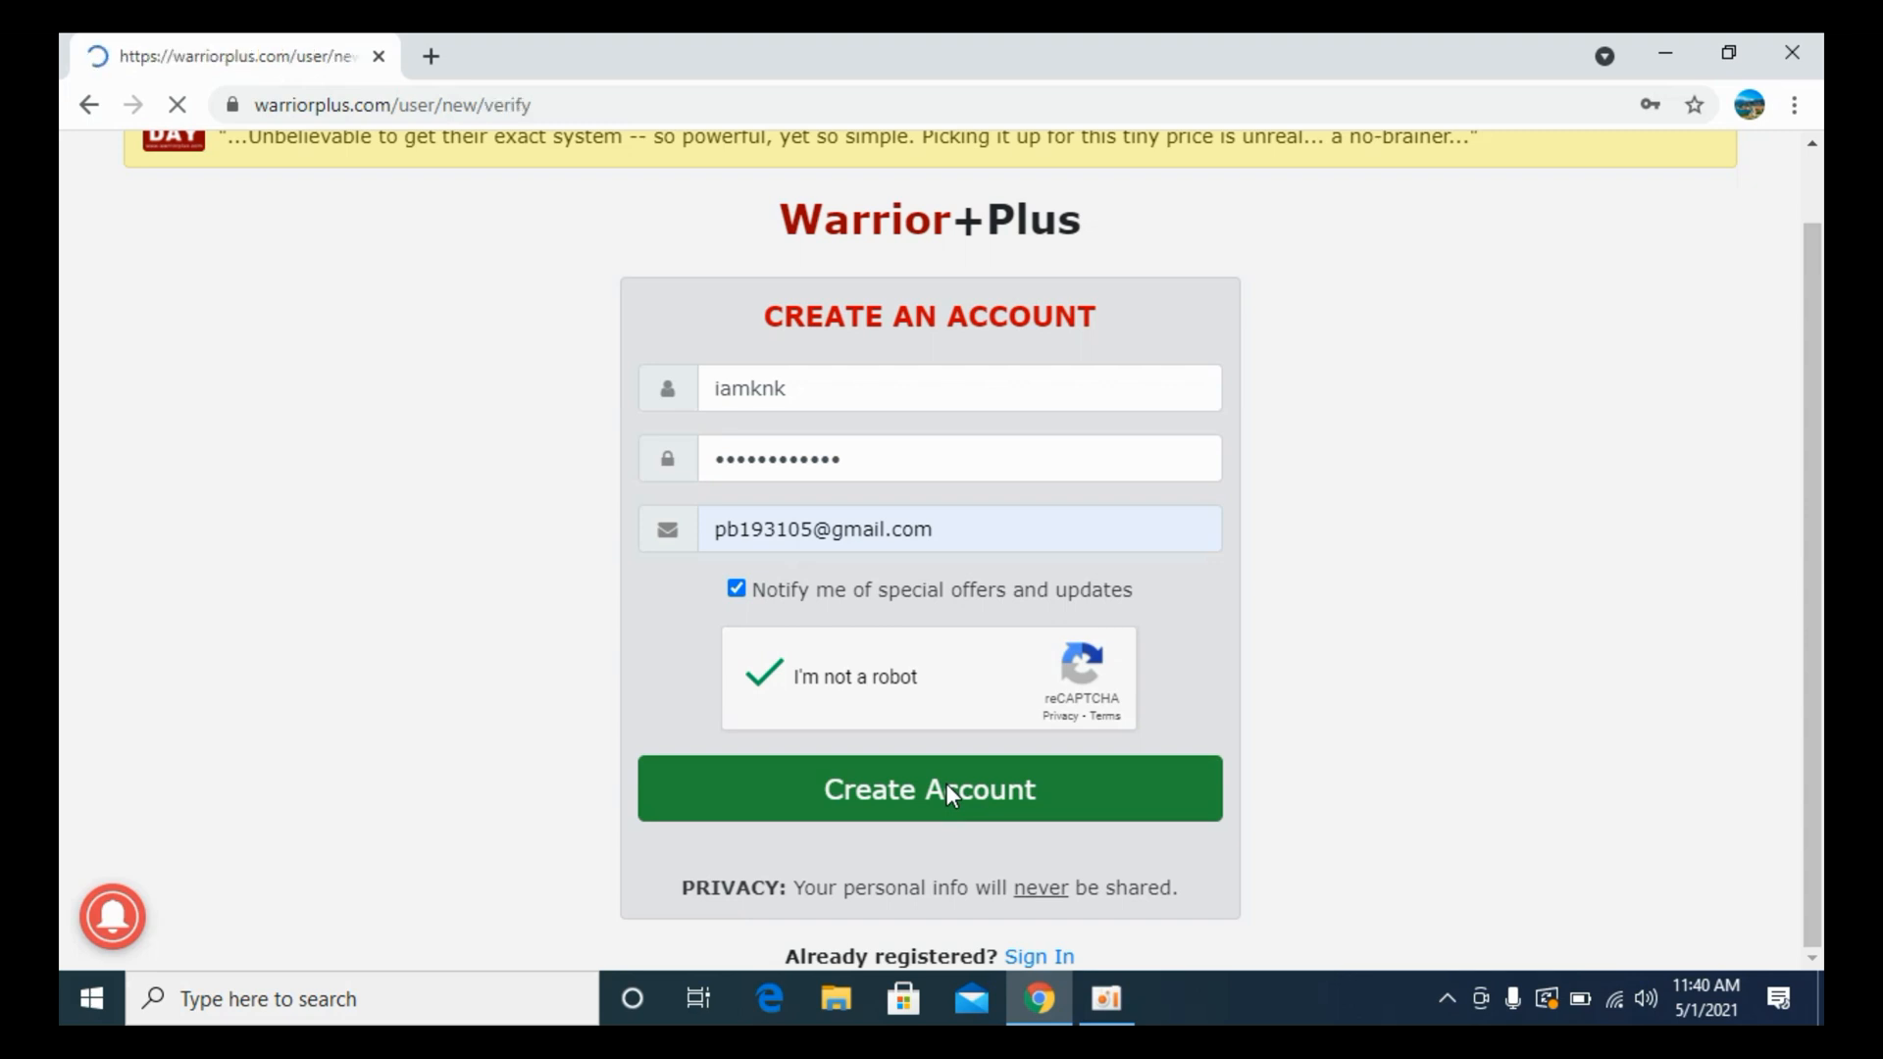
{"action": "left_click", "coordinate": [954, 790]}
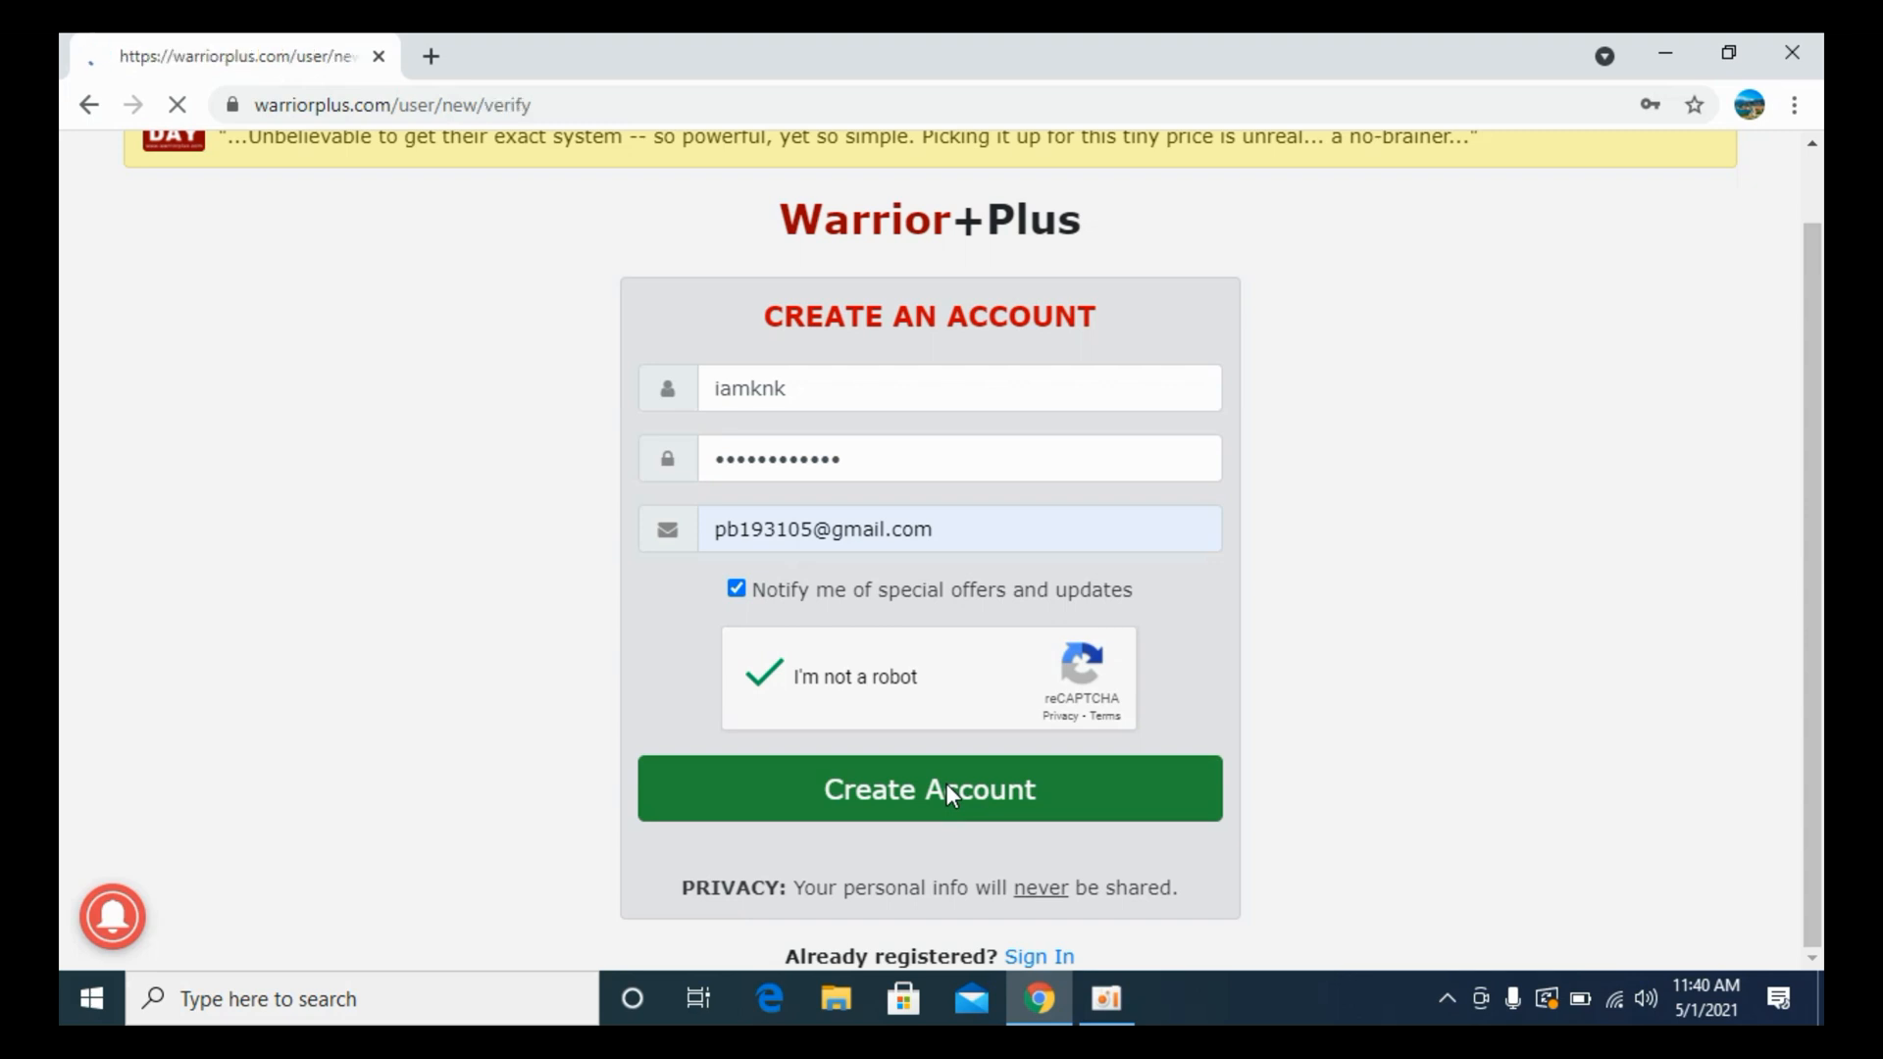
Reach the Activate Your Account notice and open the Gmail inbox in a new tab.
{"action": "left_click", "coordinate": [930, 788]}
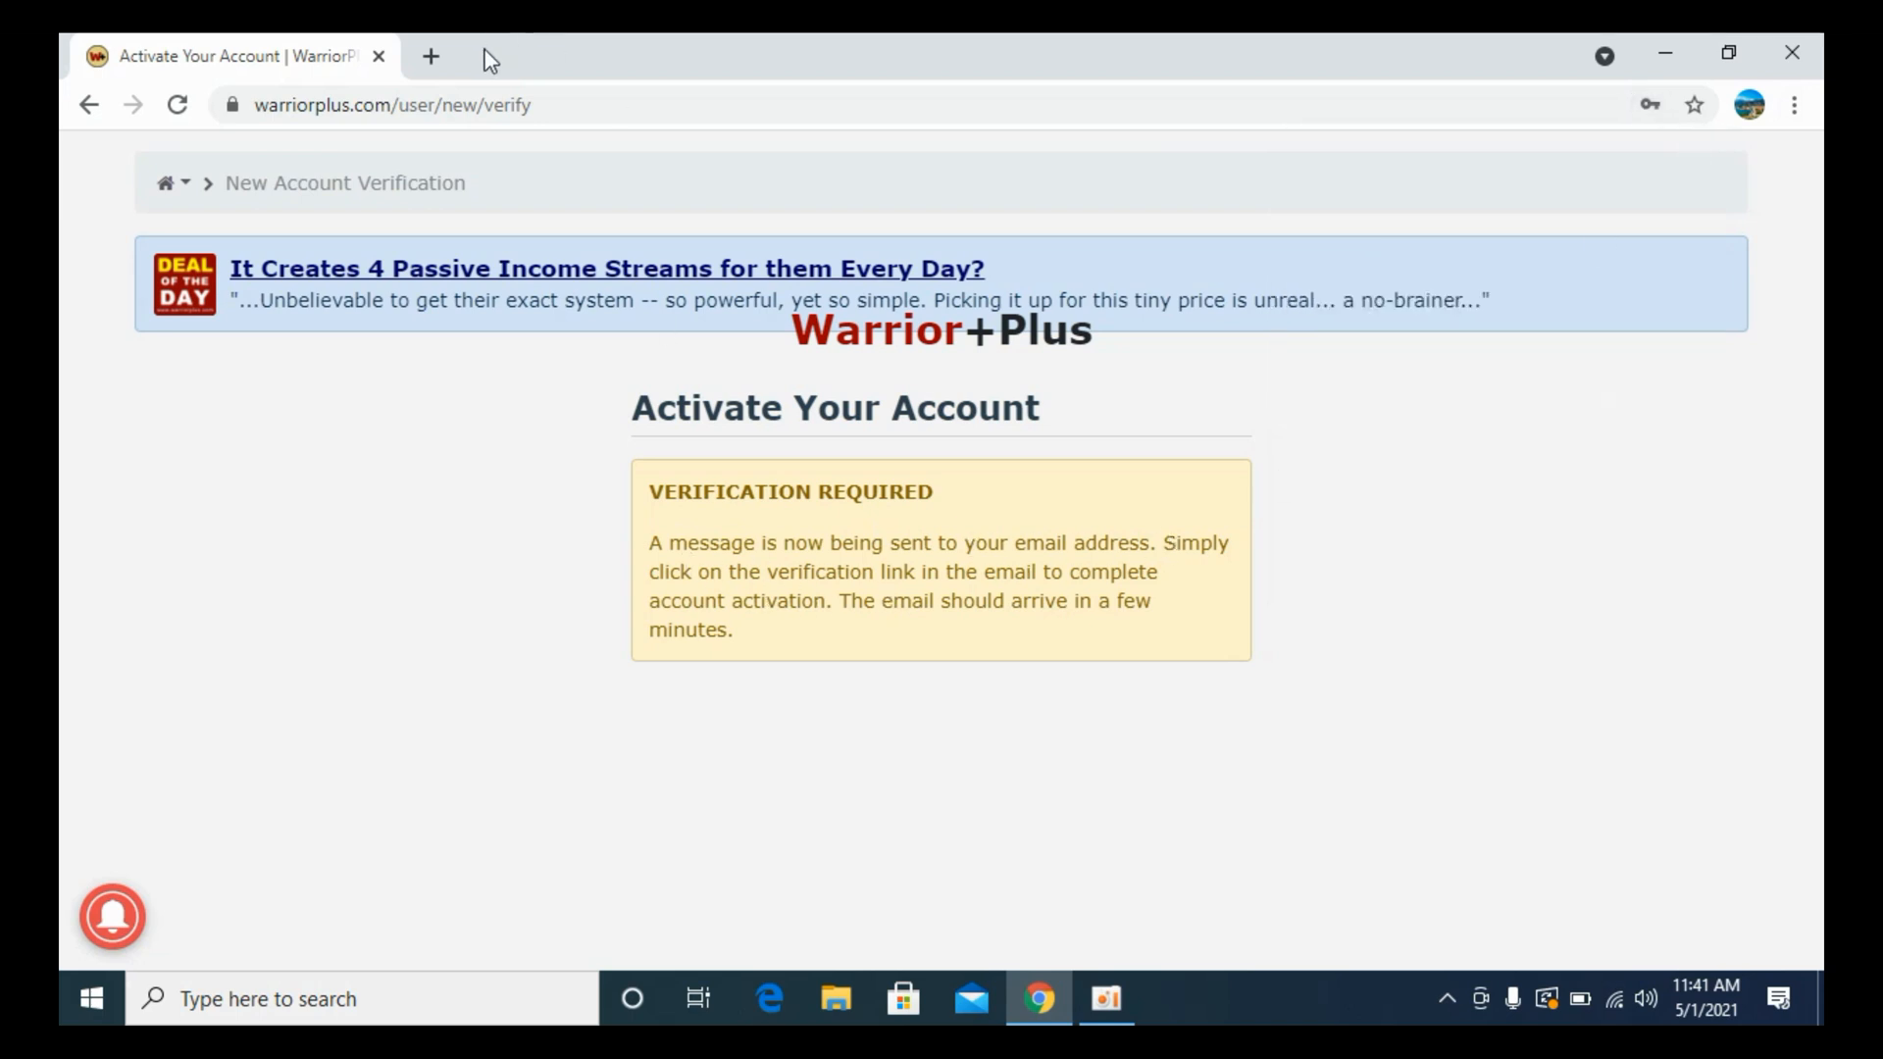
{"action": "left_click", "coordinate": [429, 57]}
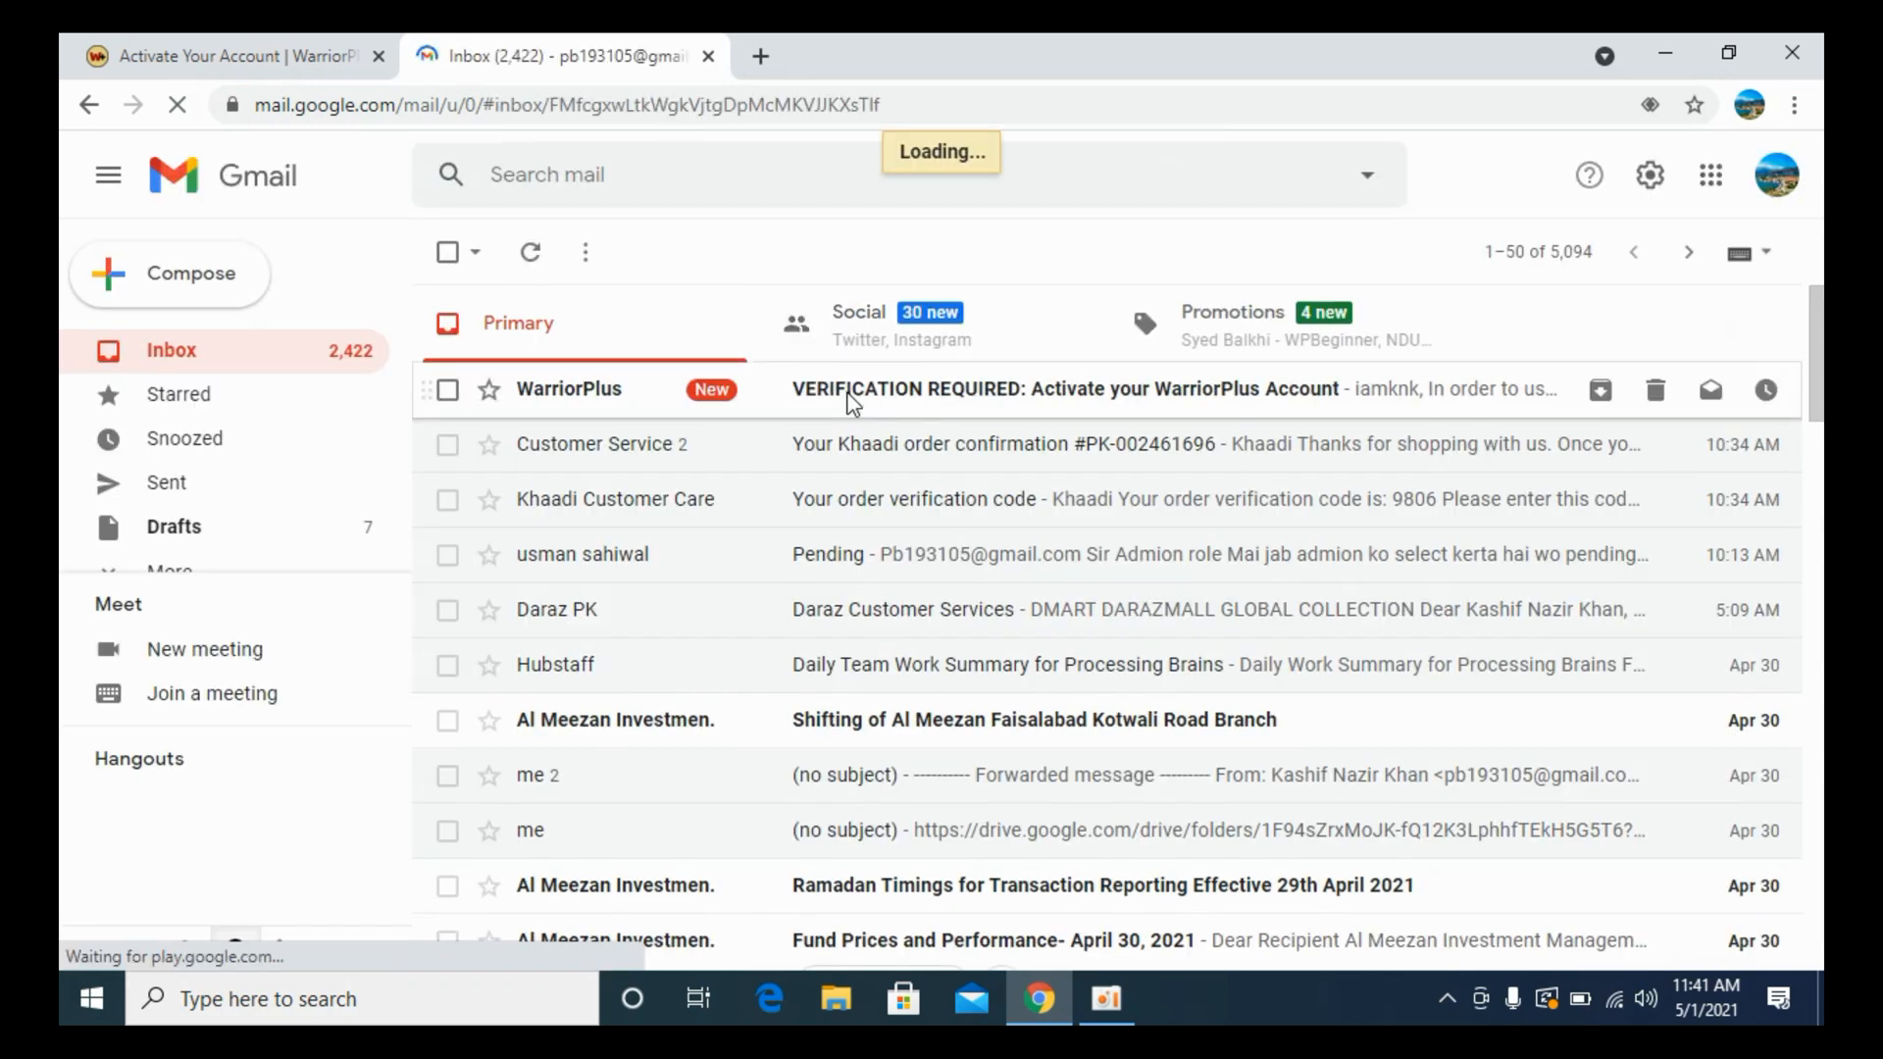
Read the WarriorPlus VERIFICATION REQUIRED email and follow its activation link.
{"action": "left_click", "coordinate": [1061, 389]}
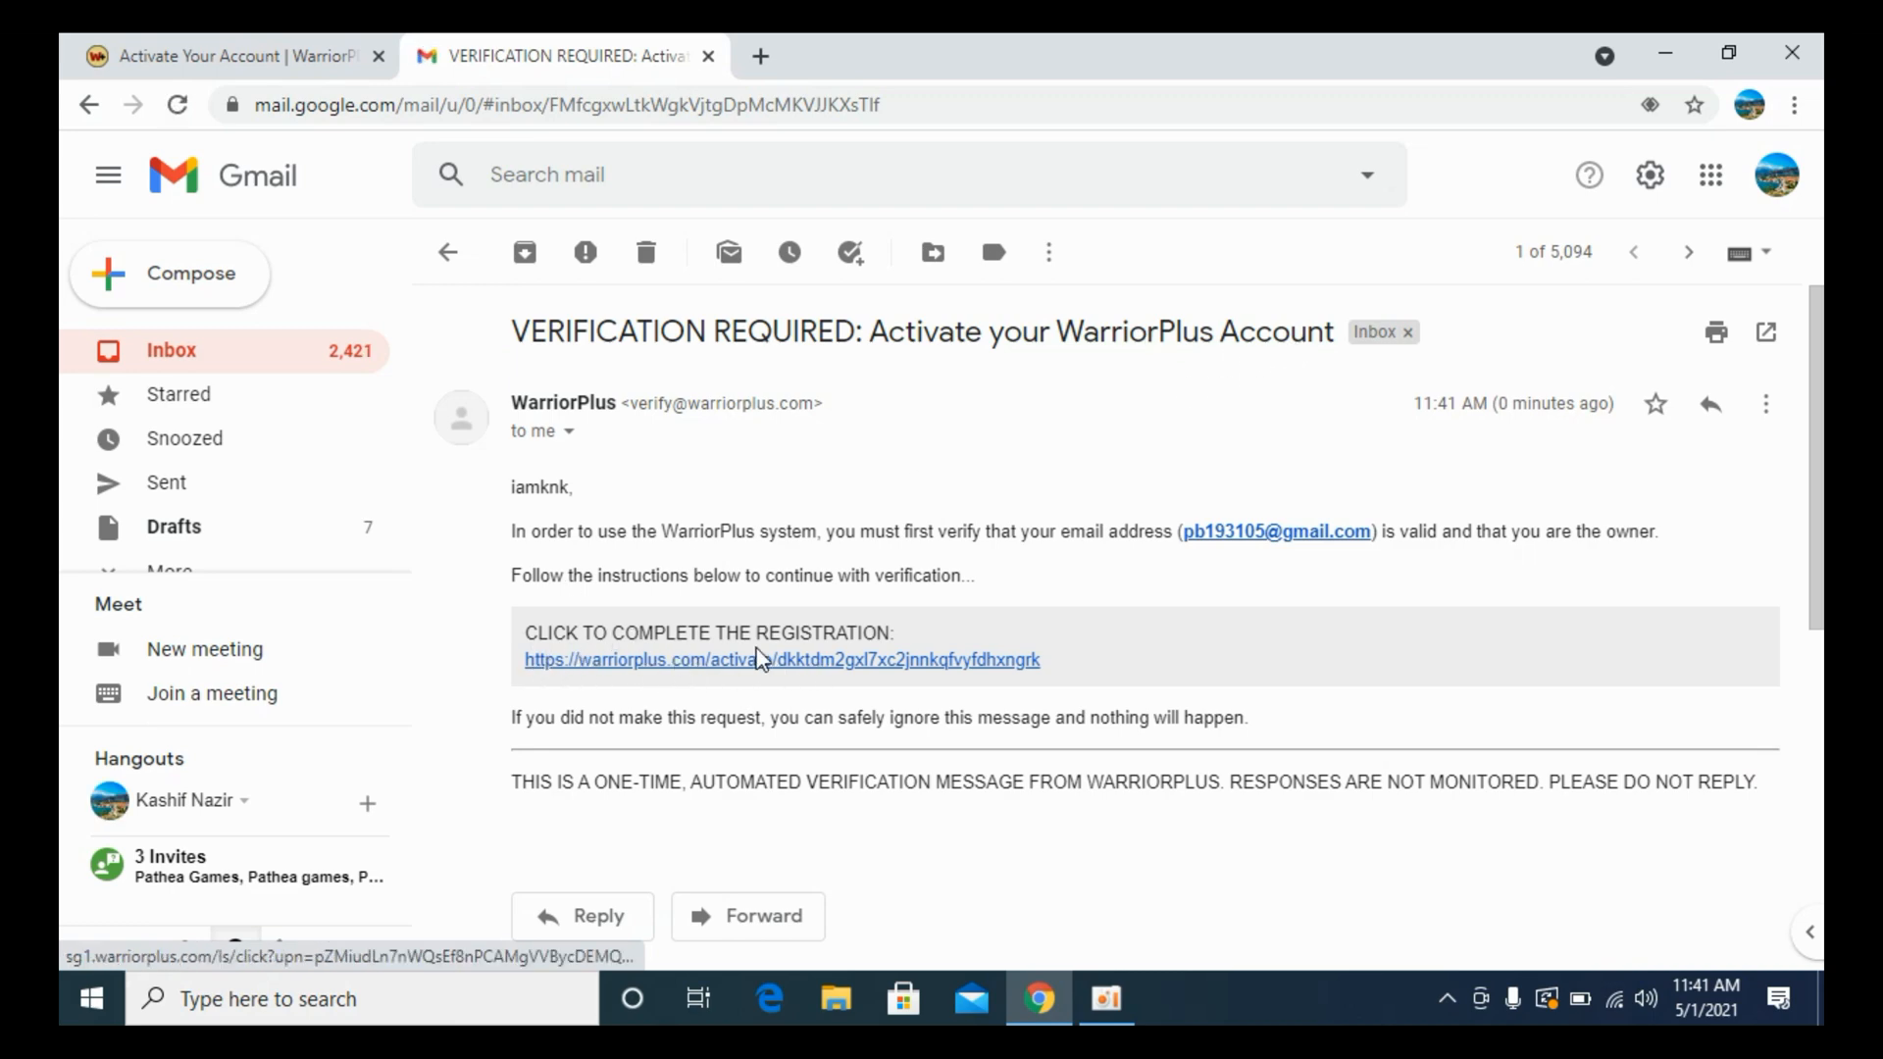
{"action": "left_click", "coordinate": [761, 659]}
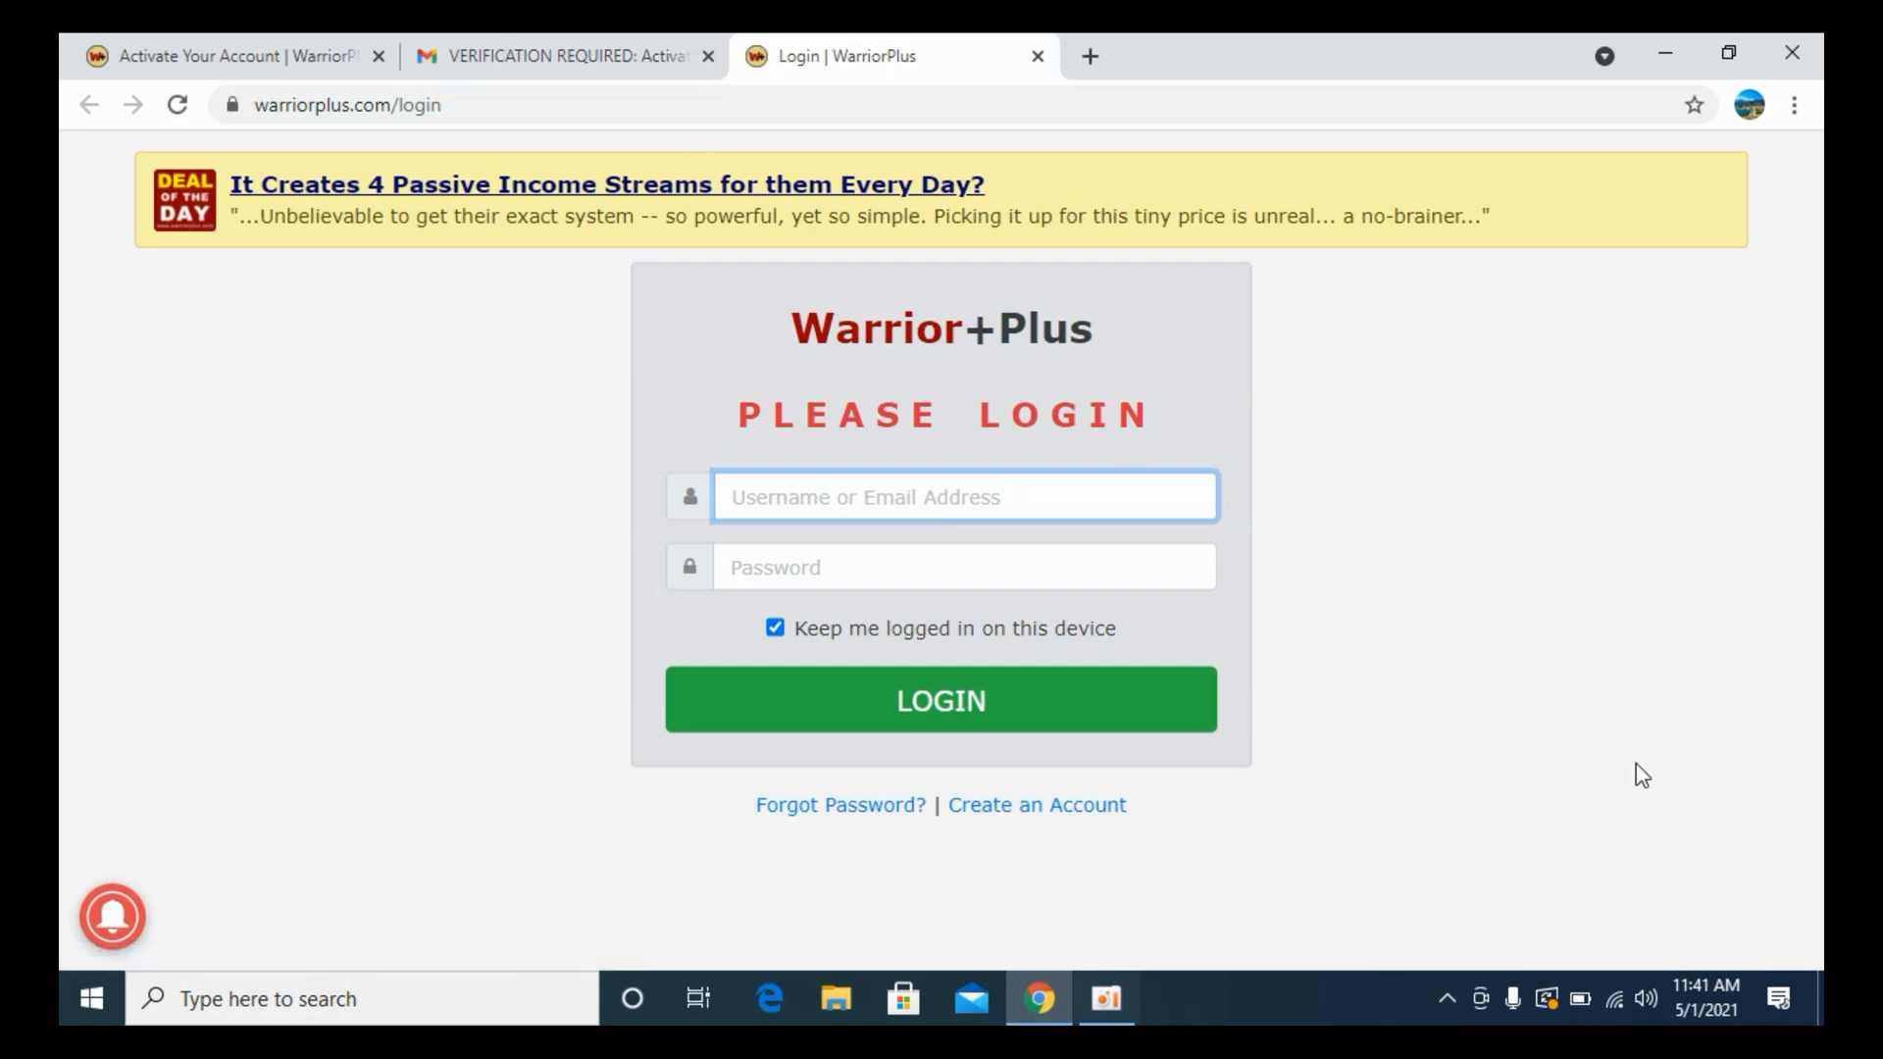
{"action": "mouse_move", "coordinate": [1270, 490]}
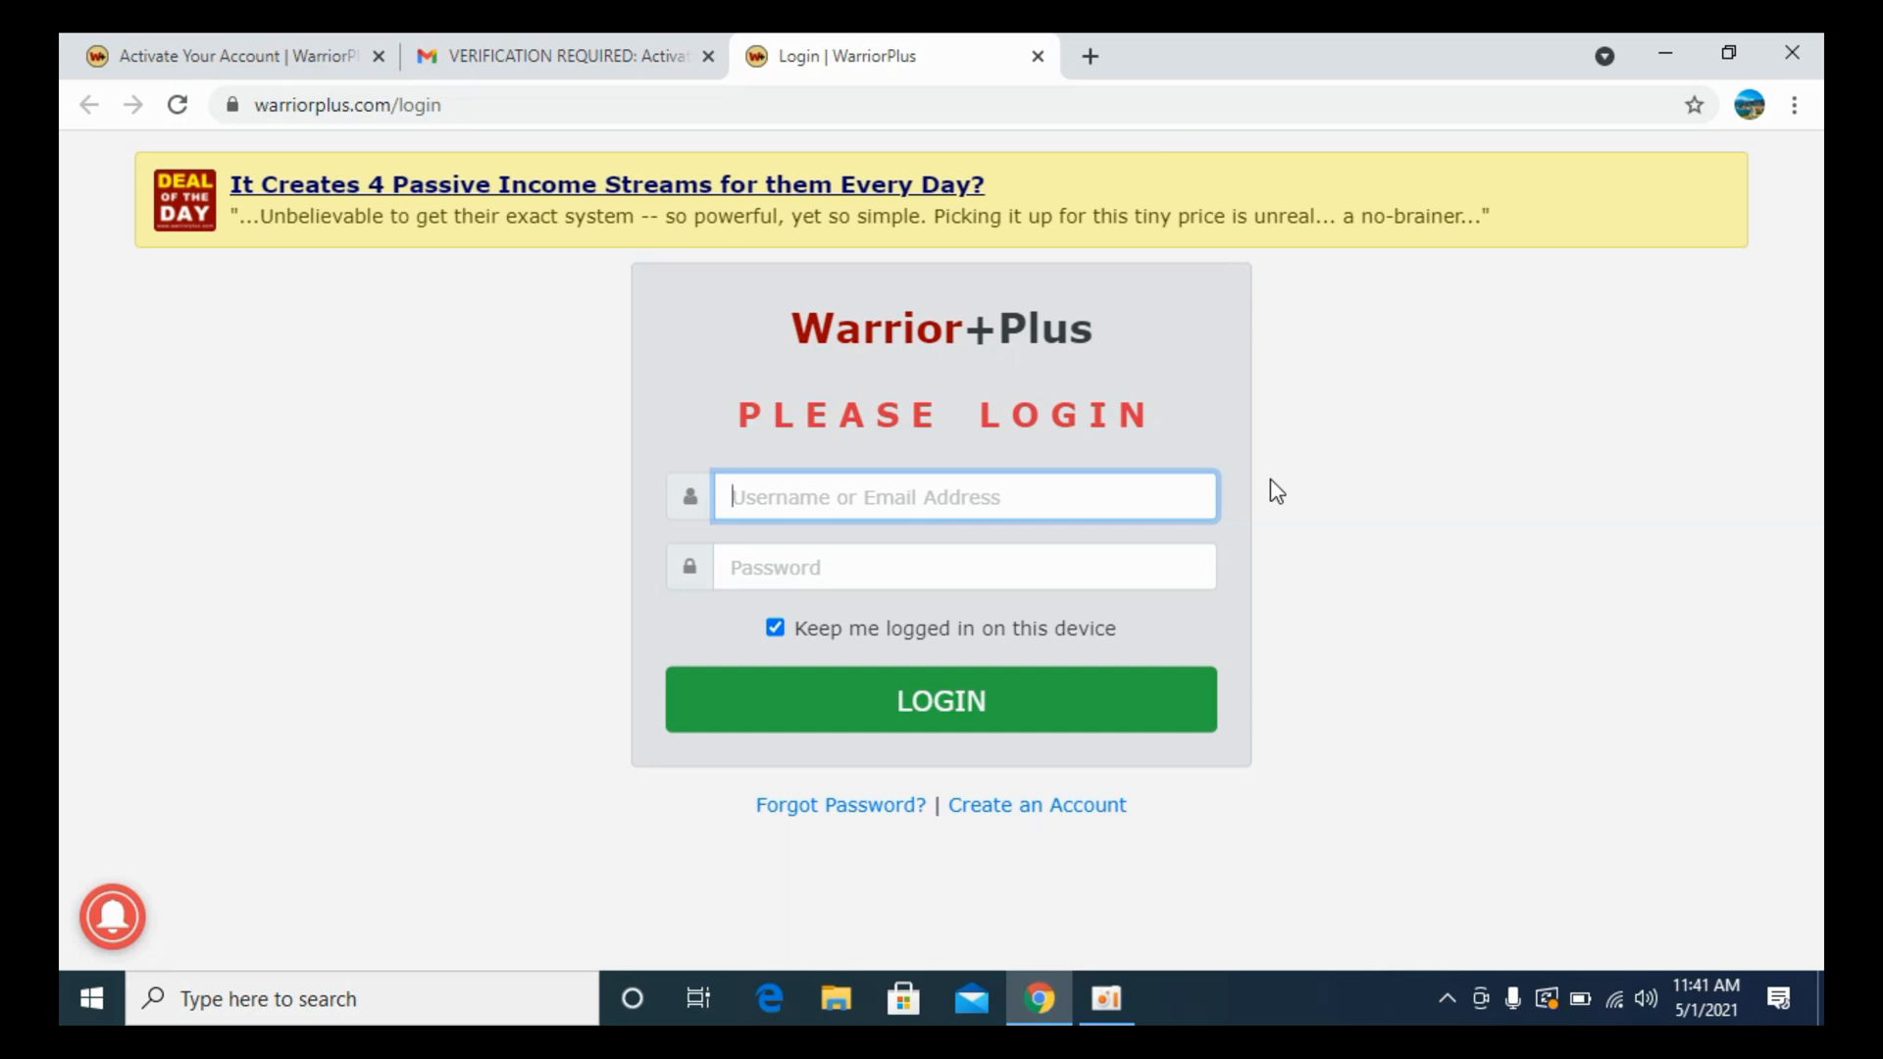
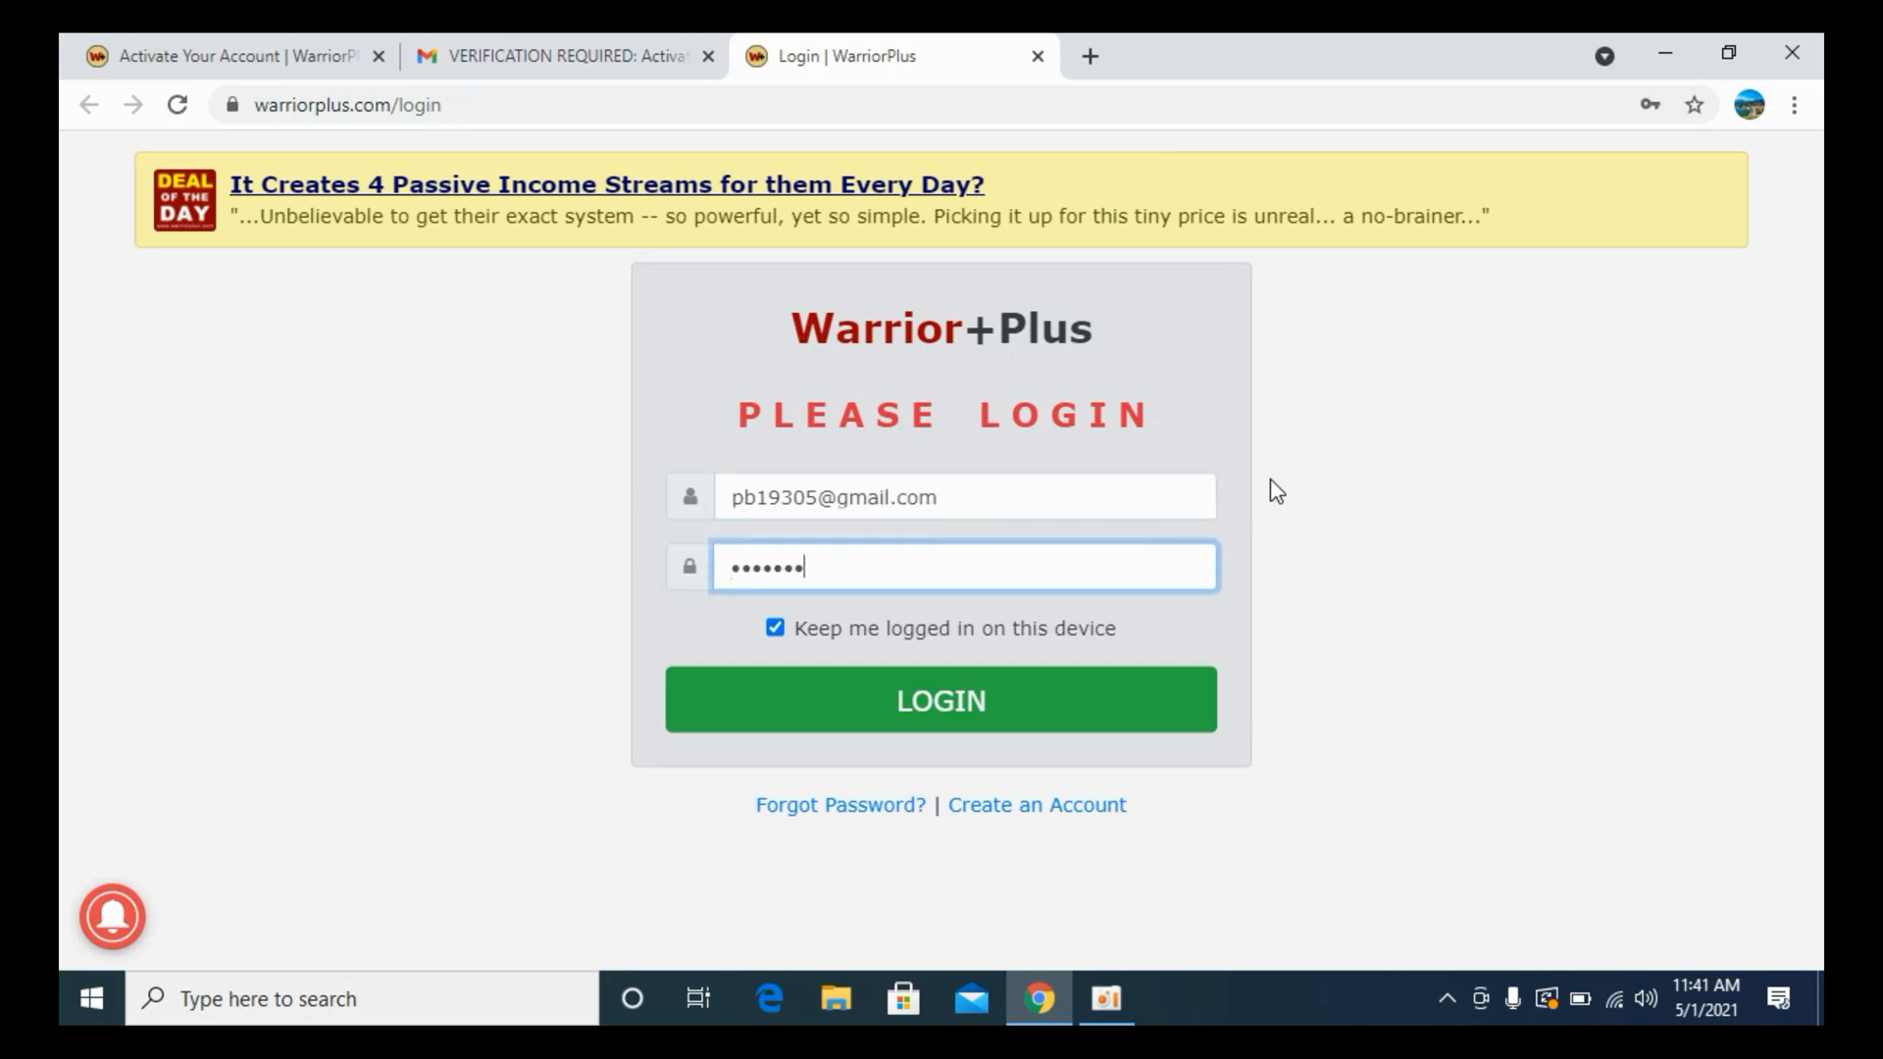
Attempt to log in with the email and password, hitting an error from the mistyped email.
{"action": "left_click", "coordinate": [942, 698]}
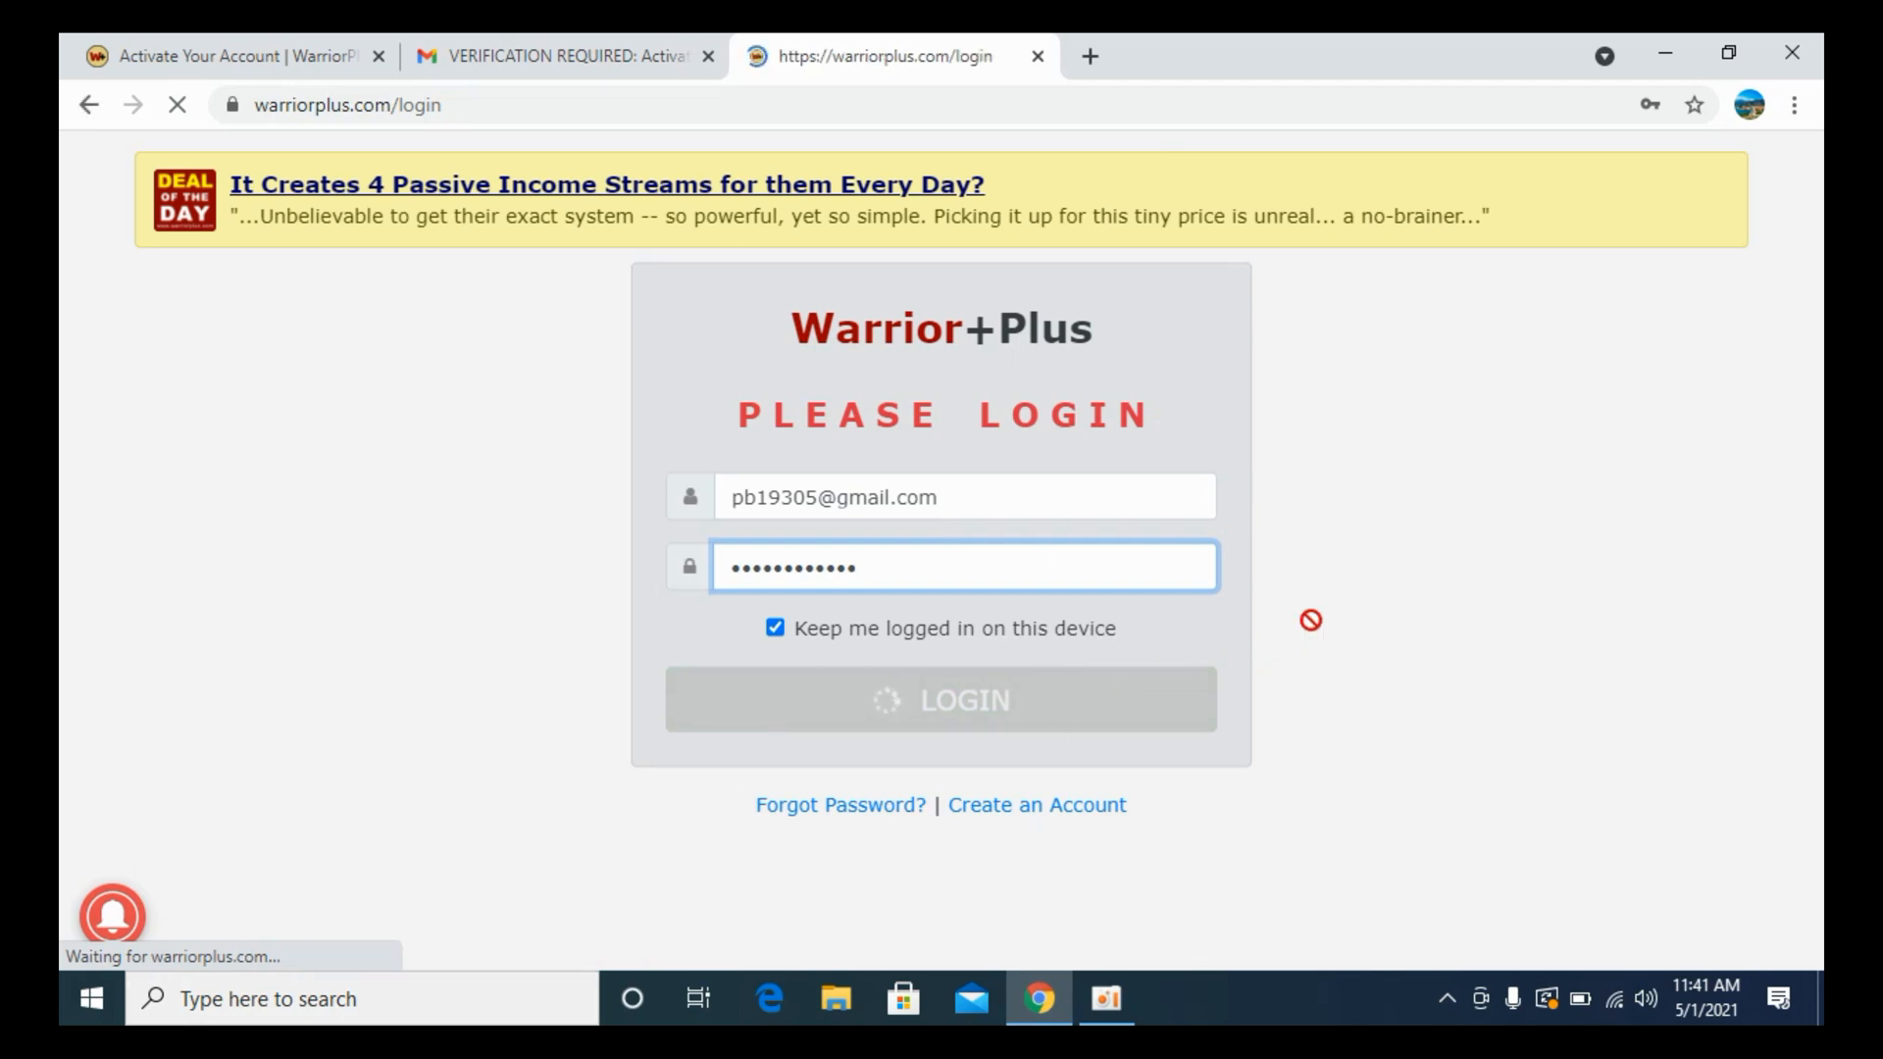
{"action": "left_click", "coordinate": [941, 698]}
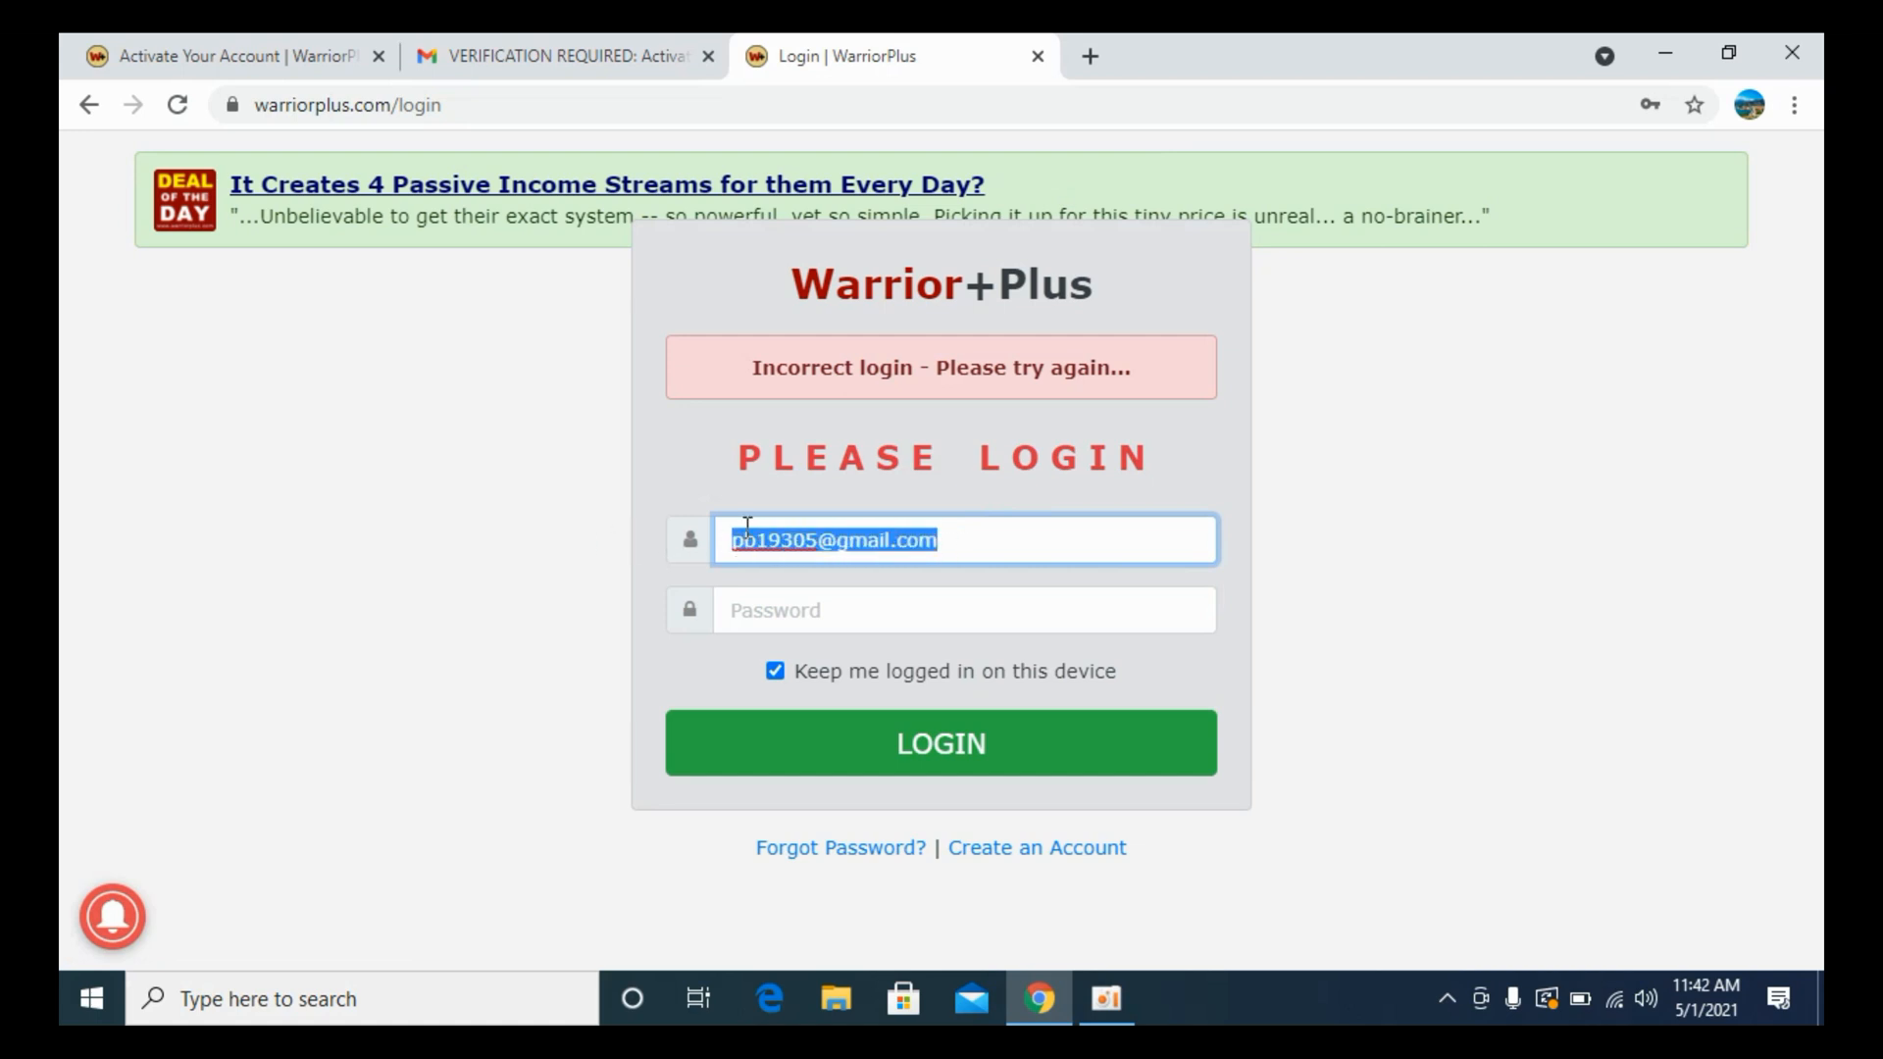
{"action": "mouse_move", "coordinate": [794, 559]}
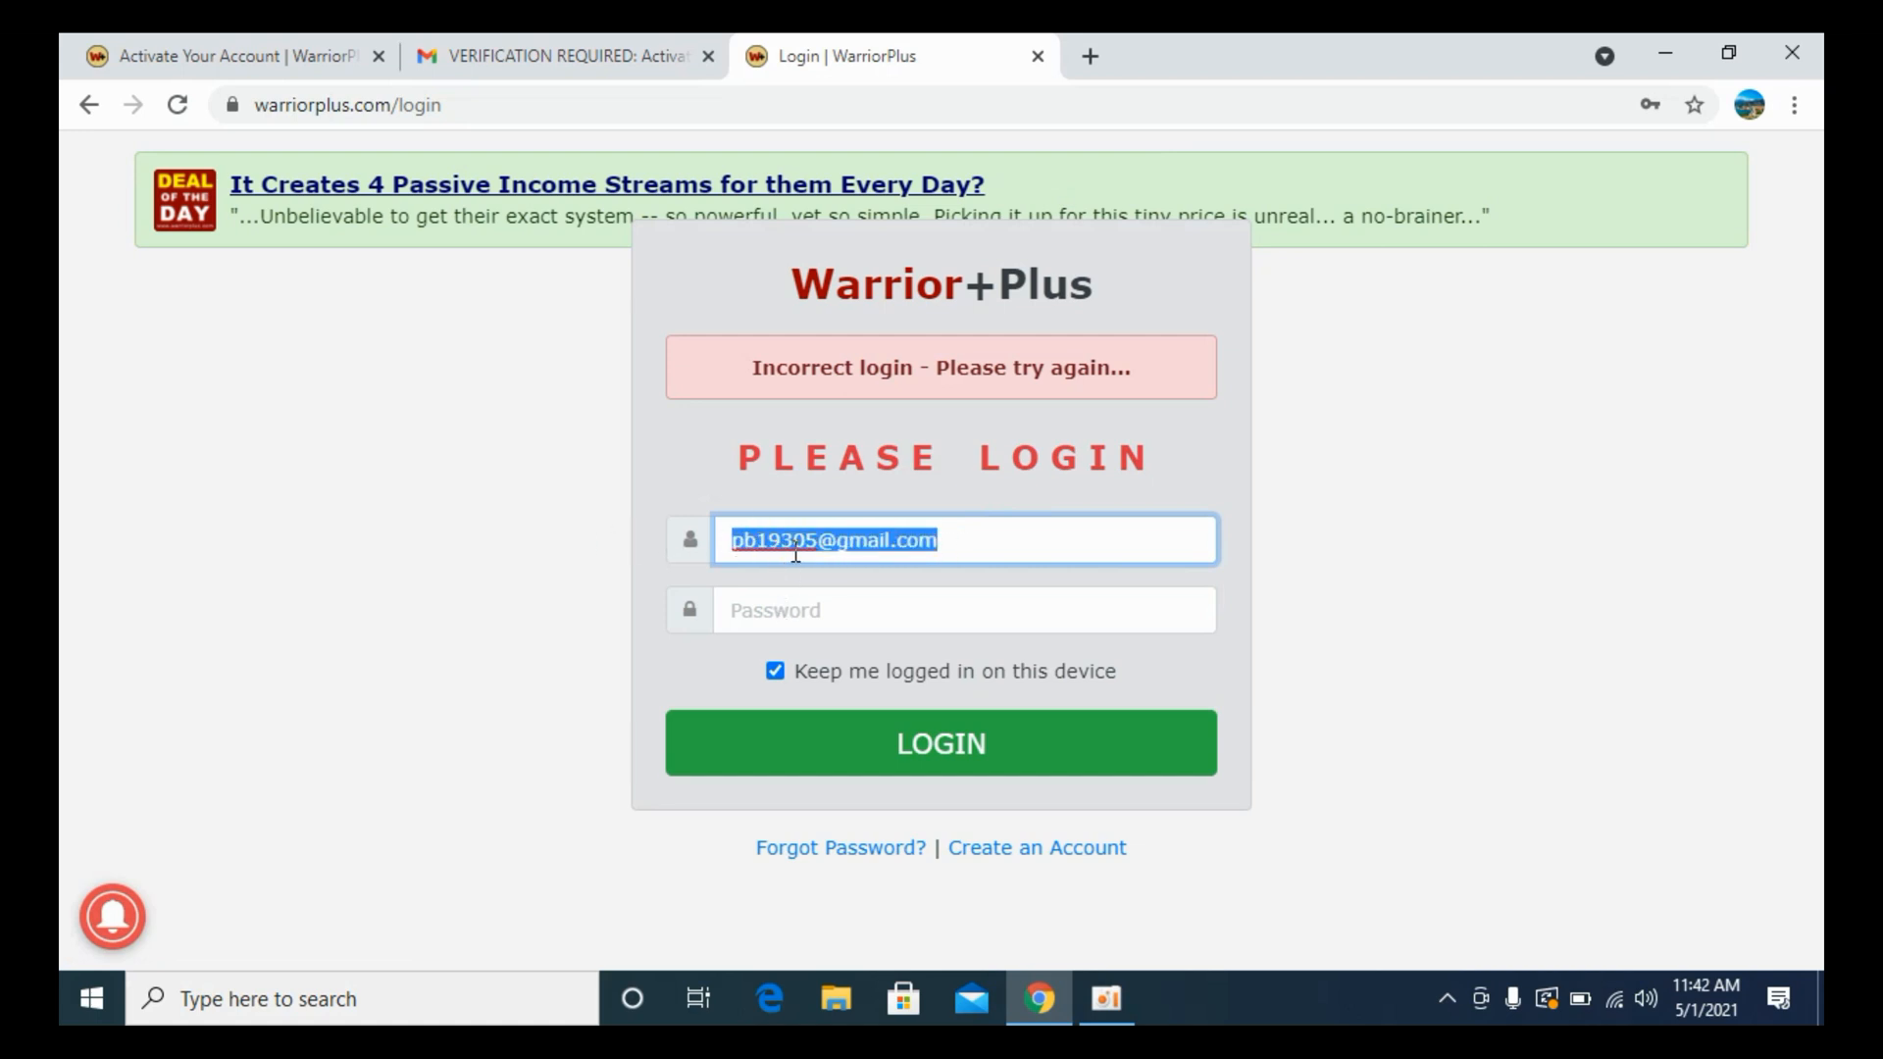
Log in again with the corrected email and re-entered password to reach Welcome to WarriorPlus.
{"action": "left_click", "coordinate": [961, 610]}
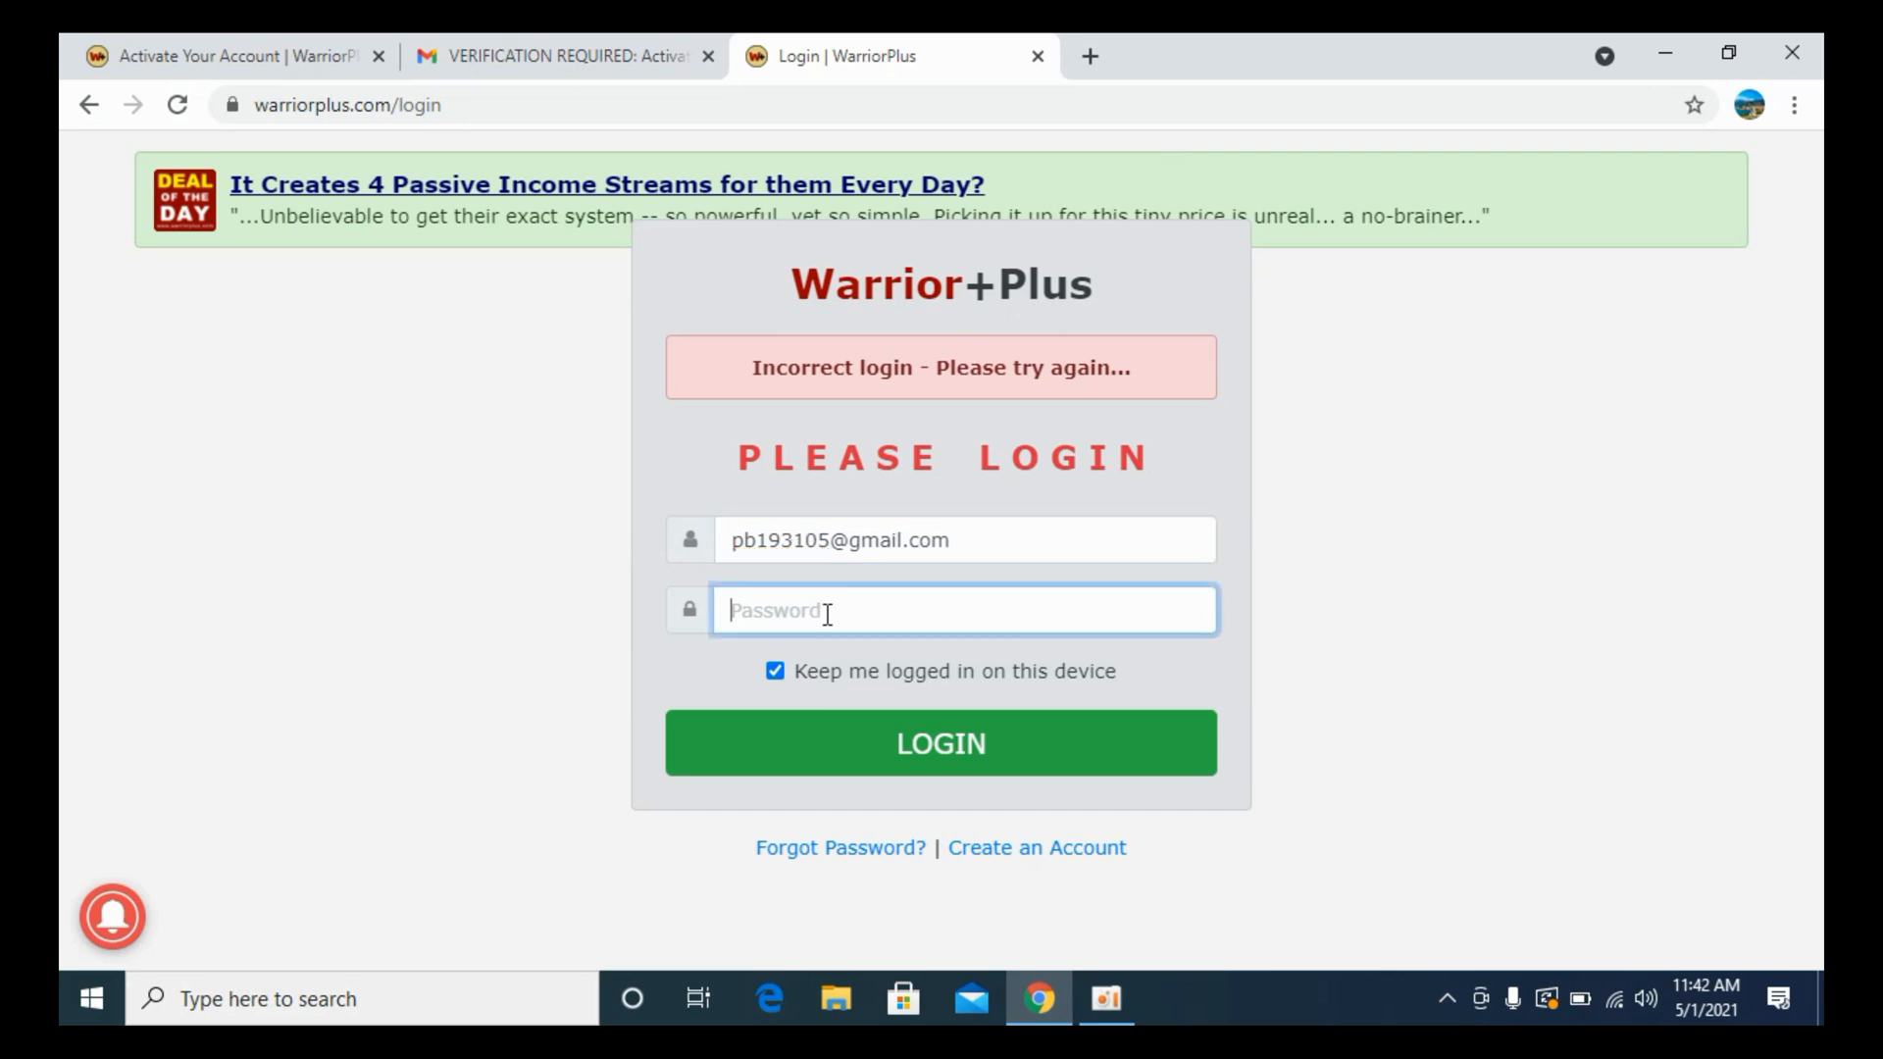
{"action": "type", "text": "•••••"}
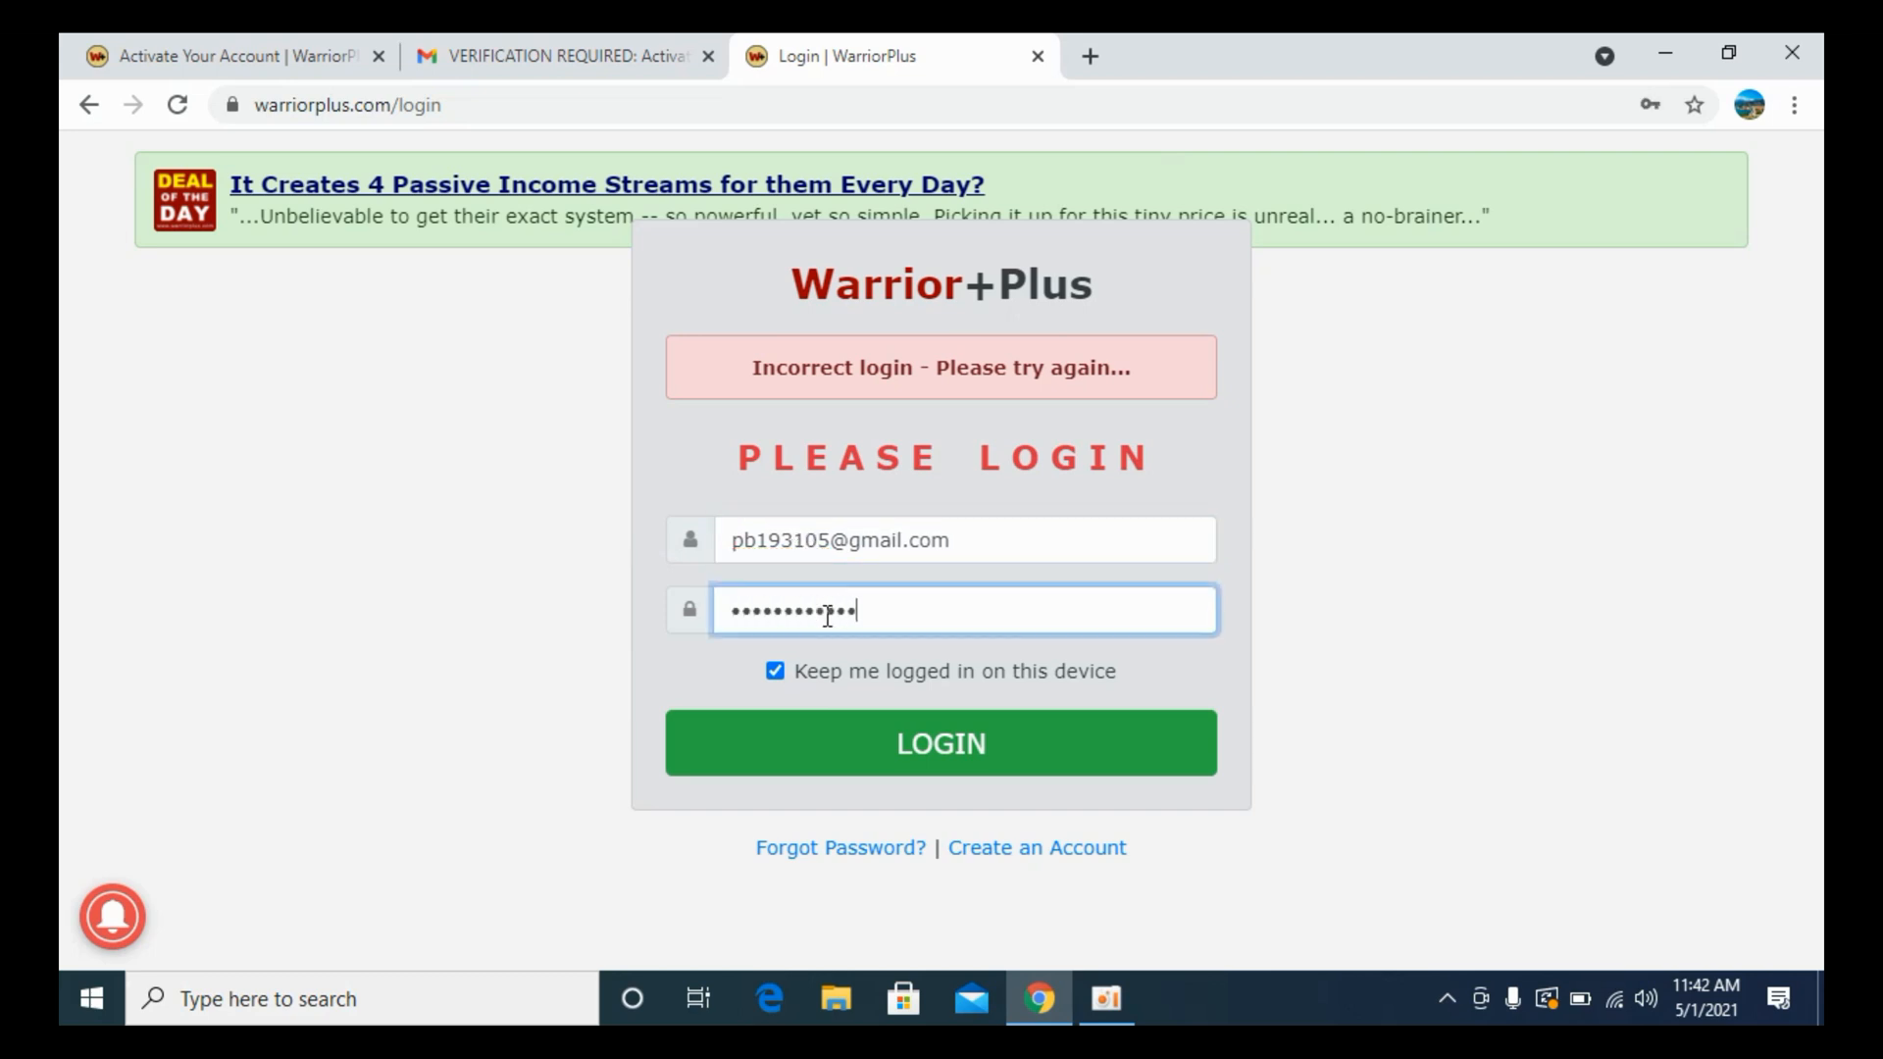
{"action": "left_click", "coordinate": [942, 744]}
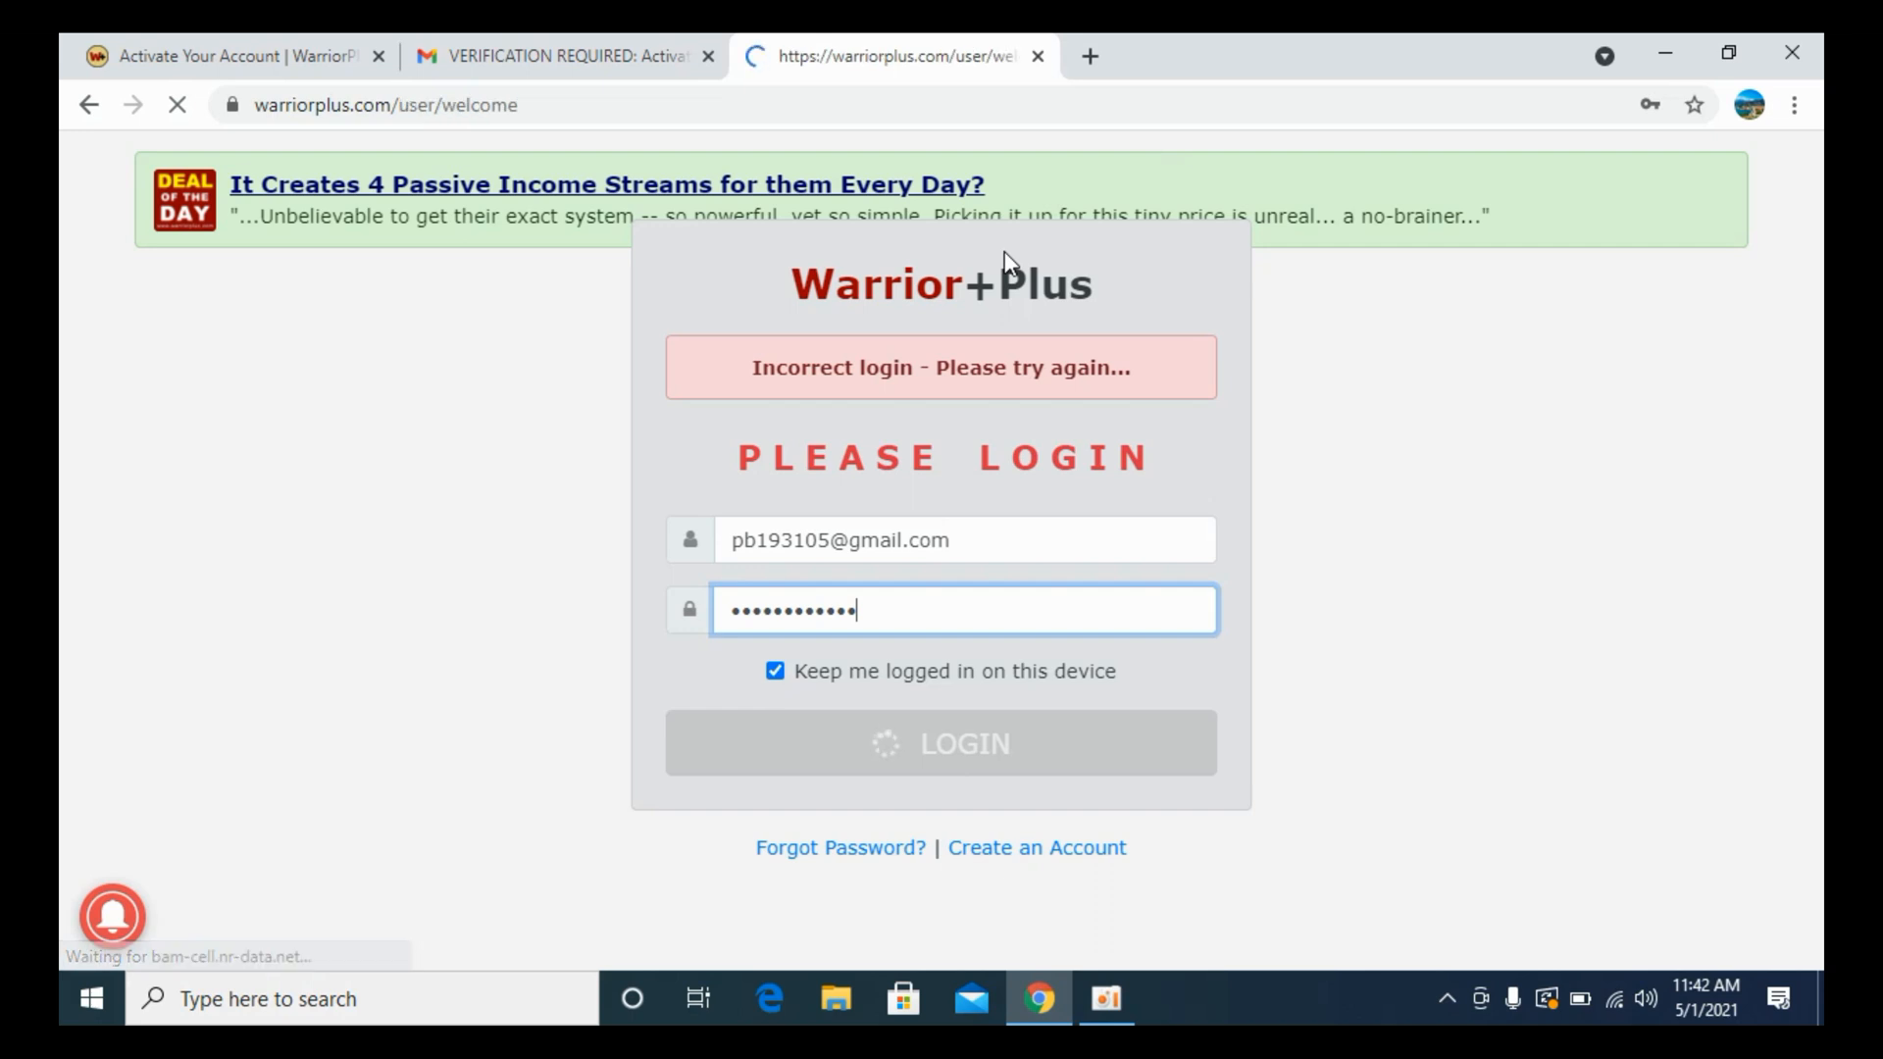
{"action": "left_click", "coordinate": [941, 743]}
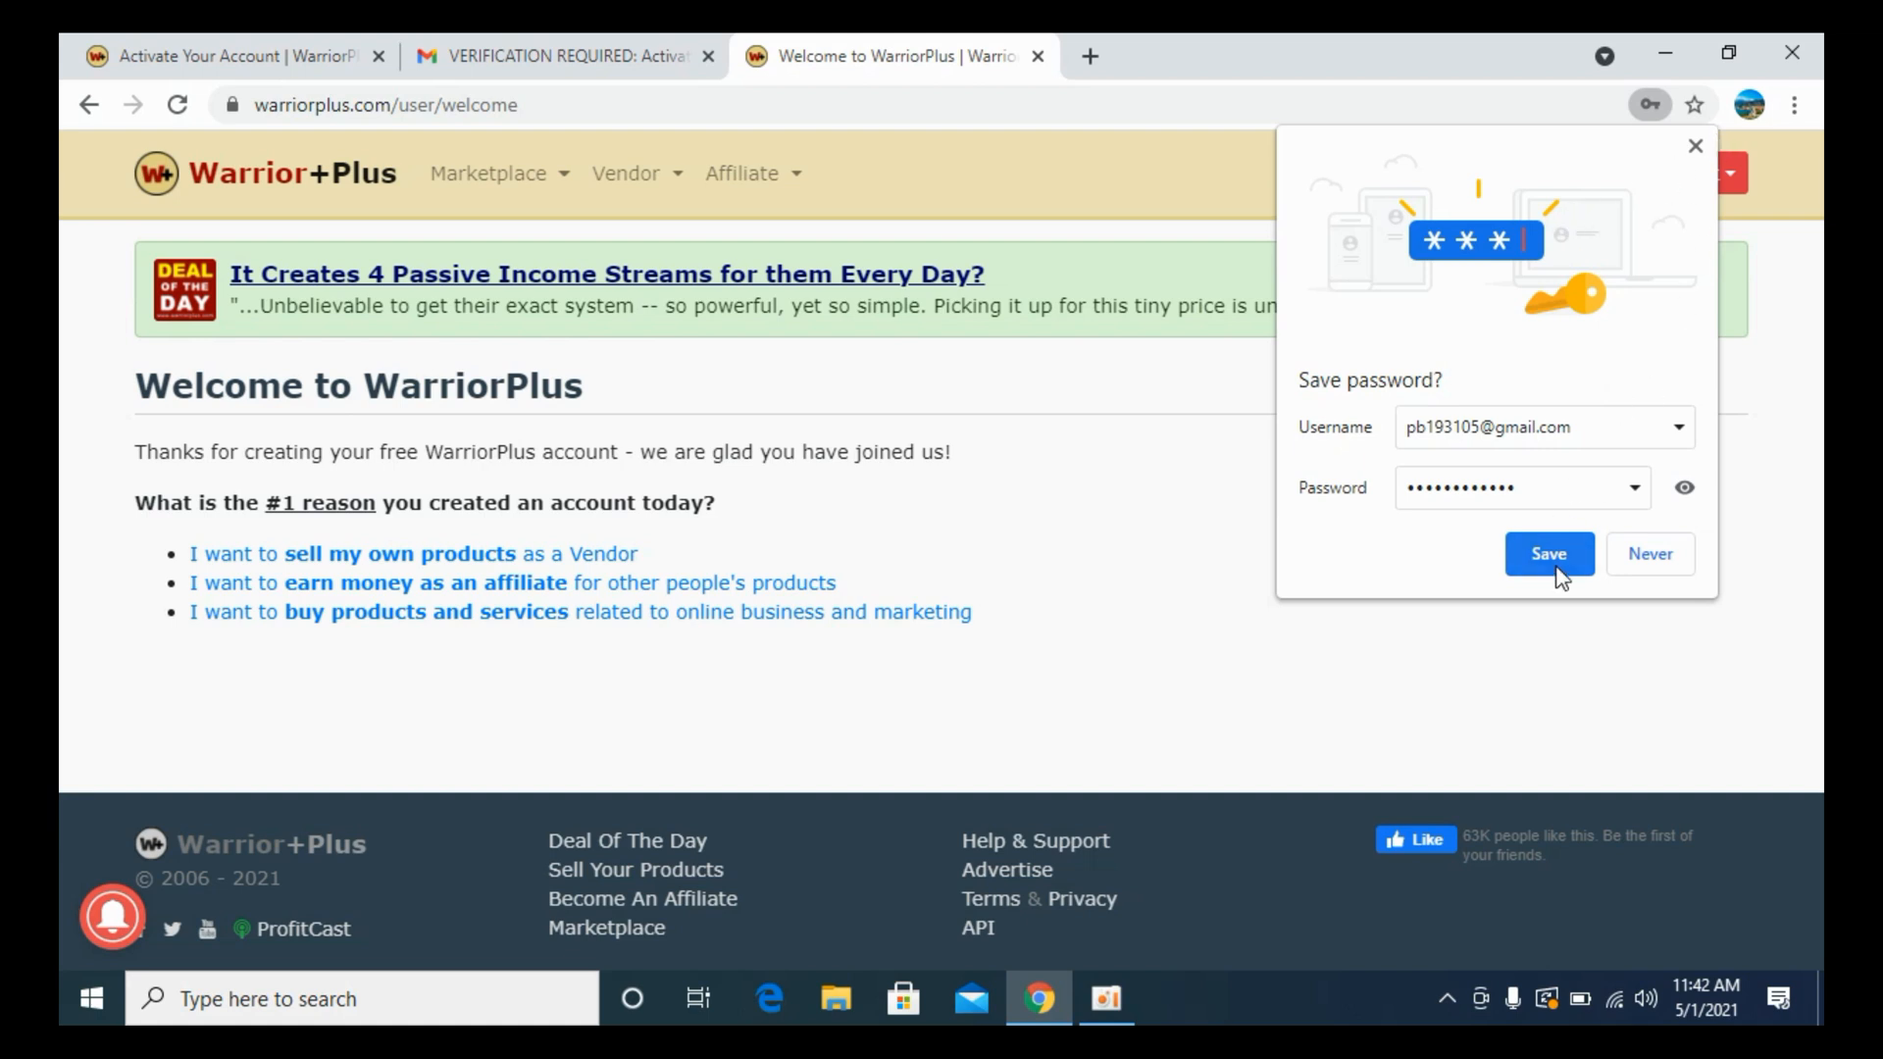
Save the password in Chrome and go to My Account from the username dropdown.
{"action": "left_click", "coordinate": [1682, 173]}
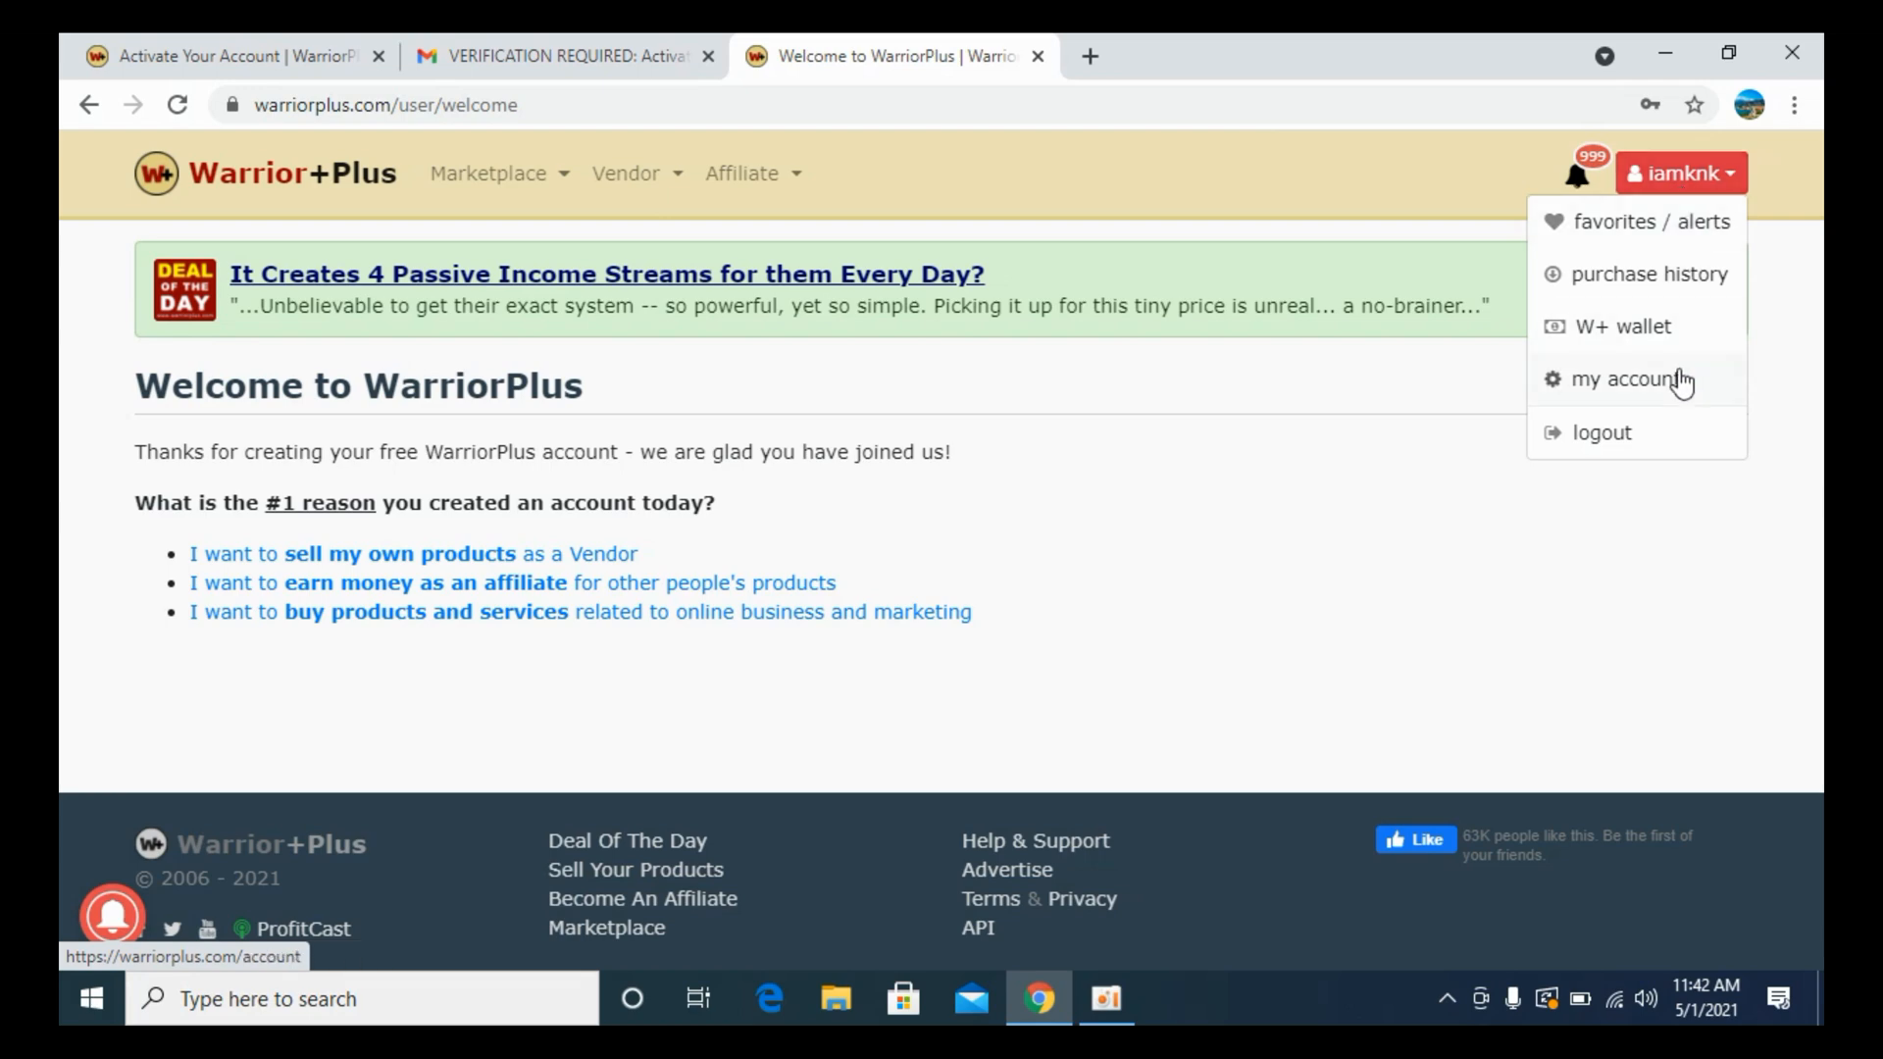
{"action": "left_click", "coordinate": [1628, 380]}
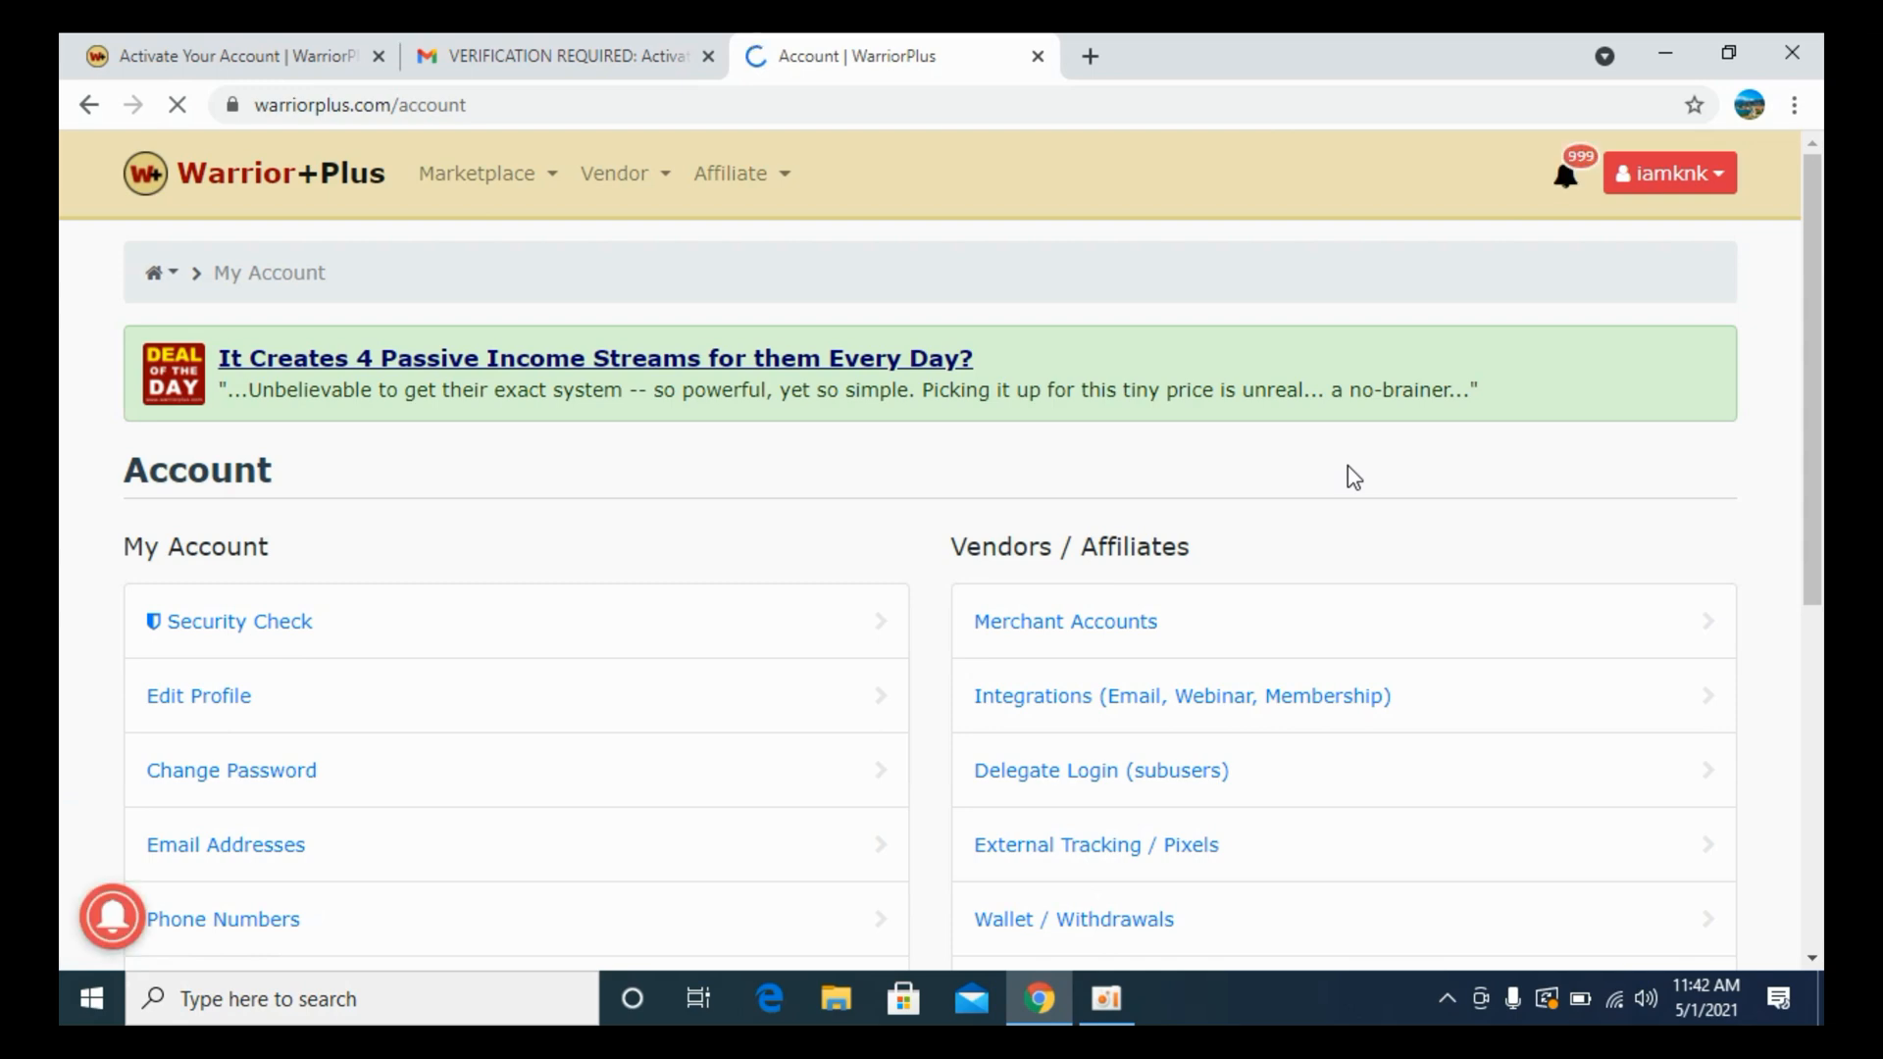
{"action": "scroll", "scroll_direction": "down", "scroll_amount": 3}
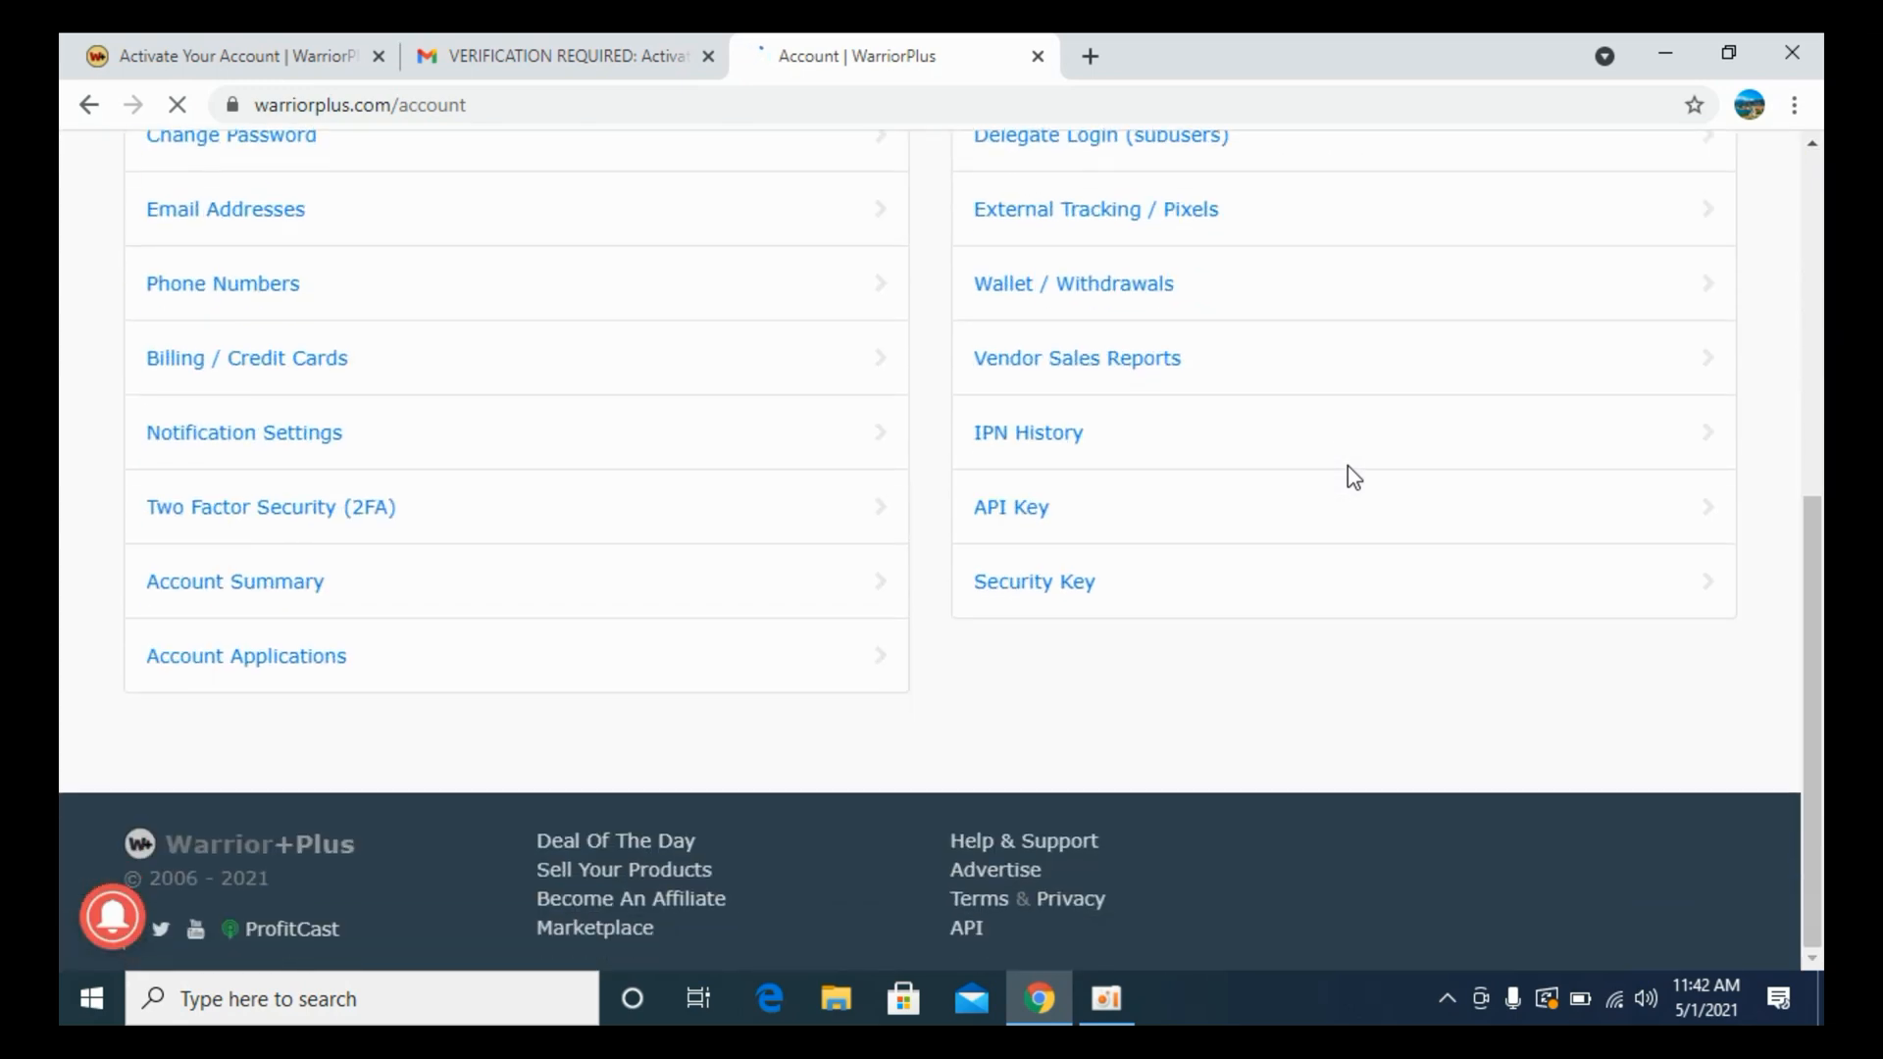
{"action": "scroll", "scroll_direction": "up", "scroll_amount": 3}
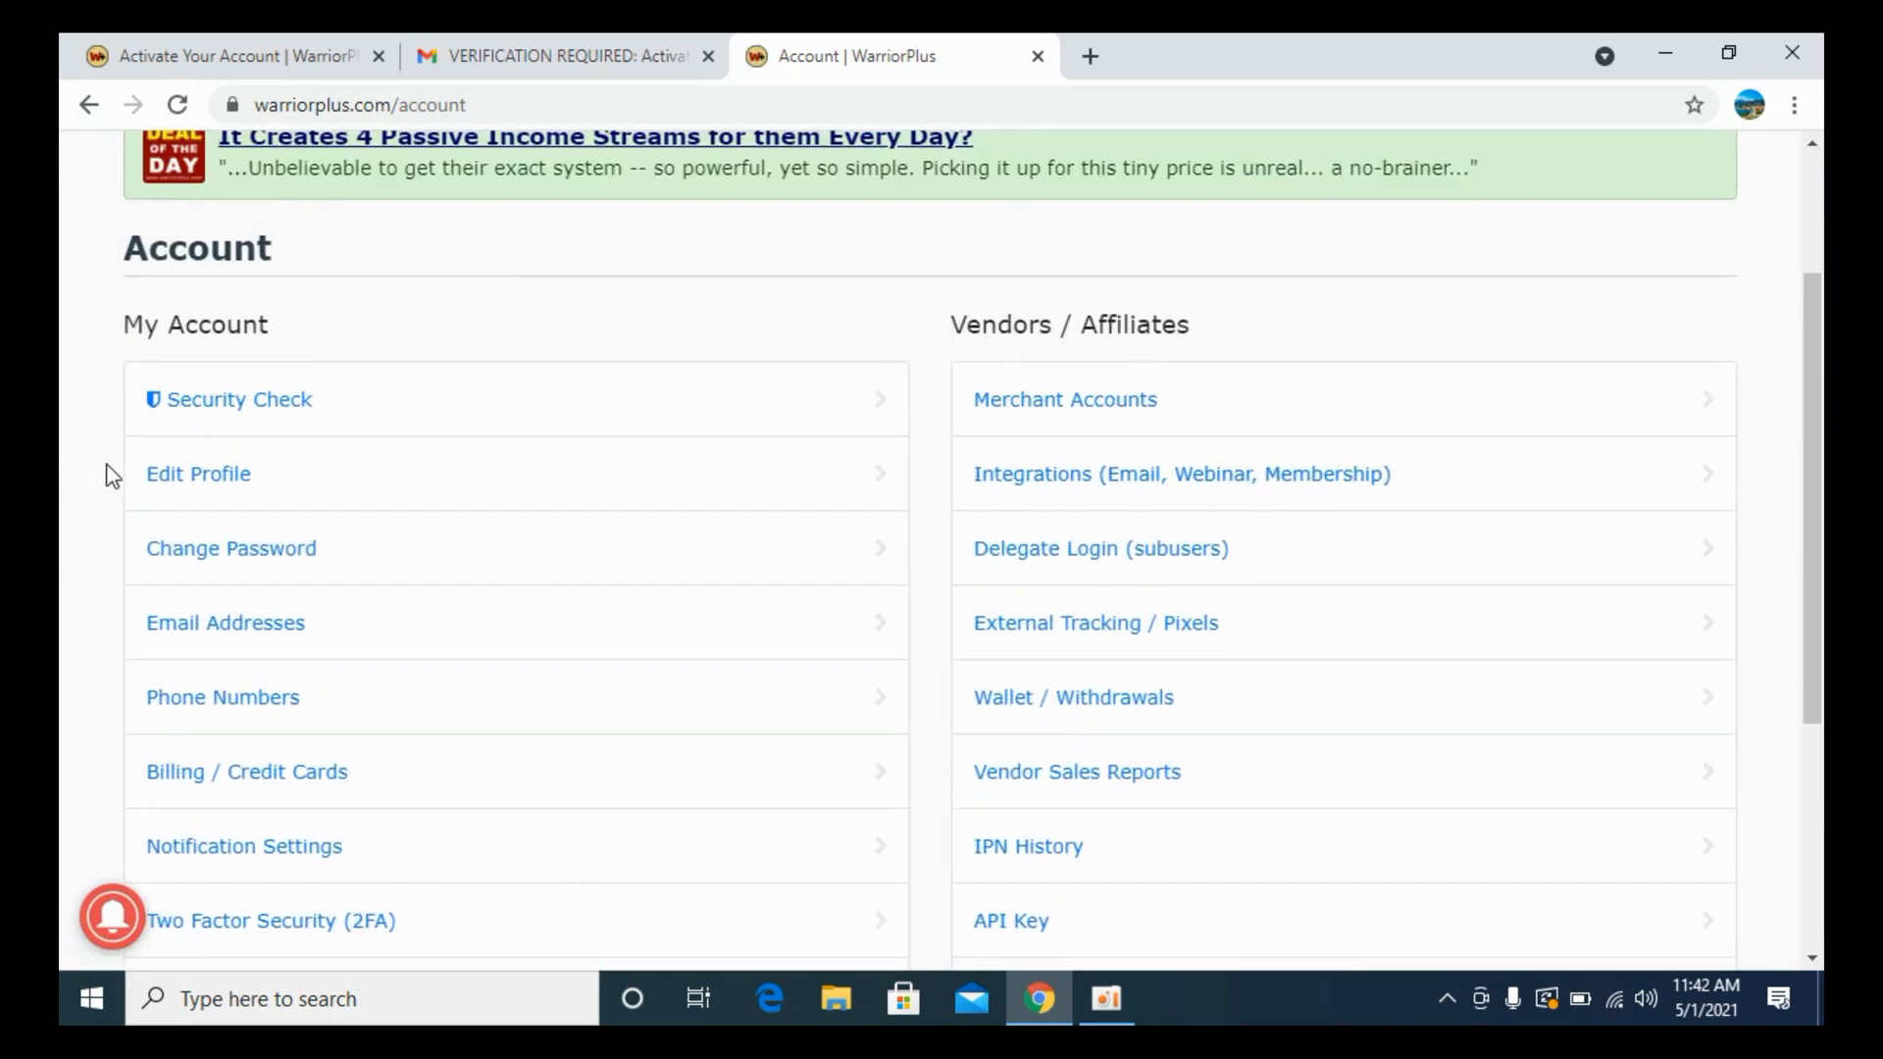
{"action": "mouse_move", "coordinate": [214, 482]}
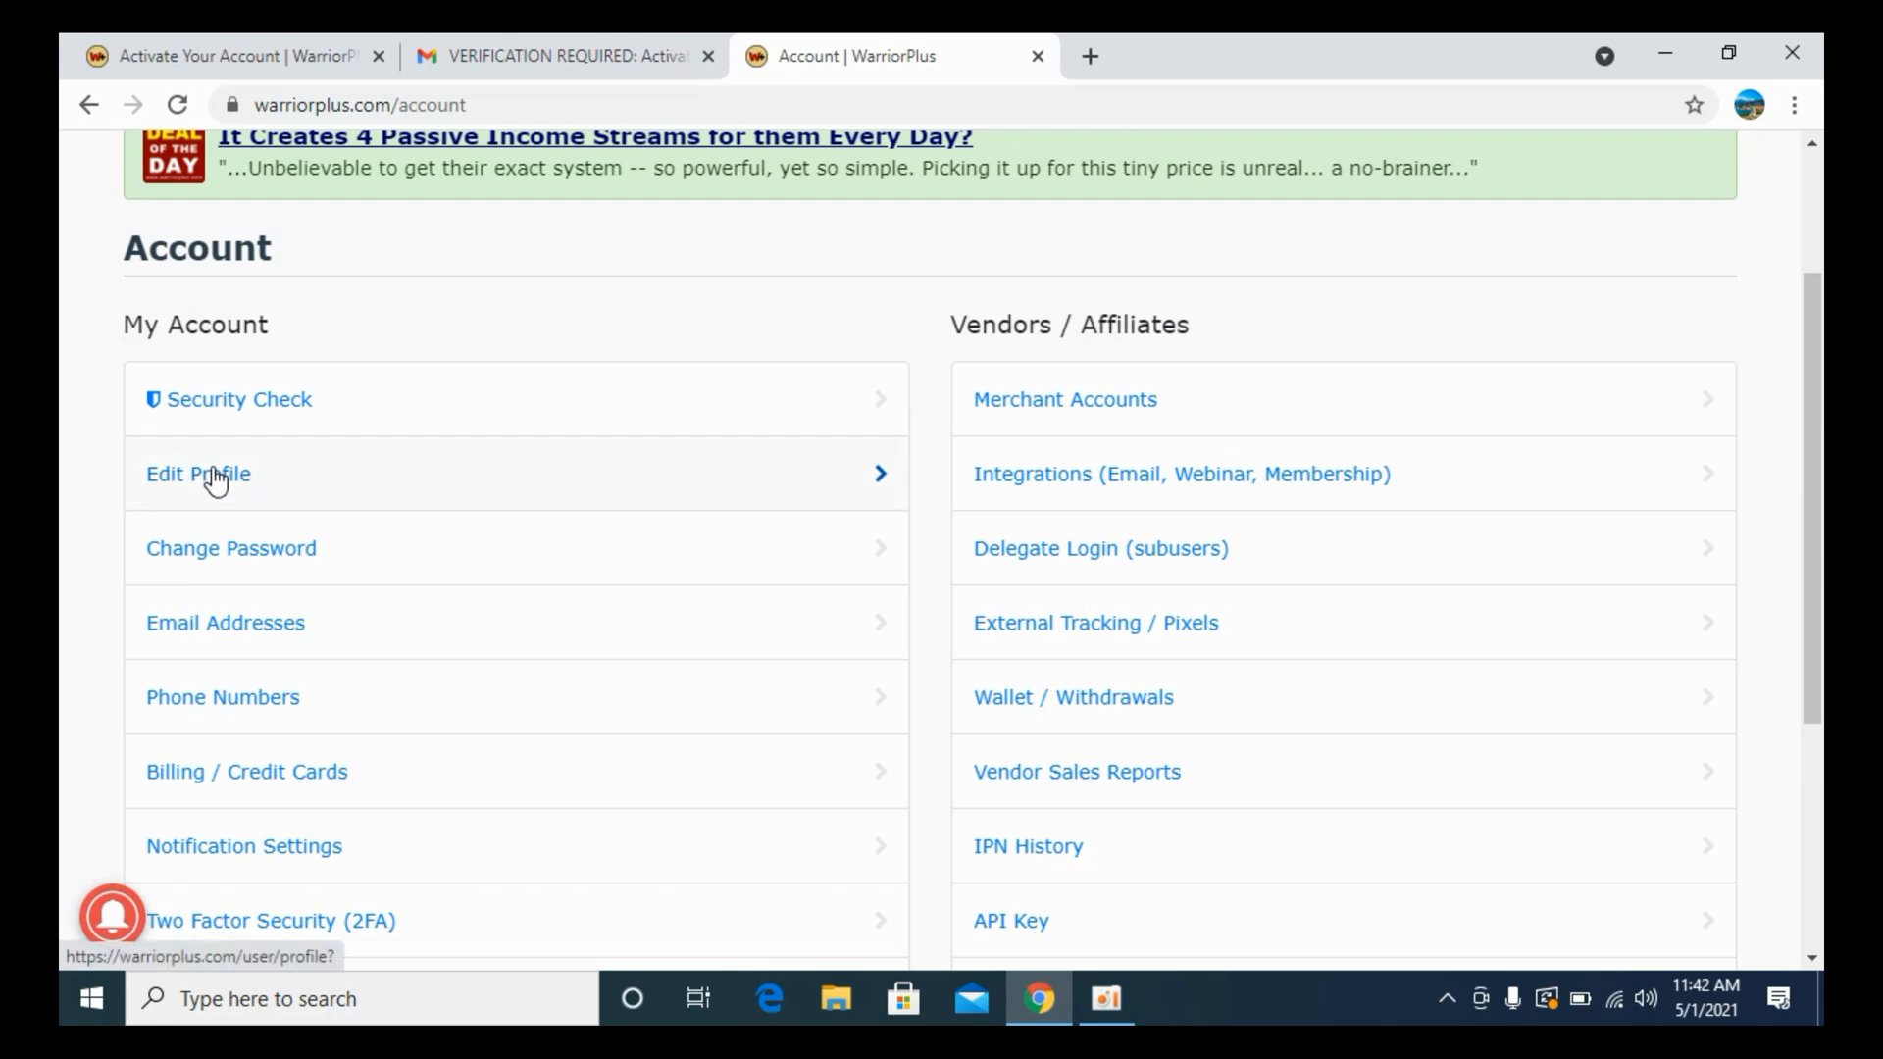
Enter Edit Profile and scroll through the empty form past bio and images to the bottom.
{"action": "left_click", "coordinate": [198, 474]}
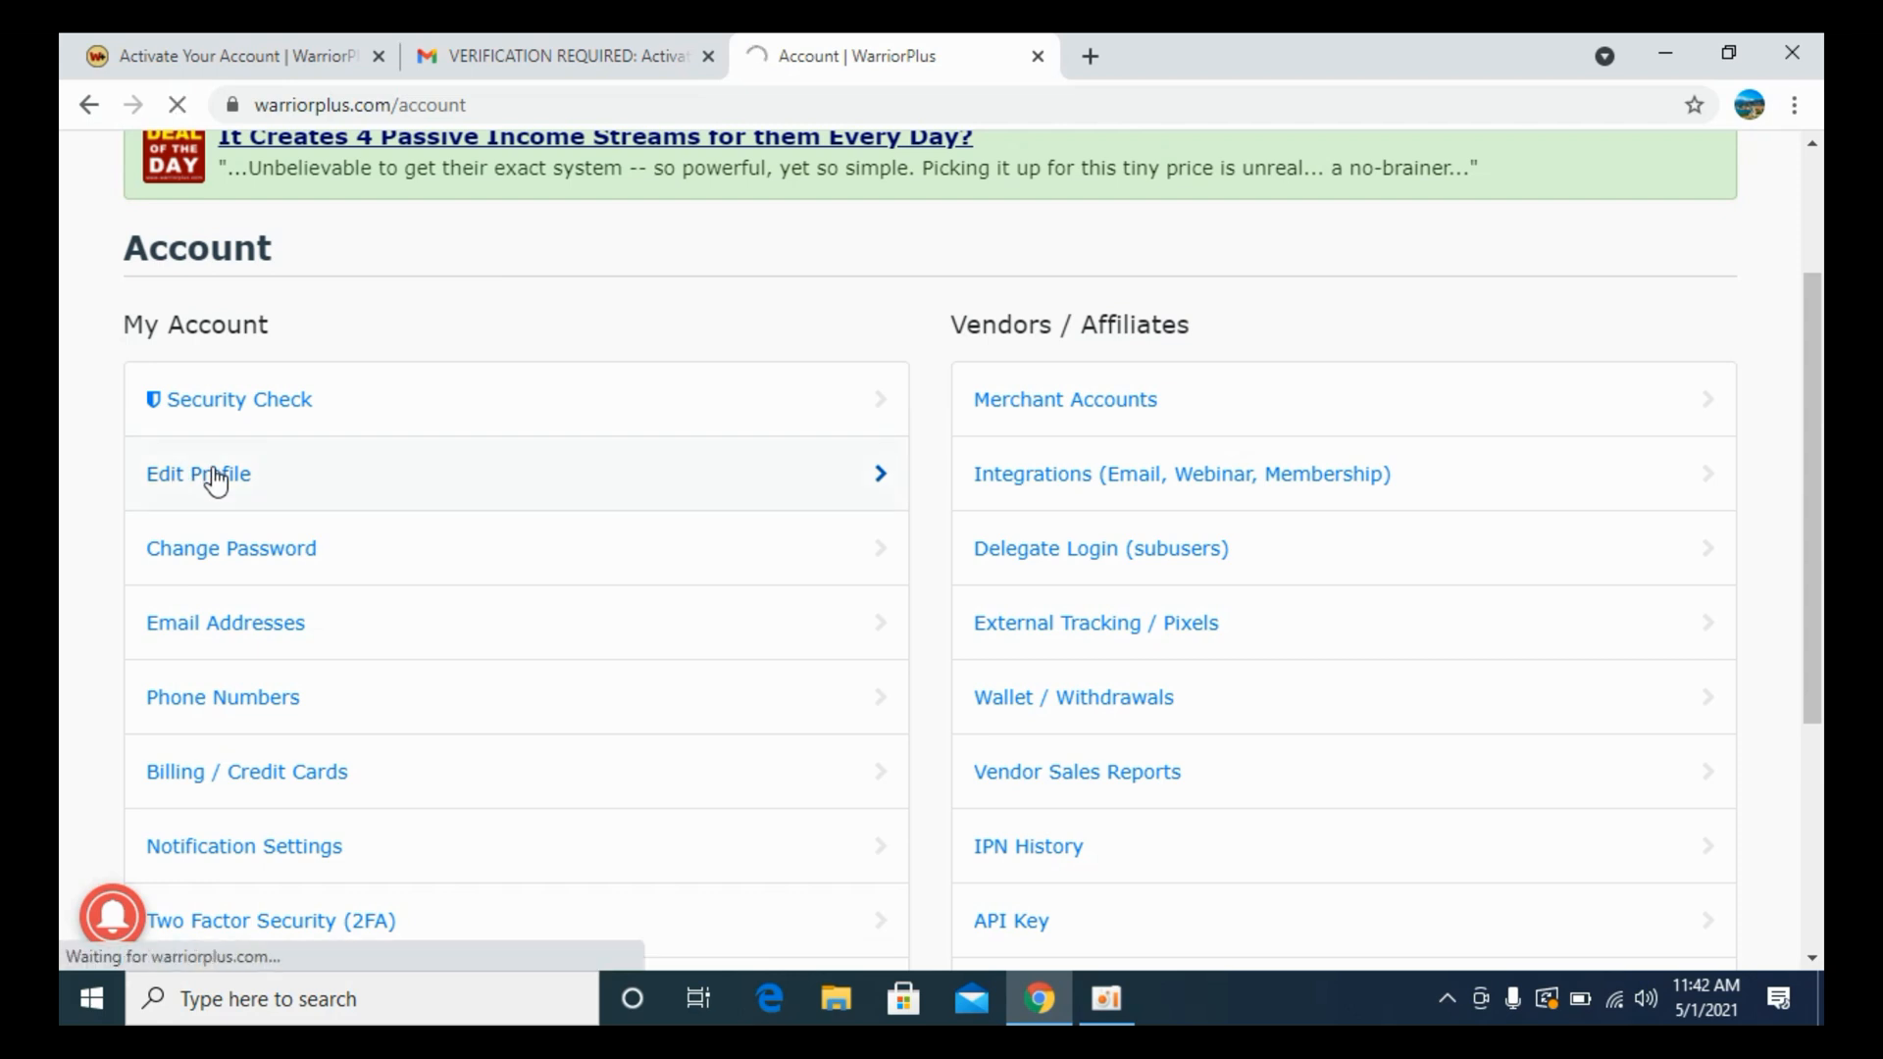
{"action": "left_click", "coordinate": [198, 473]}
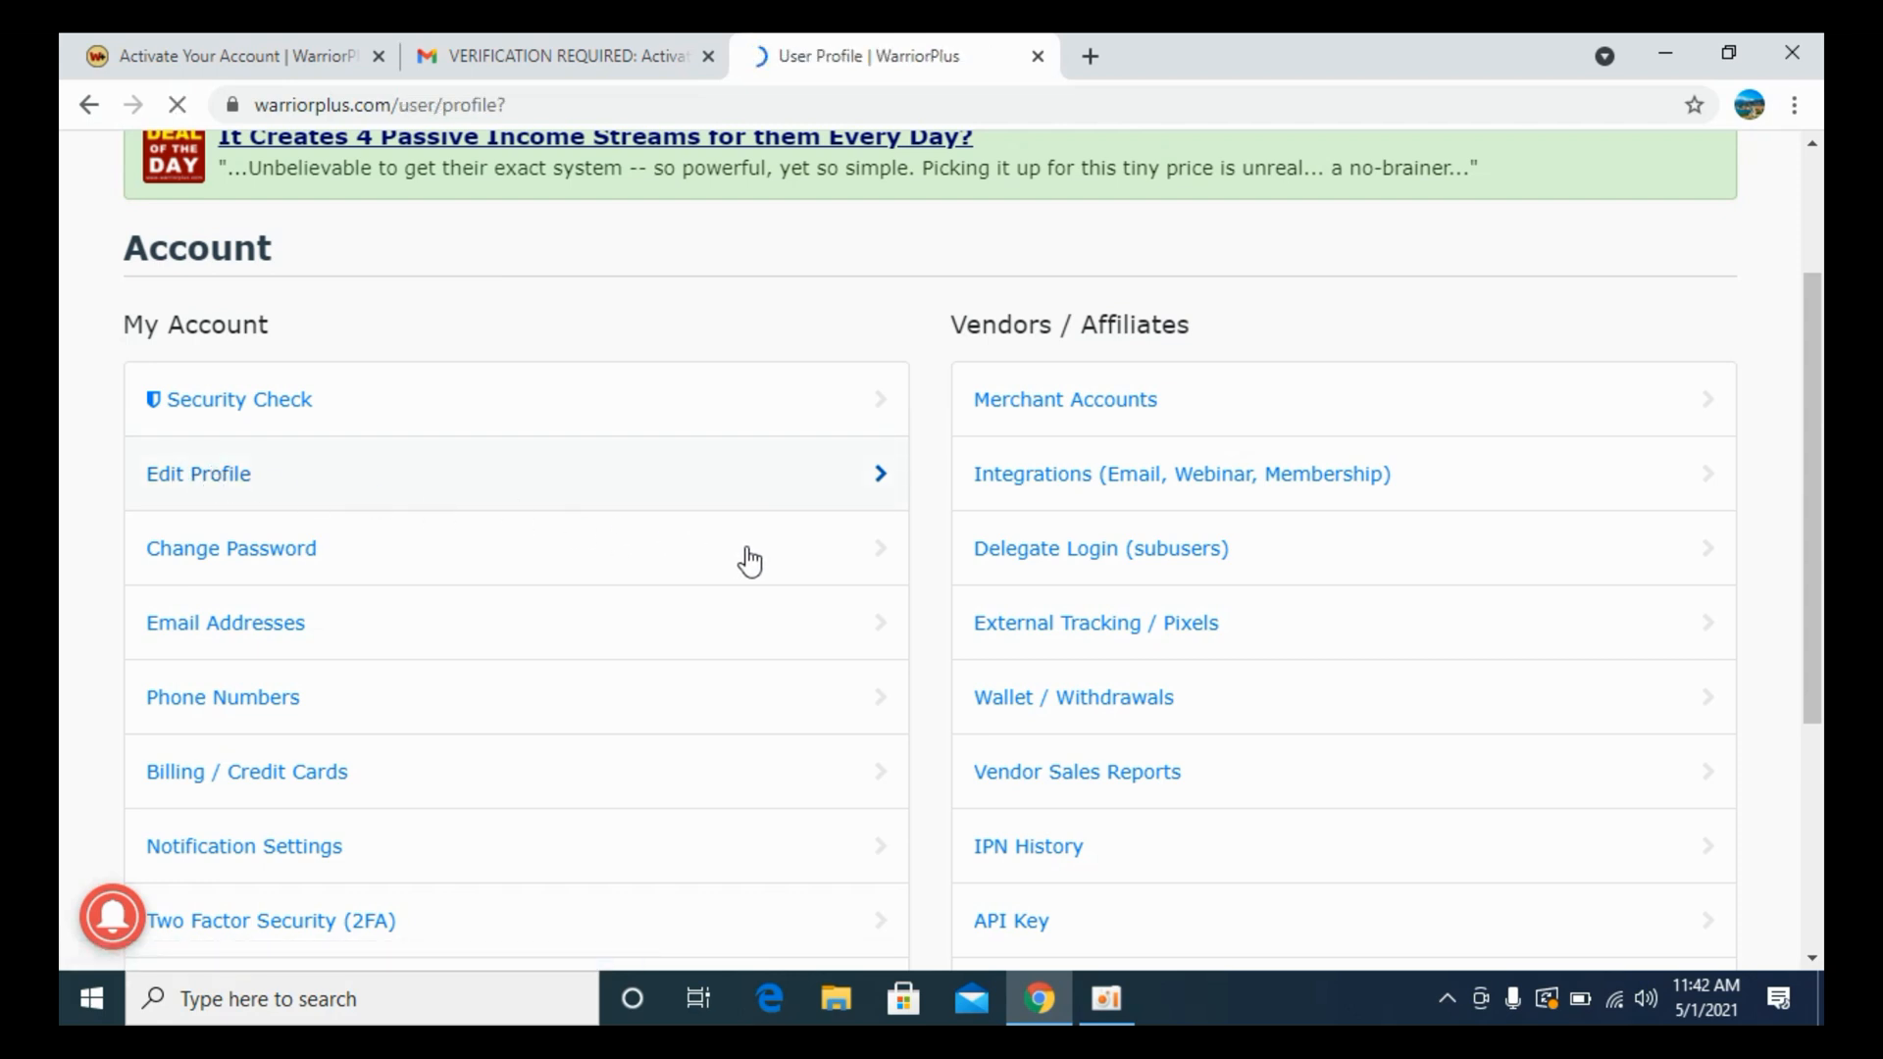
{"action": "left_click", "coordinate": [198, 472]}
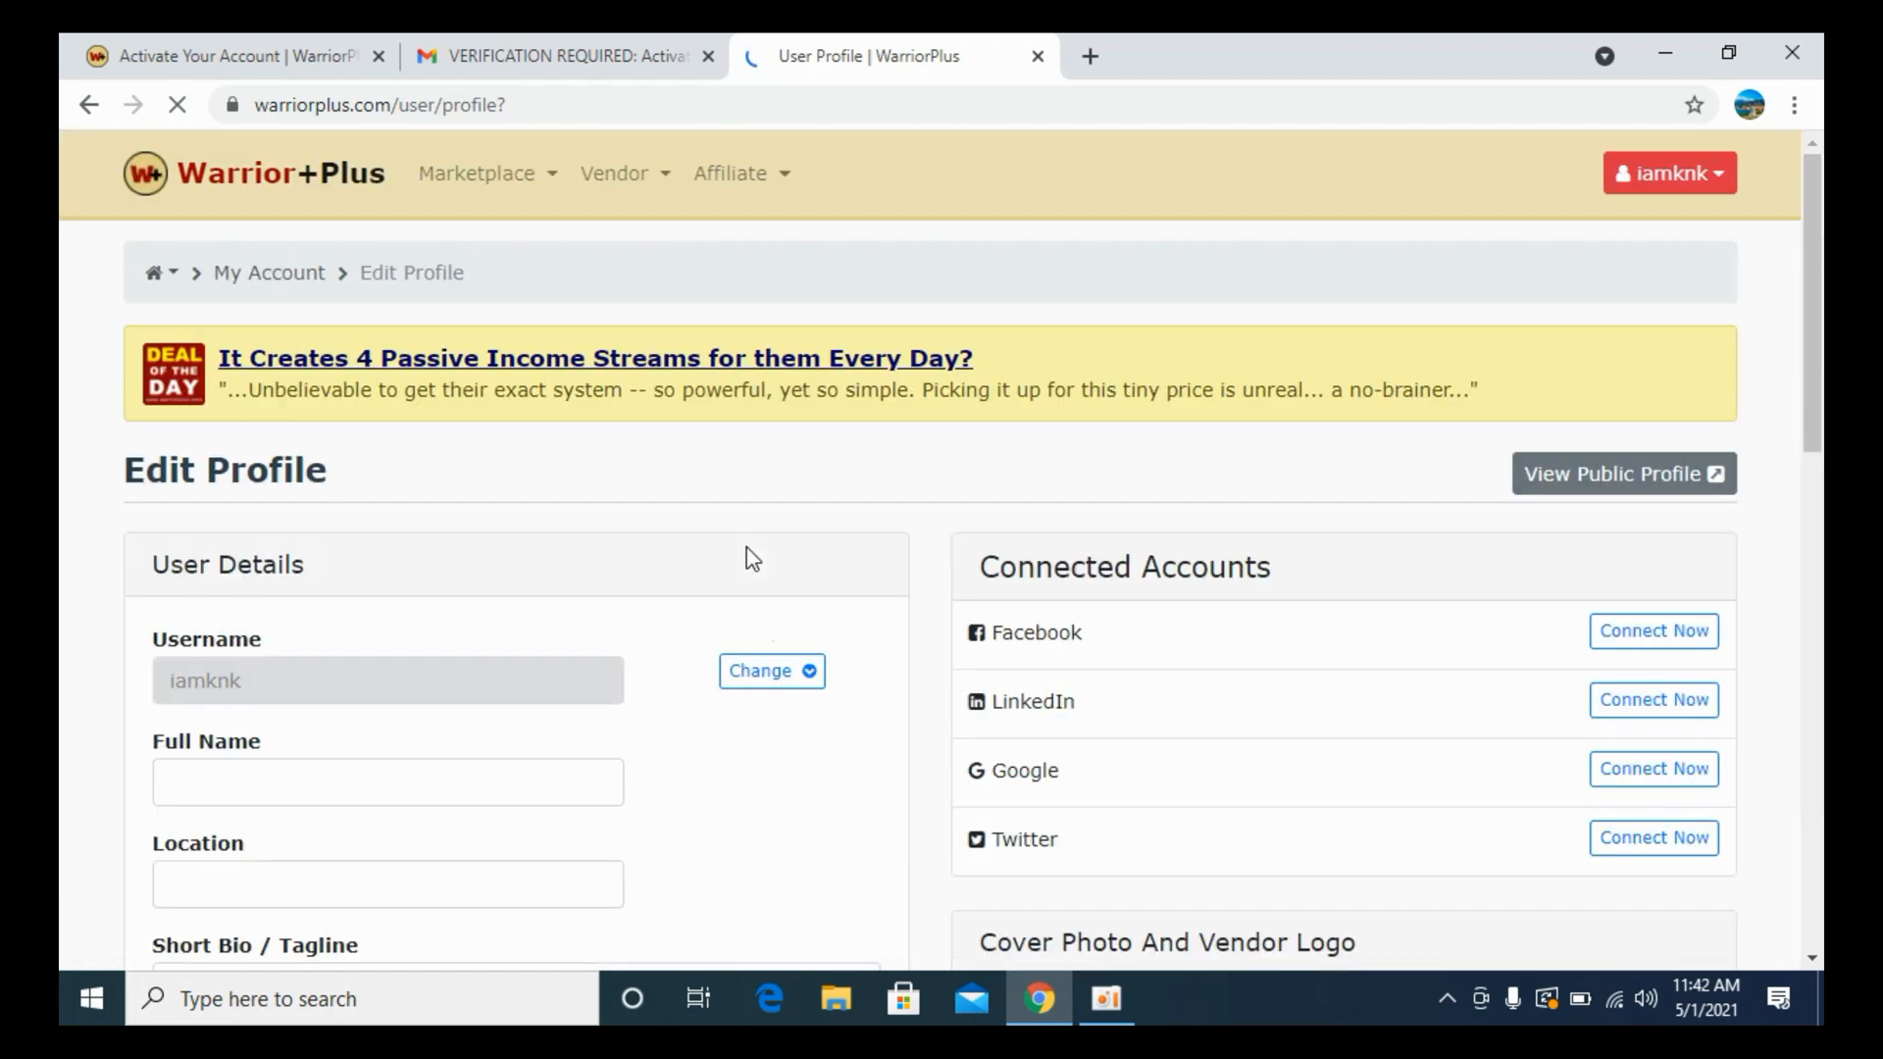
{"action": "scroll", "scroll_direction": "down", "scroll_amount": 3}
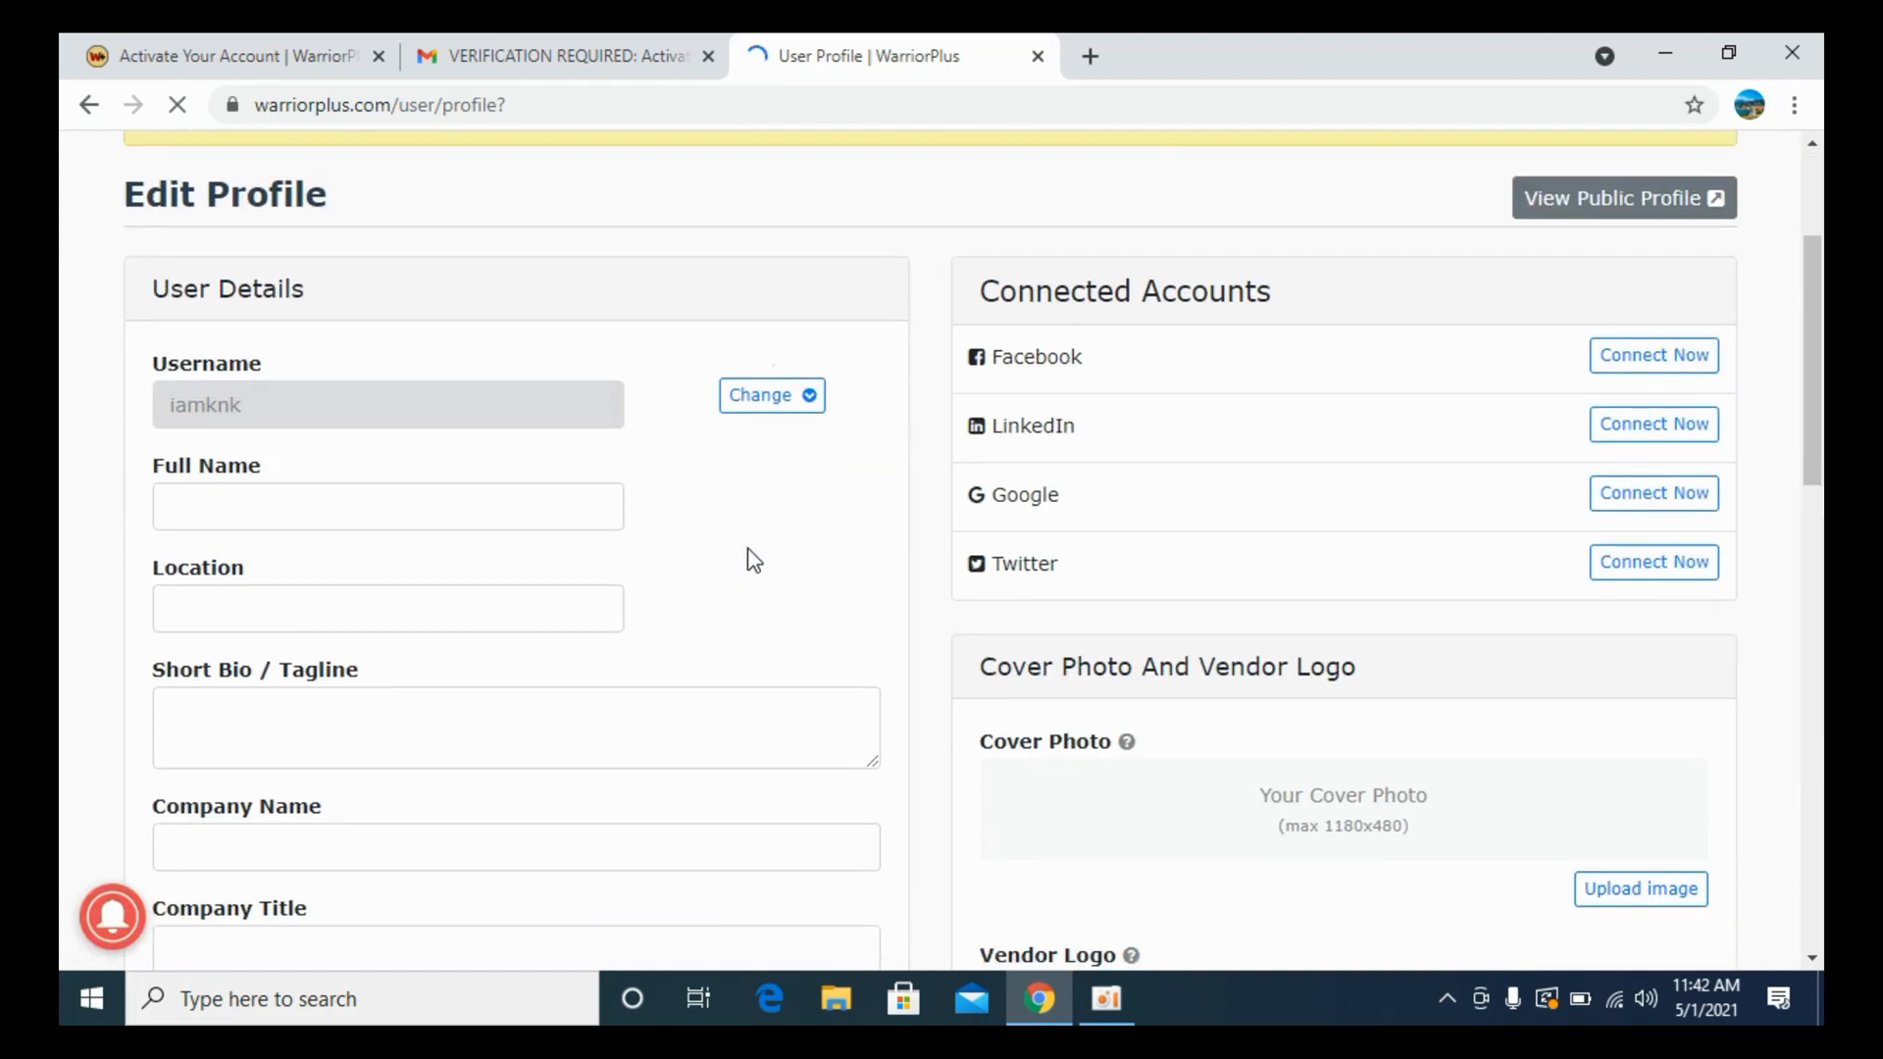
{"action": "scroll", "scroll_direction": "down", "scroll_amount": 3}
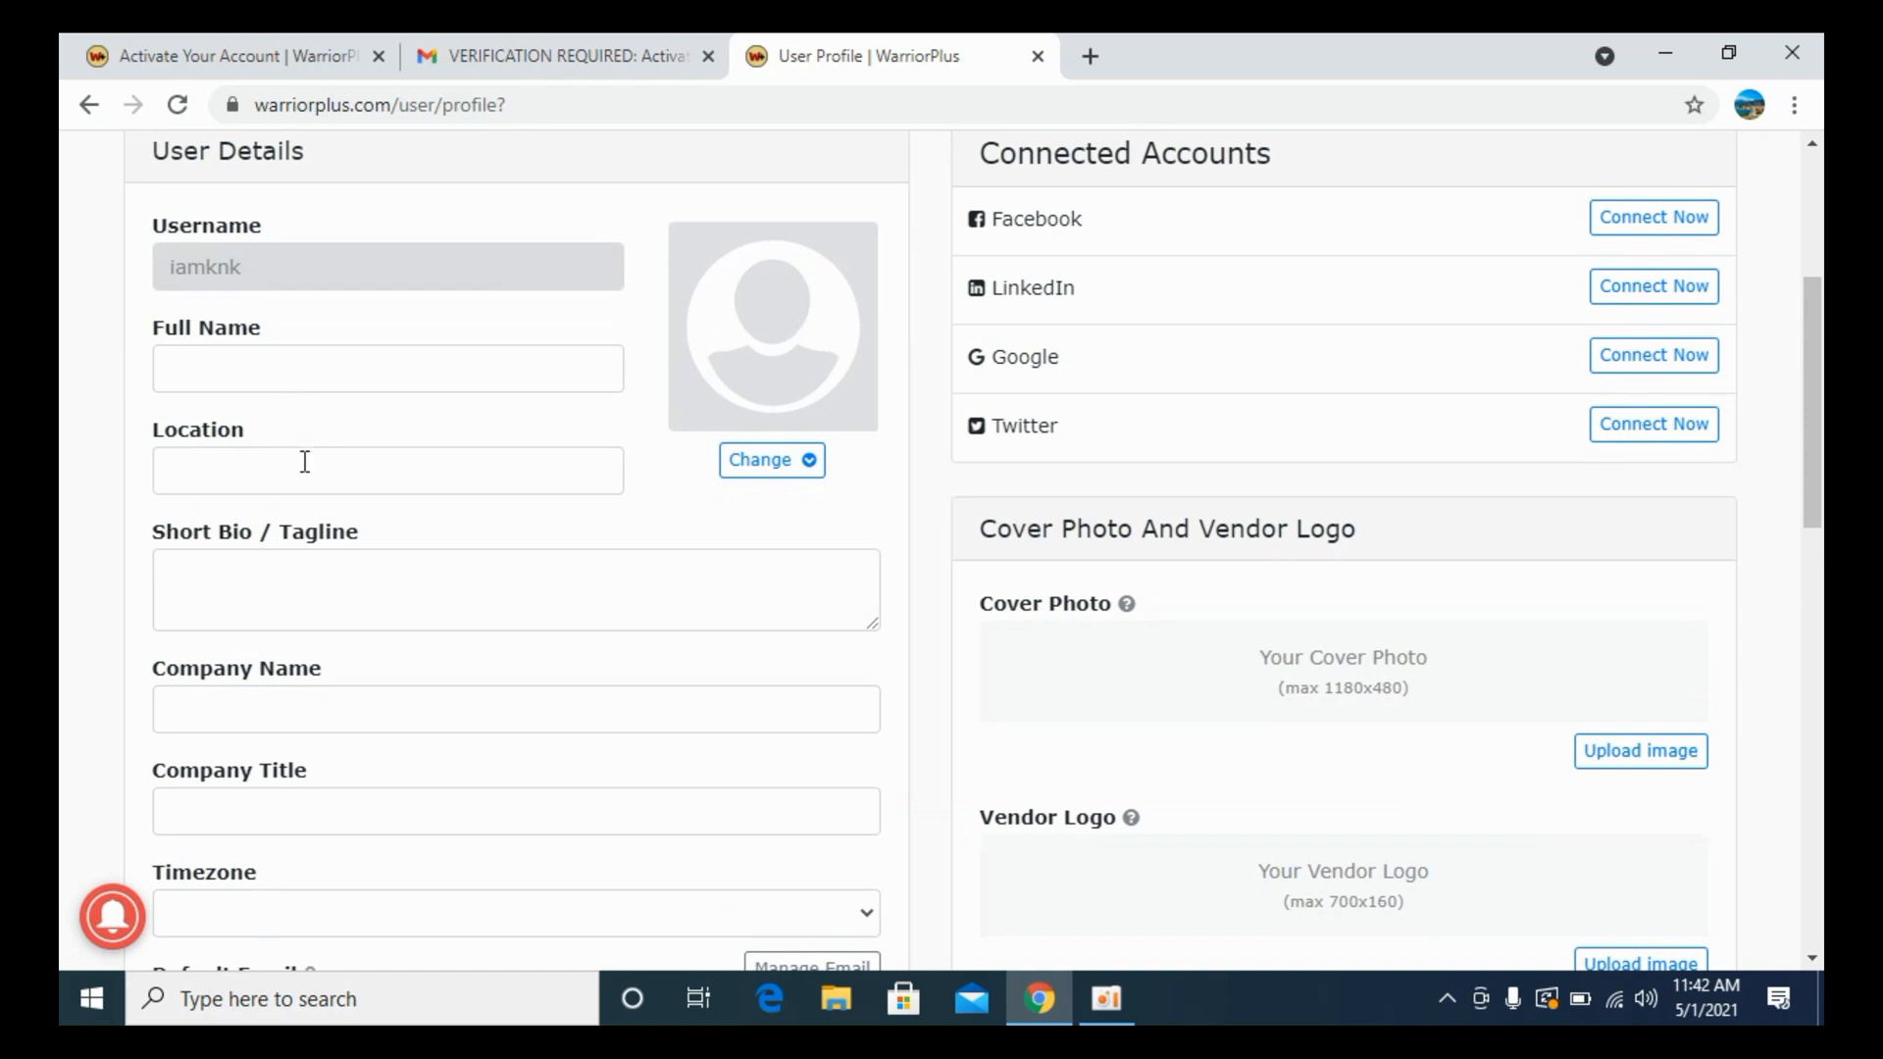
{"action": "scroll", "scroll_direction": "down", "scroll_amount": 3}
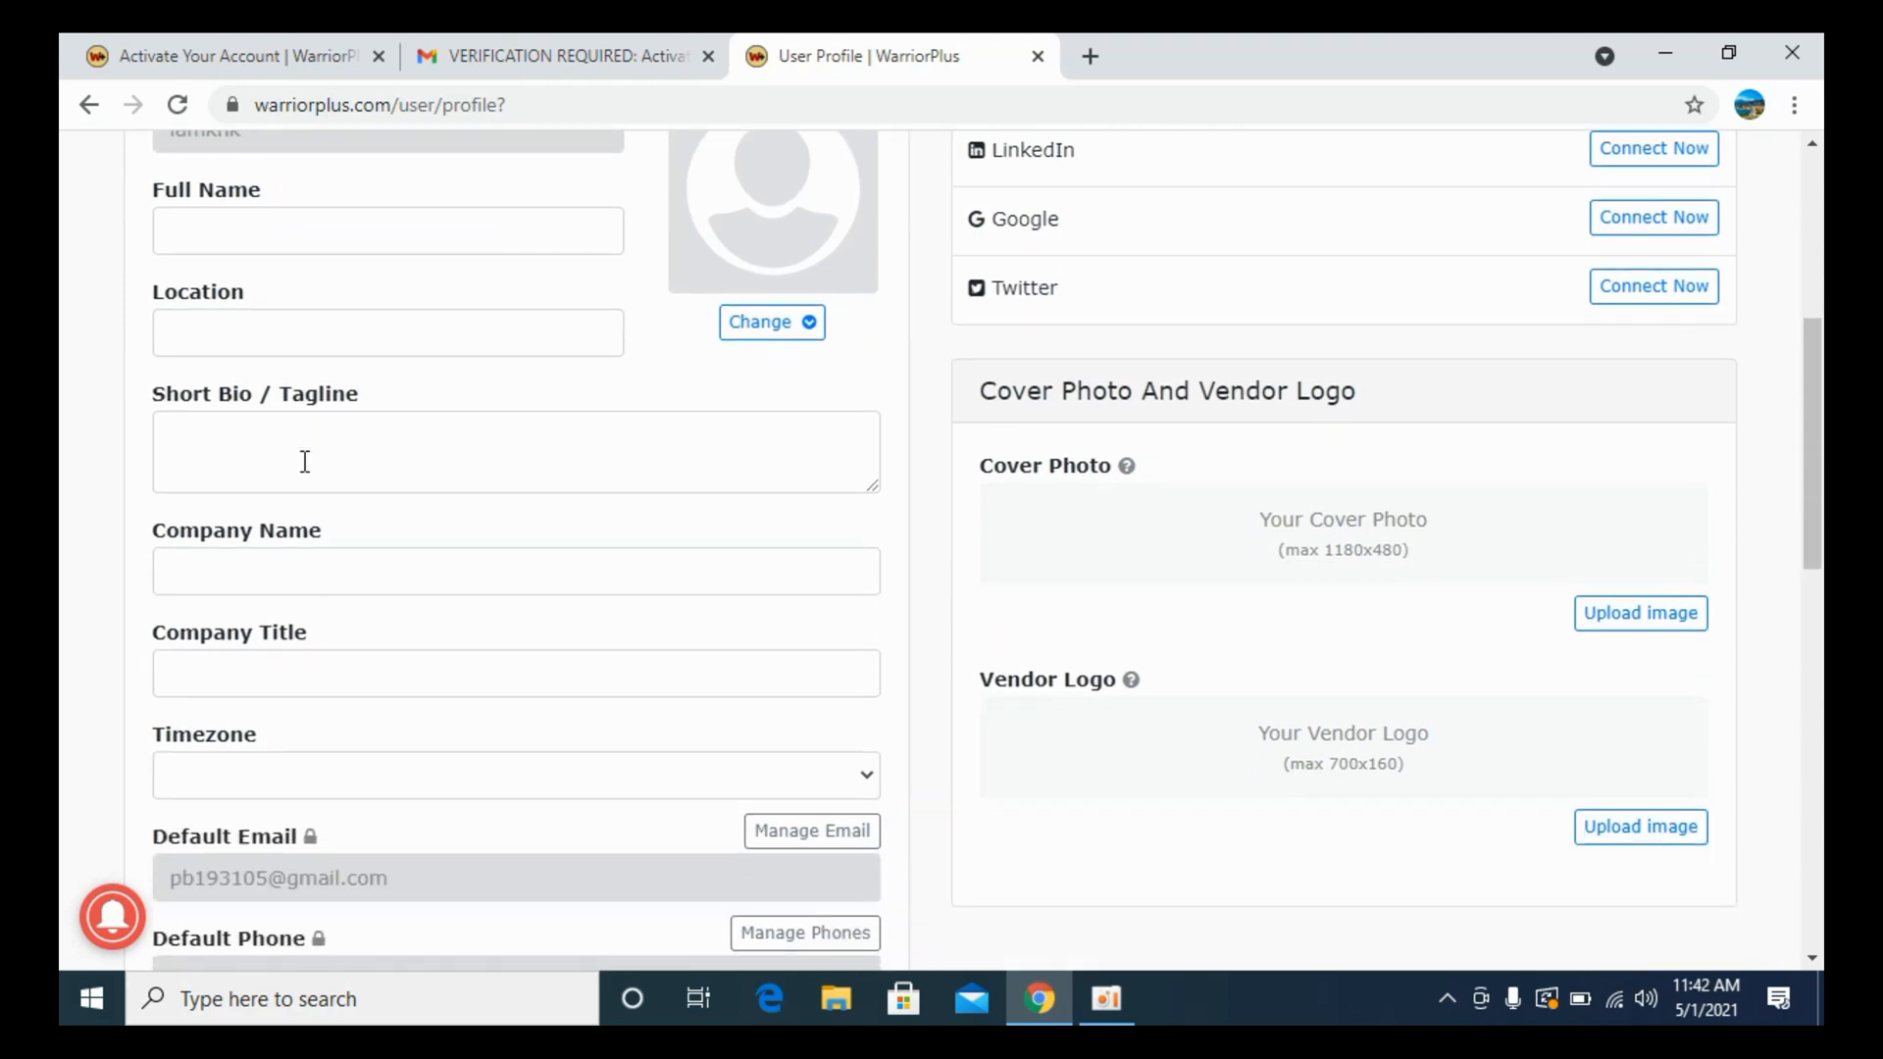
{"action": "scroll", "scroll_direction": "down", "scroll_amount": 3}
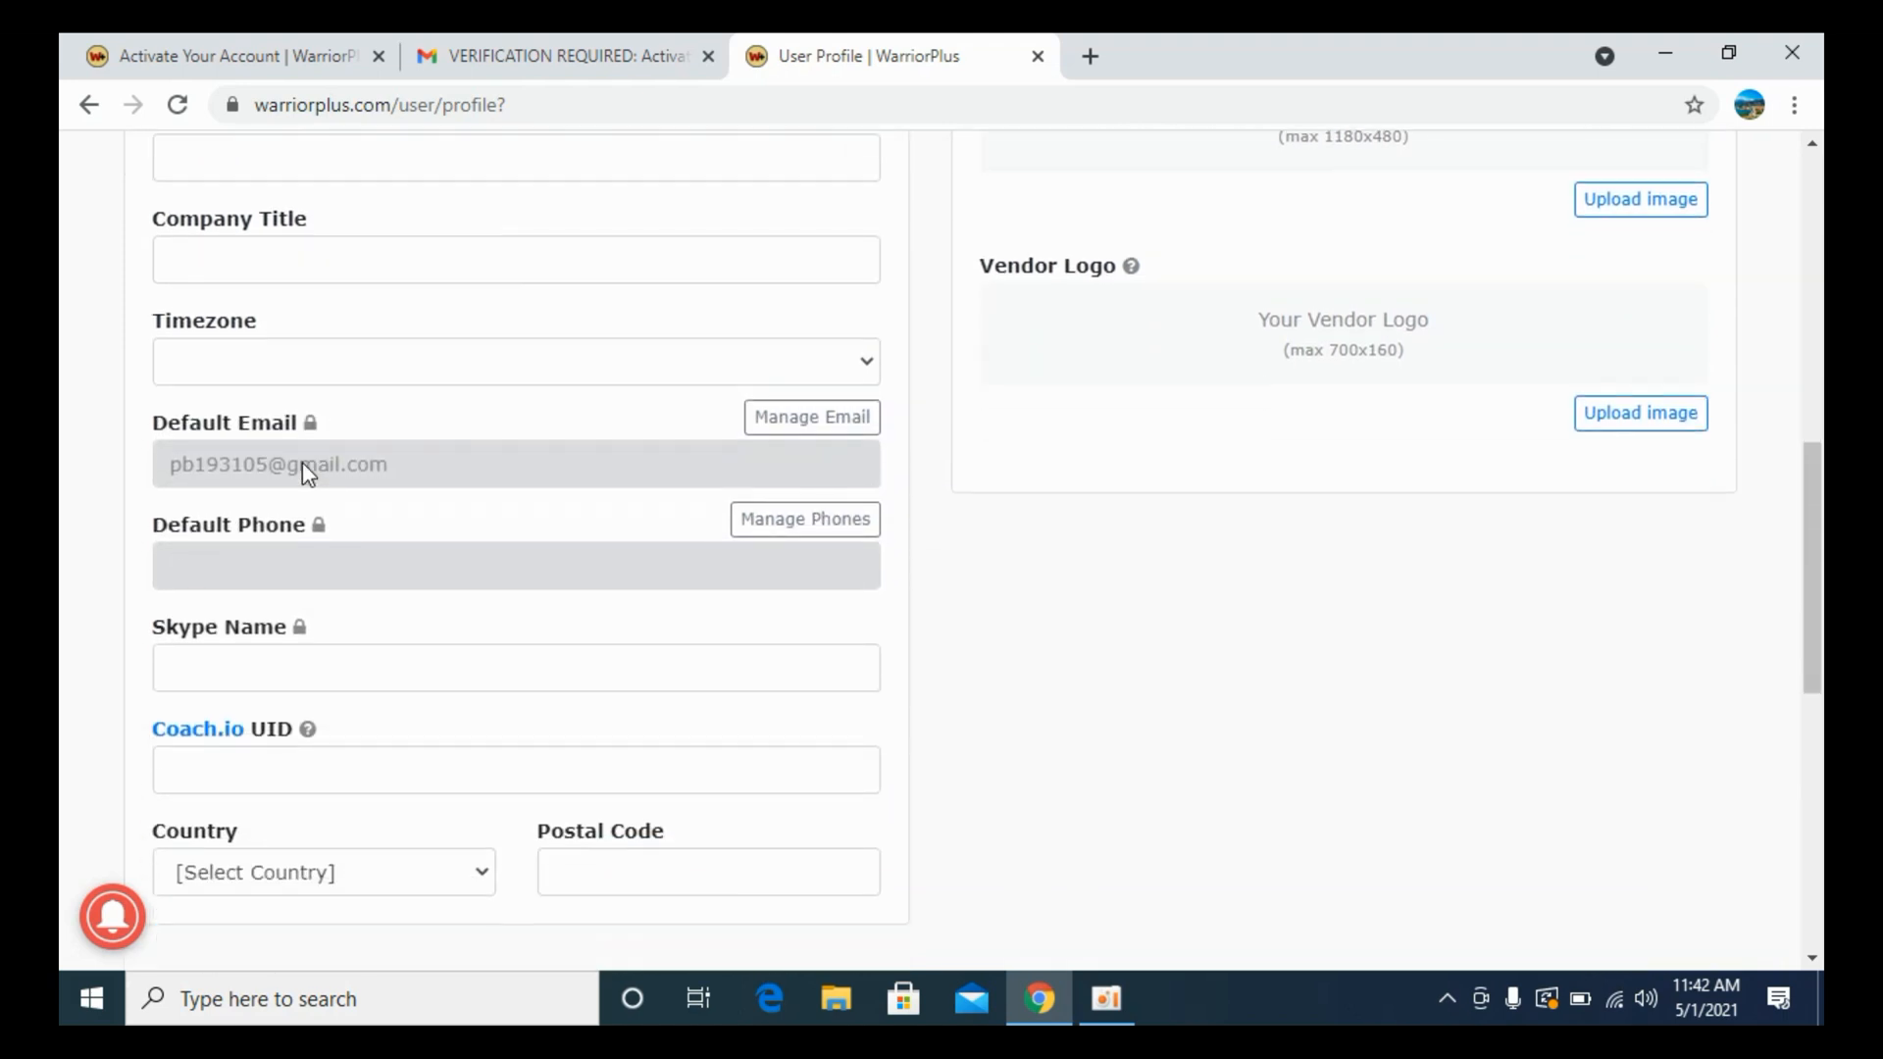
{"action": "scroll", "scroll_direction": "down", "scroll_amount": 3}
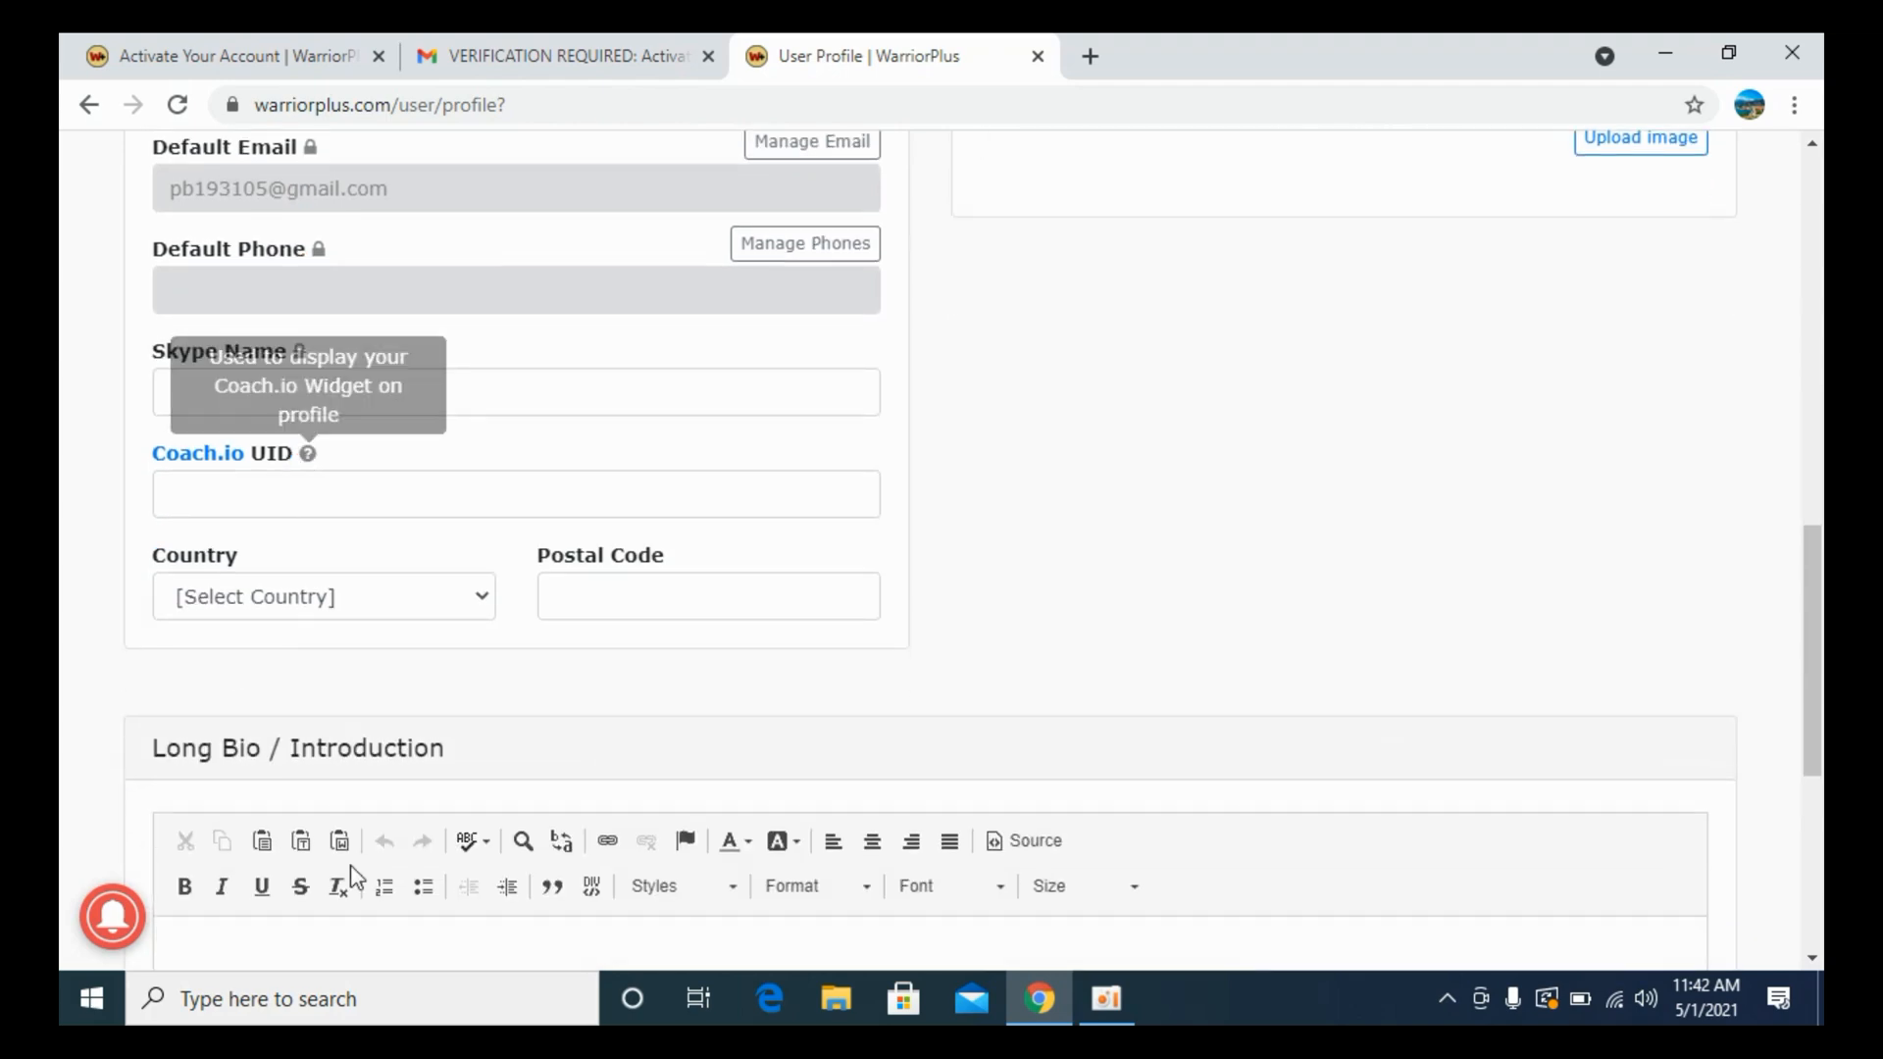
{"action": "scroll", "scroll_direction": "down", "scroll_amount": 3}
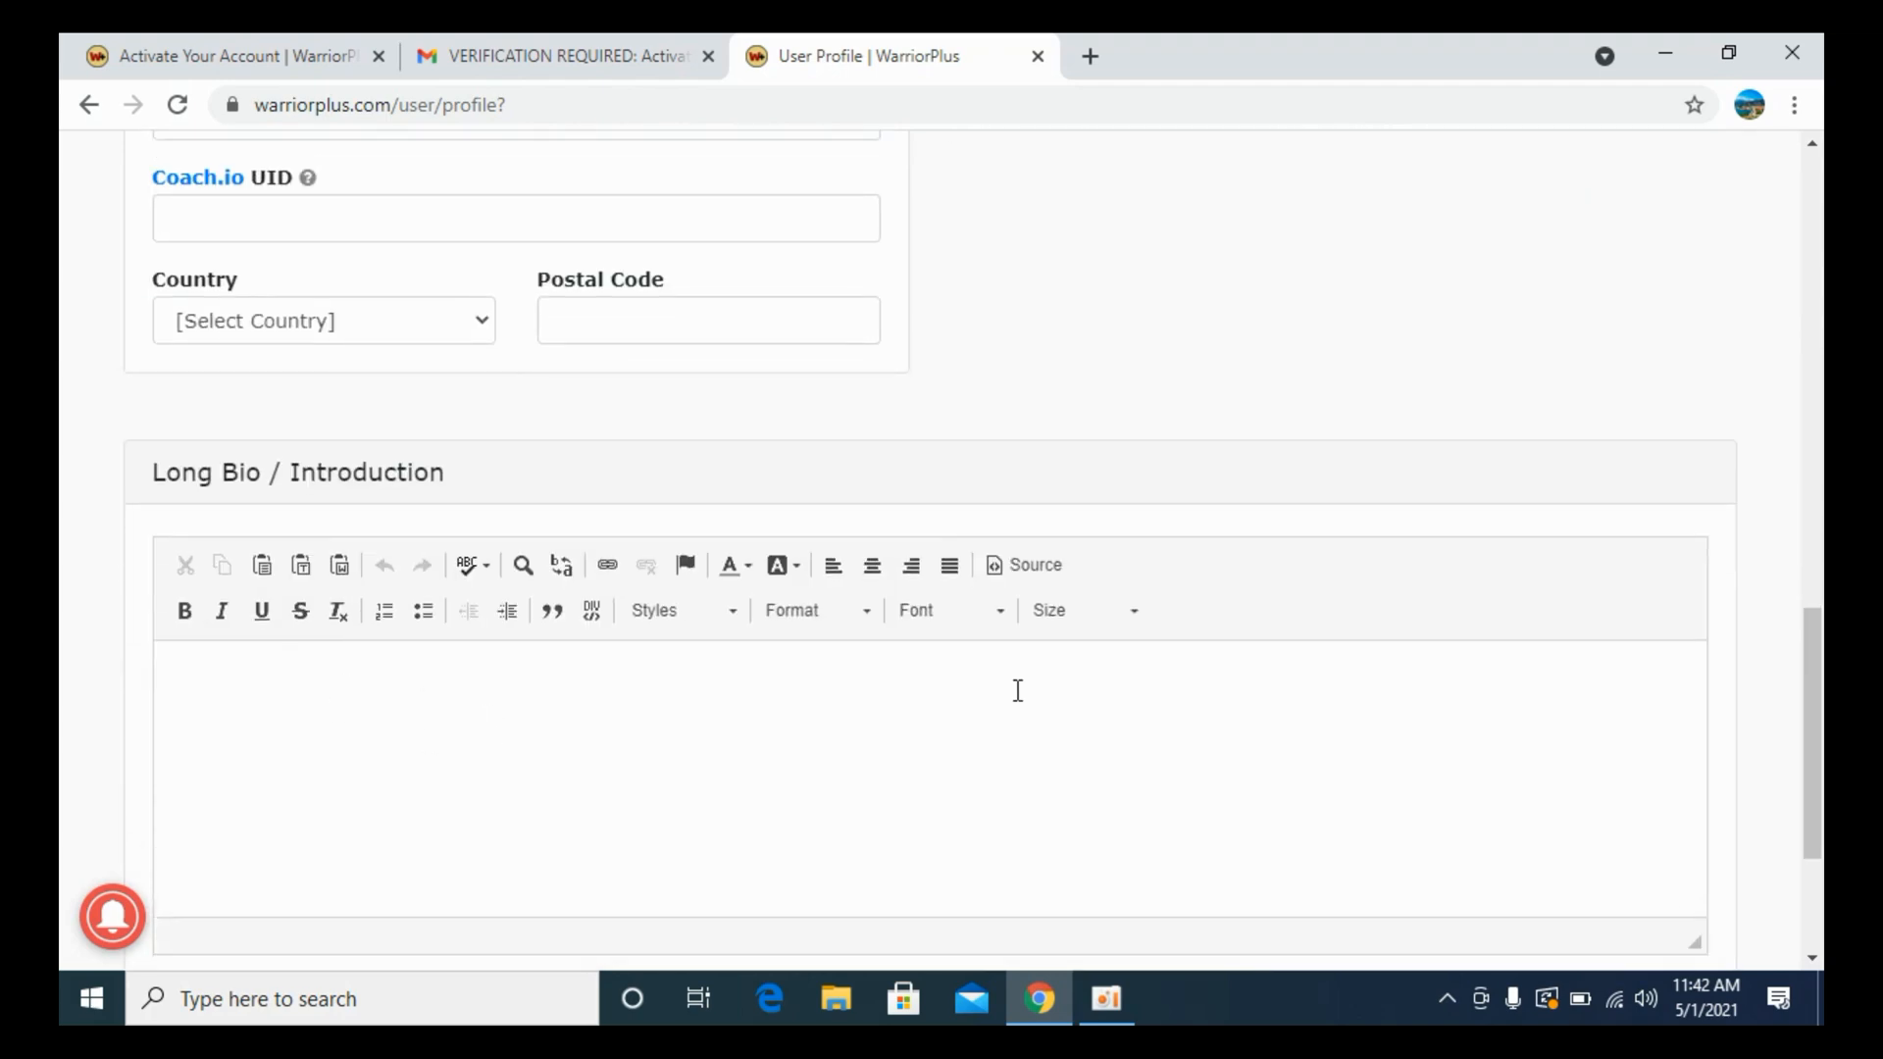
{"action": "scroll", "scroll_direction": "up", "scroll_amount": 3}
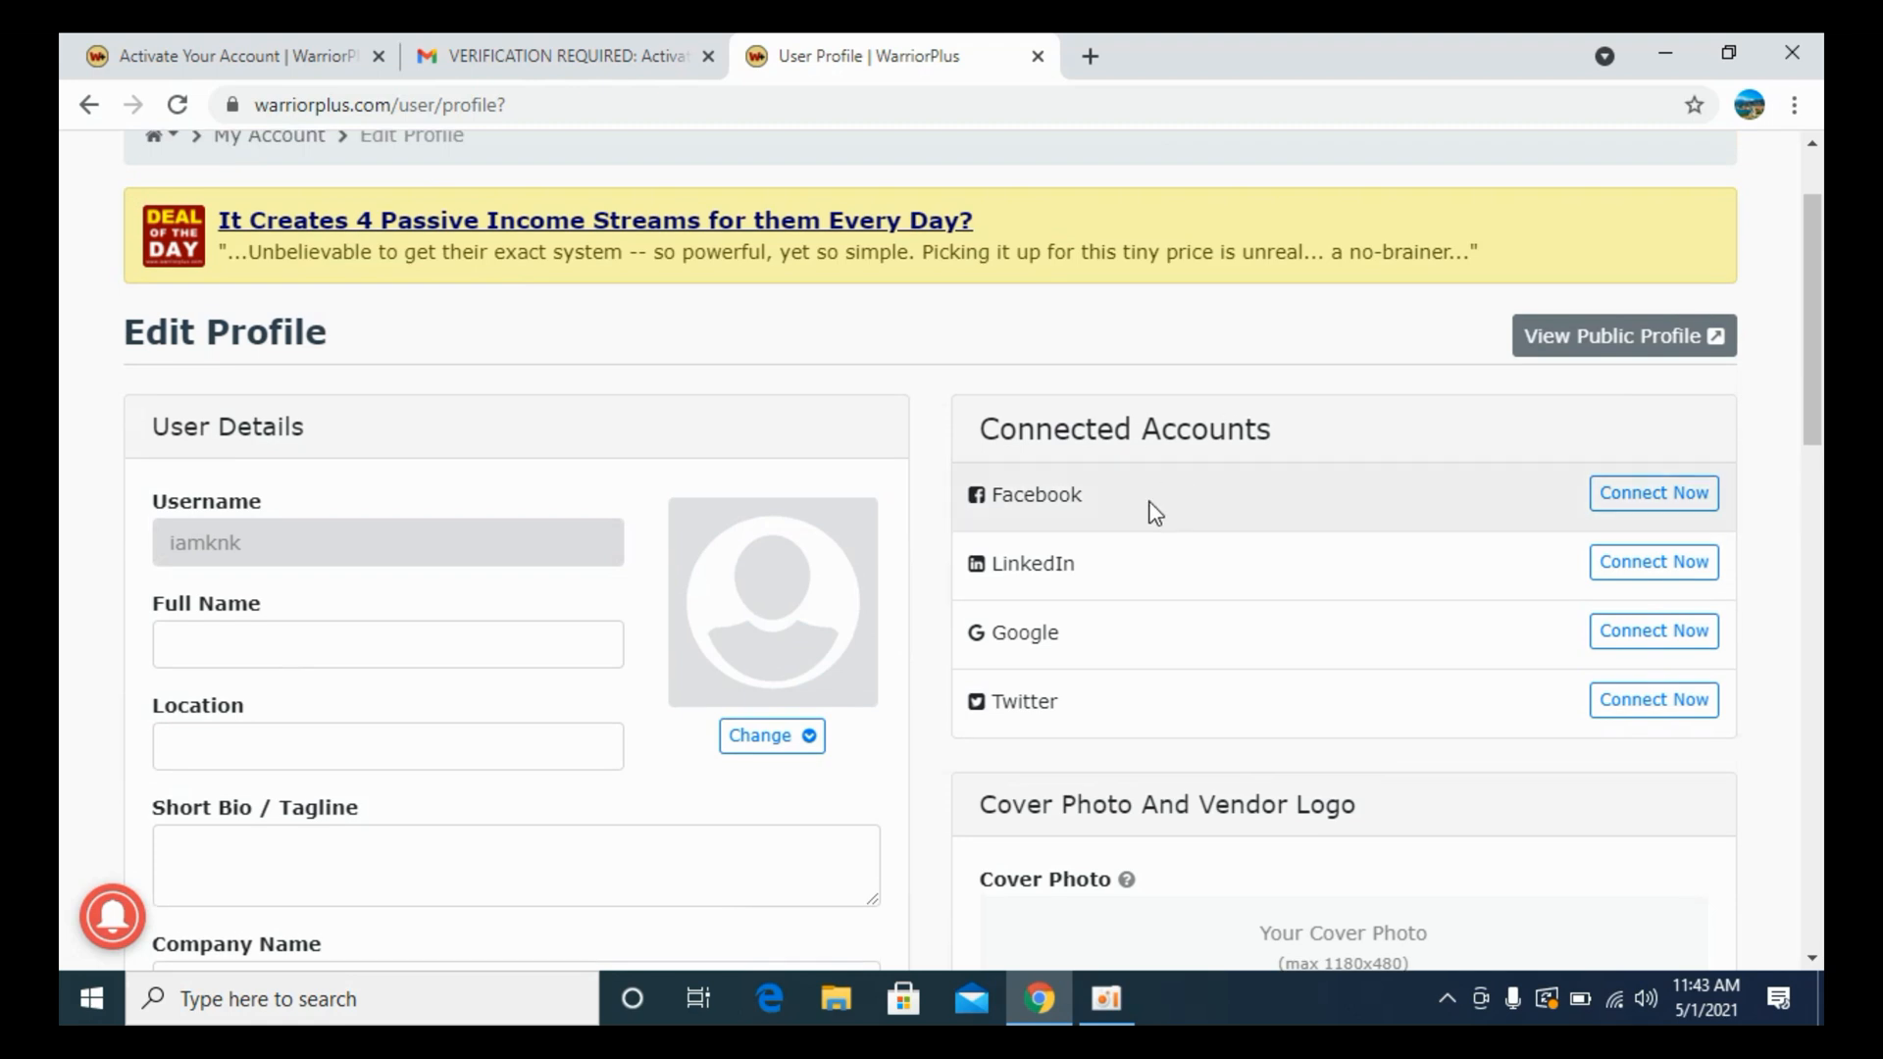
{"action": "mouse_move", "coordinate": [1193, 471]}
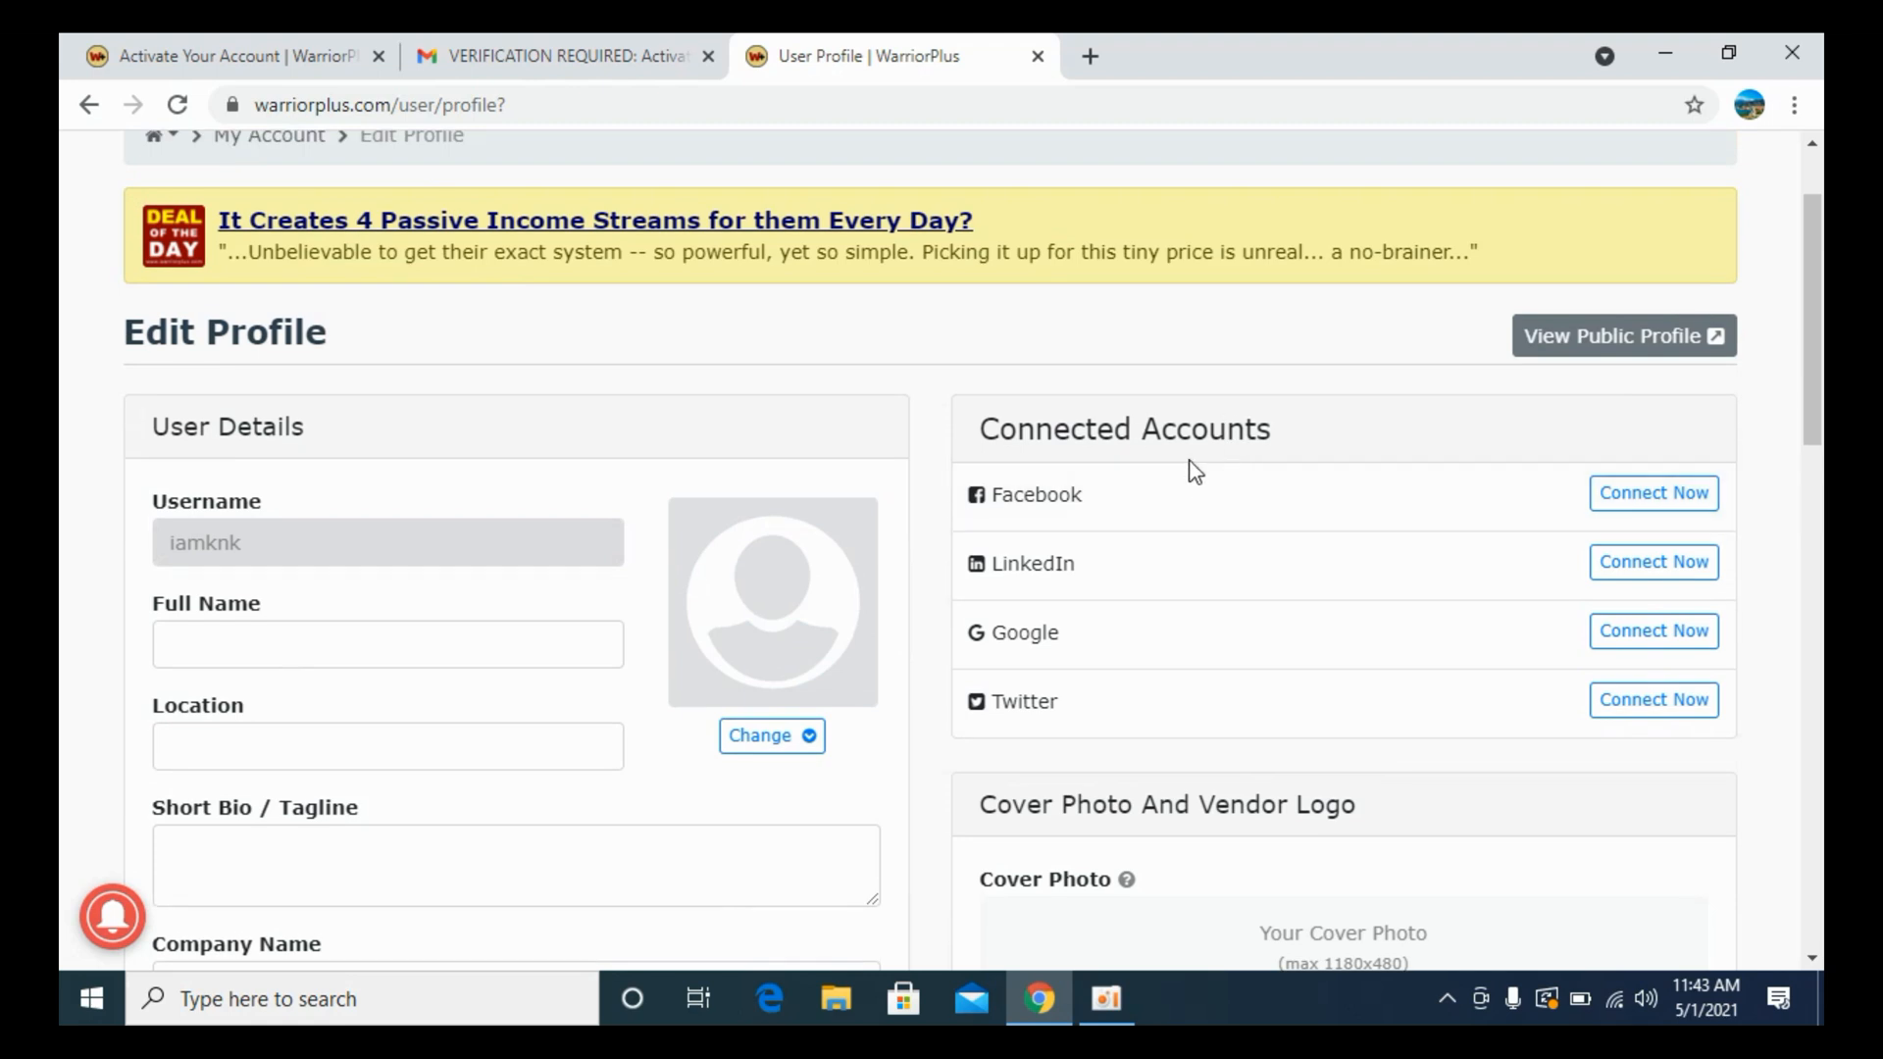
{"action": "scroll", "scroll_direction": "down", "scroll_amount": 3}
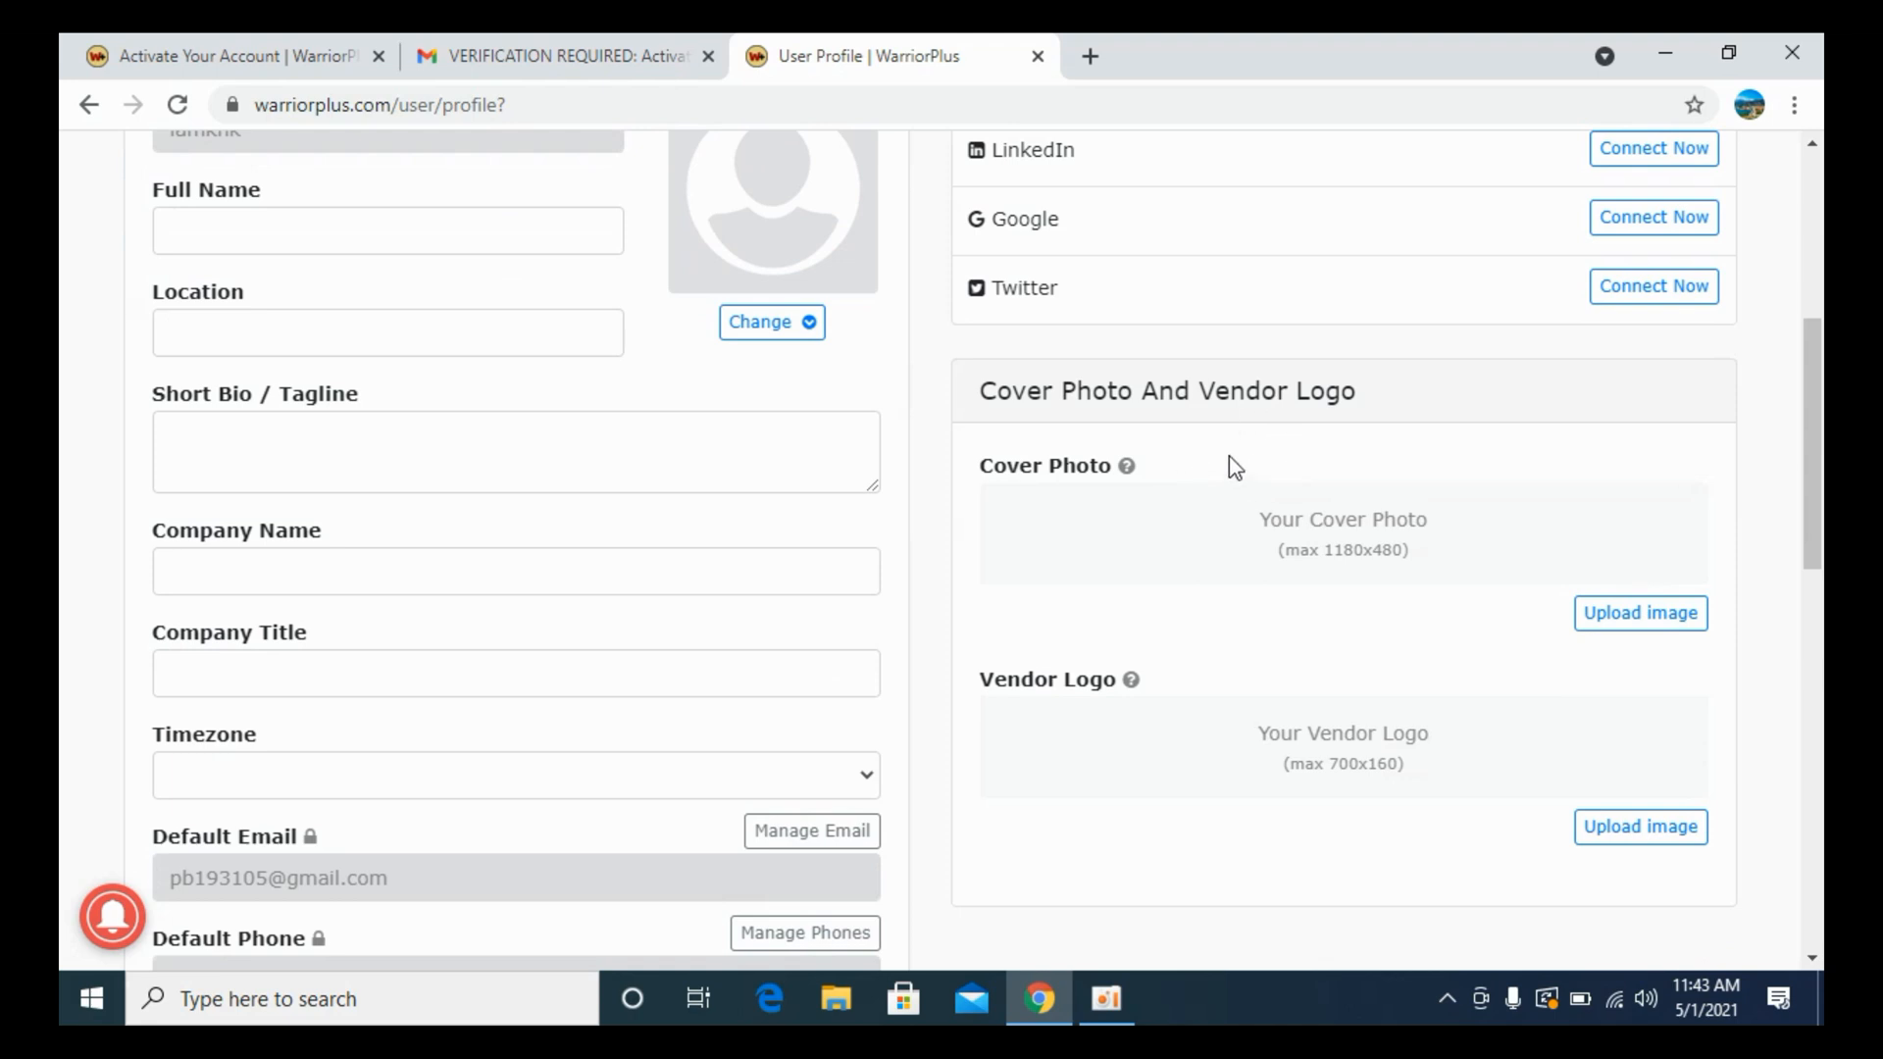
{"action": "scroll", "scroll_direction": "down", "scroll_amount": 3}
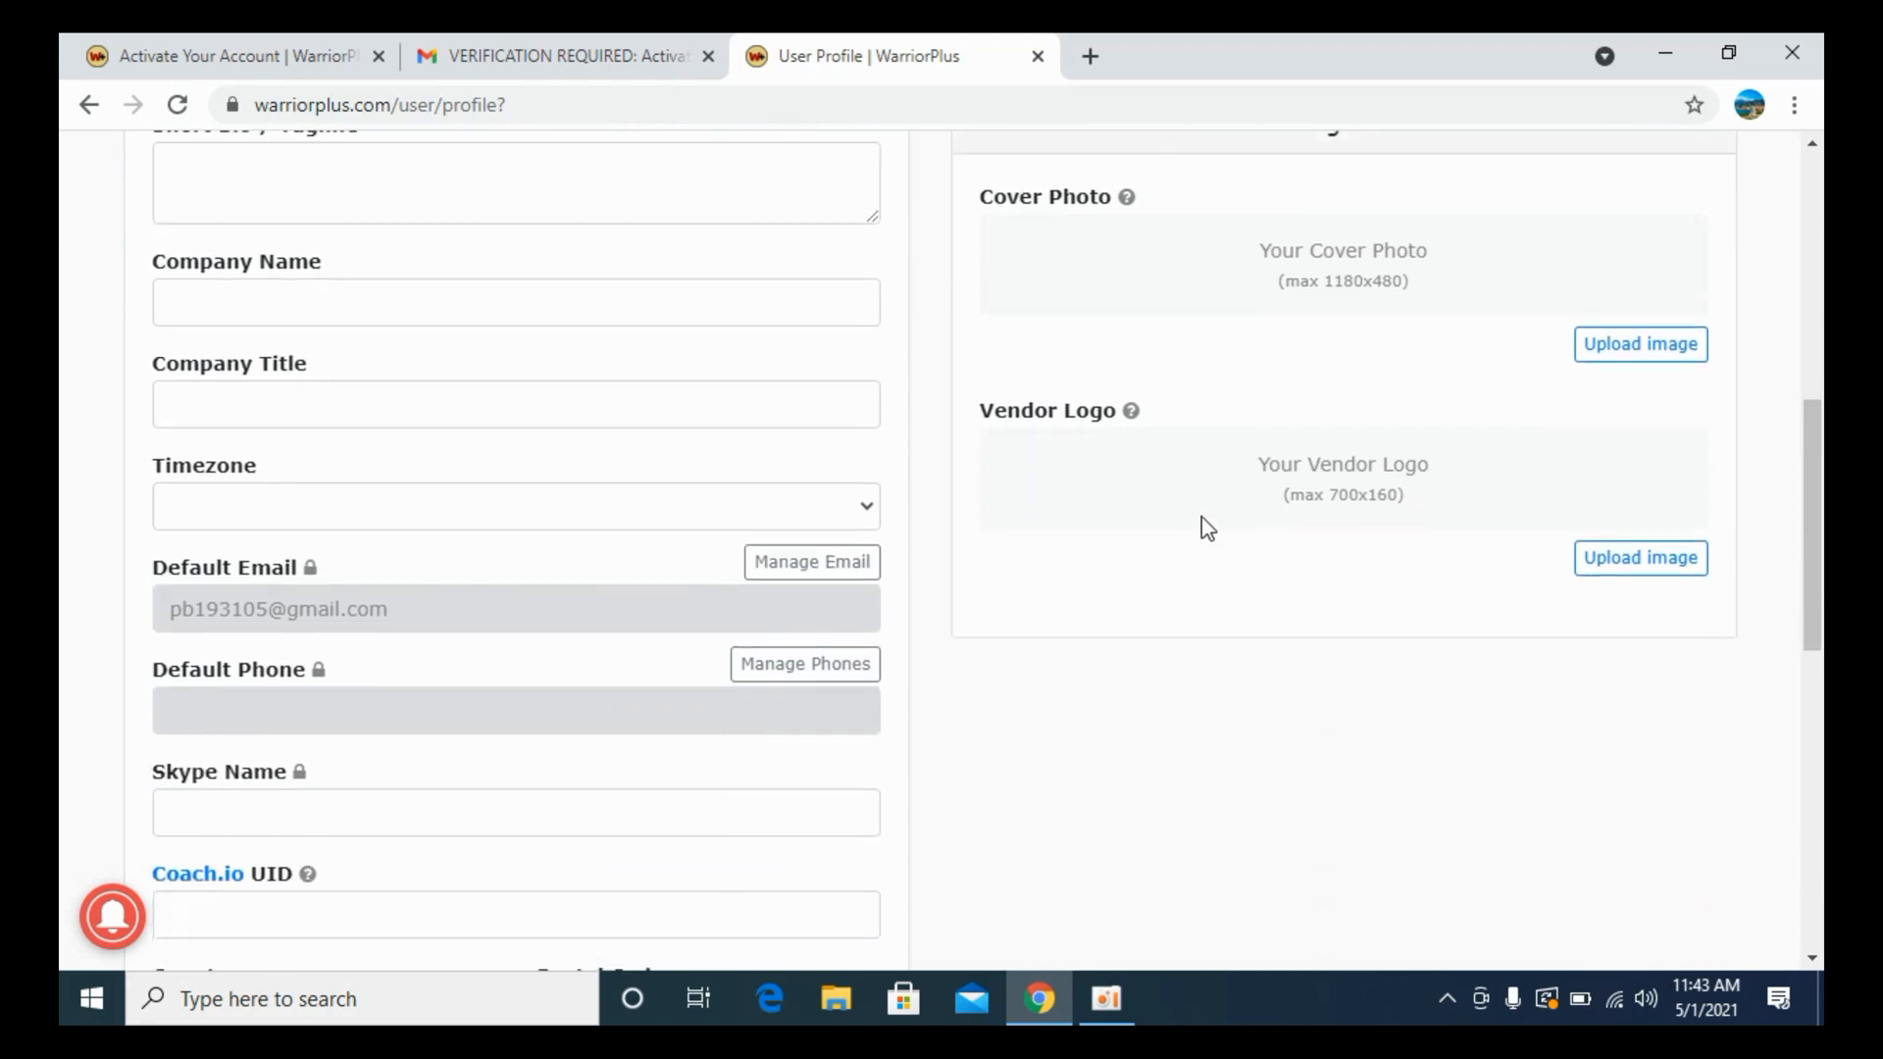
{"action": "scroll", "scroll_direction": "down", "scroll_amount": 3}
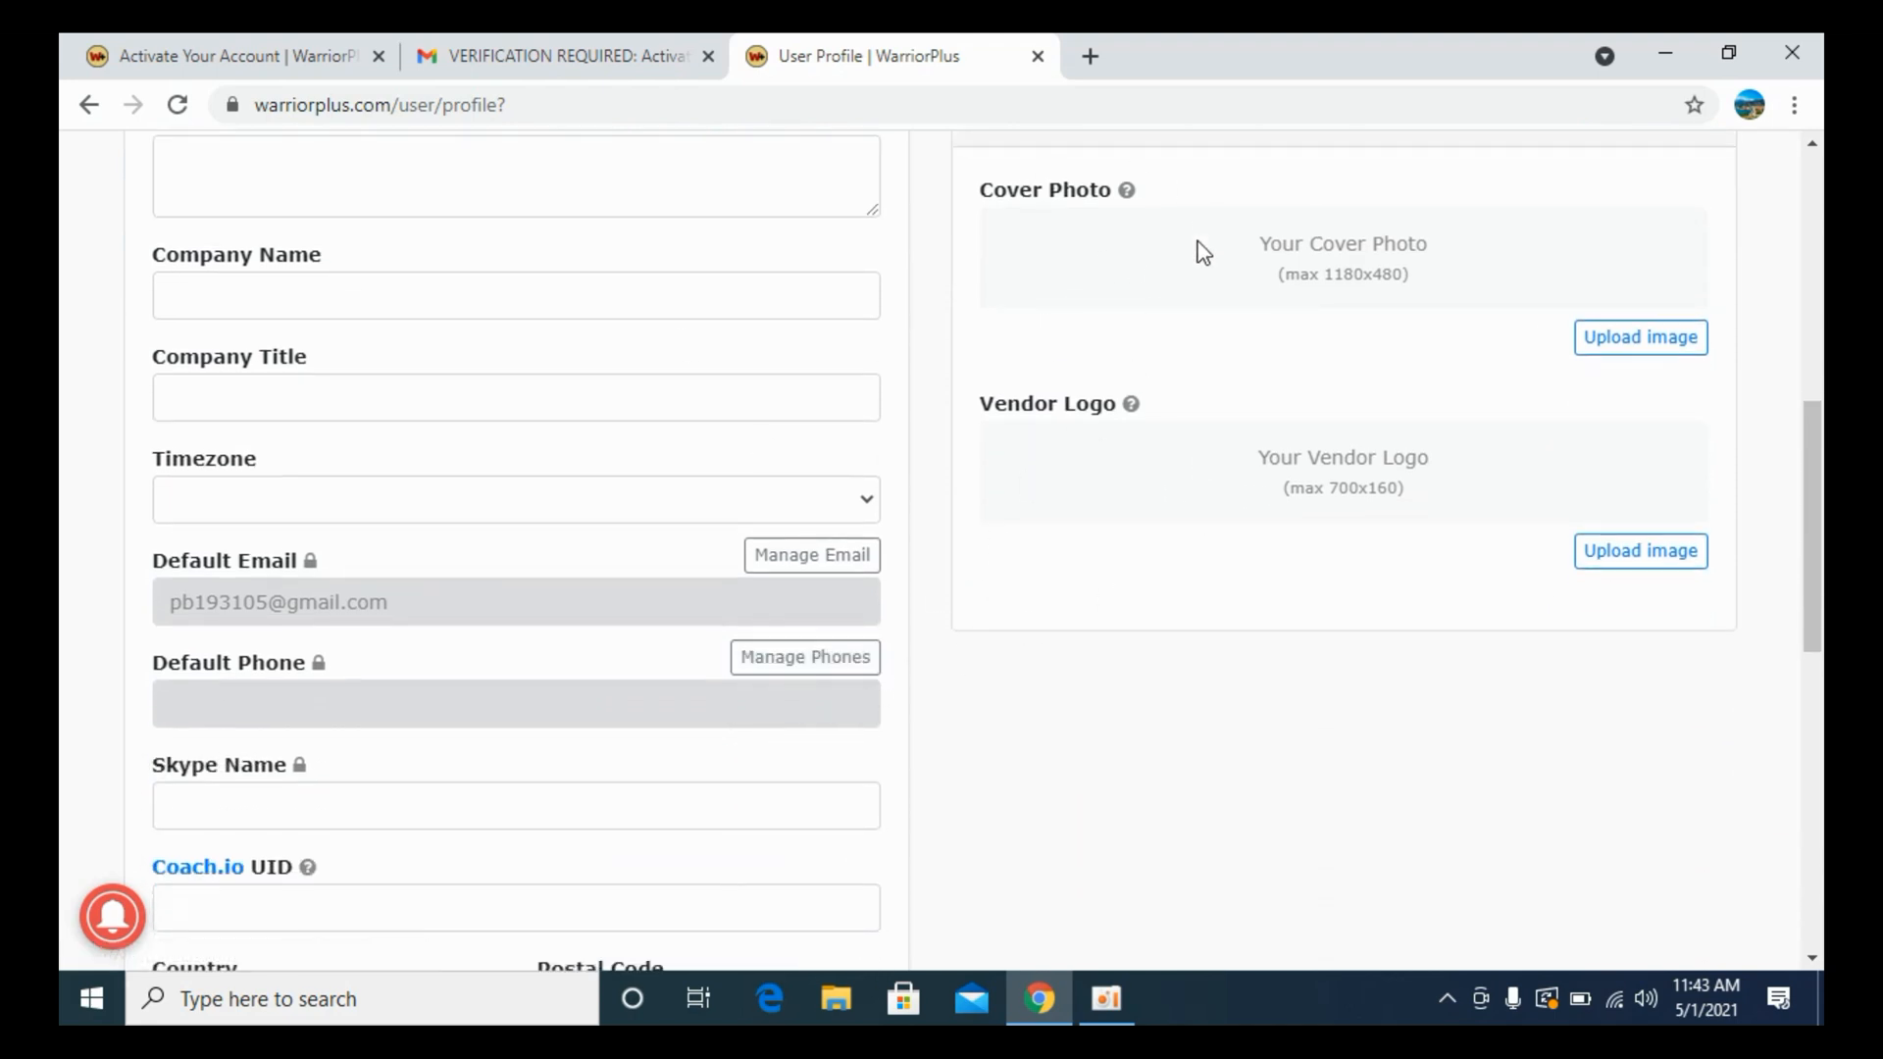
{"action": "scroll", "scroll_direction": "down", "scroll_amount": 3}
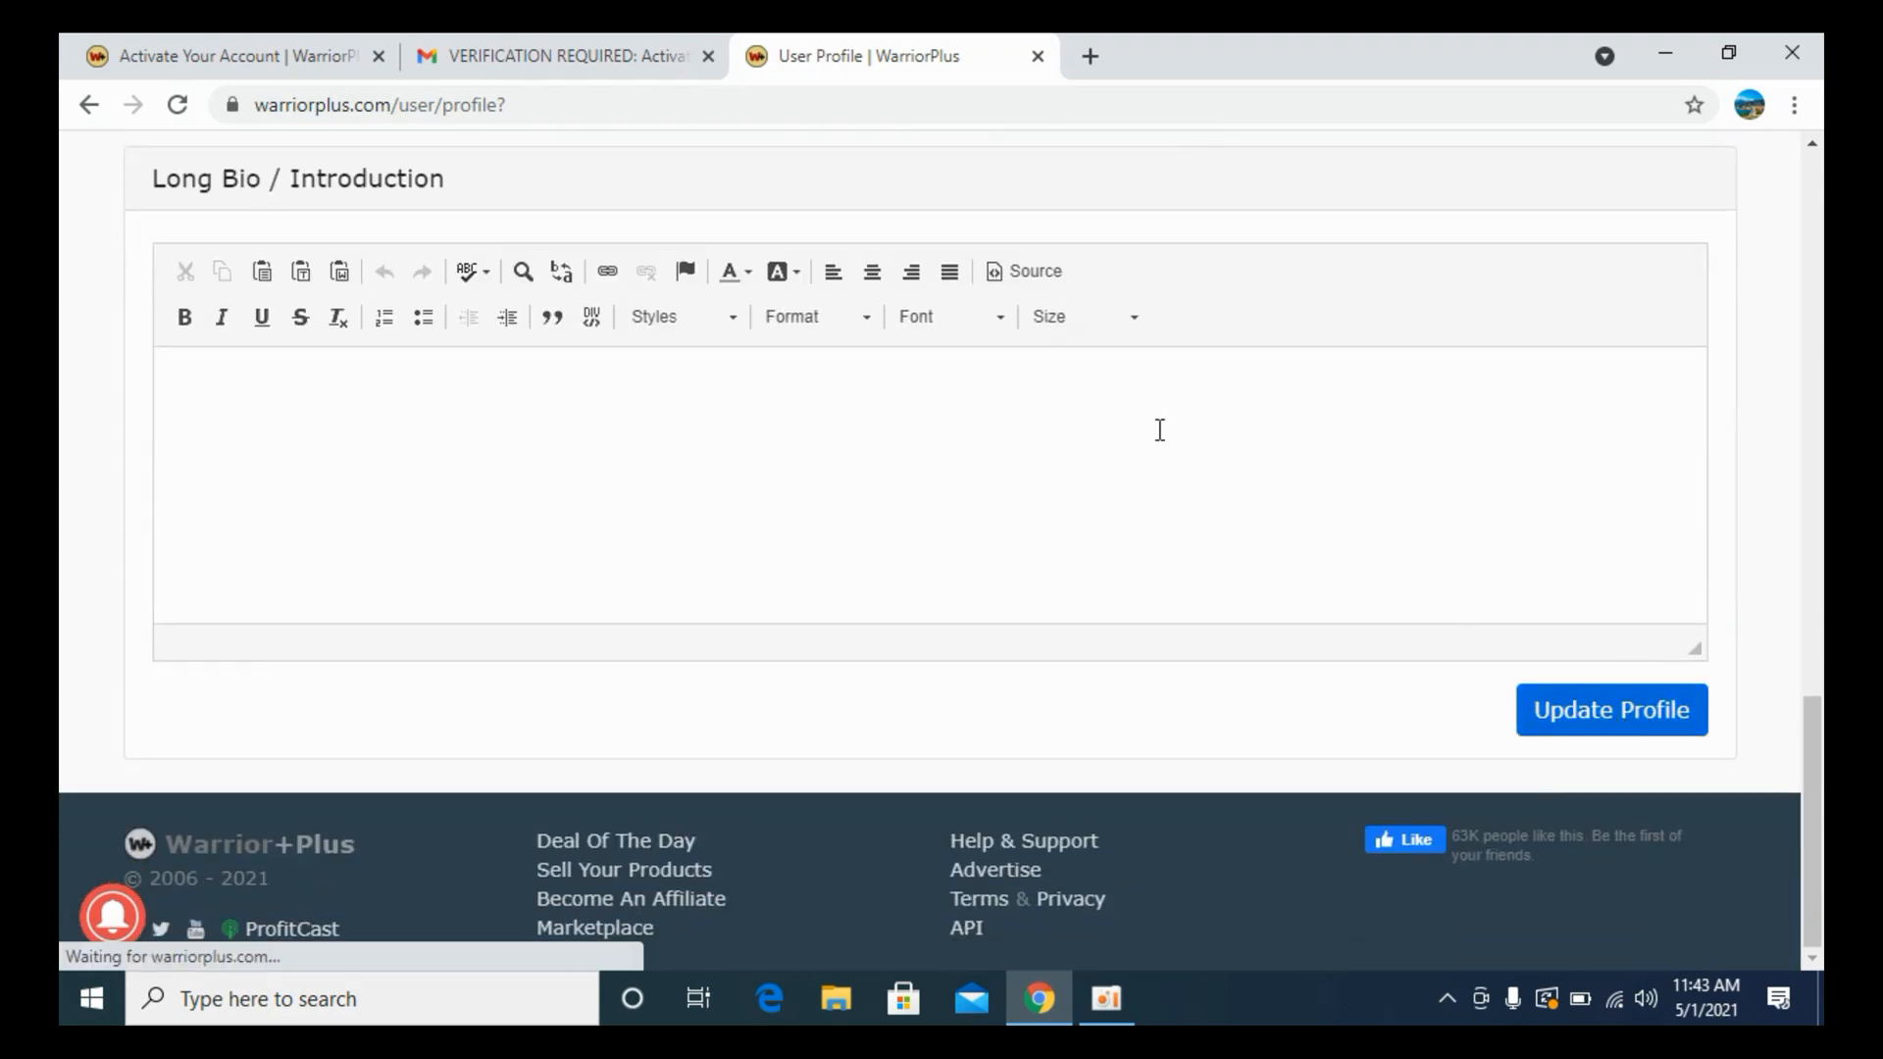
Submit the empty profile and highlight the error list of missing name, location, timezone and country.
{"action": "left_click", "coordinate": [1610, 709]}
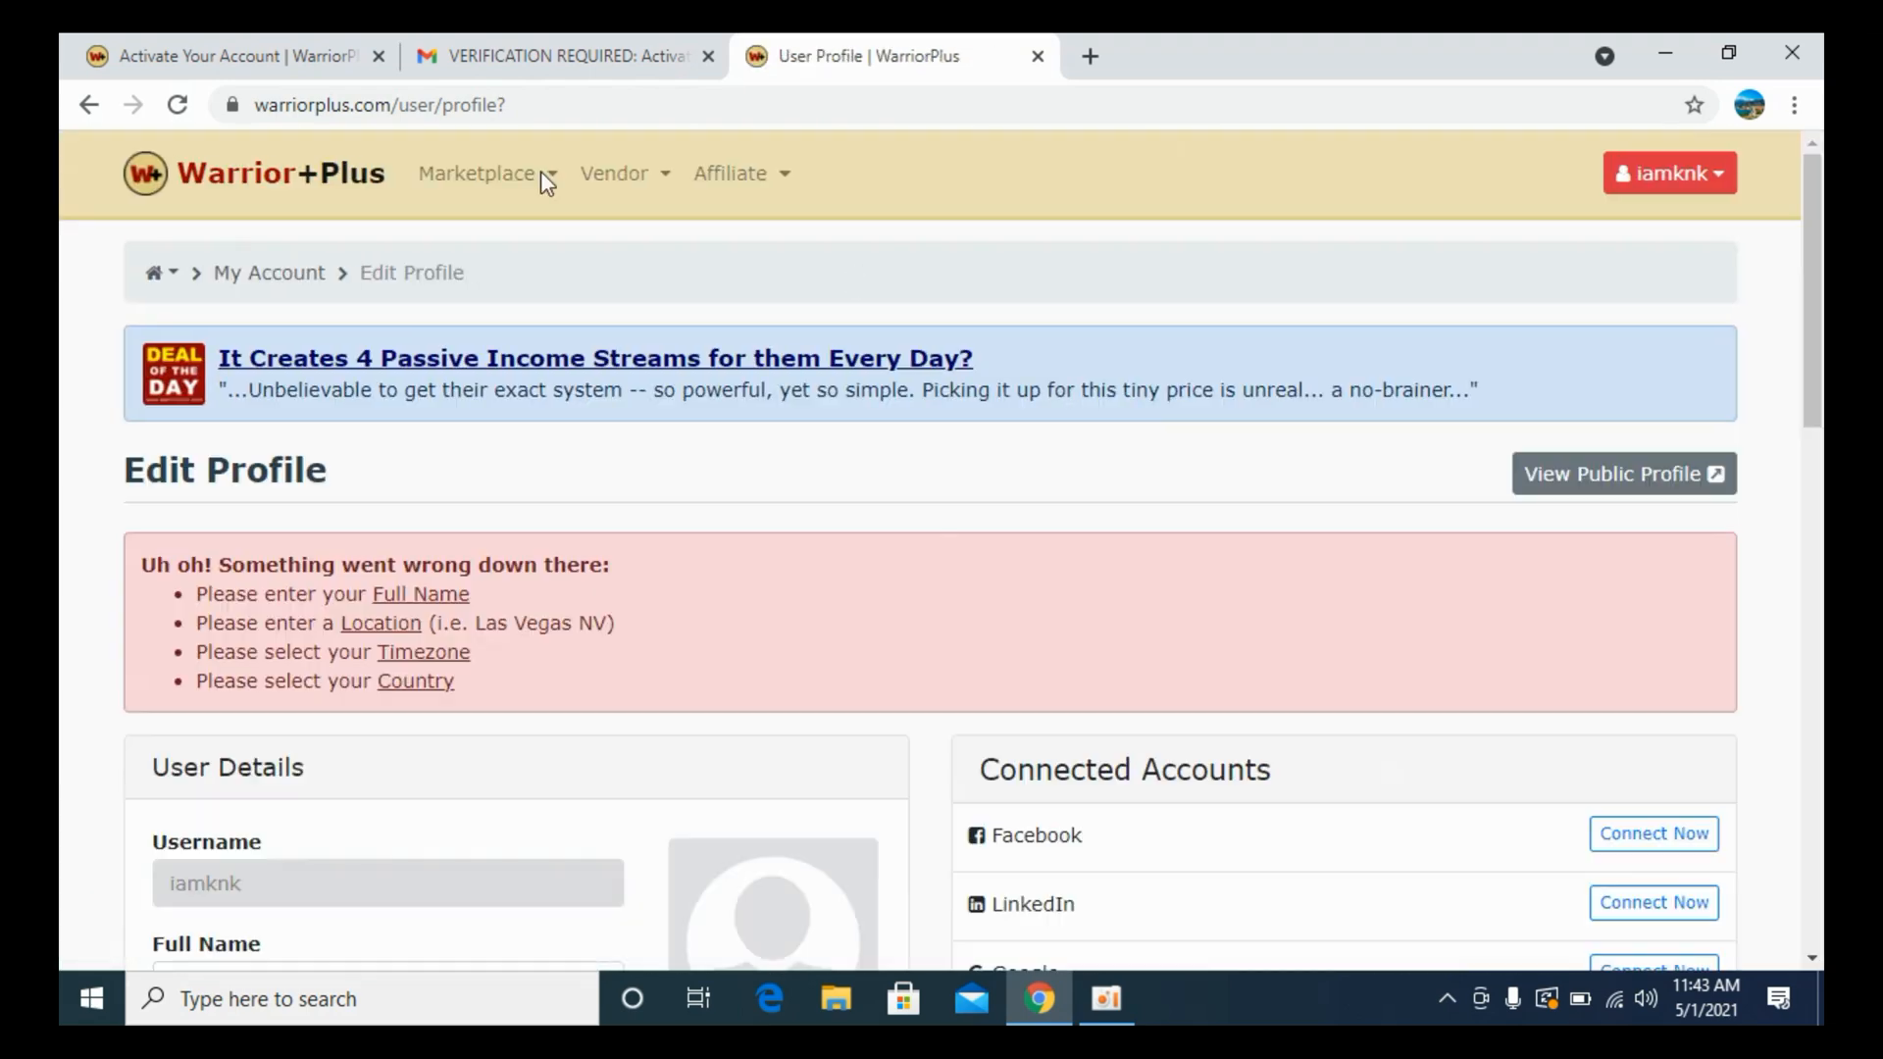
{"action": "scroll", "scroll_direction": "down", "scroll_amount": 3}
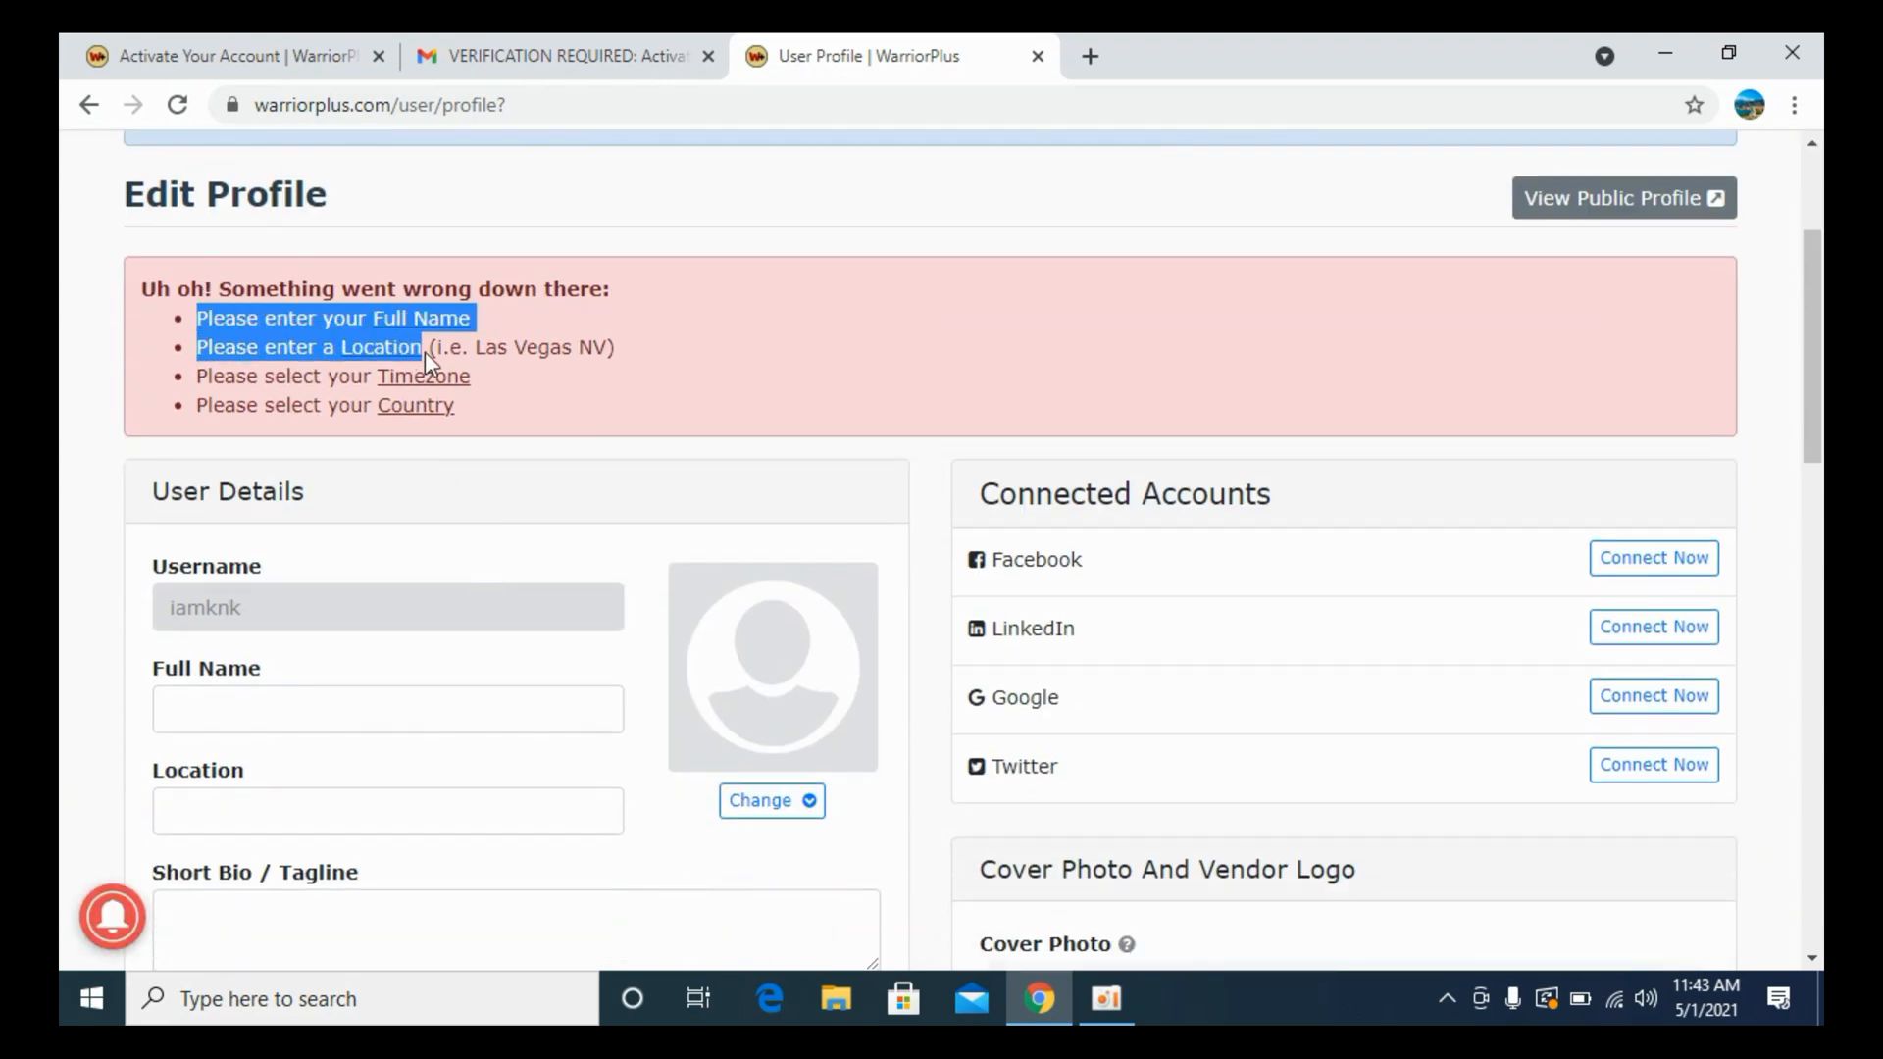
{"action": "left_click_drag", "start_coordinate": [431, 355], "coordinate": [589, 414]}
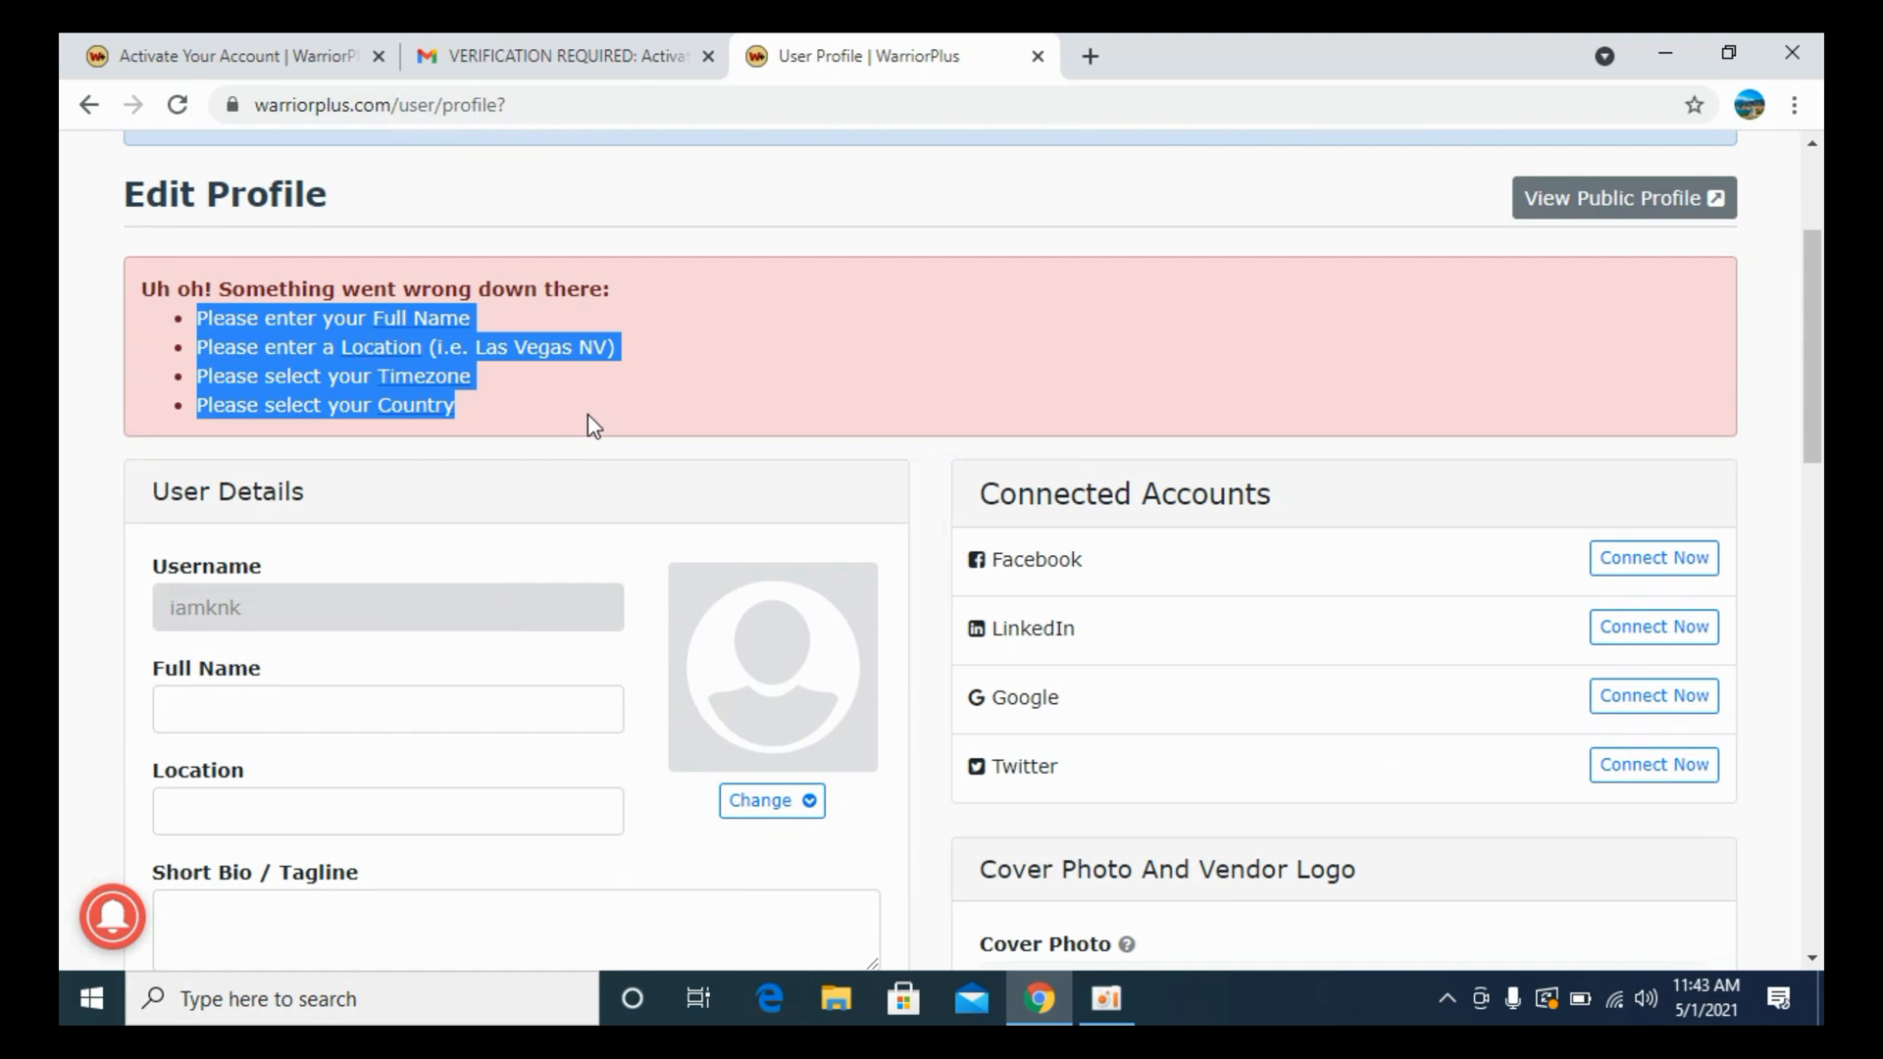
Enter Kashif as Full Name and Islamabad as Location, then reach the Country dropdown.
{"action": "left_click", "coordinate": [386, 710]}
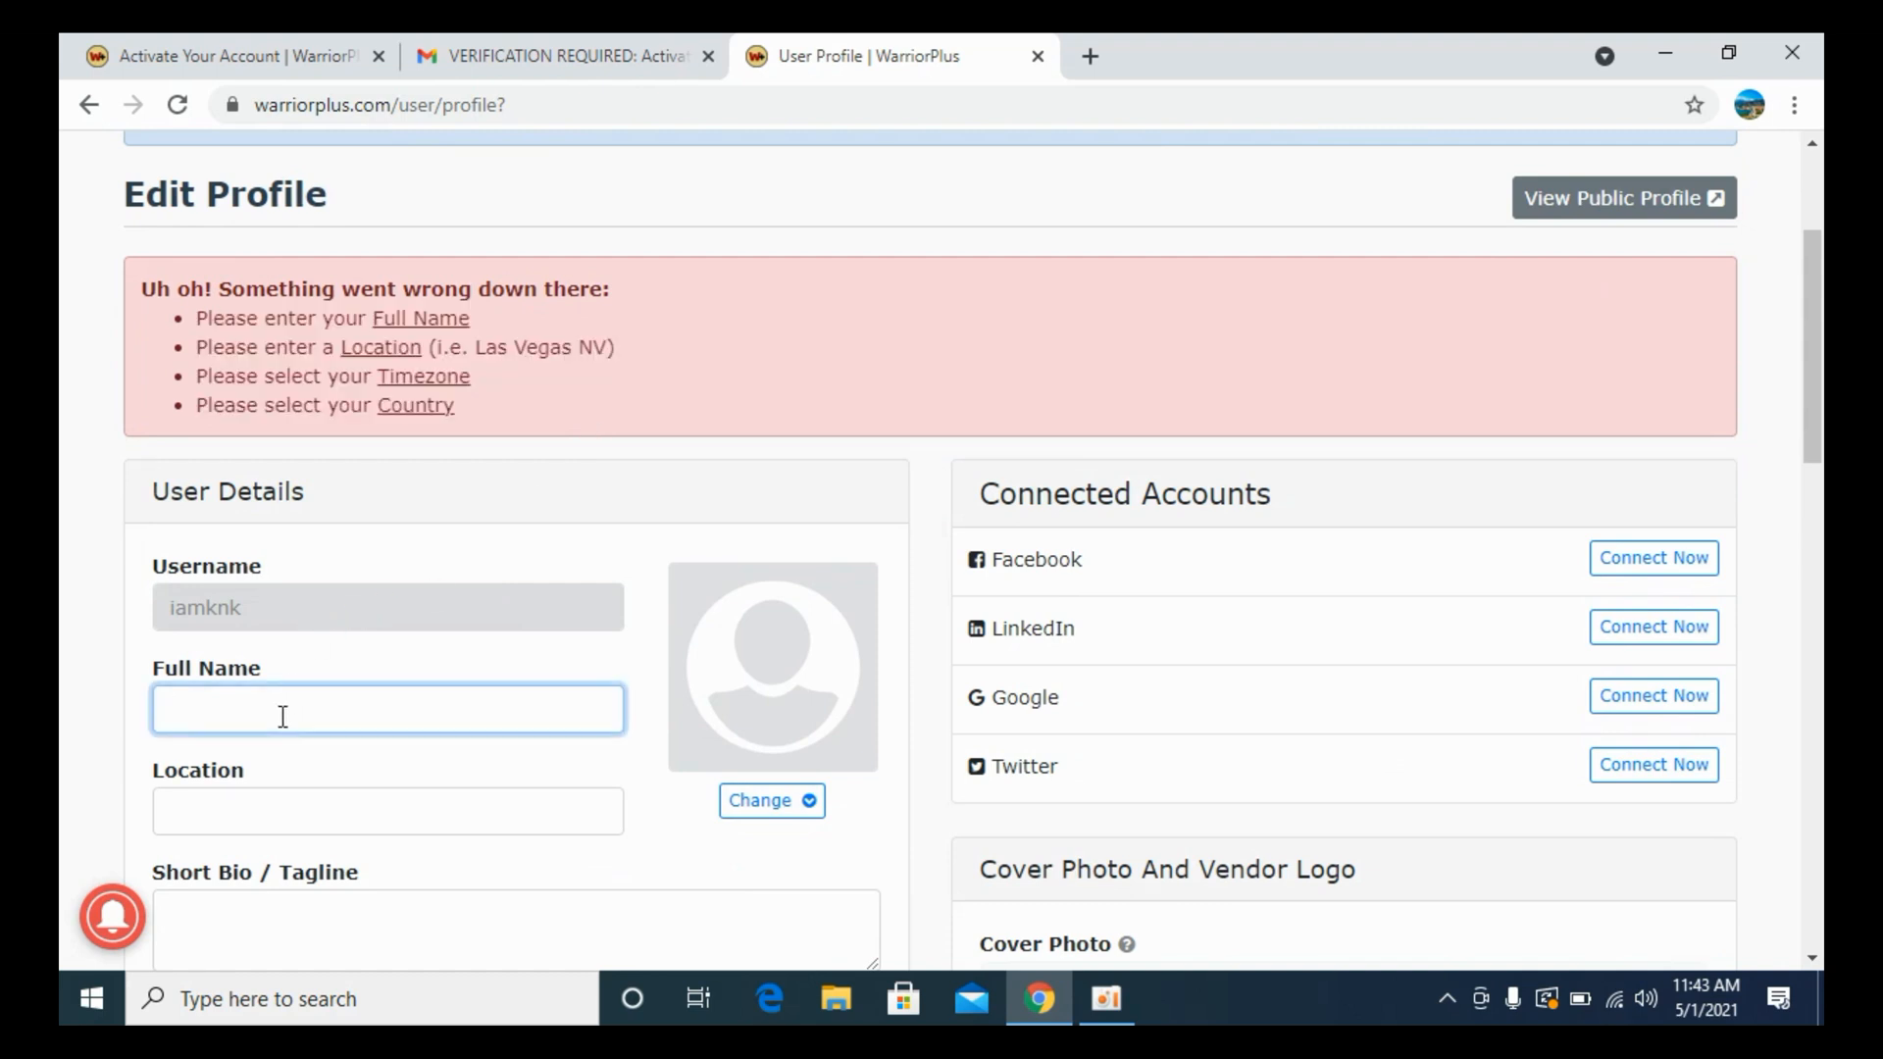
{"action": "type", "text": "Kashif"}
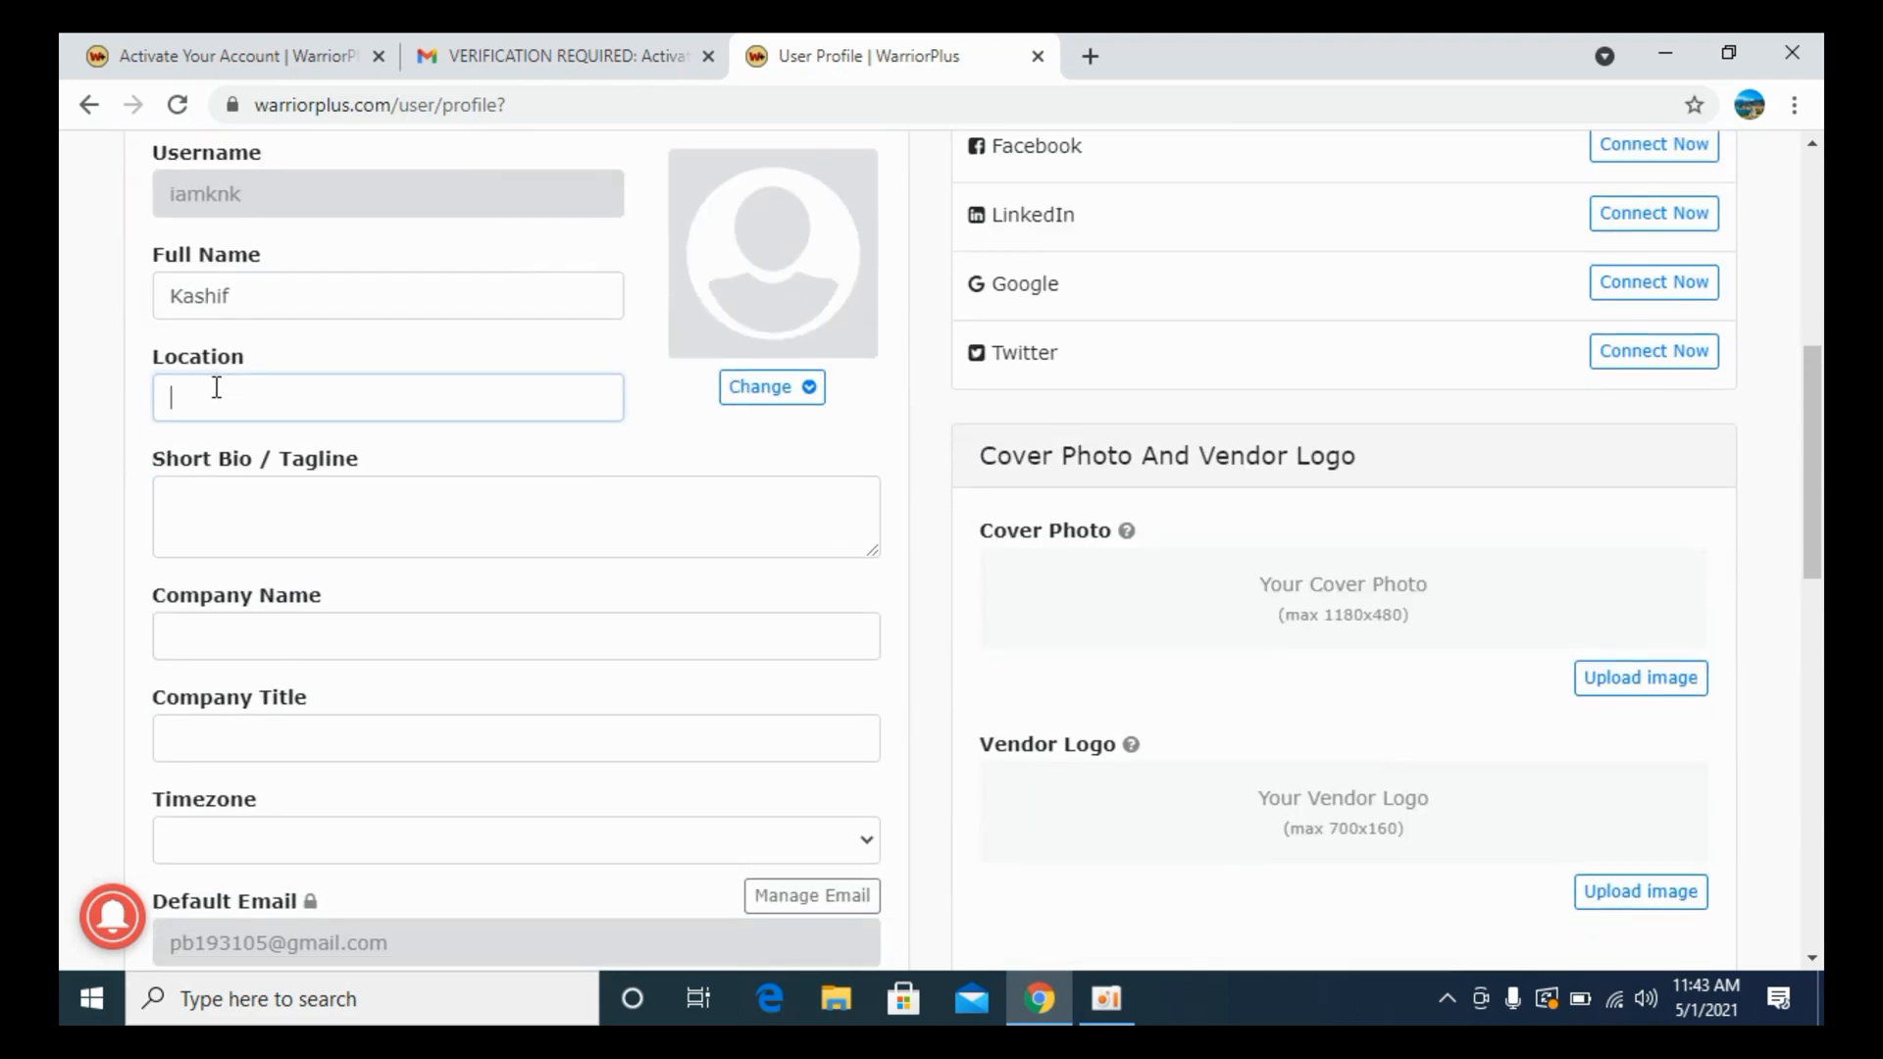
{"action": "type", "text": "Islam"}
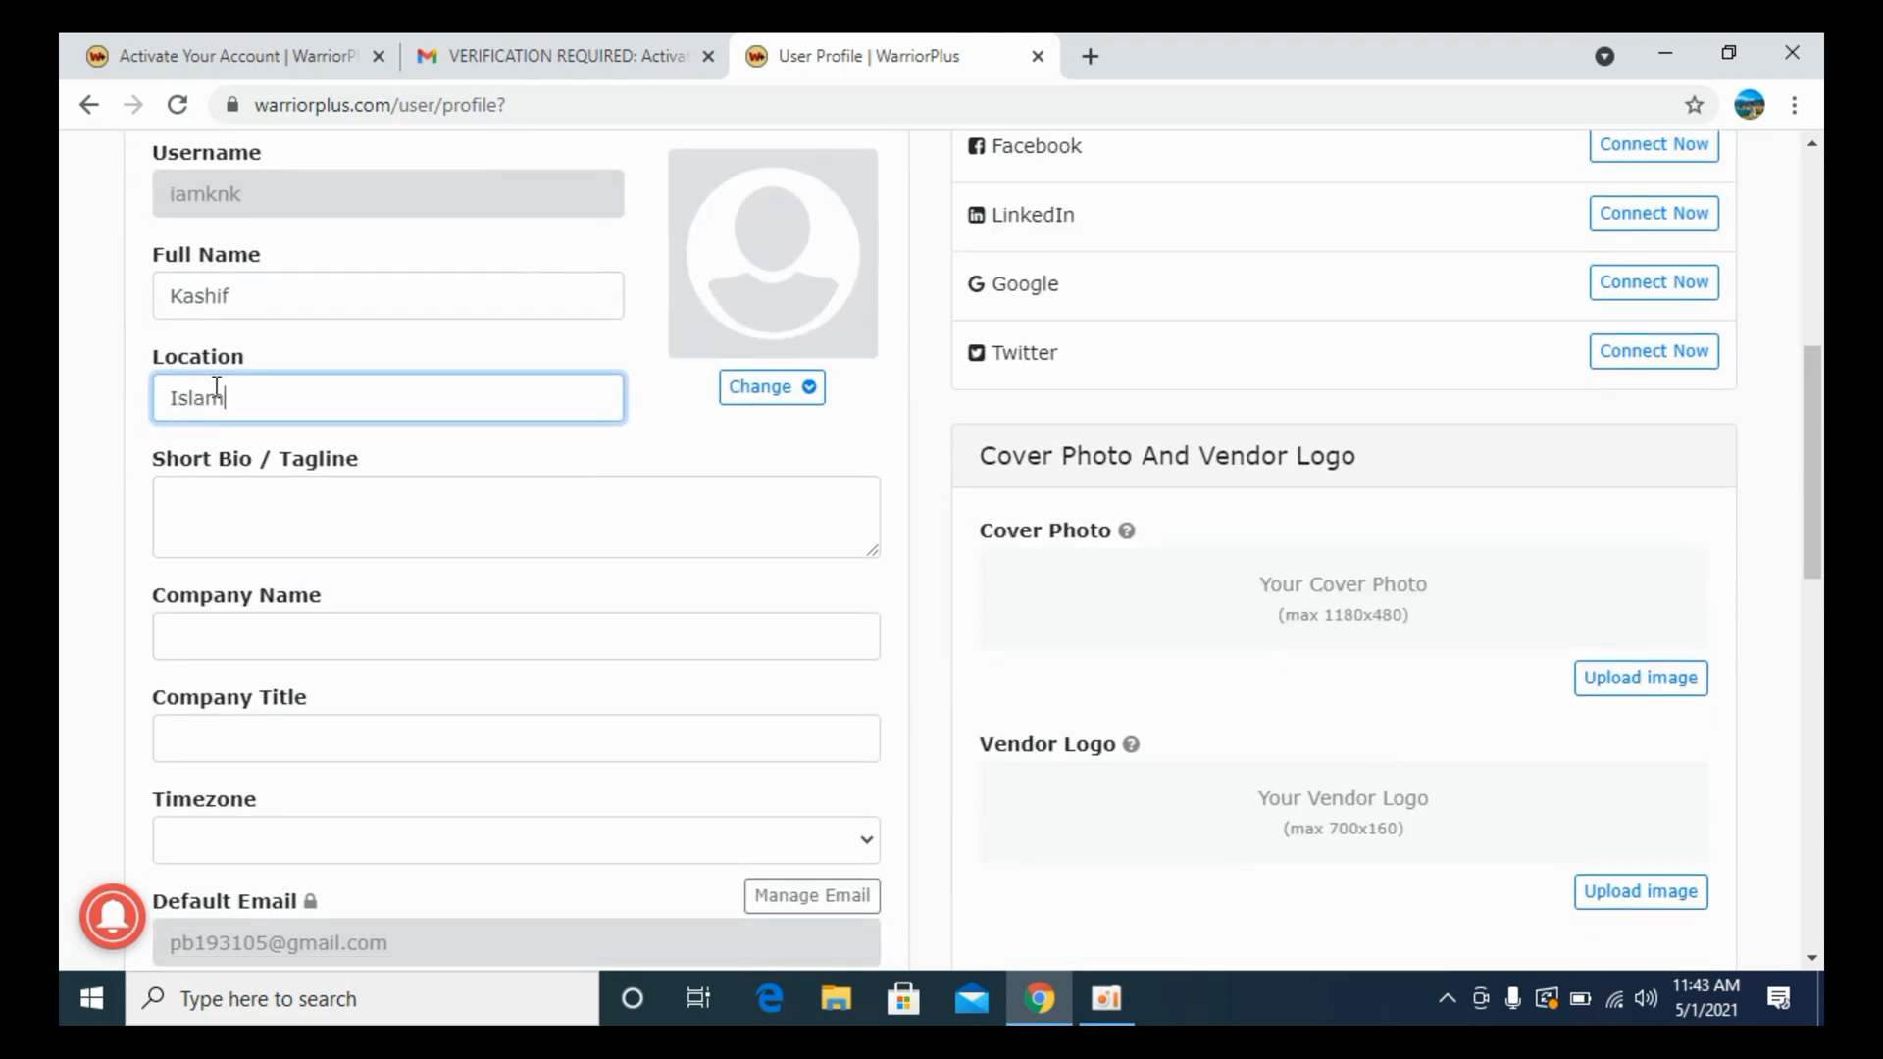
{"action": "type", "text": "abad"}
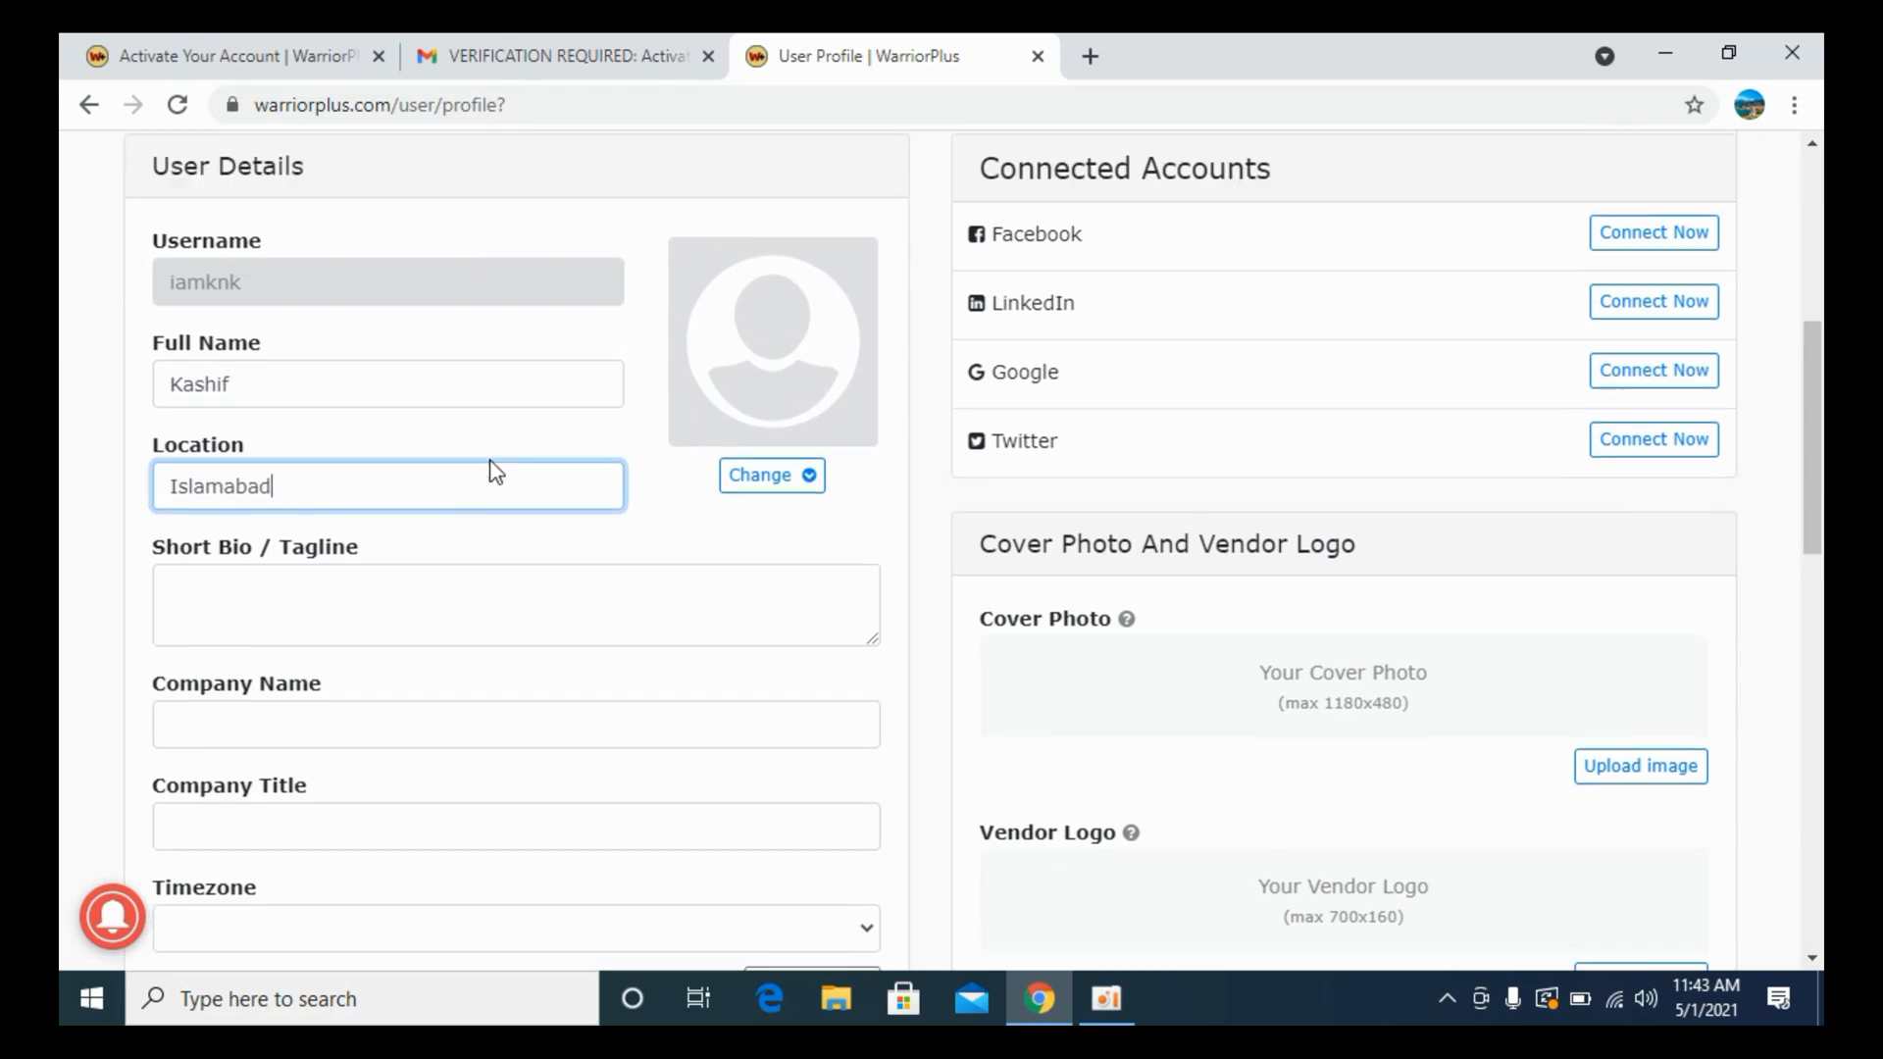
{"action": "scroll", "scroll_direction": "down", "scroll_amount": 3}
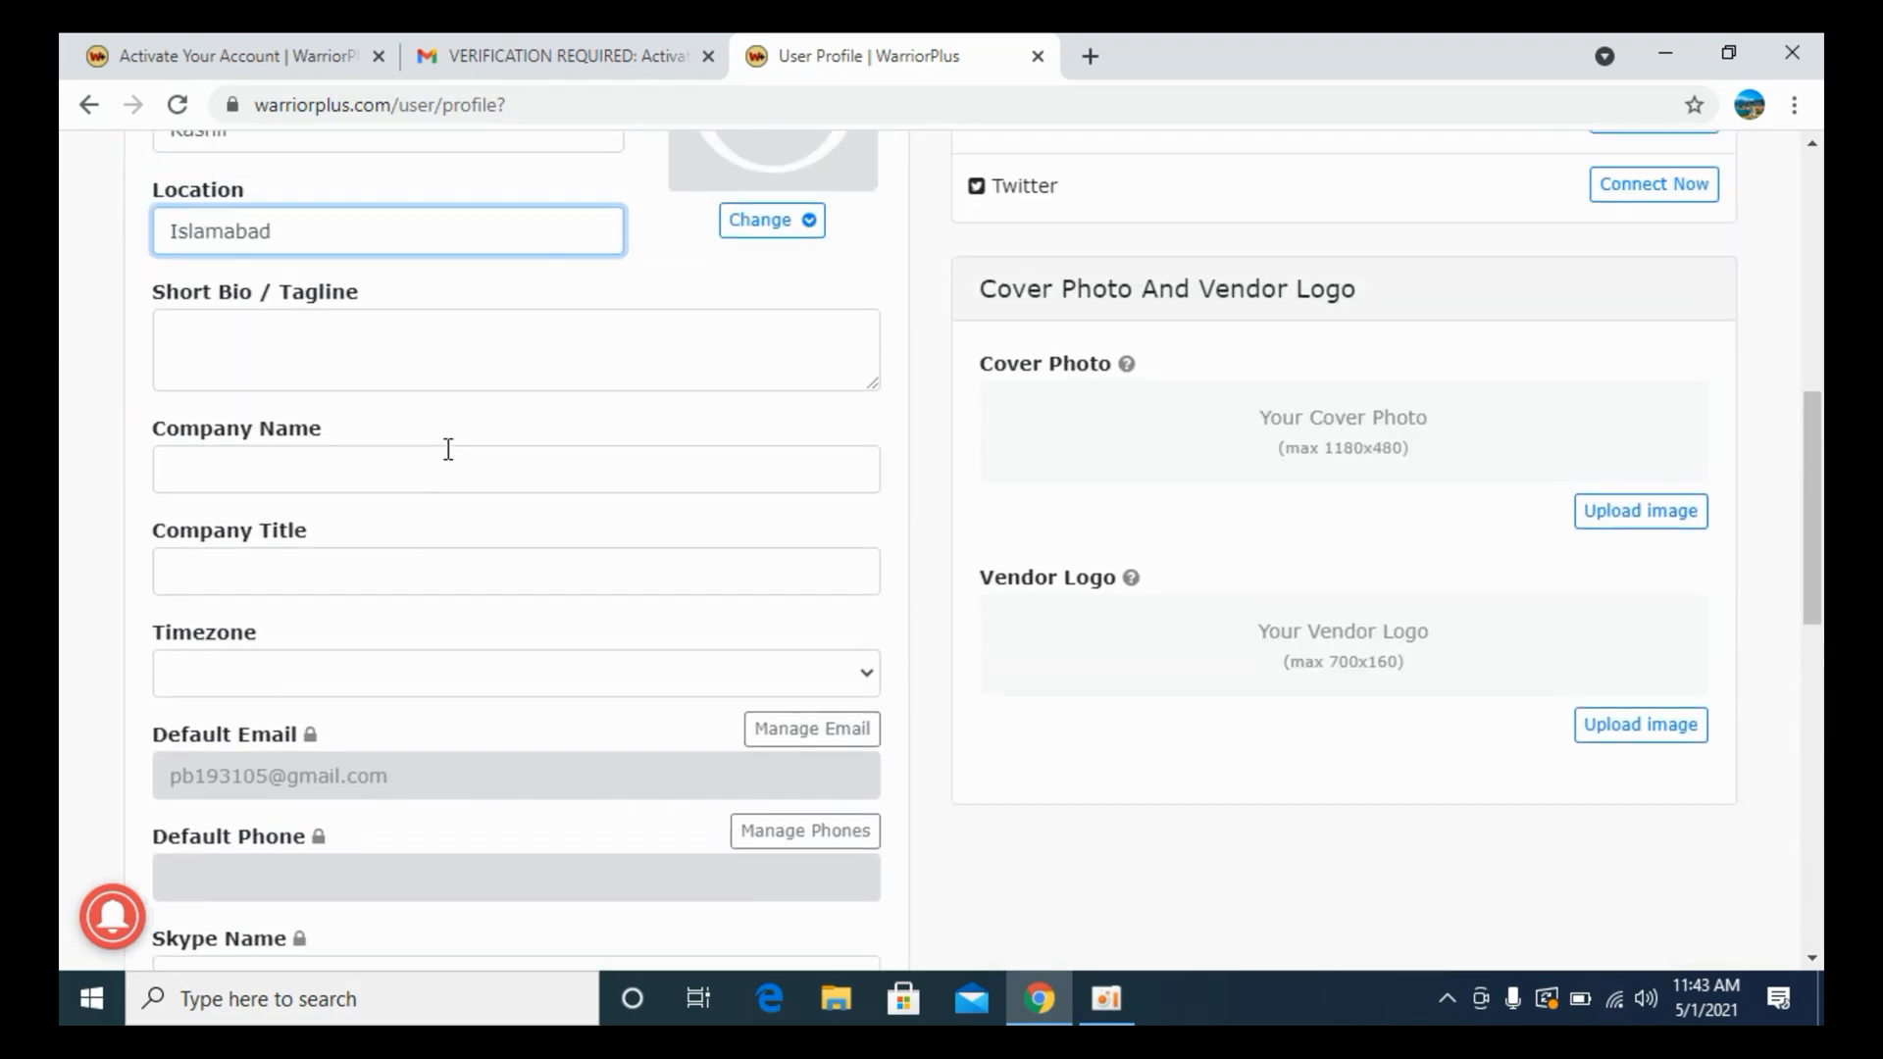
{"action": "scroll", "scroll_direction": "down", "scroll_amount": 3}
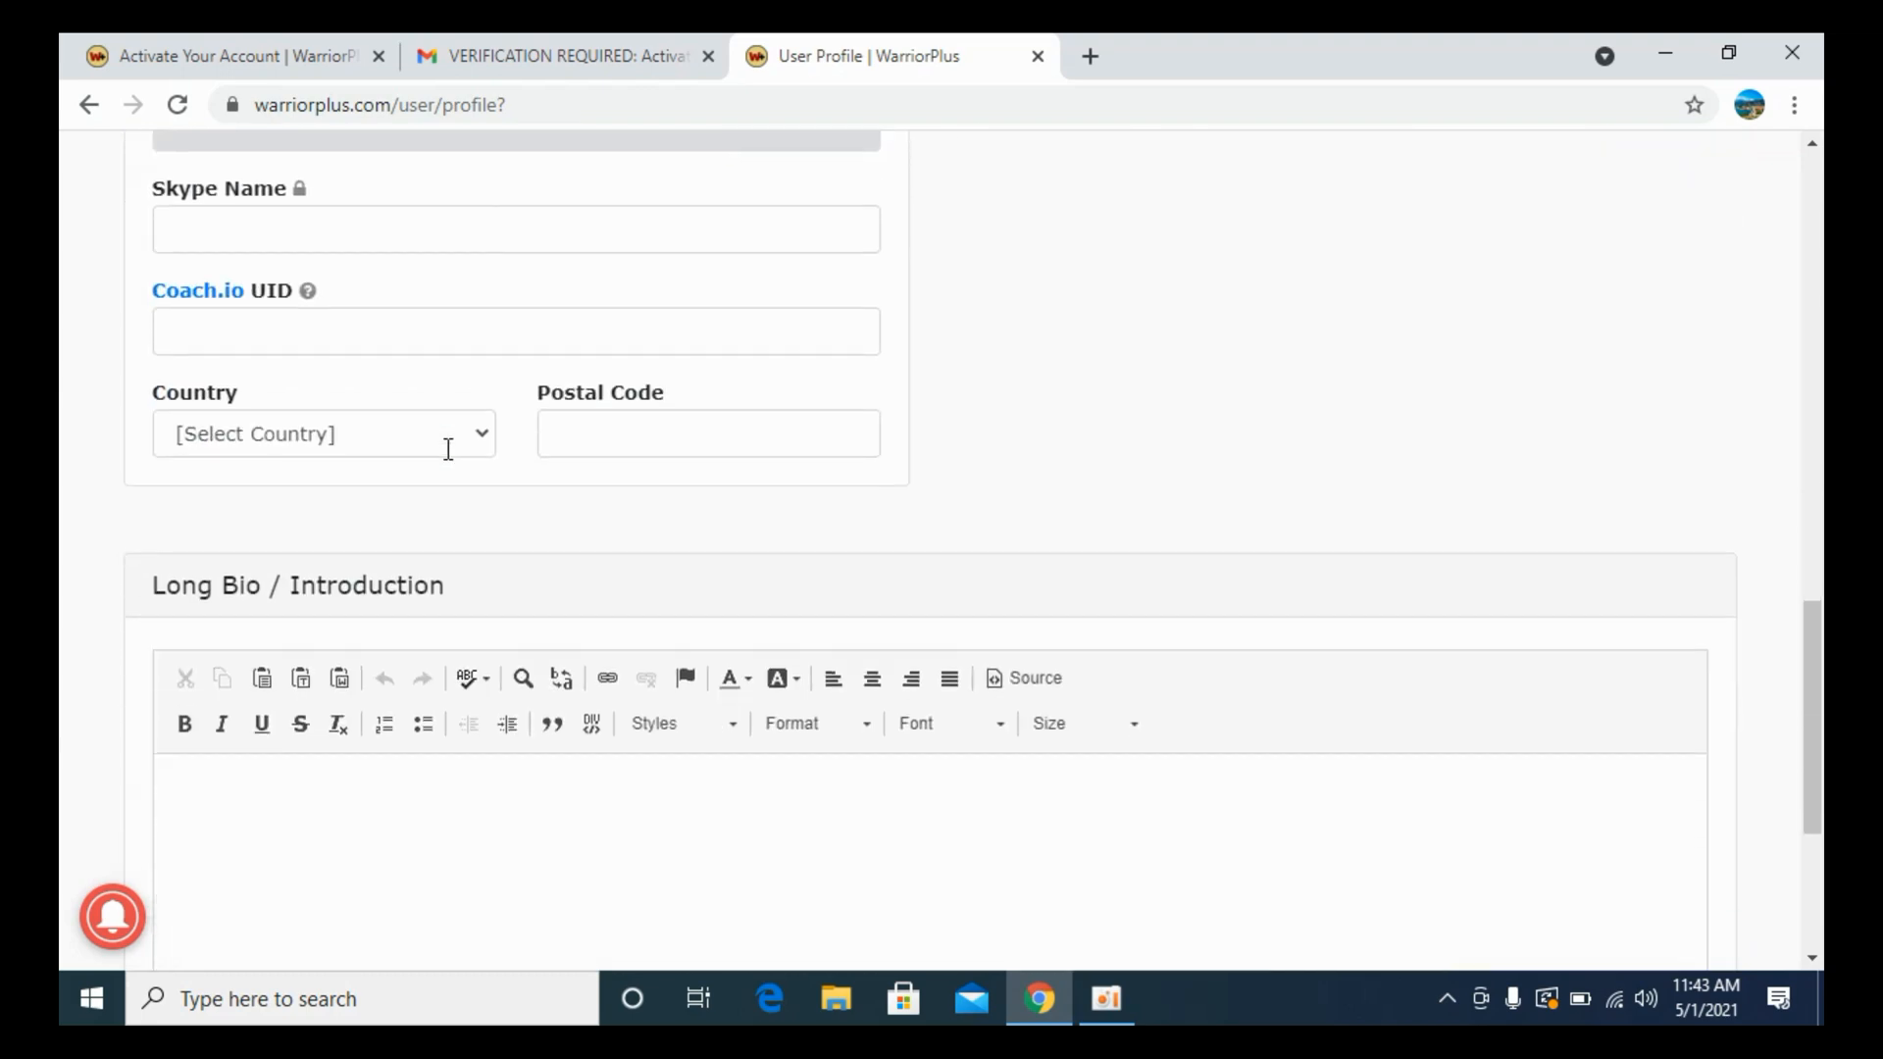
{"action": "left_click", "coordinate": [323, 434]}
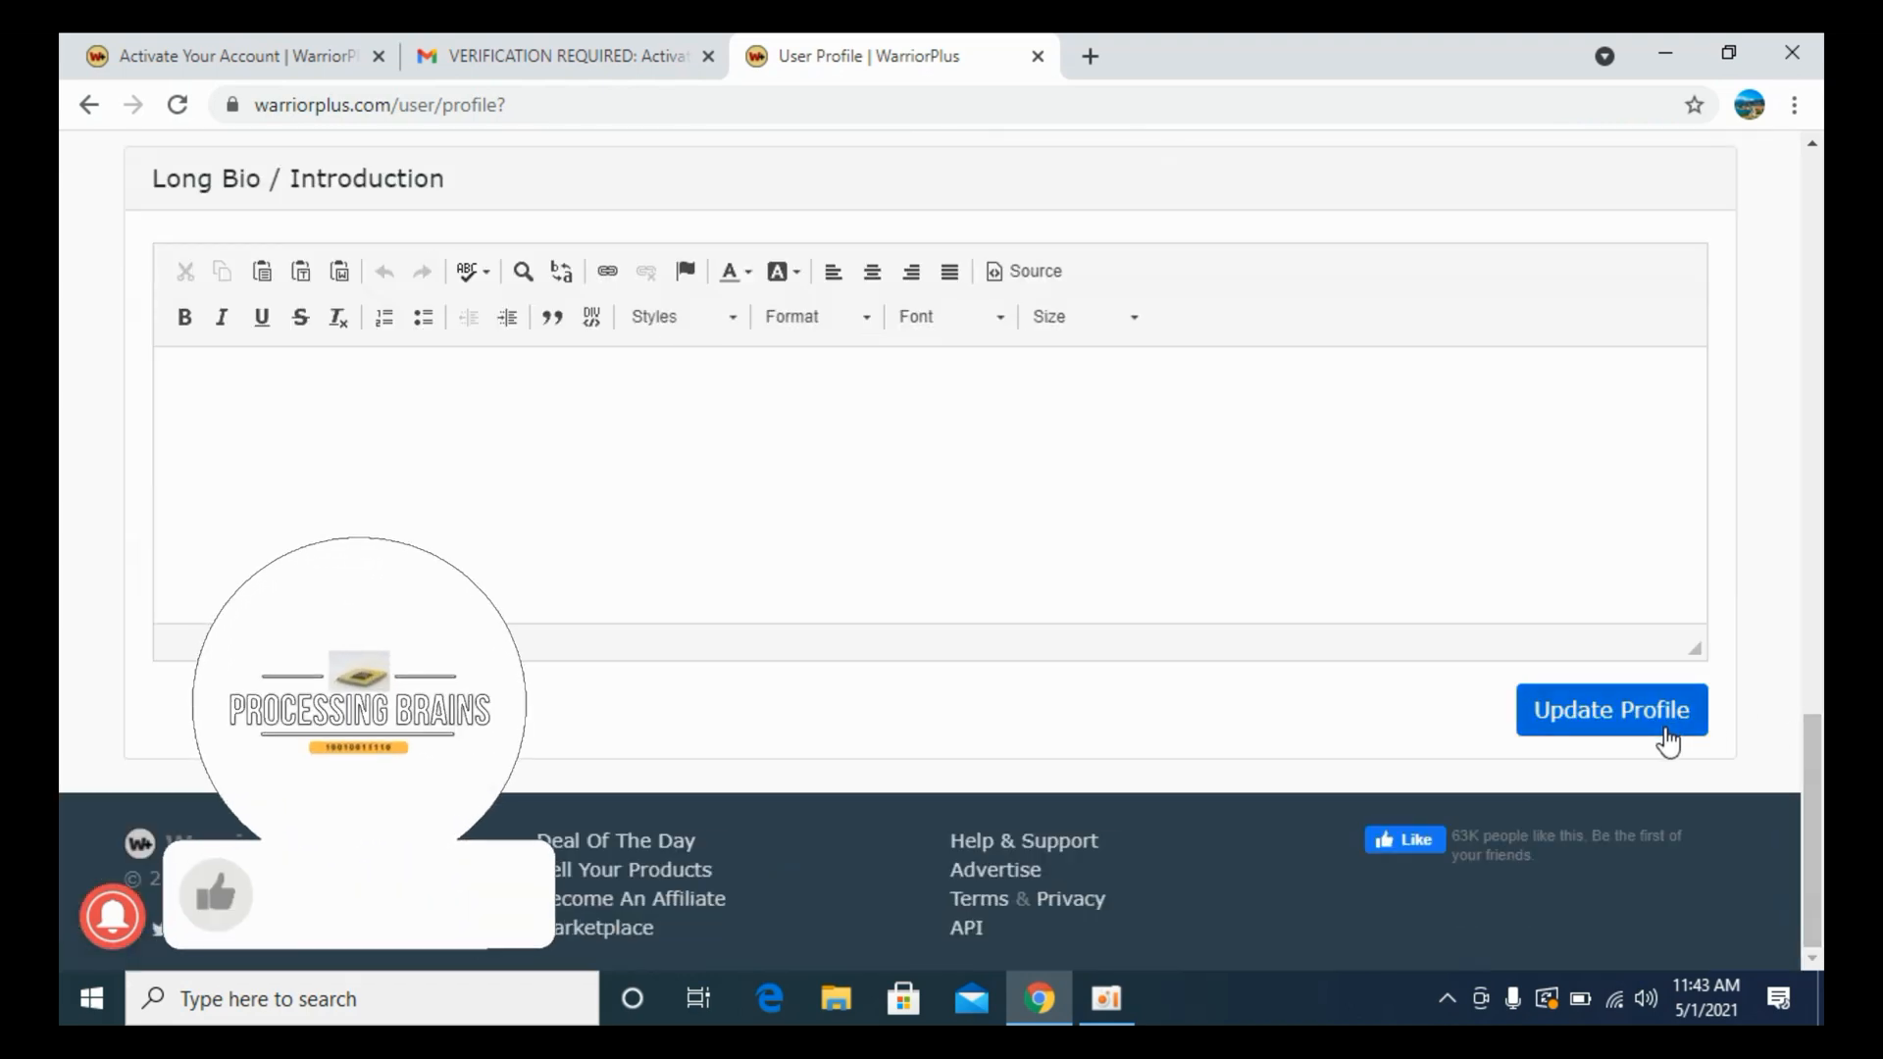
Submit Update Profile and confirm the 'profile updated successfully' message, with the account menu open.
{"action": "left_click", "coordinate": [1610, 710]}
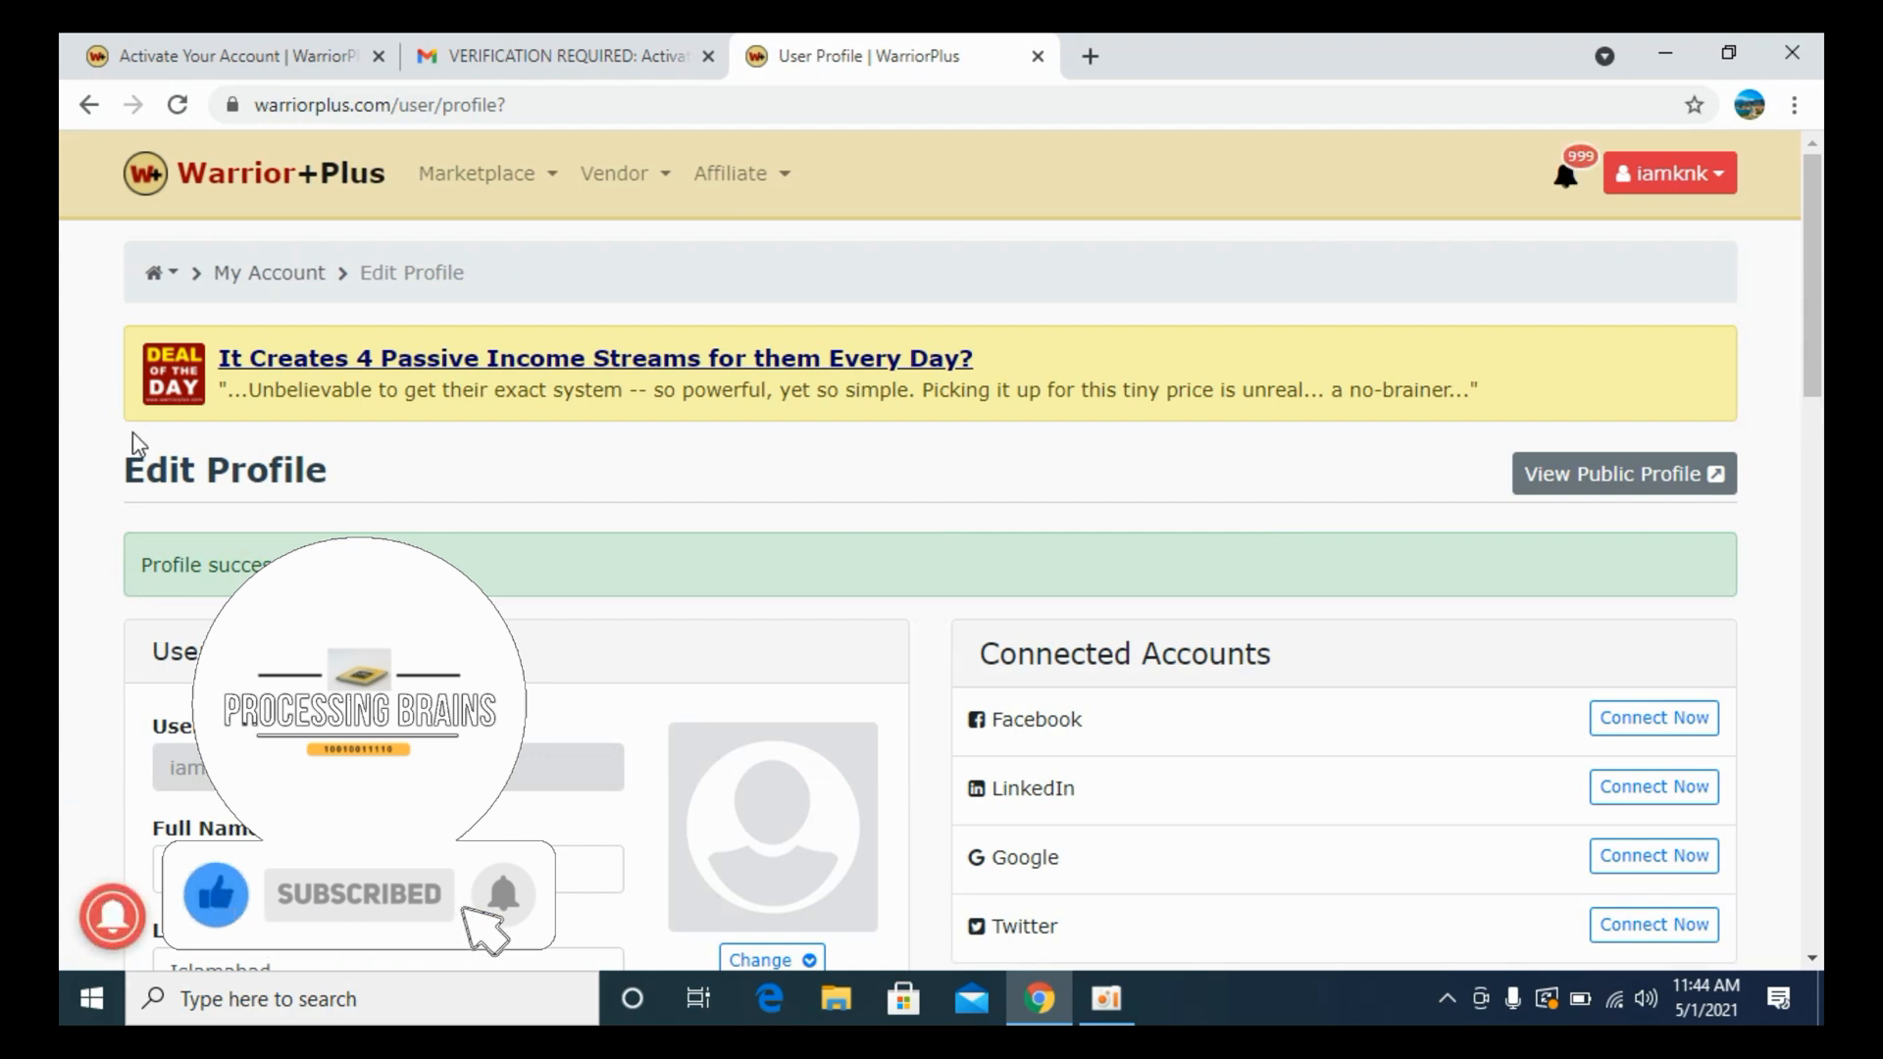
{"action": "left_click", "coordinate": [1667, 173]}
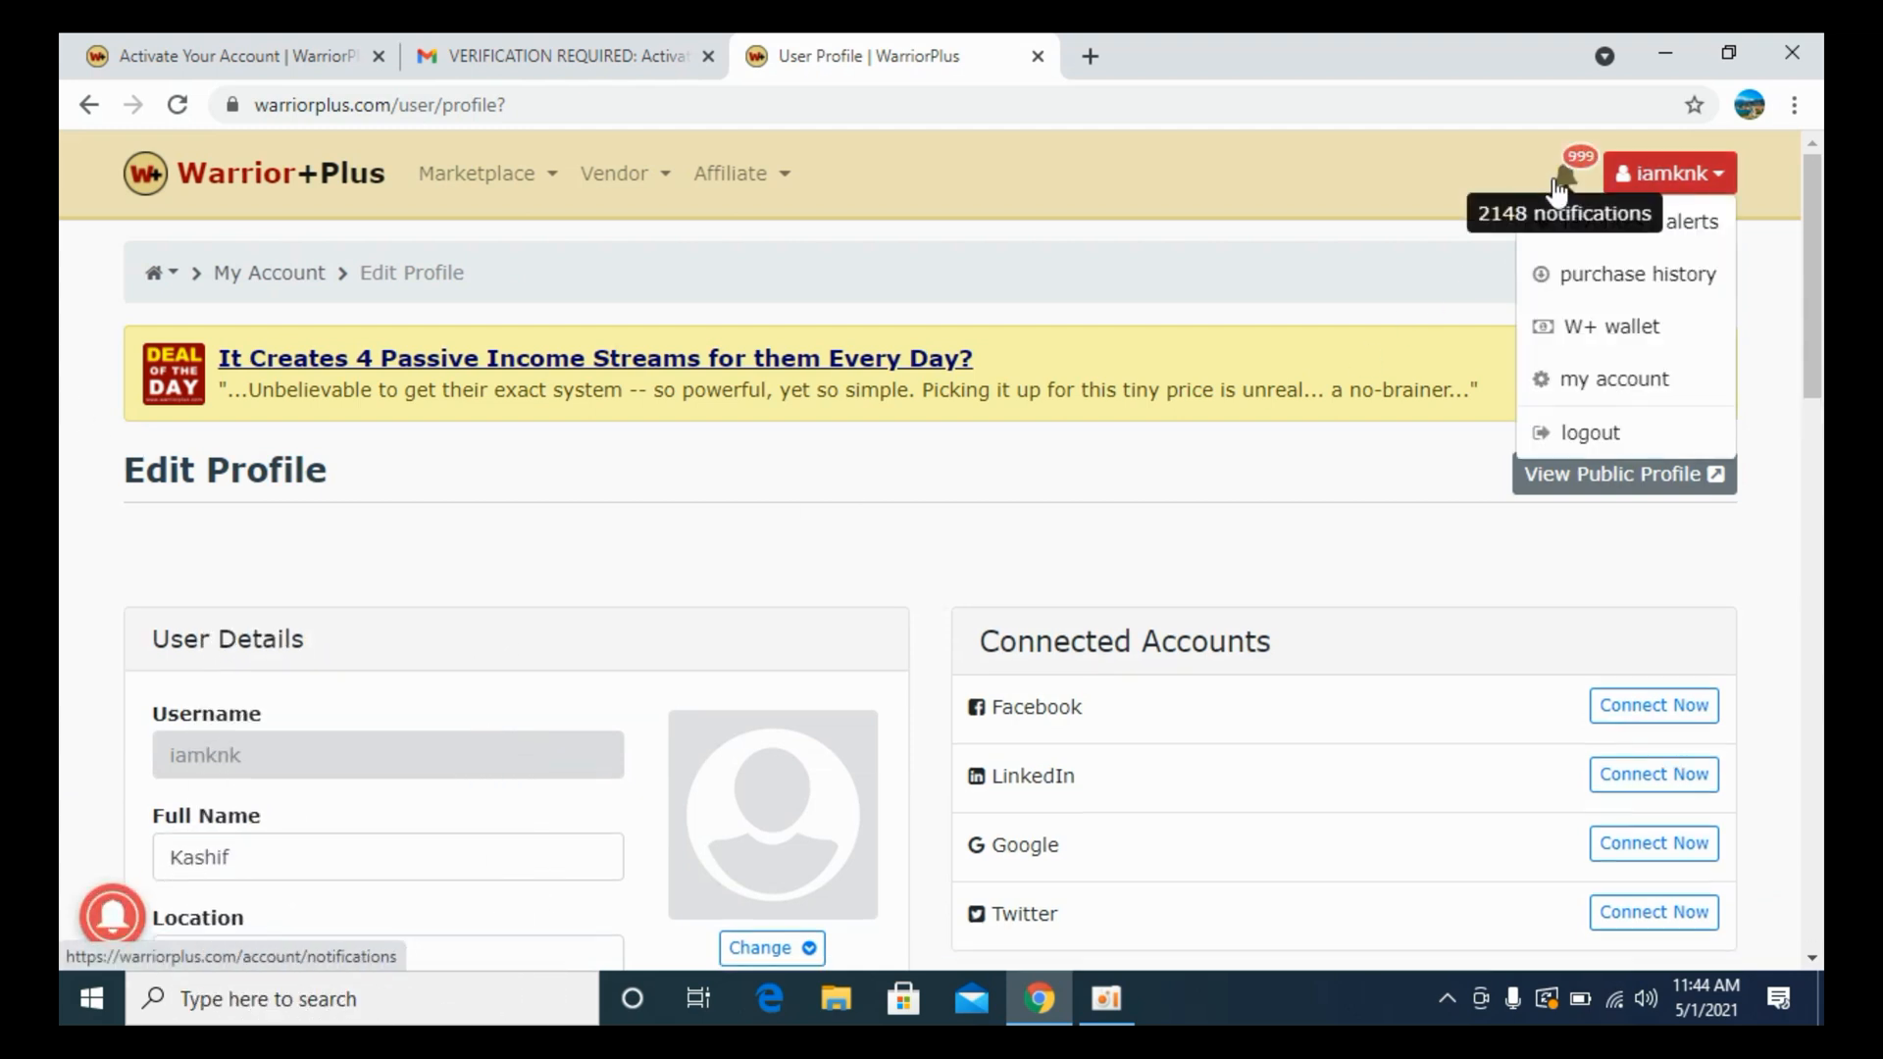
{"action": "left_click", "coordinate": [1612, 474]}
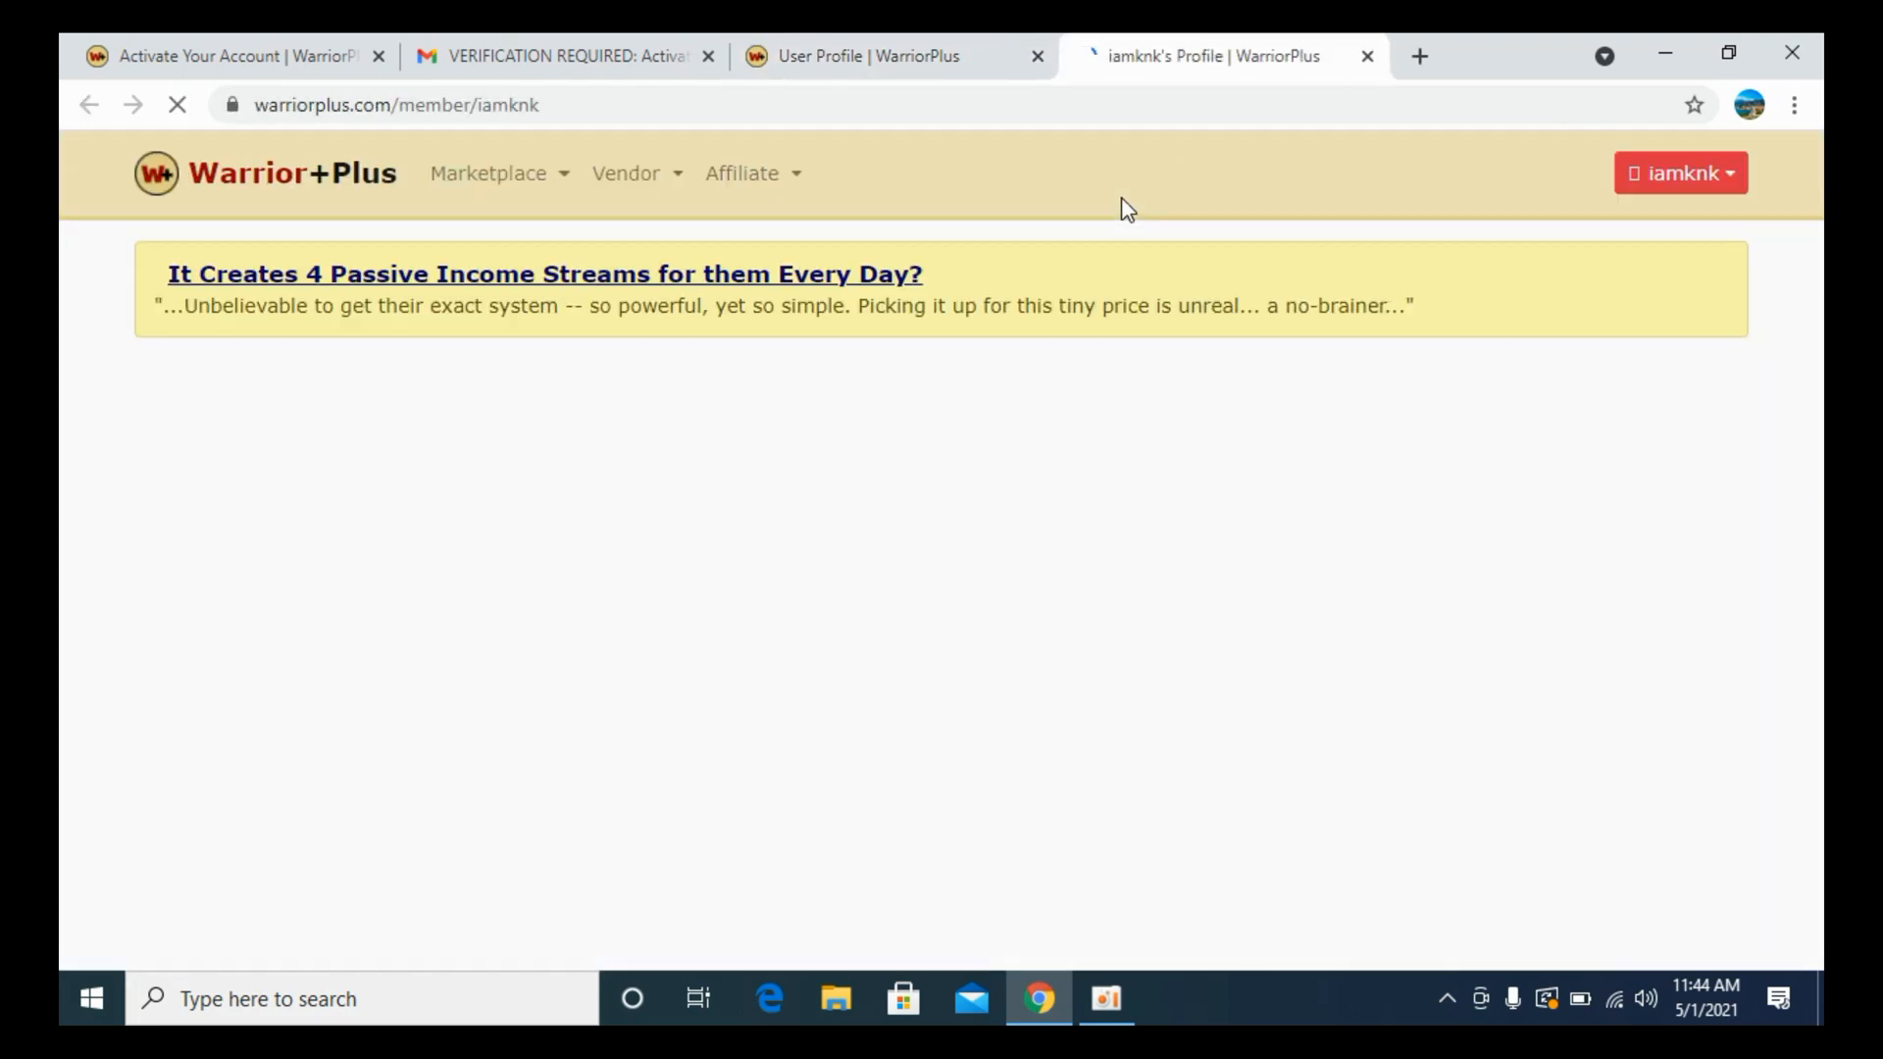
{"action": "scroll", "scroll_direction": "down", "scroll_amount": 3}
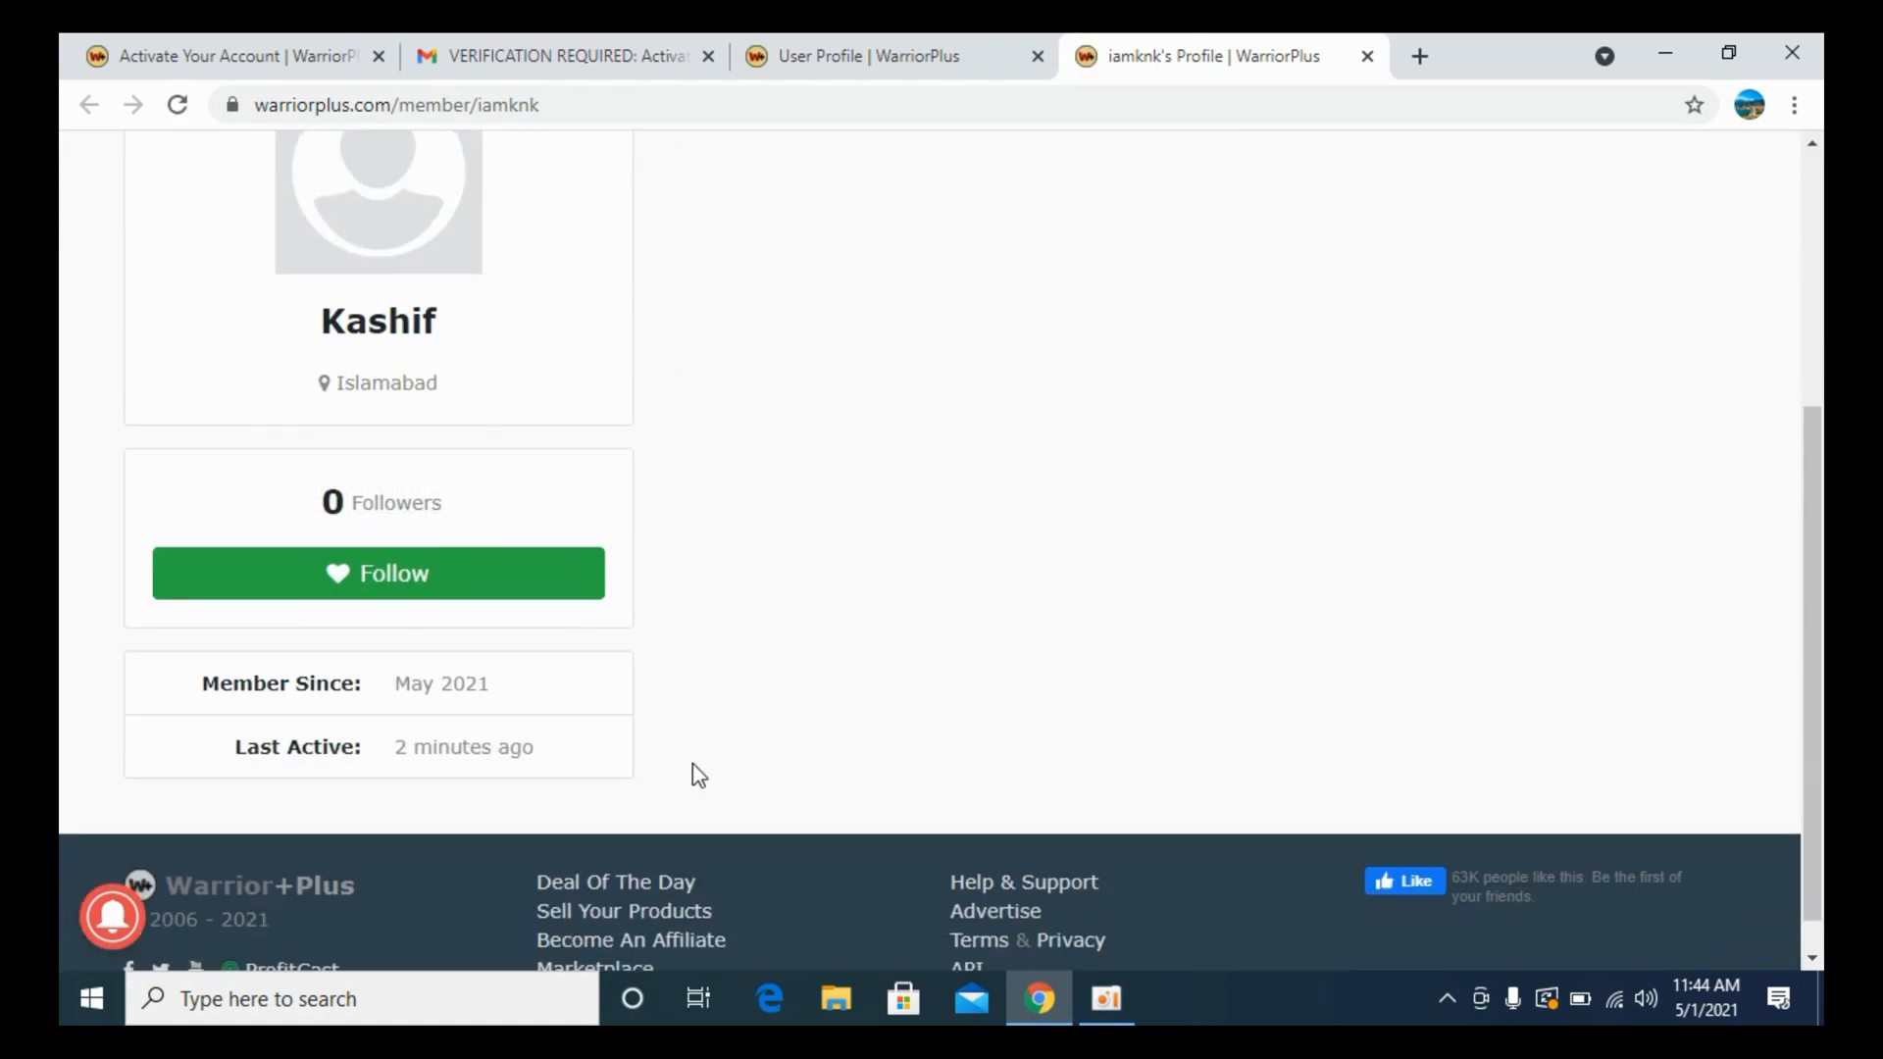
{"action": "scroll", "scroll_direction": "up", "scroll_amount": 3}
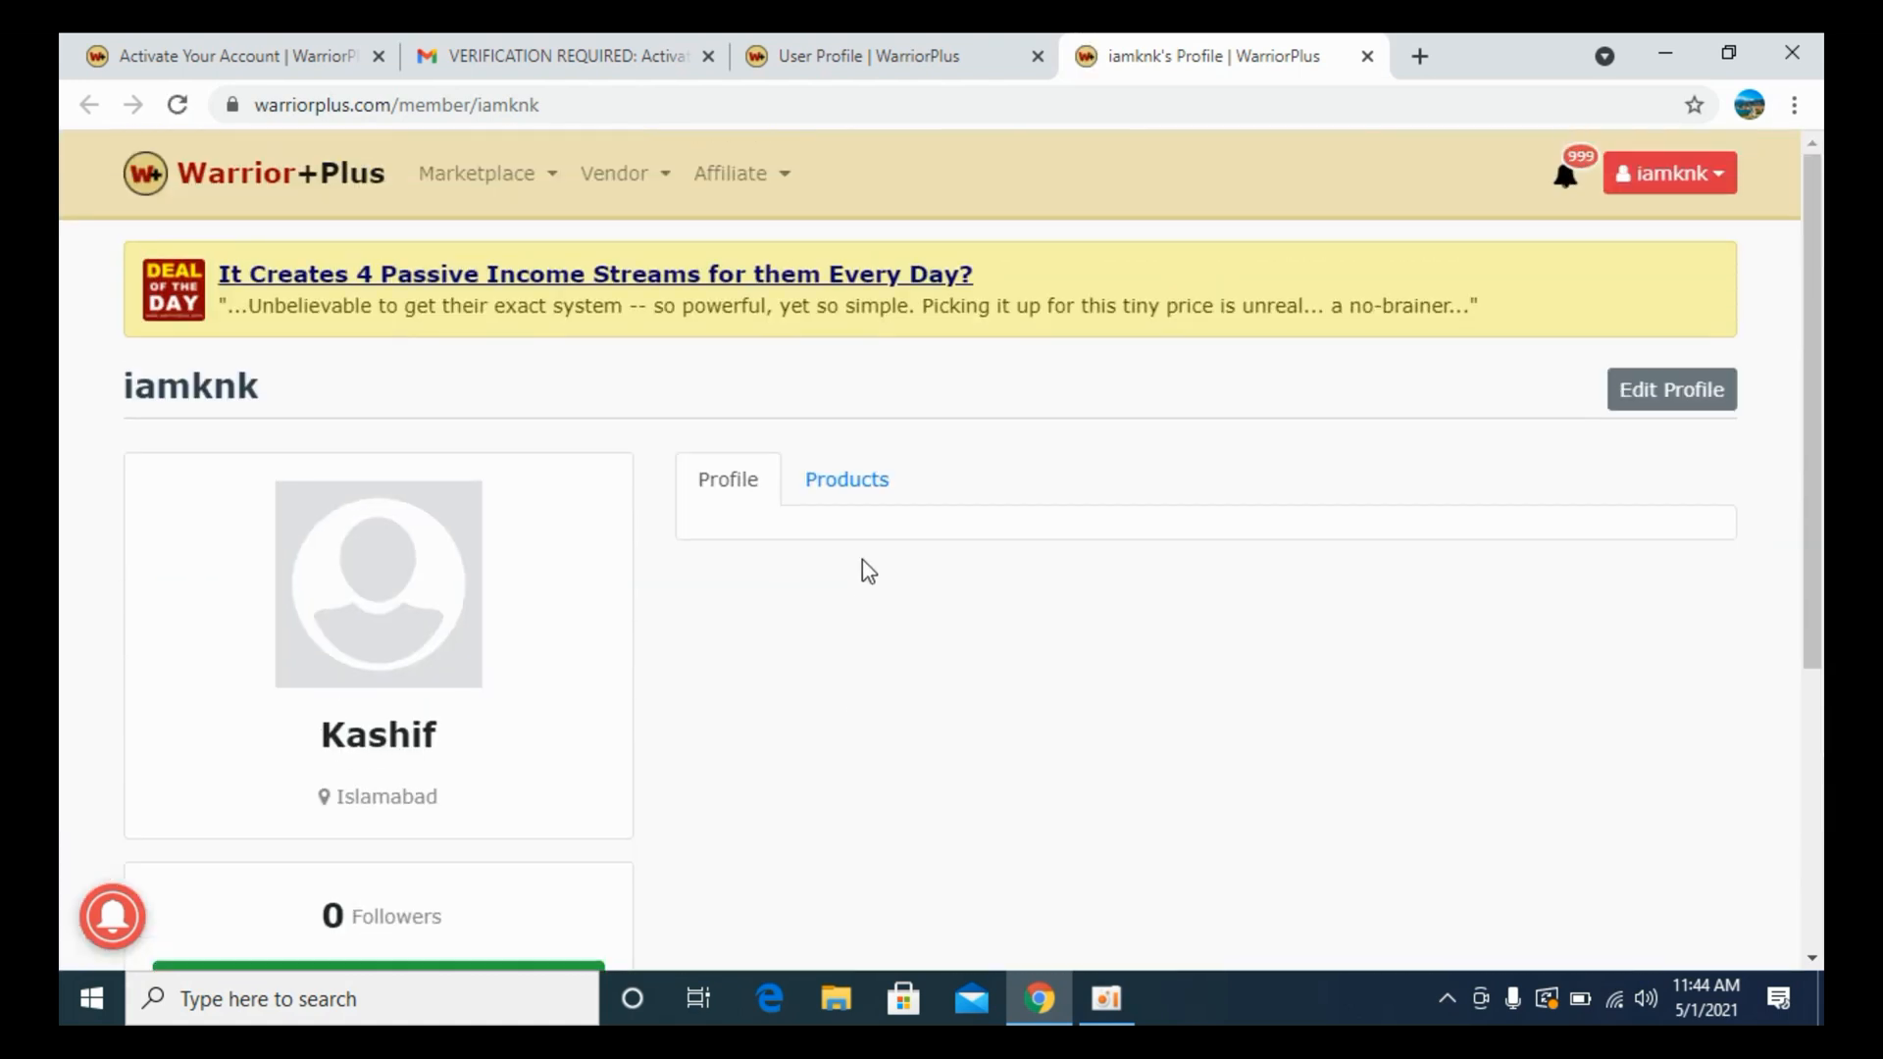